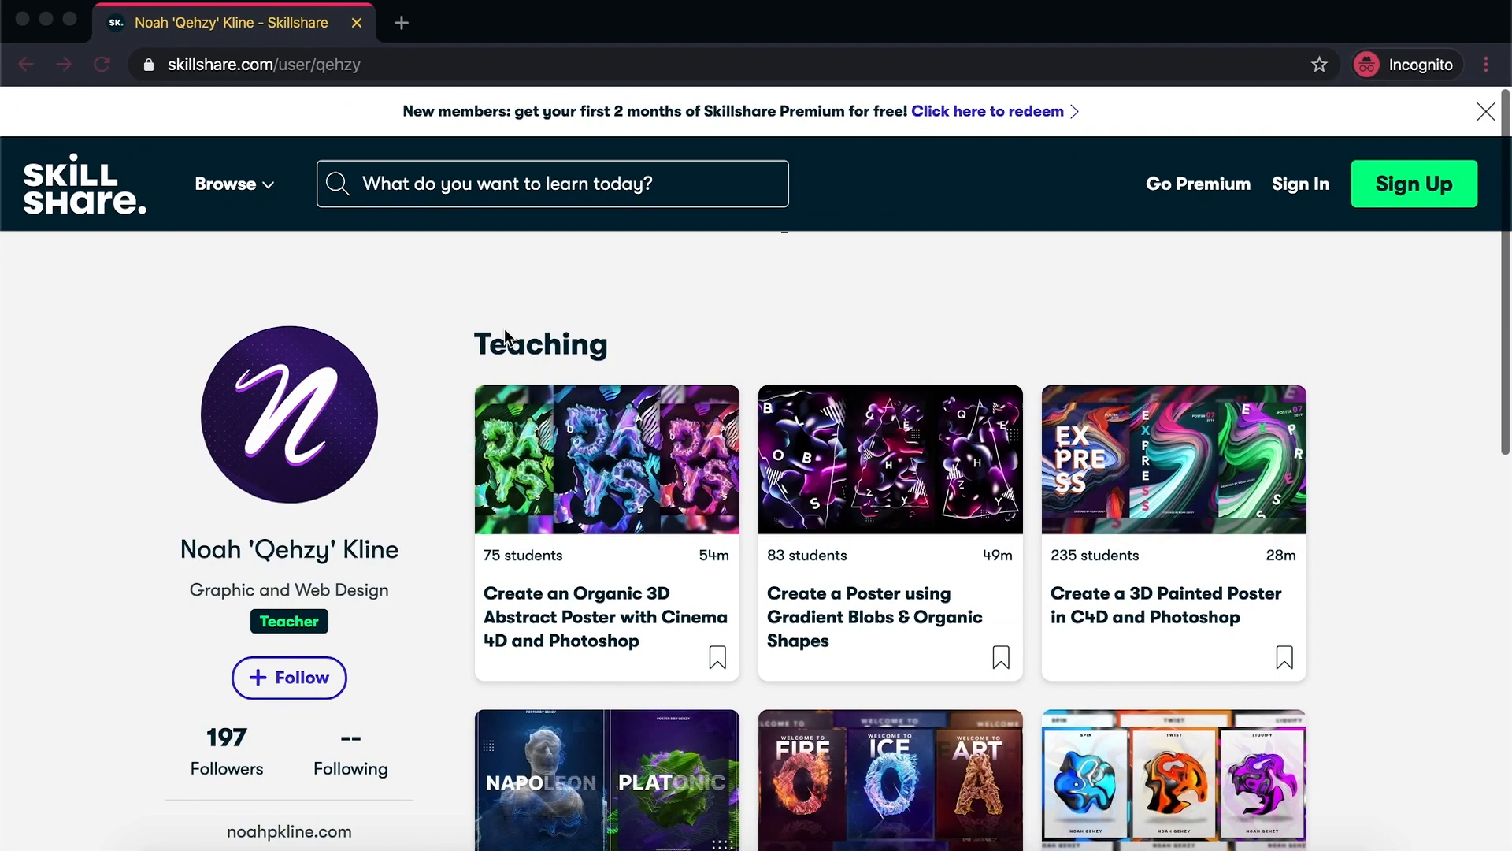
# Step: Leave the teacher's profile and open Skillshare's free Premium months offer
pyautogui.click(1484, 111)
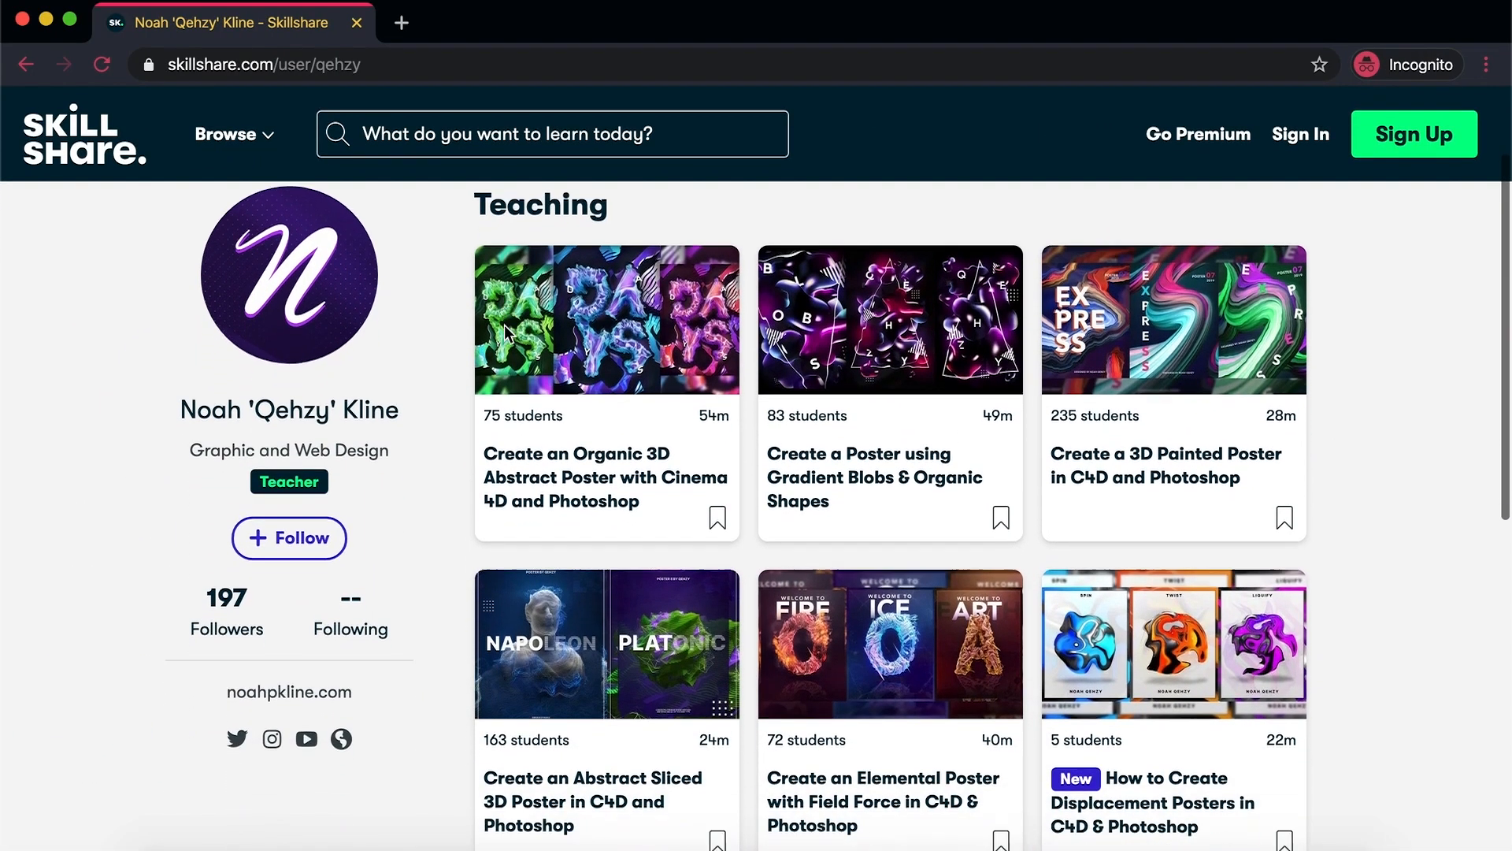
pyautogui.scroll(-3)
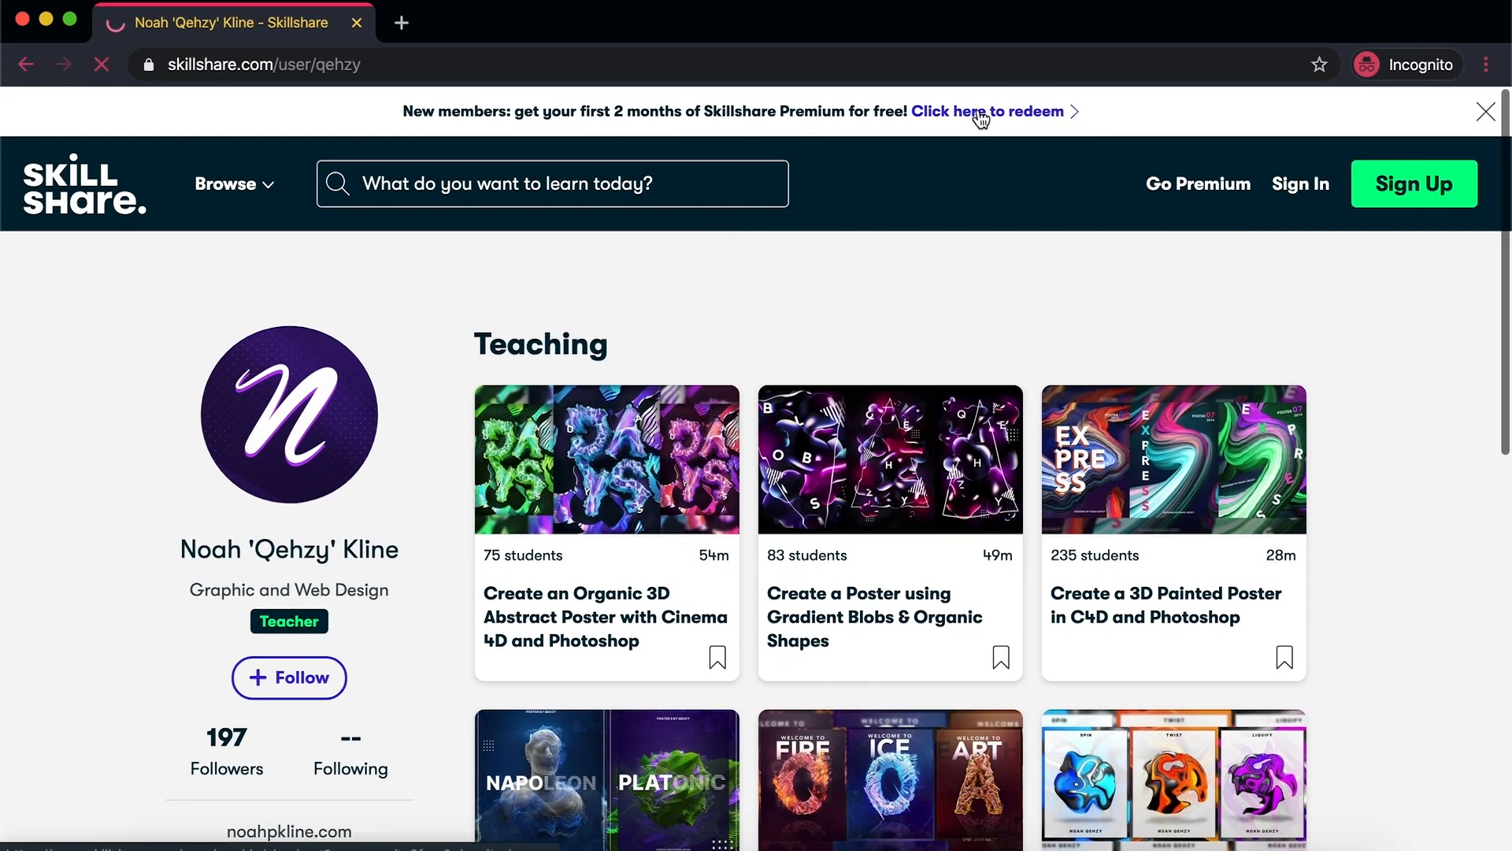
pyautogui.click(985, 111)
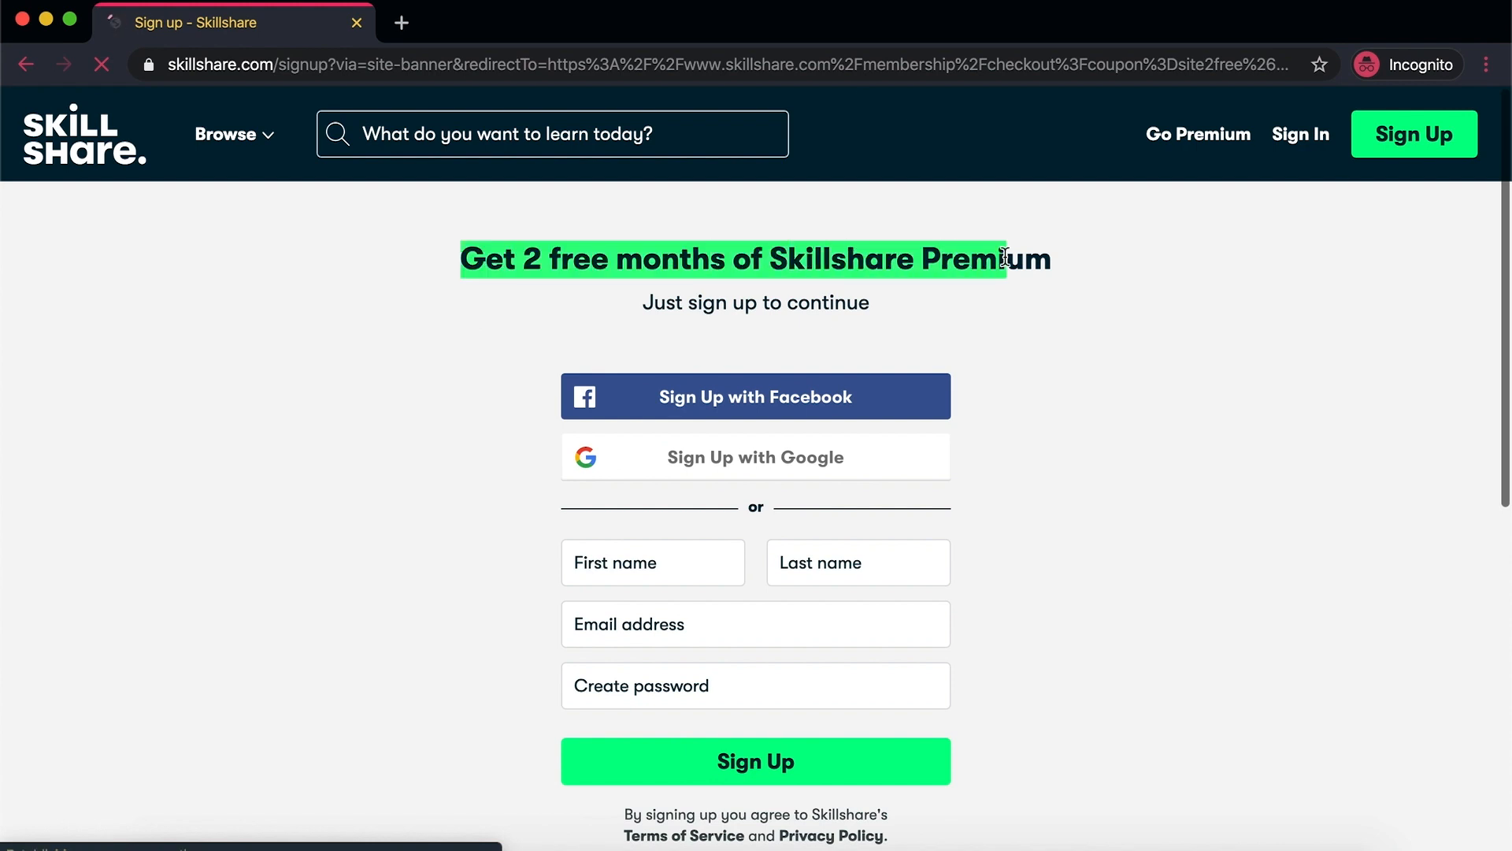
# Step: Search Skillshare classes for 'graphic design' and browse the results
pyautogui.click(553, 133)
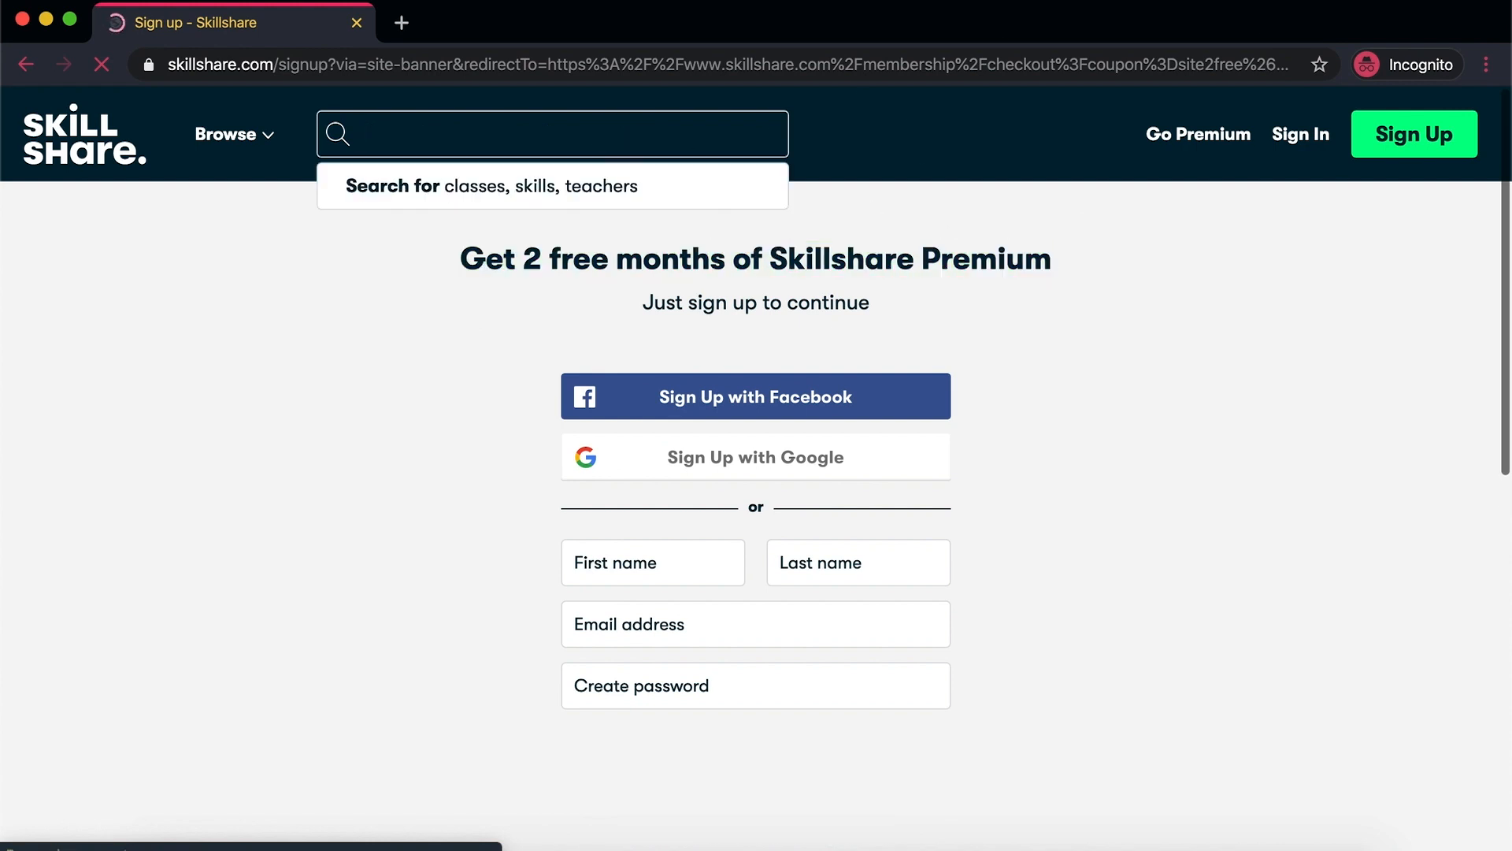
pyautogui.write('graphic design')
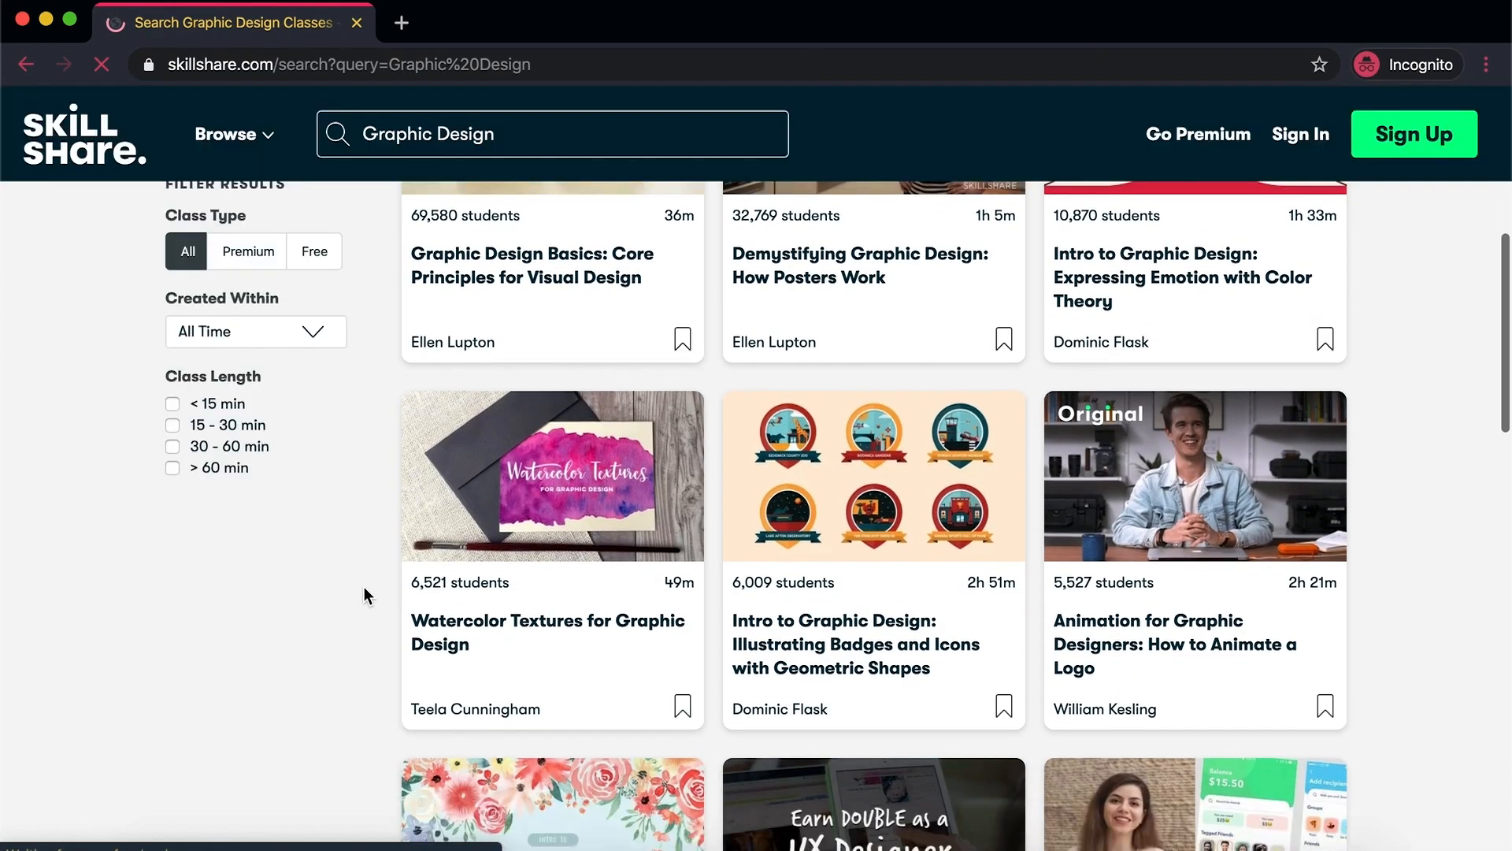
pyautogui.scroll(-3)
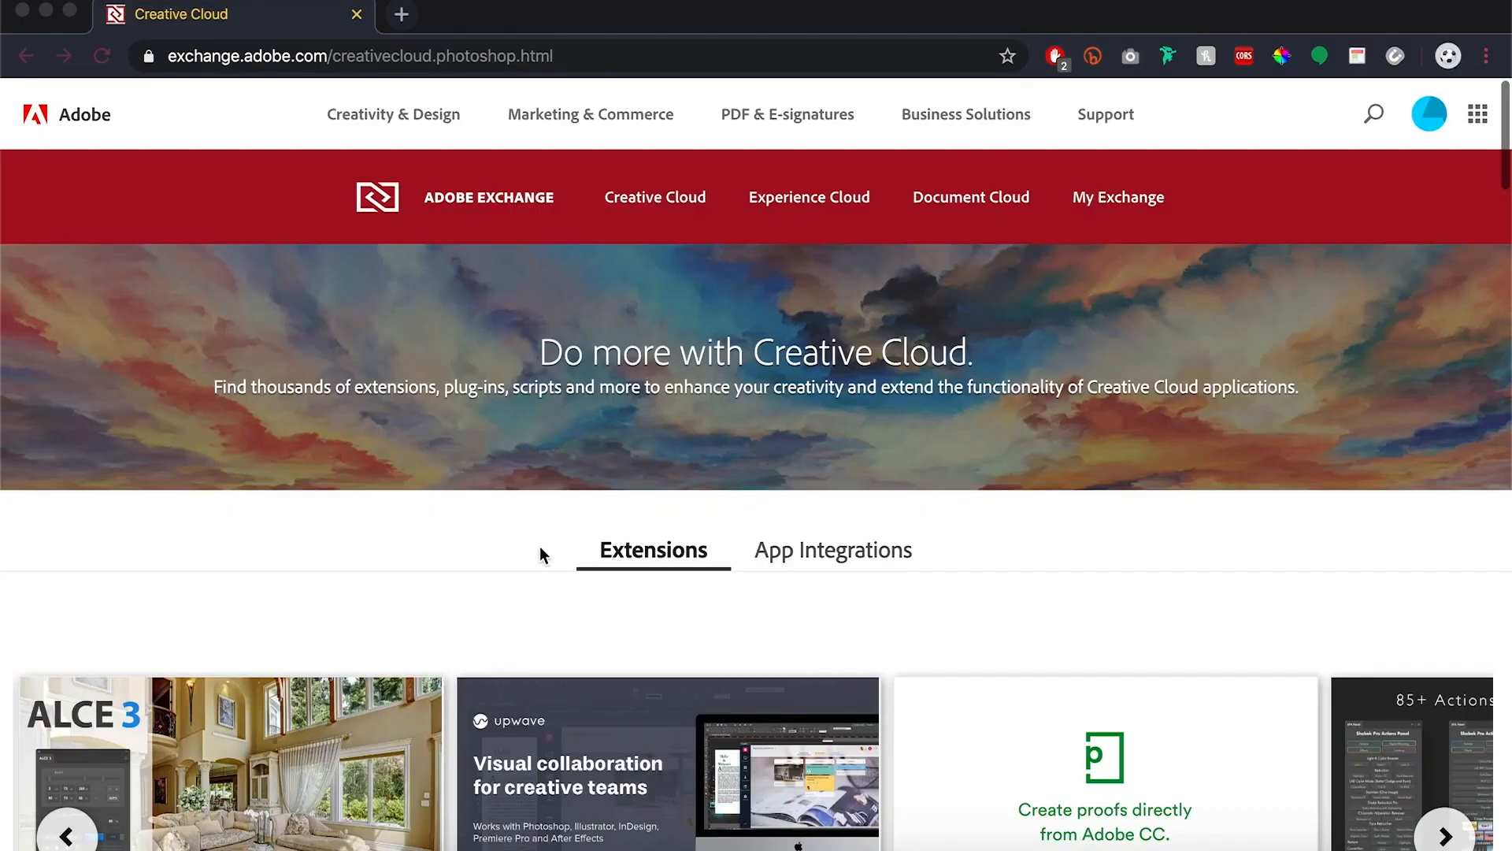
# Step: Scroll to the Photoshop Extensions list and search the marketplace for 'comic kit'
pyautogui.scroll(-3)
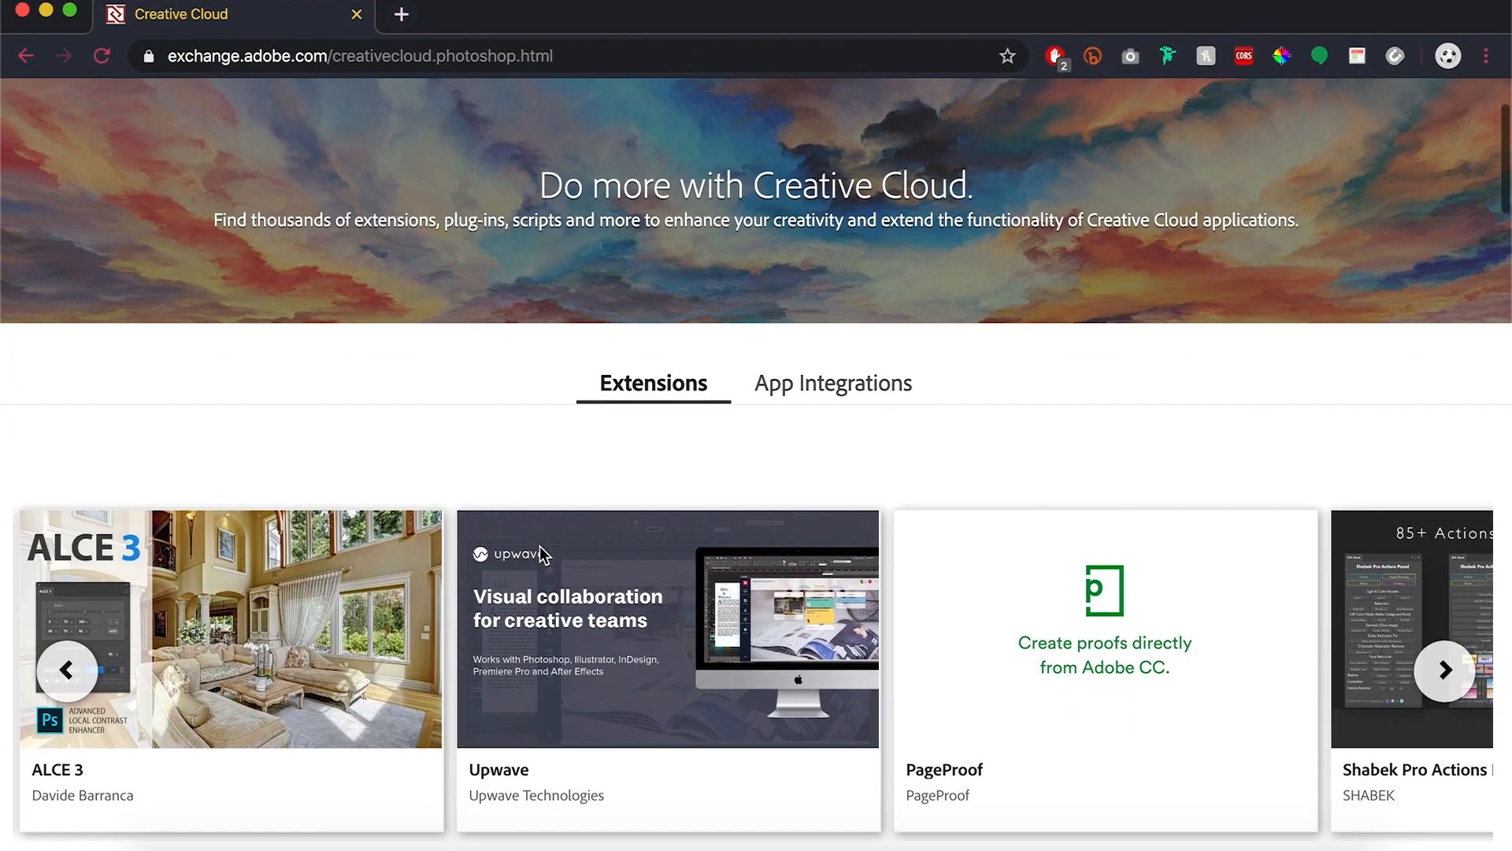
pyautogui.scroll(-3)
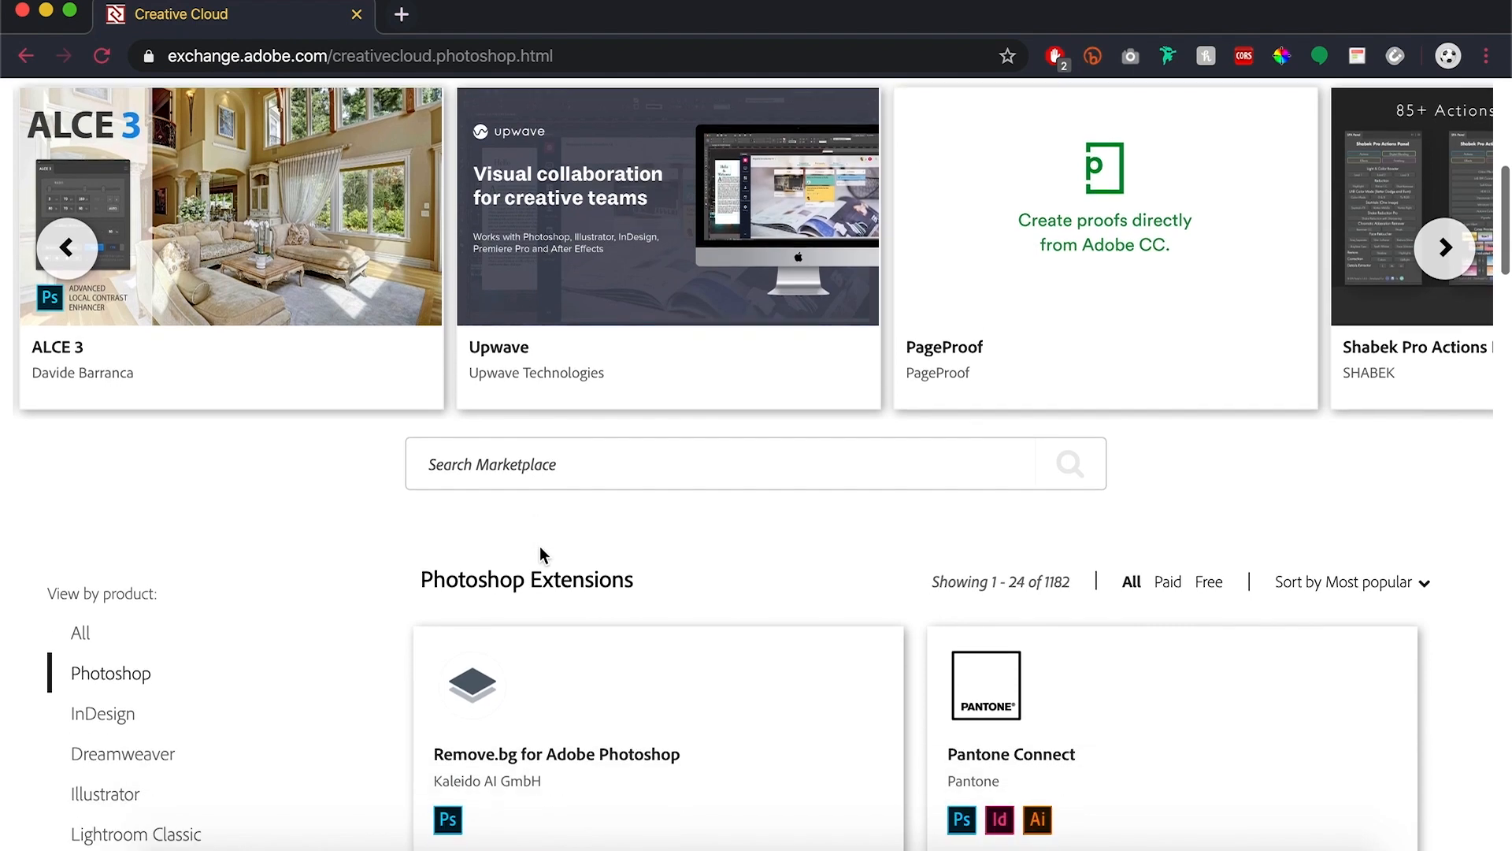
pyautogui.scroll(-3)
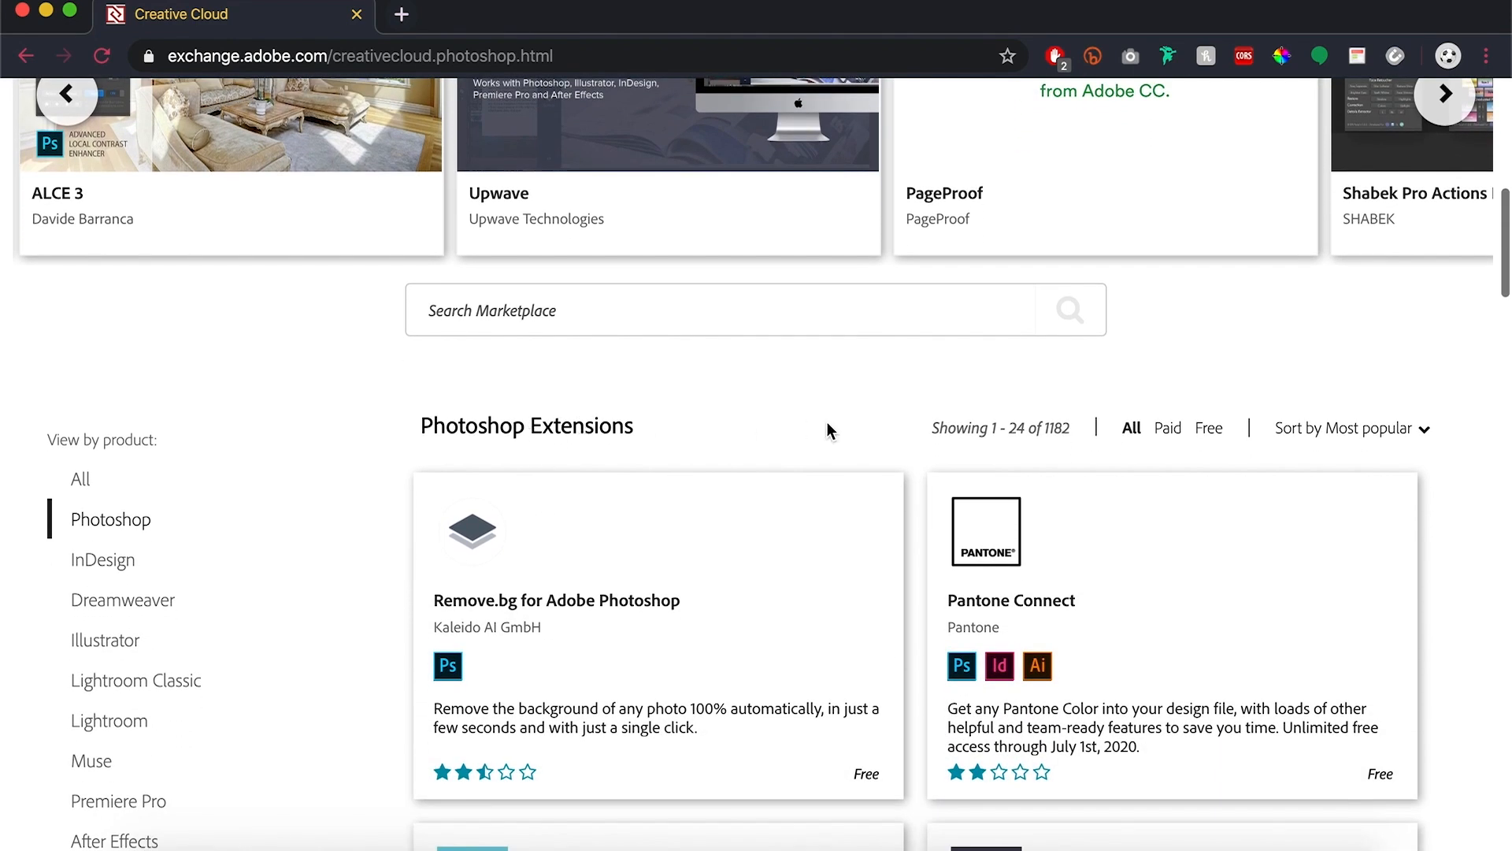
pyautogui.write('comic kit')
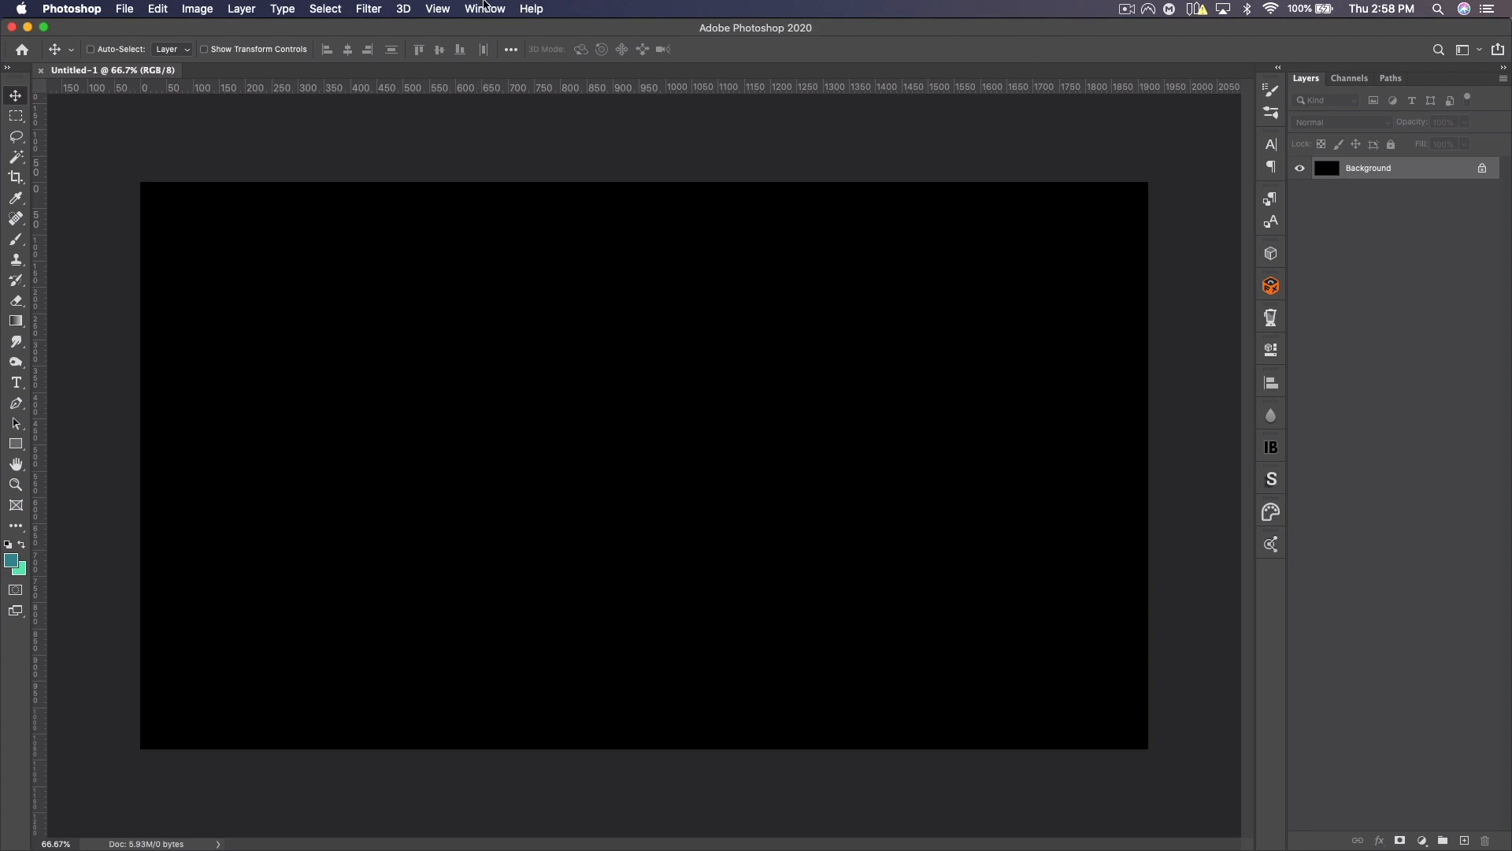
# Step: Switch to the Untitled-1 document with BIG TEXT over the mountain sunset photo
pyautogui.click(485, 9)
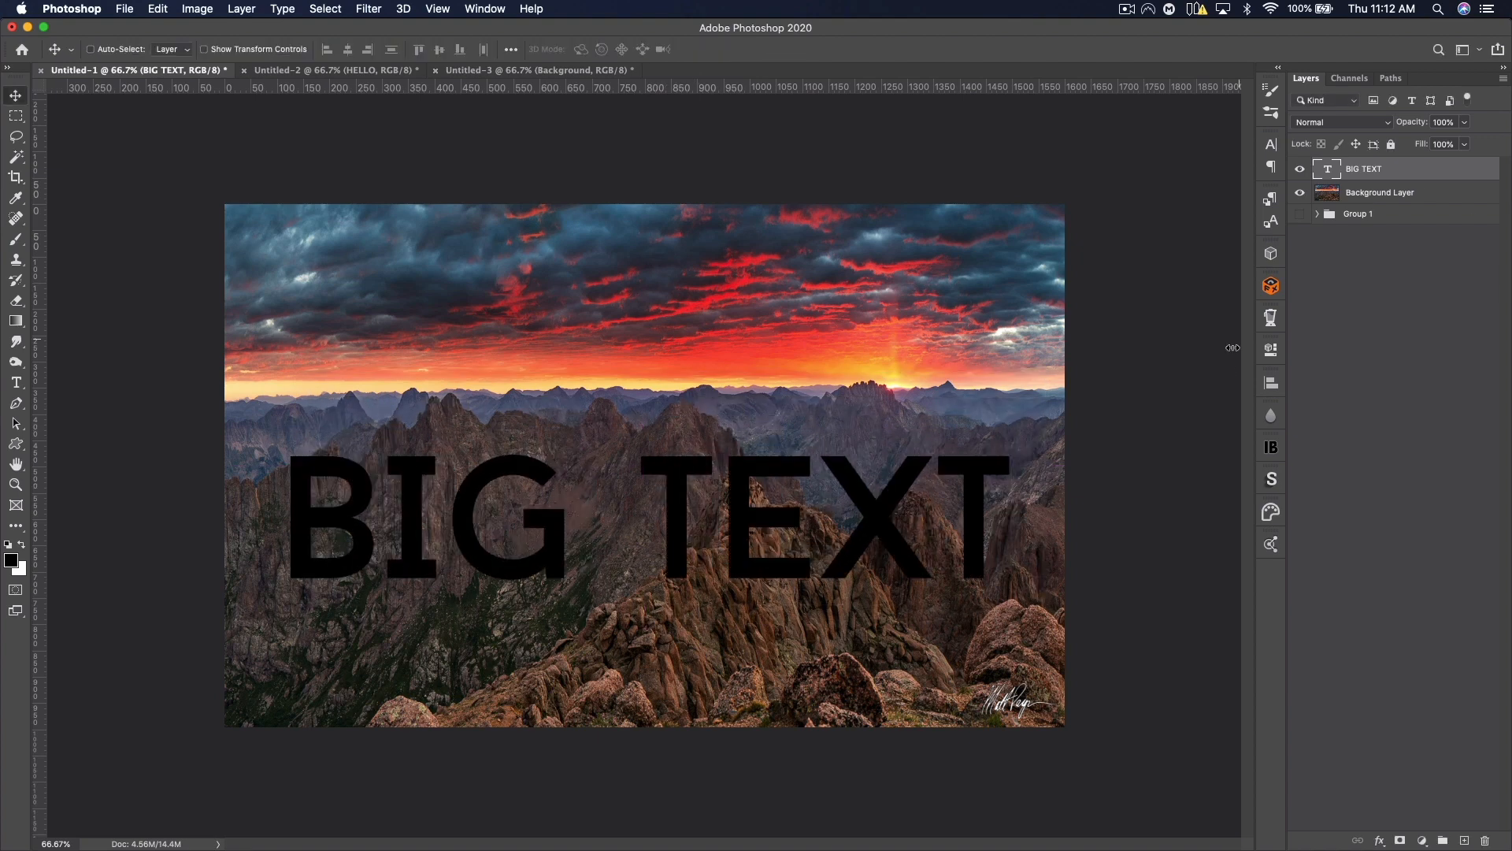
# Step: Blend BIG TEXT into the photo's highlights with Interactive Blender, adjusting the Luminosity slider
pyautogui.click(1271, 447)
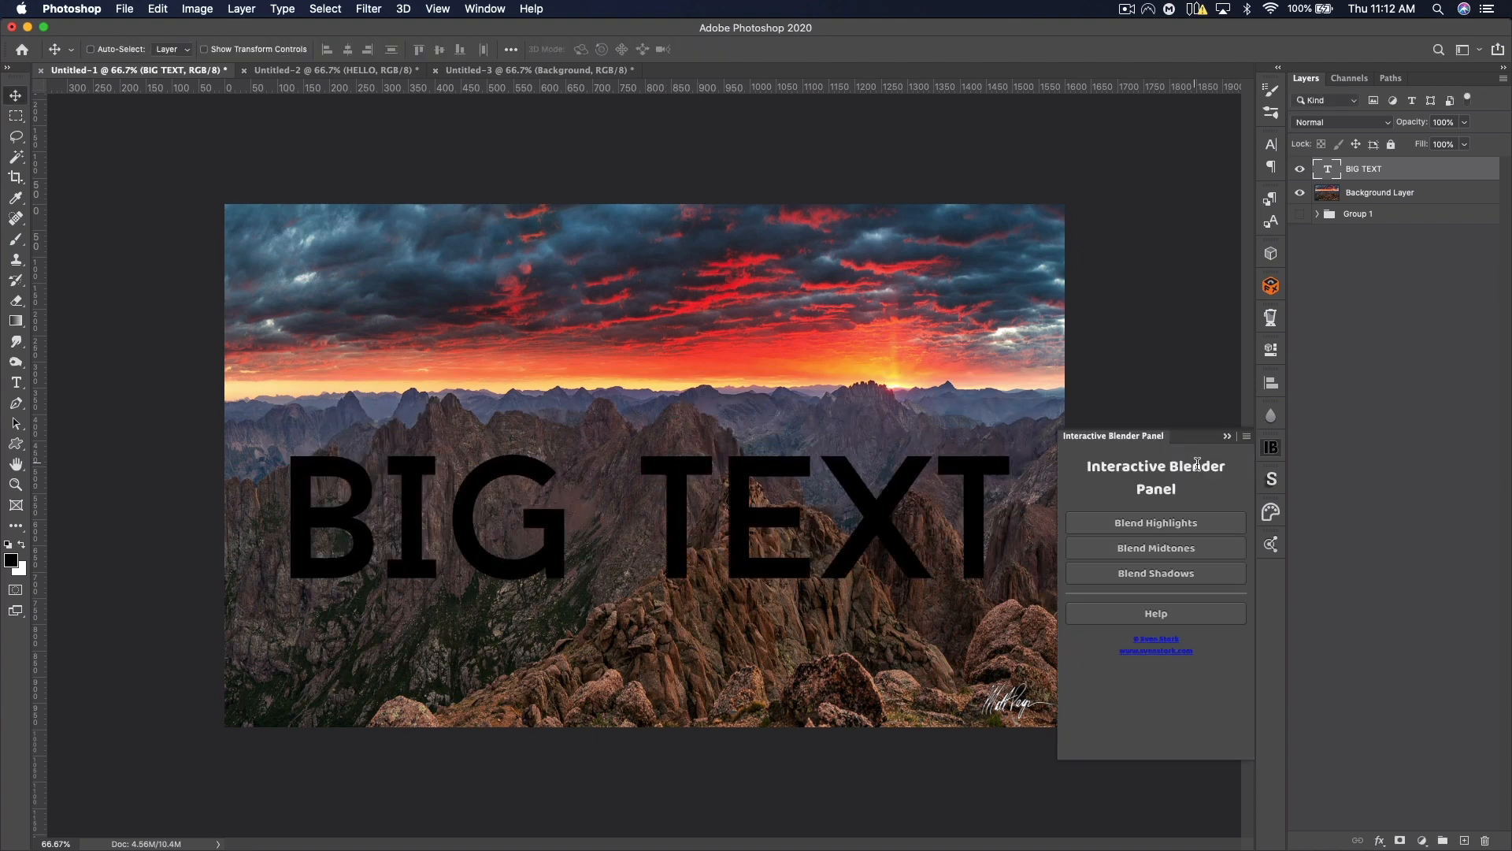
pyautogui.click(1155, 522)
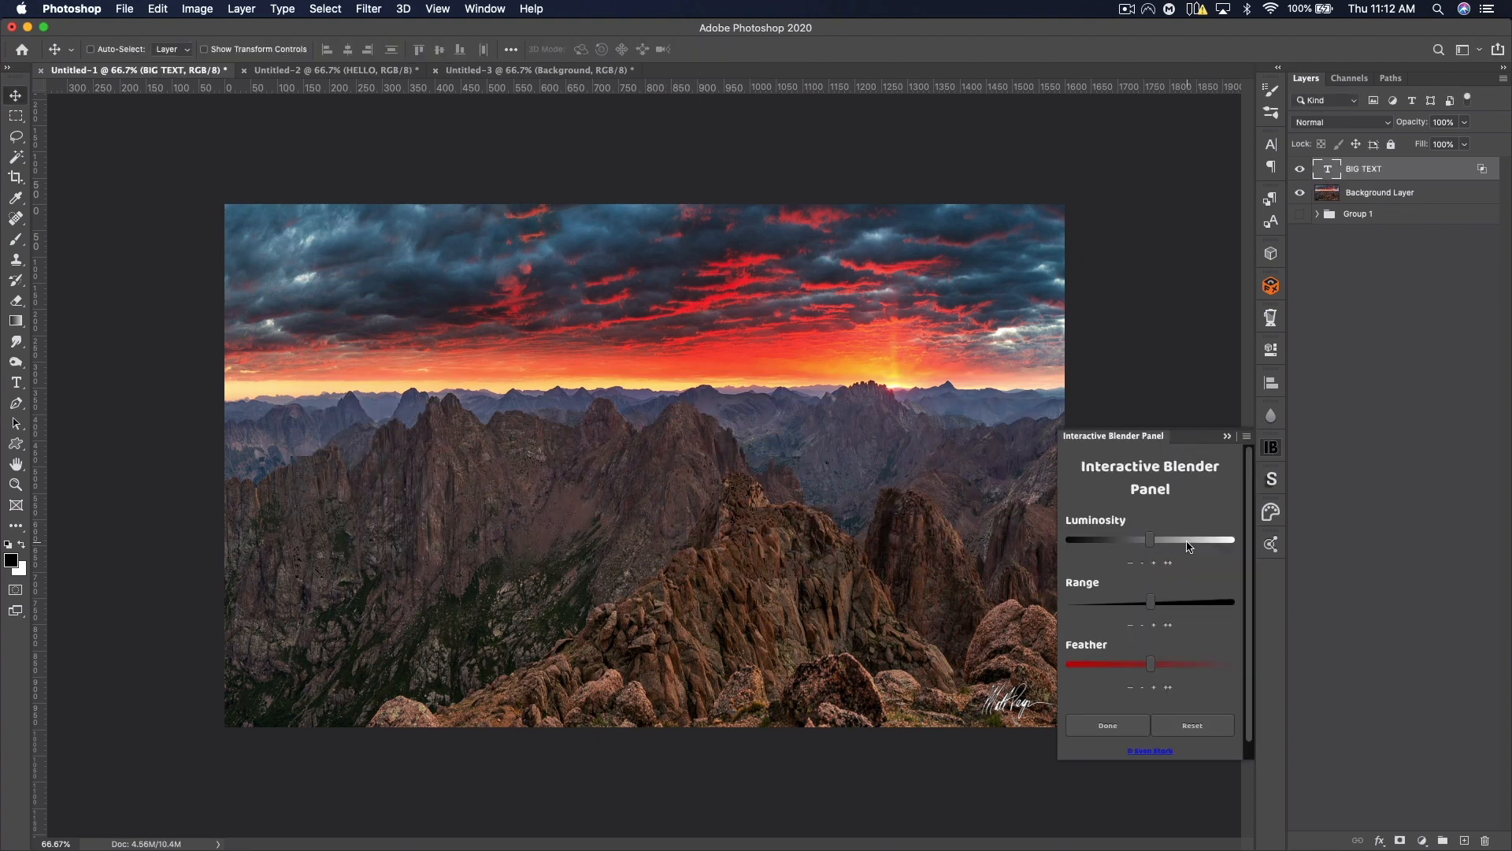
pyautogui.moveTo(1147, 539); pyautogui.dragTo(1210, 539)
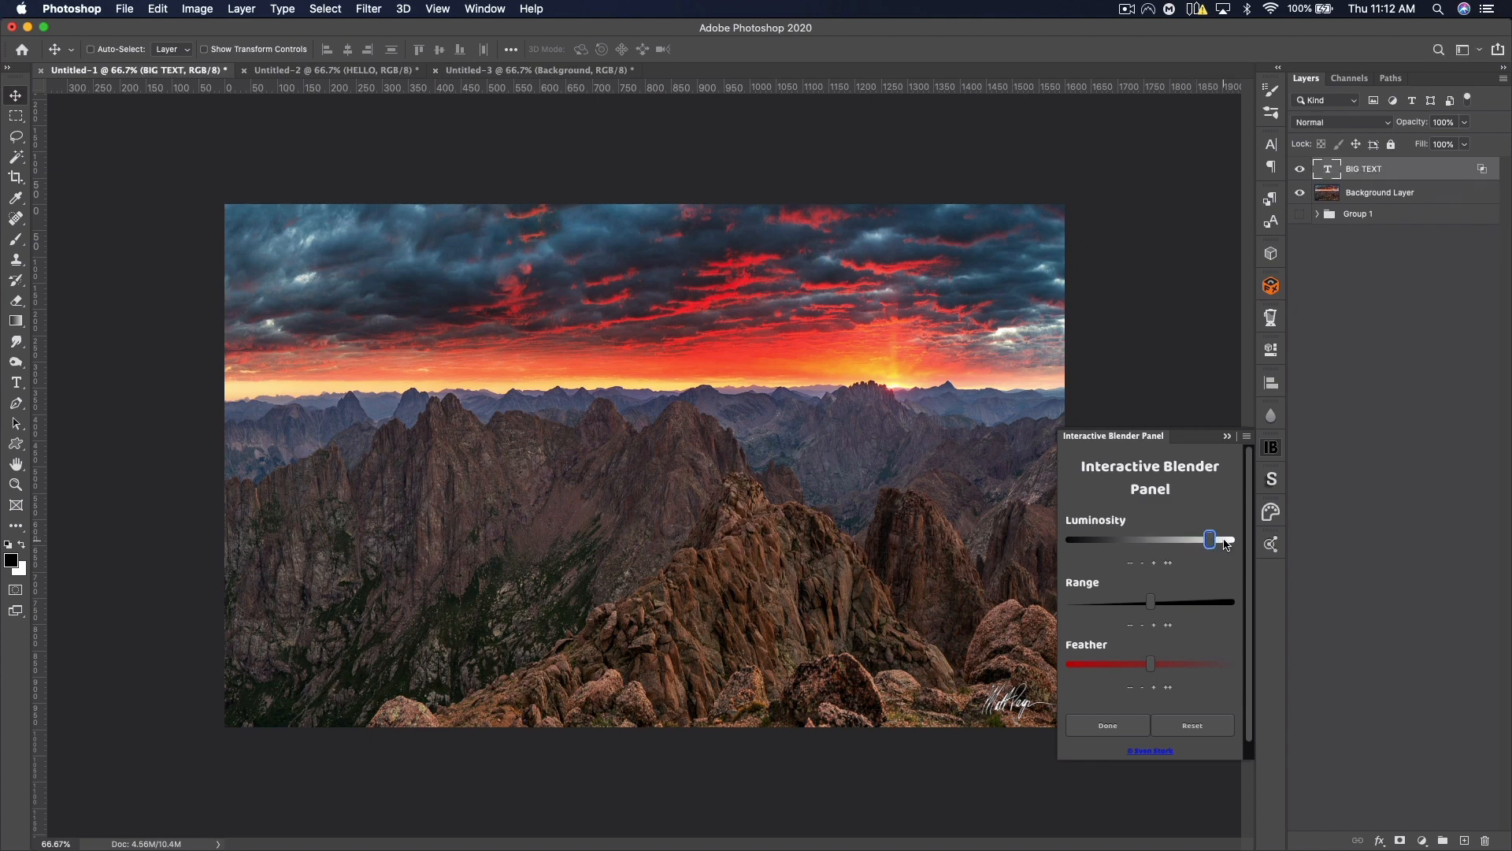
pyautogui.moveTo(1211, 539); pyautogui.dragTo(1092, 539)
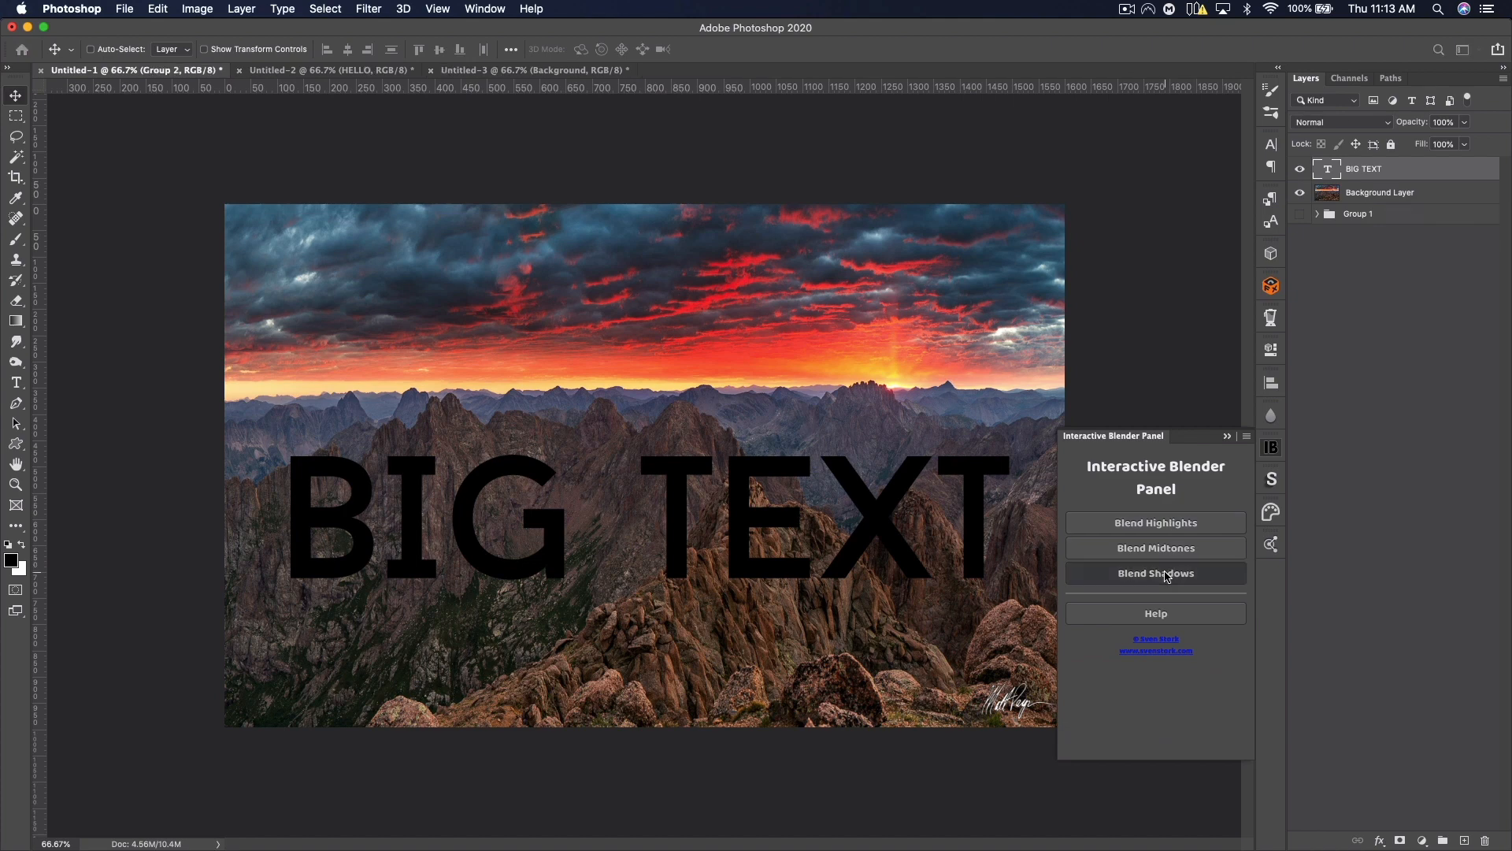
# Step: Blend the text into the shadows instead, fine-tuning Luminosity, and apply with Done
pyautogui.click(1154, 572)
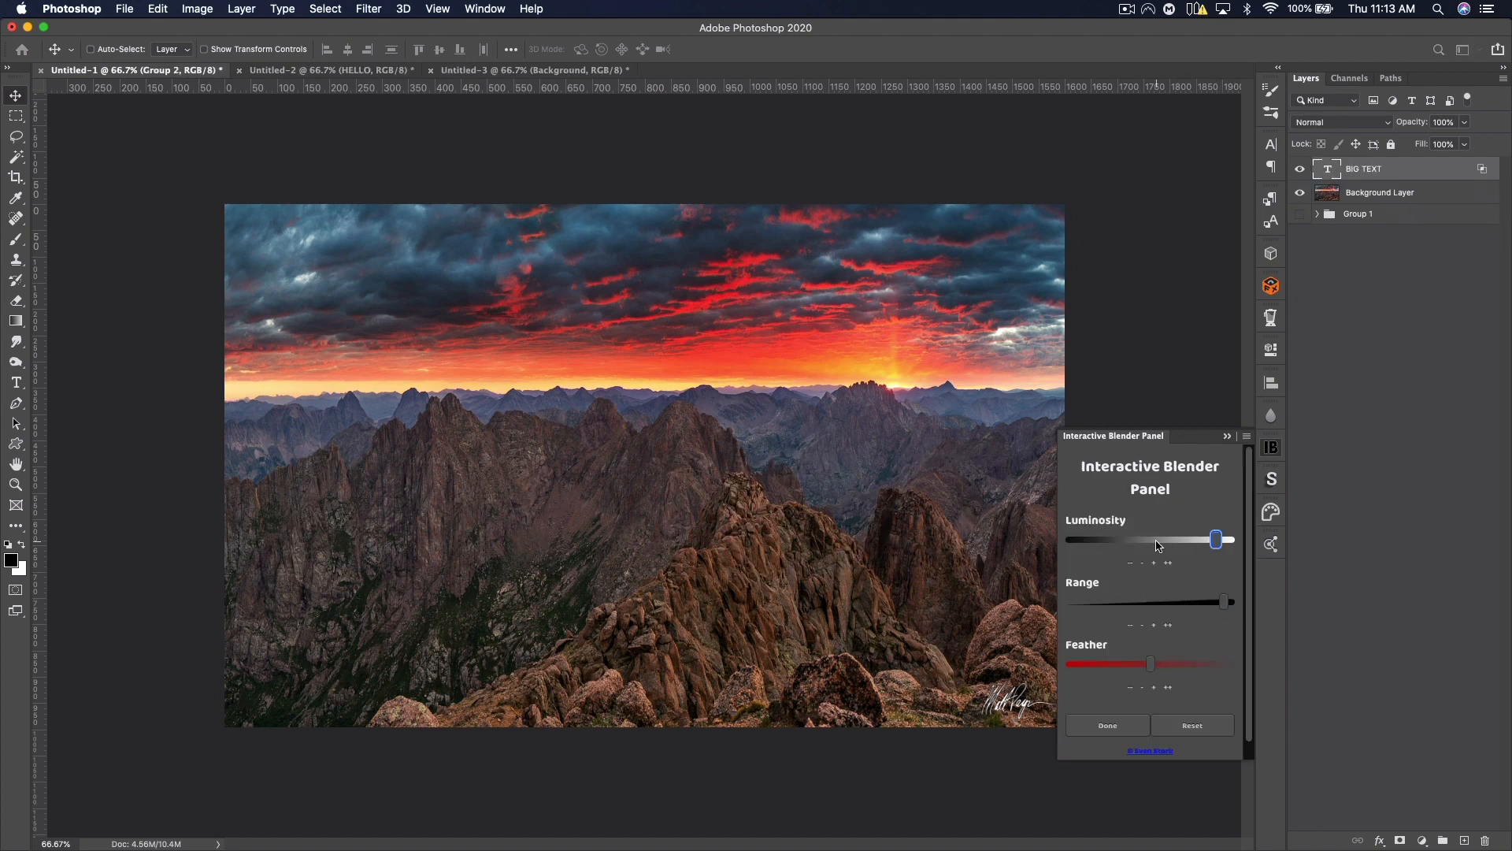
pyautogui.moveTo(1216, 539); pyautogui.dragTo(1106, 538)
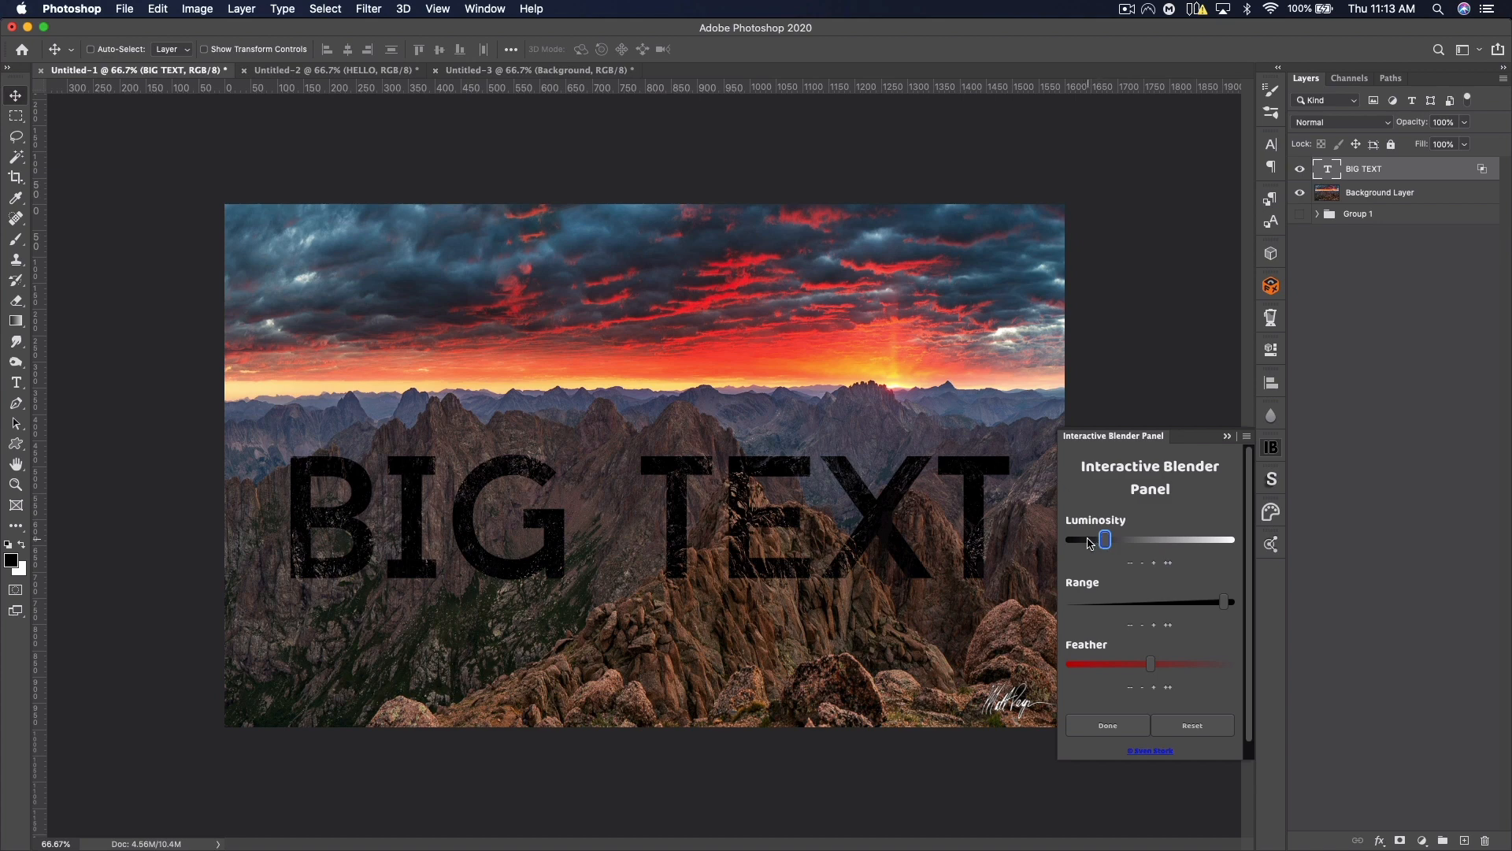
pyautogui.moveTo(1105, 538); pyautogui.dragTo(1109, 539)
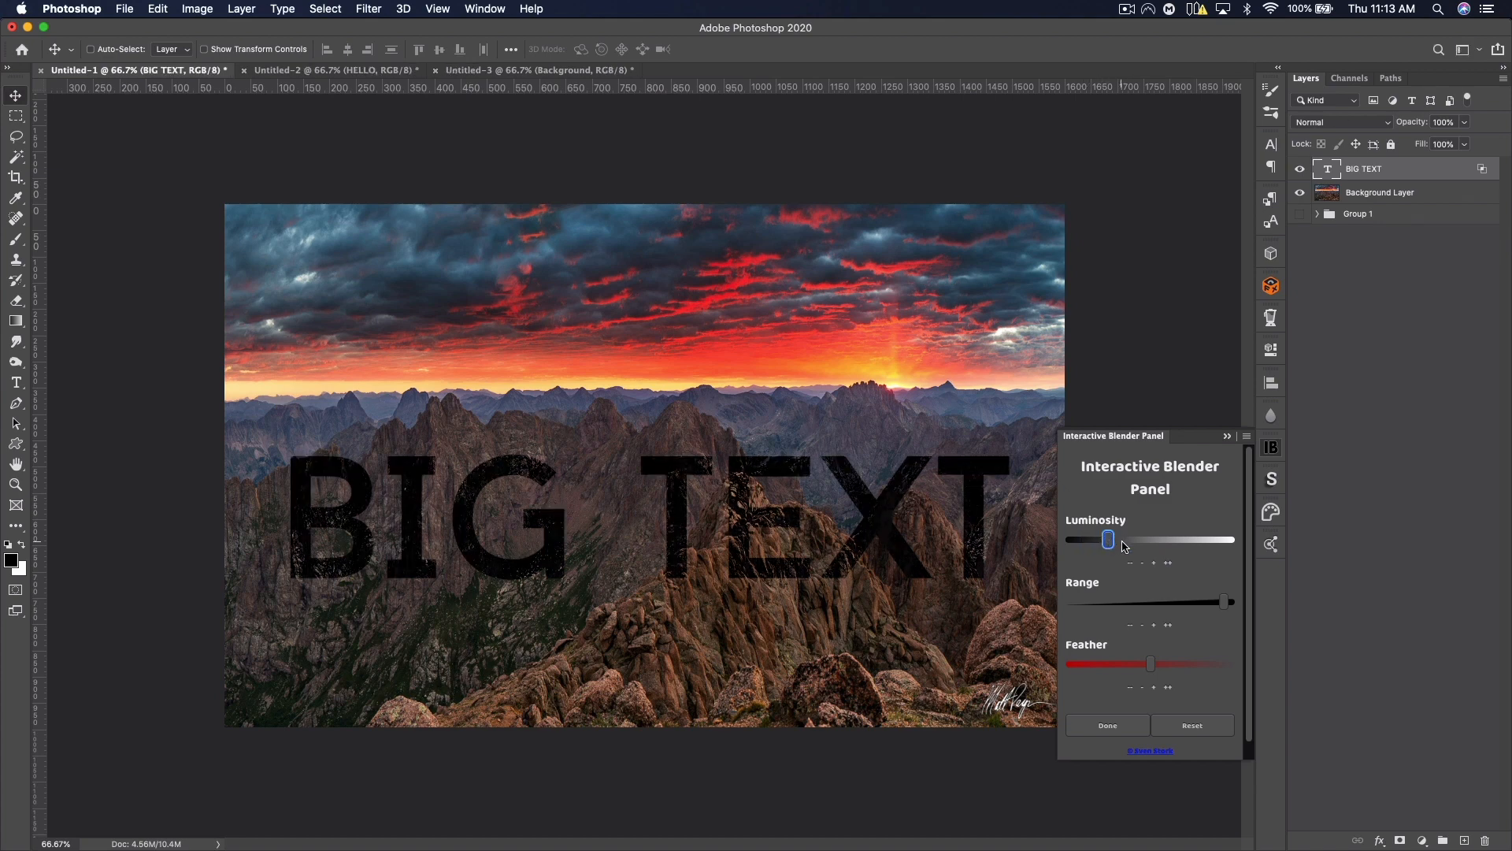
pyautogui.moveTo(1109, 539); pyautogui.dragTo(1107, 539)
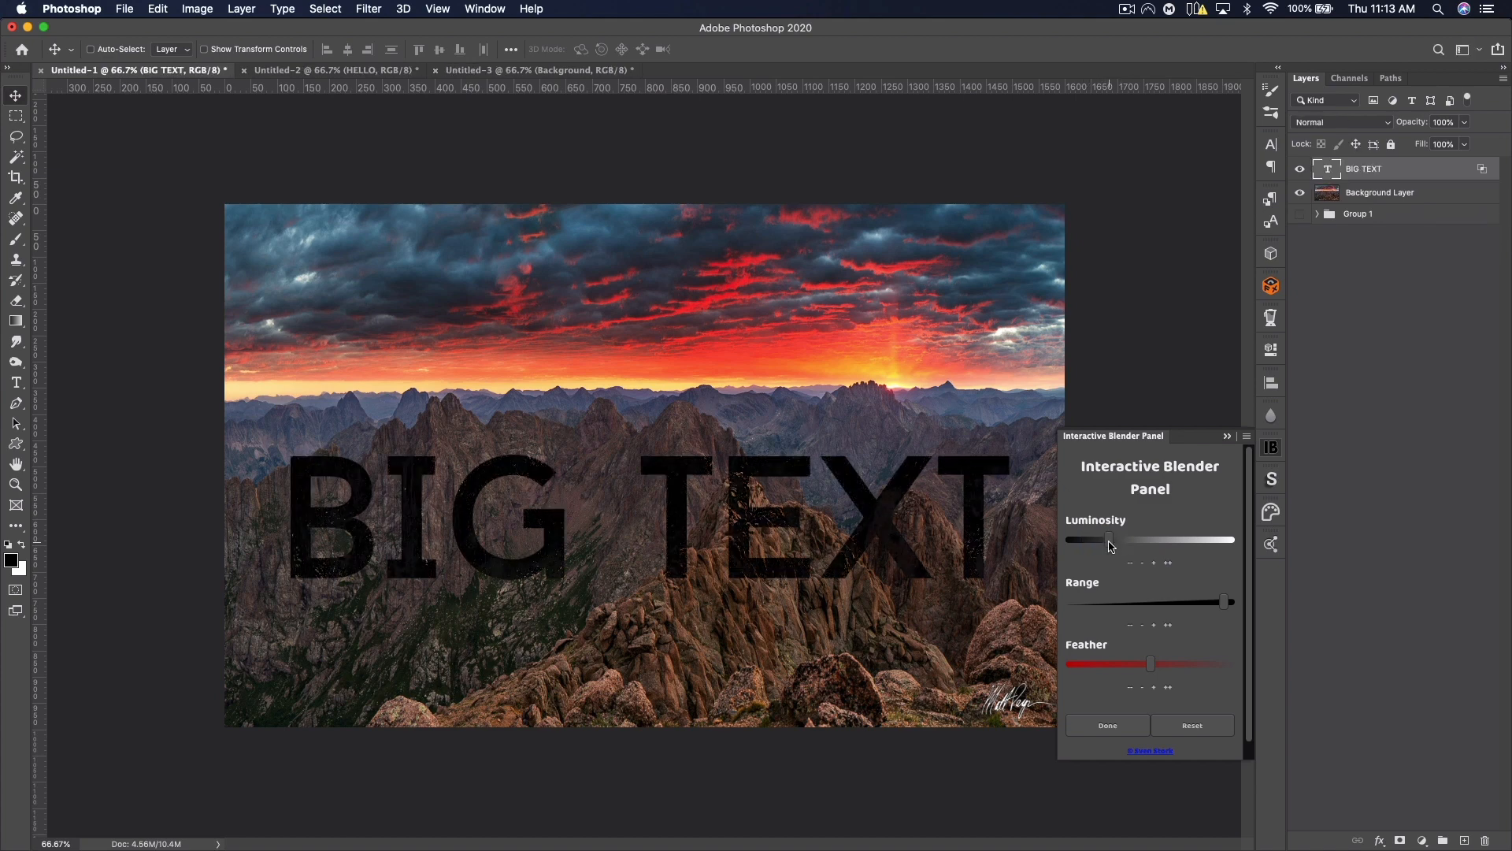
pyautogui.click(1106, 724)
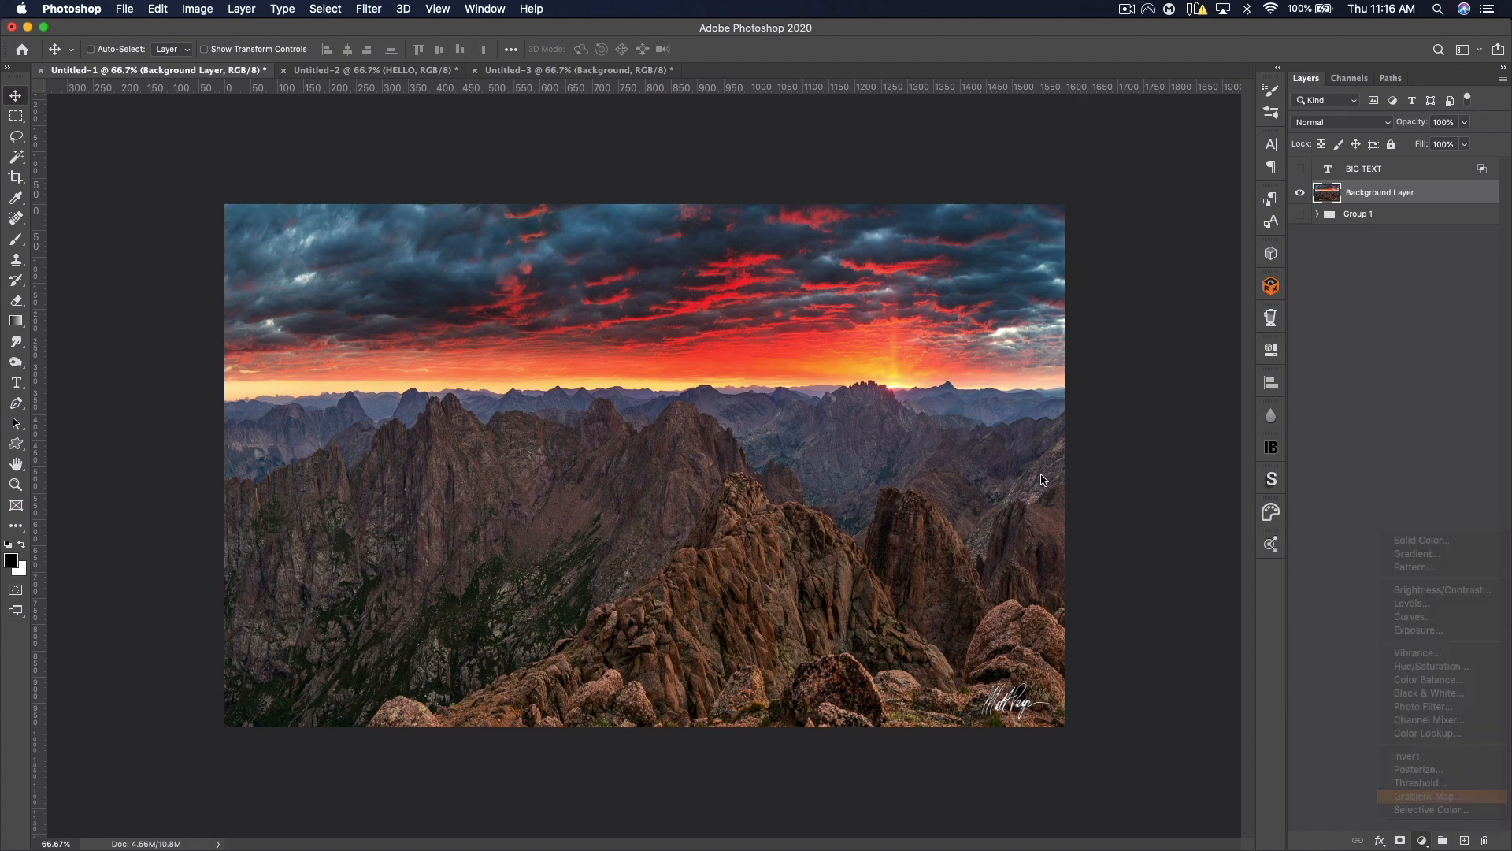
# Step: Add a Gradient Map and blend it into midtones, adjusting Luminosity and narrowing Range
pyautogui.click(1426, 795)
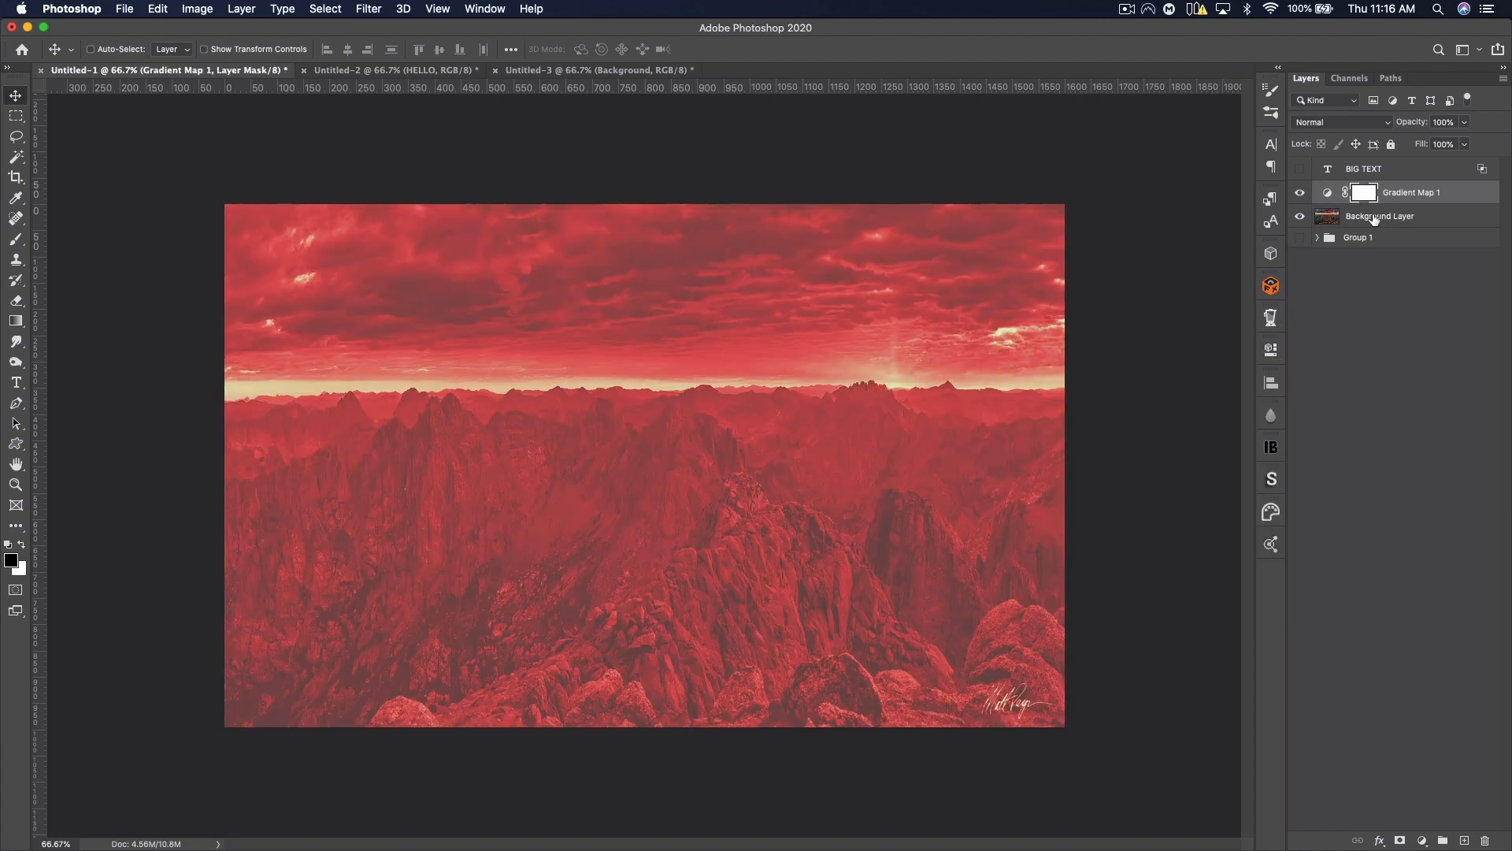
pyautogui.click(1271, 446)
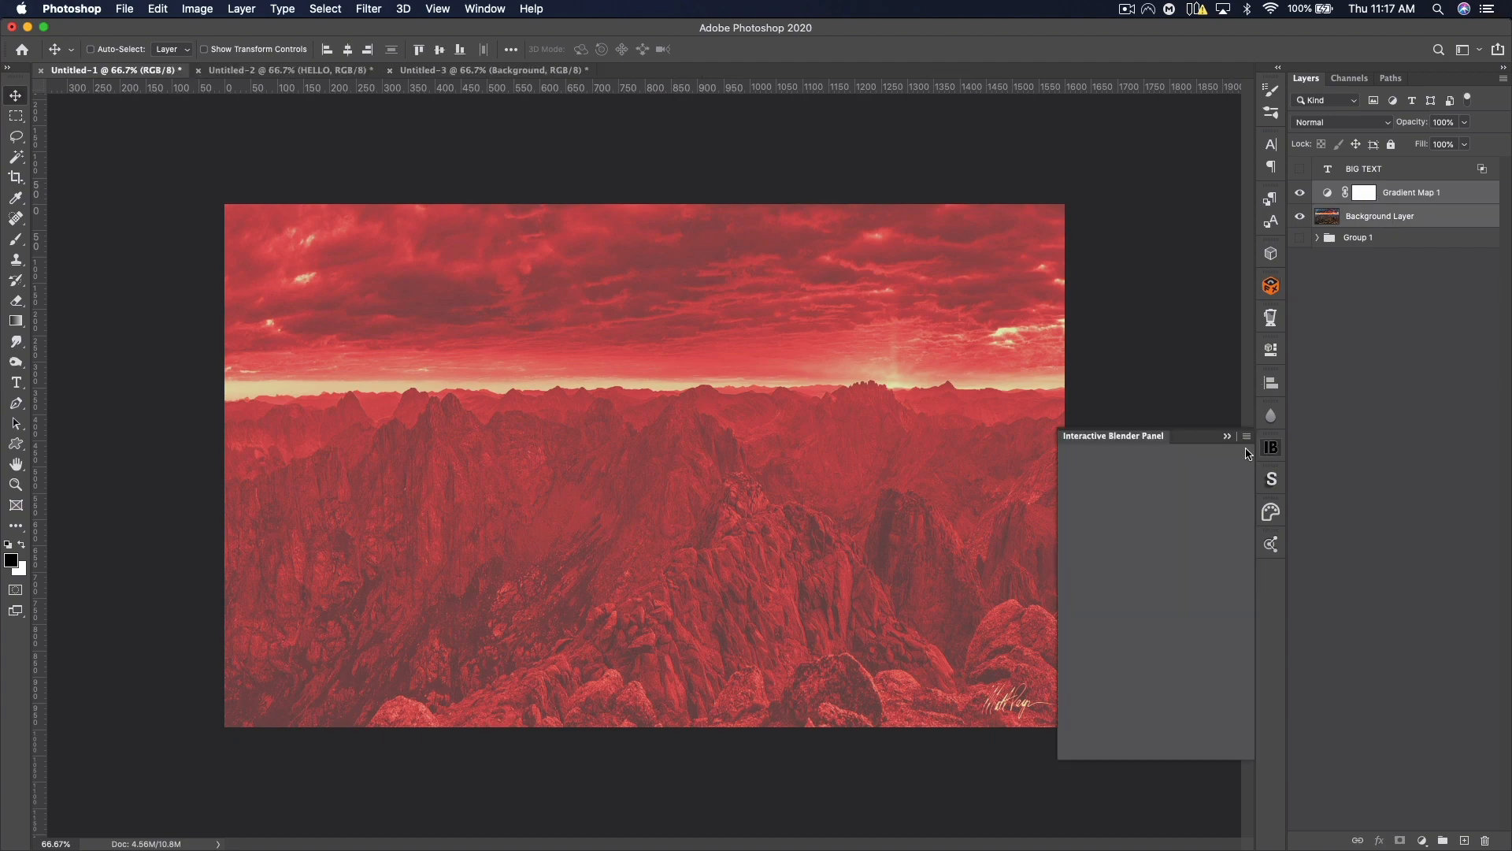
pyautogui.click(1156, 547)
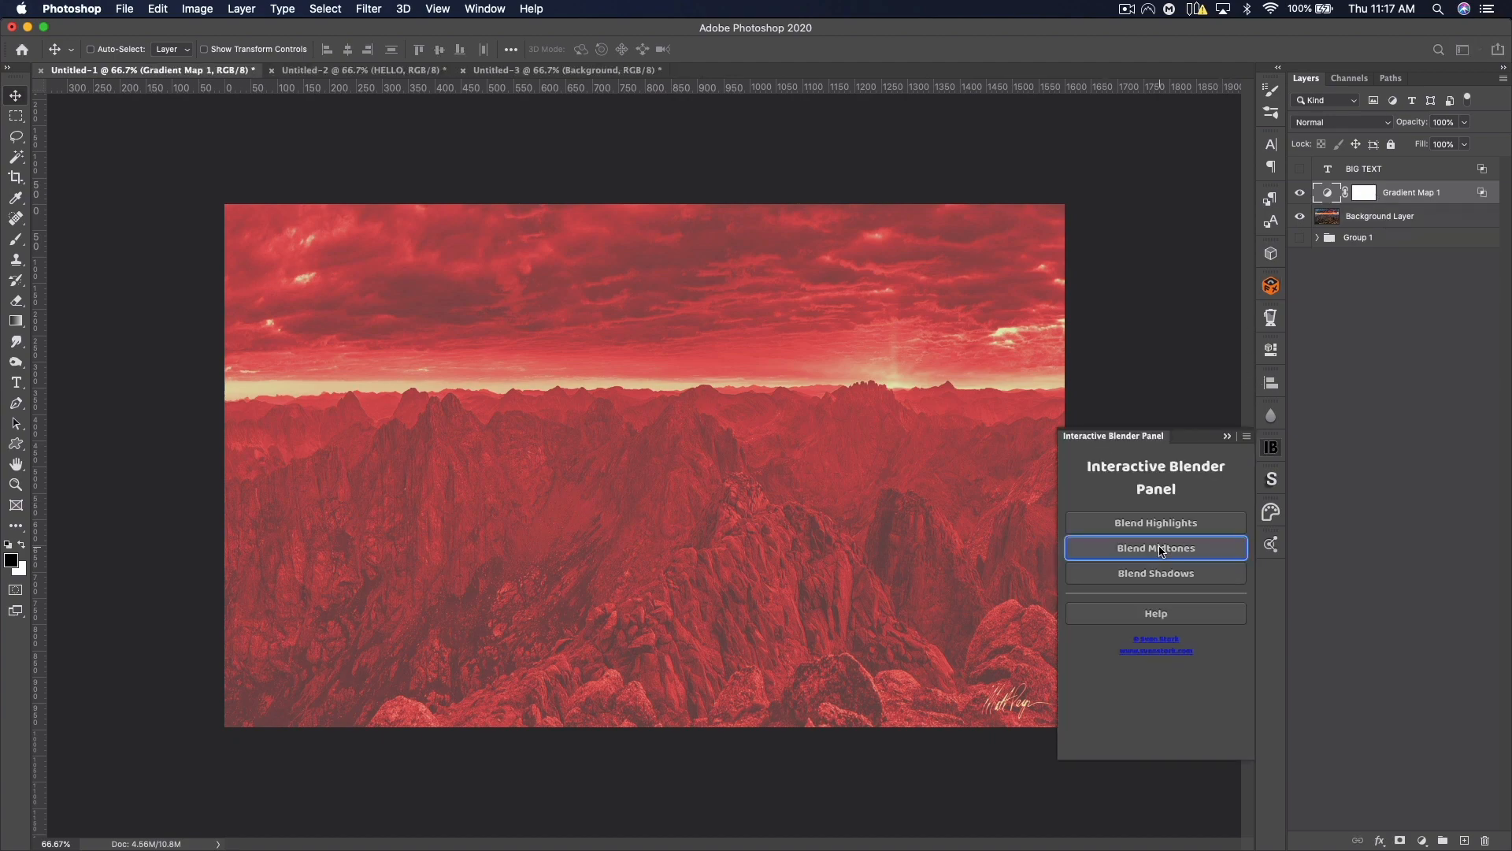
pyautogui.click(1155, 548)
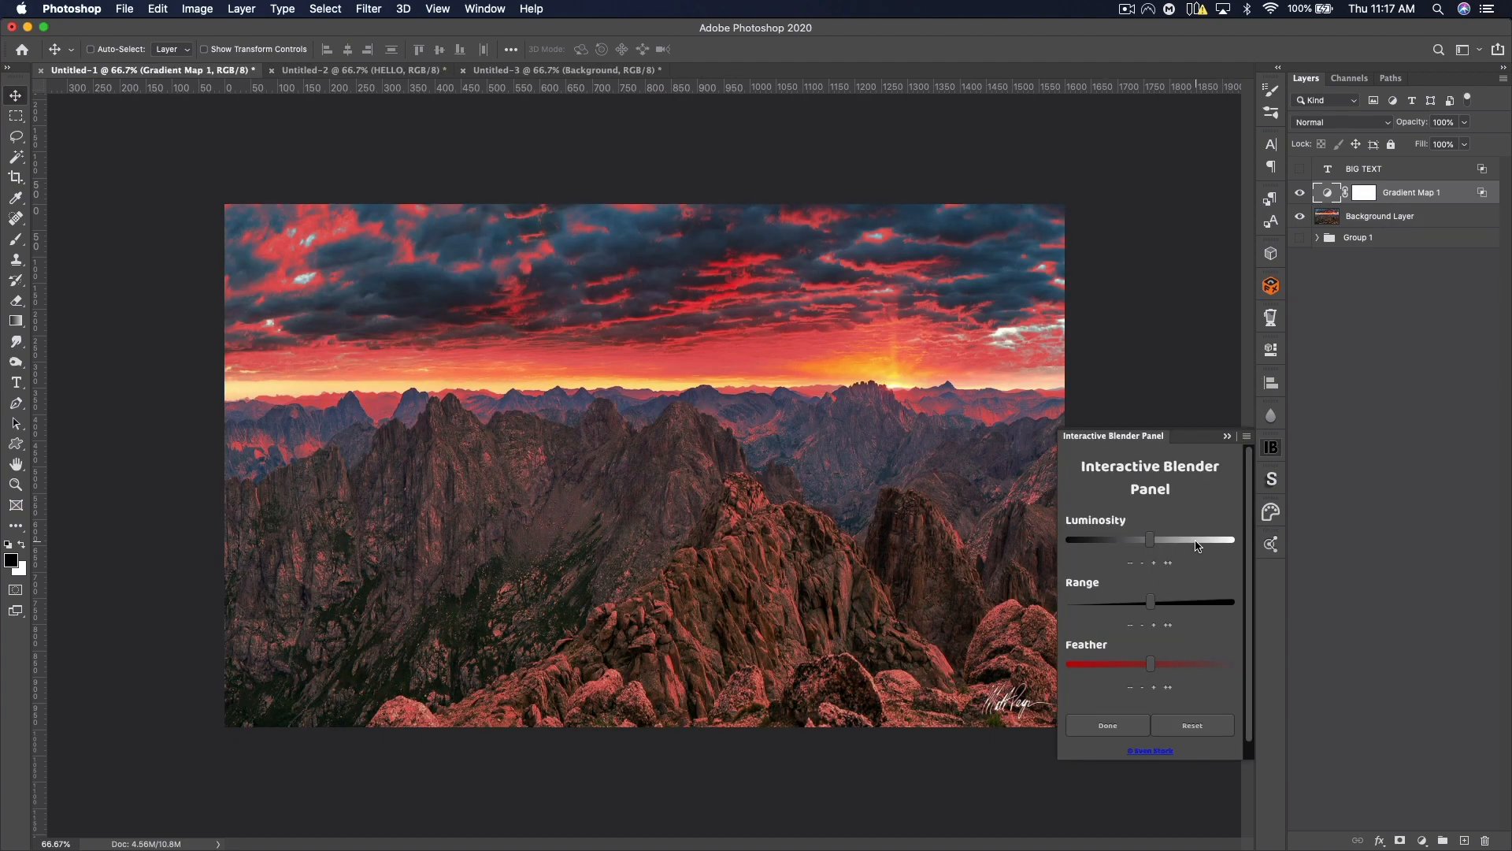
pyautogui.moveTo(1148, 538); pyautogui.dragTo(1092, 539)
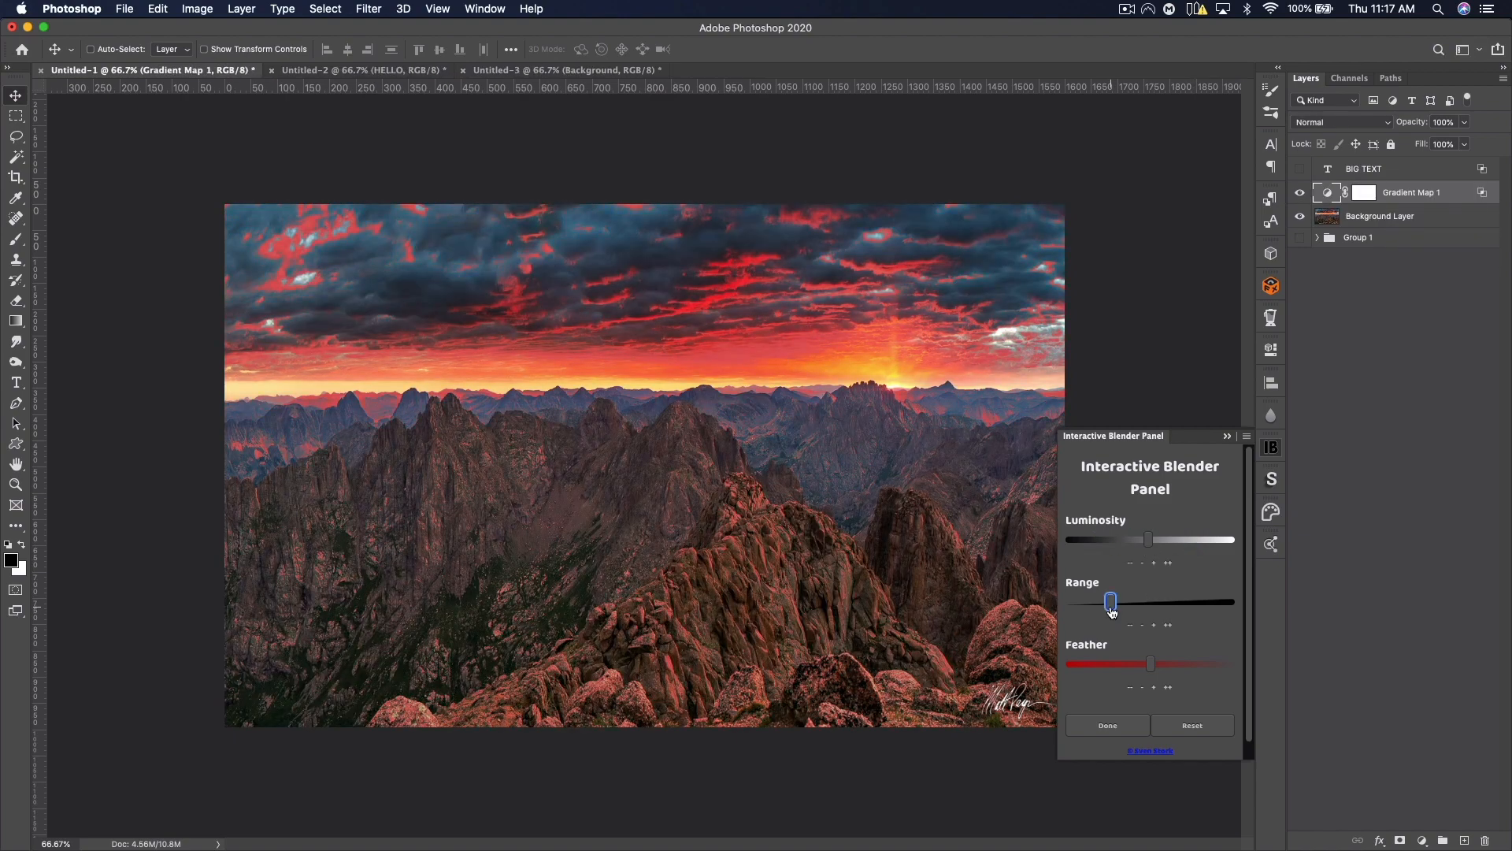
pyautogui.moveTo(1109, 602); pyautogui.dragTo(1218, 601)
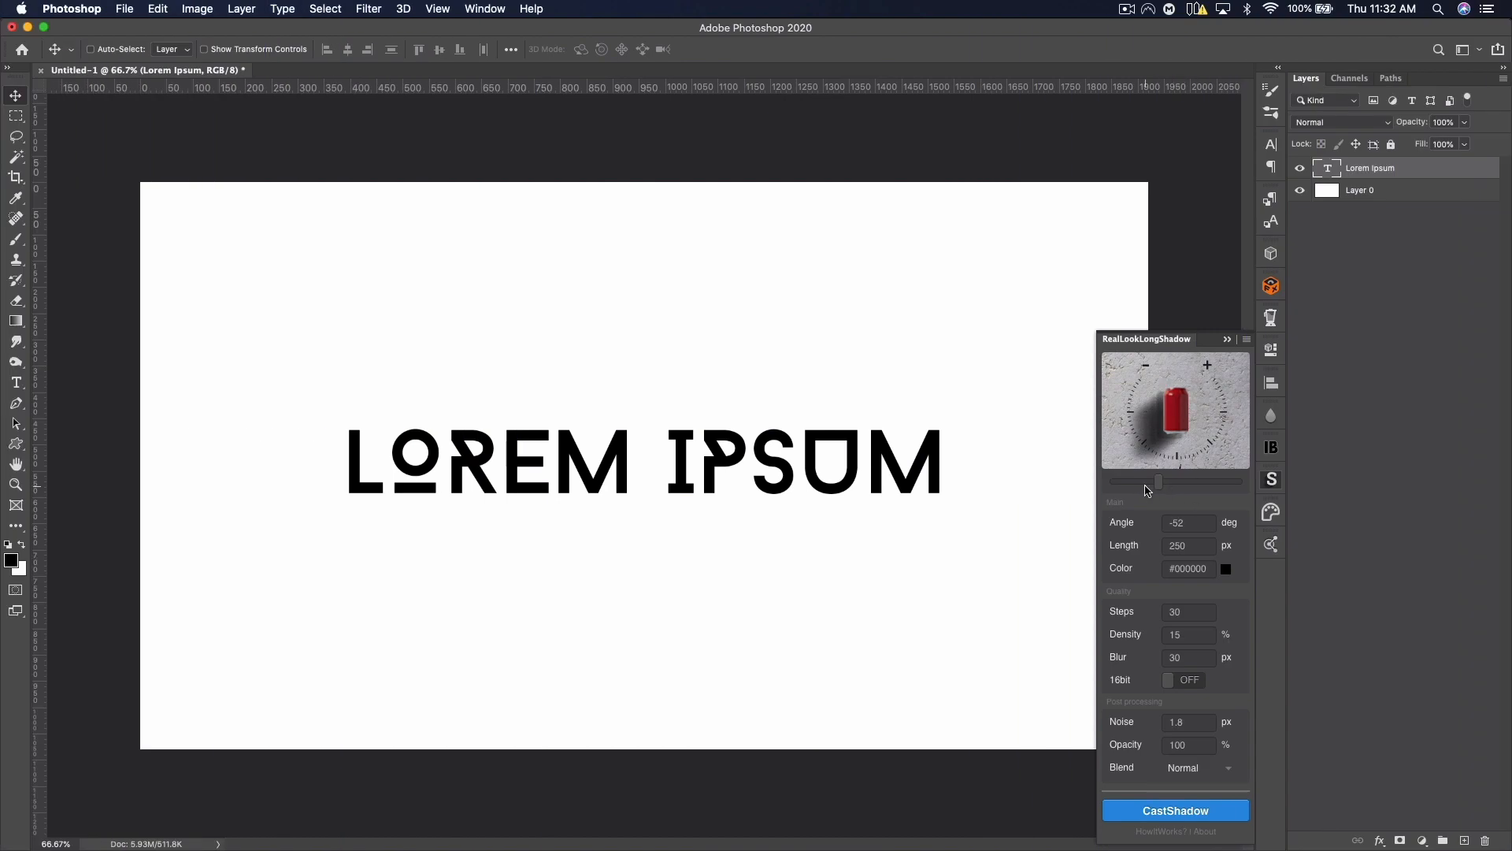
# Step: Set long shadow angle -64°, length 300 px, black colour, density 10% and blur 15 px
pyautogui.moveTo(1155, 482); pyautogui.dragTo(1143, 485)
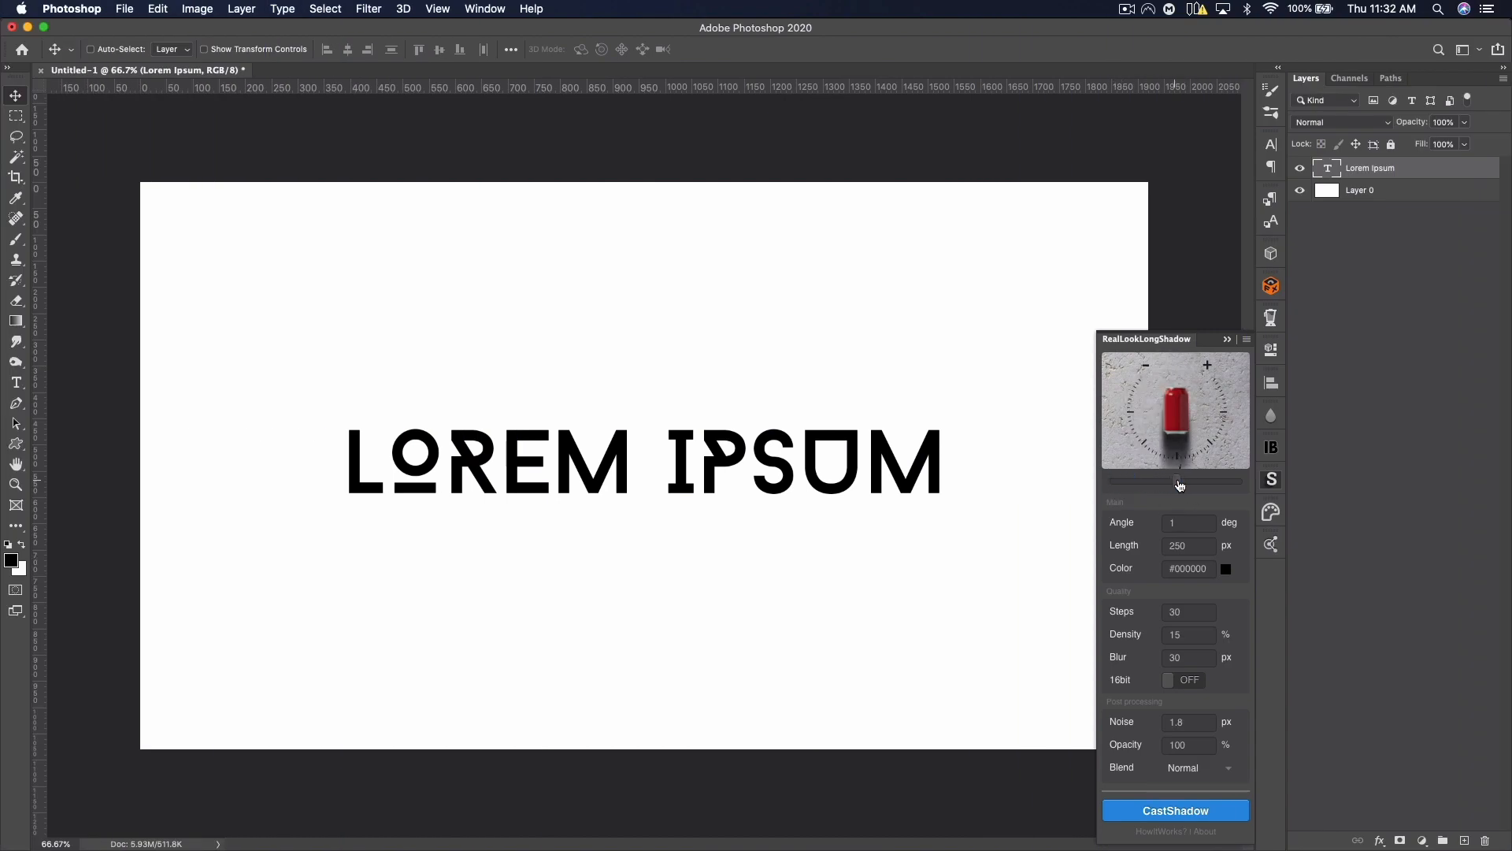
pyautogui.moveTo(1180, 482); pyautogui.dragTo(1144, 482)
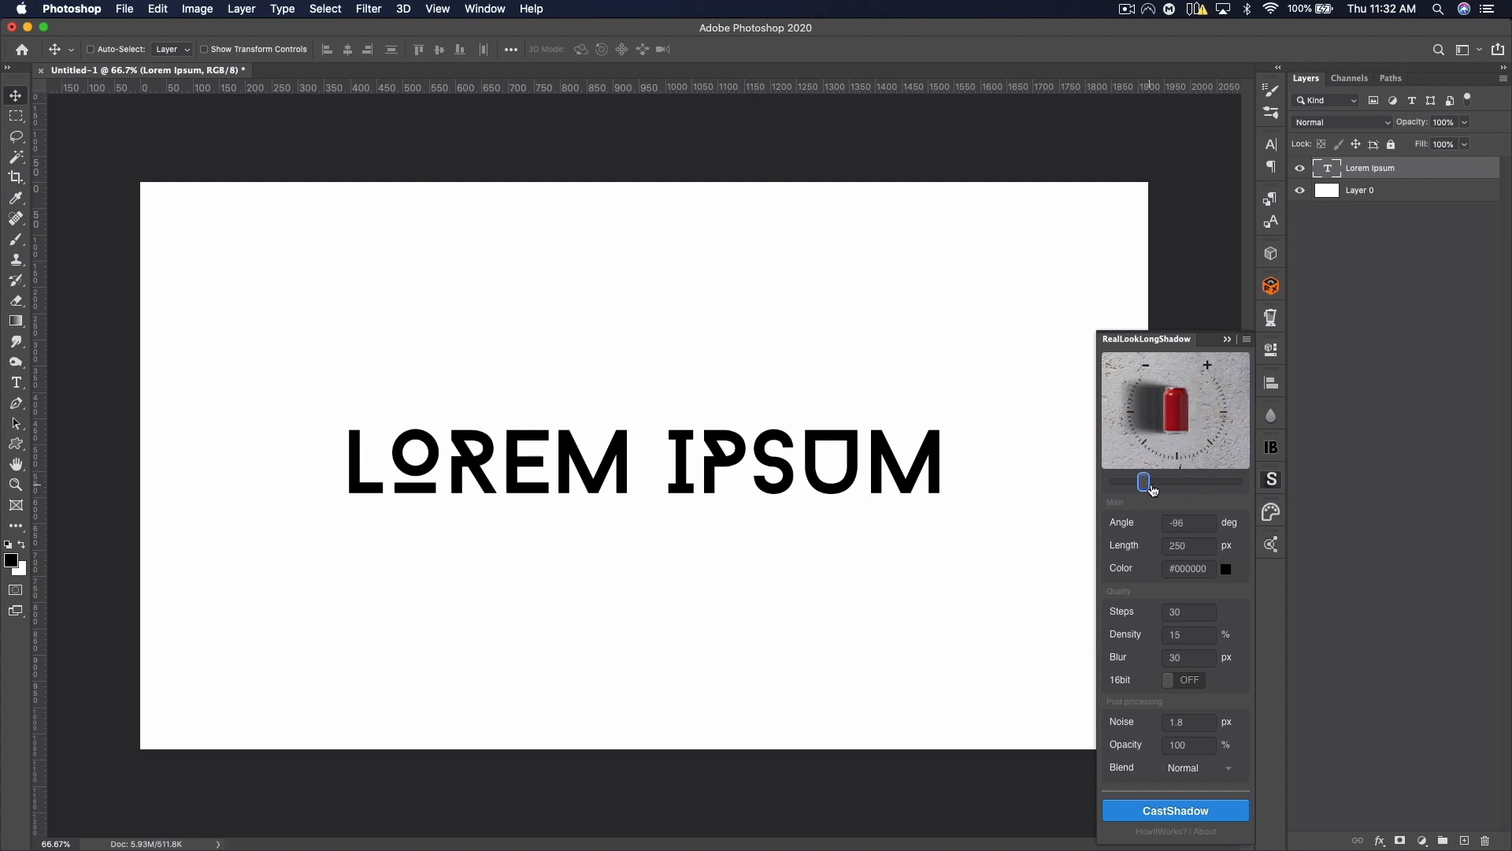
pyautogui.moveTo(1145, 481); pyautogui.dragTo(1156, 481)
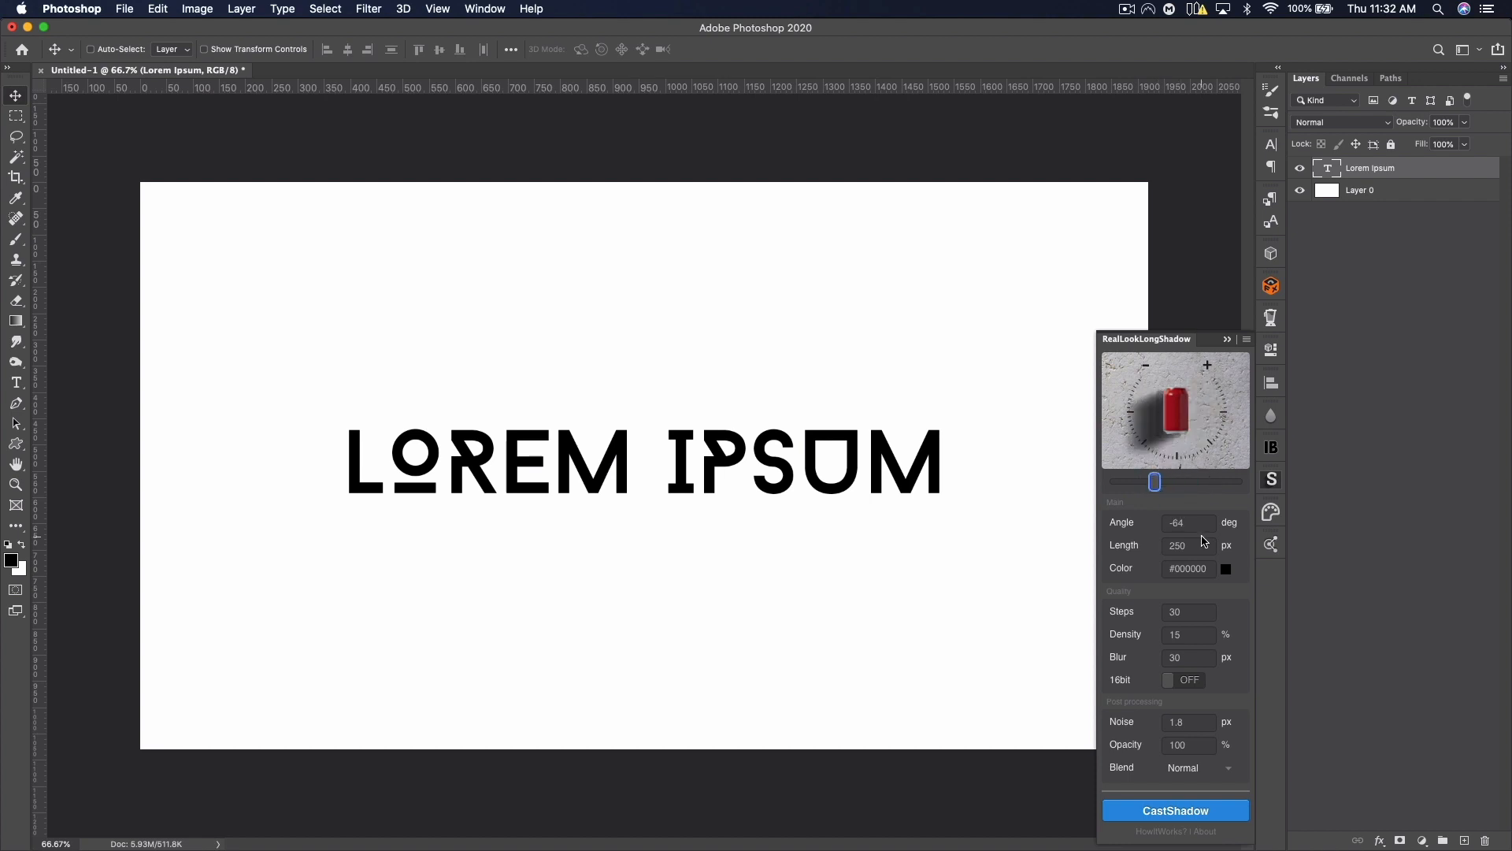
pyautogui.write('700')
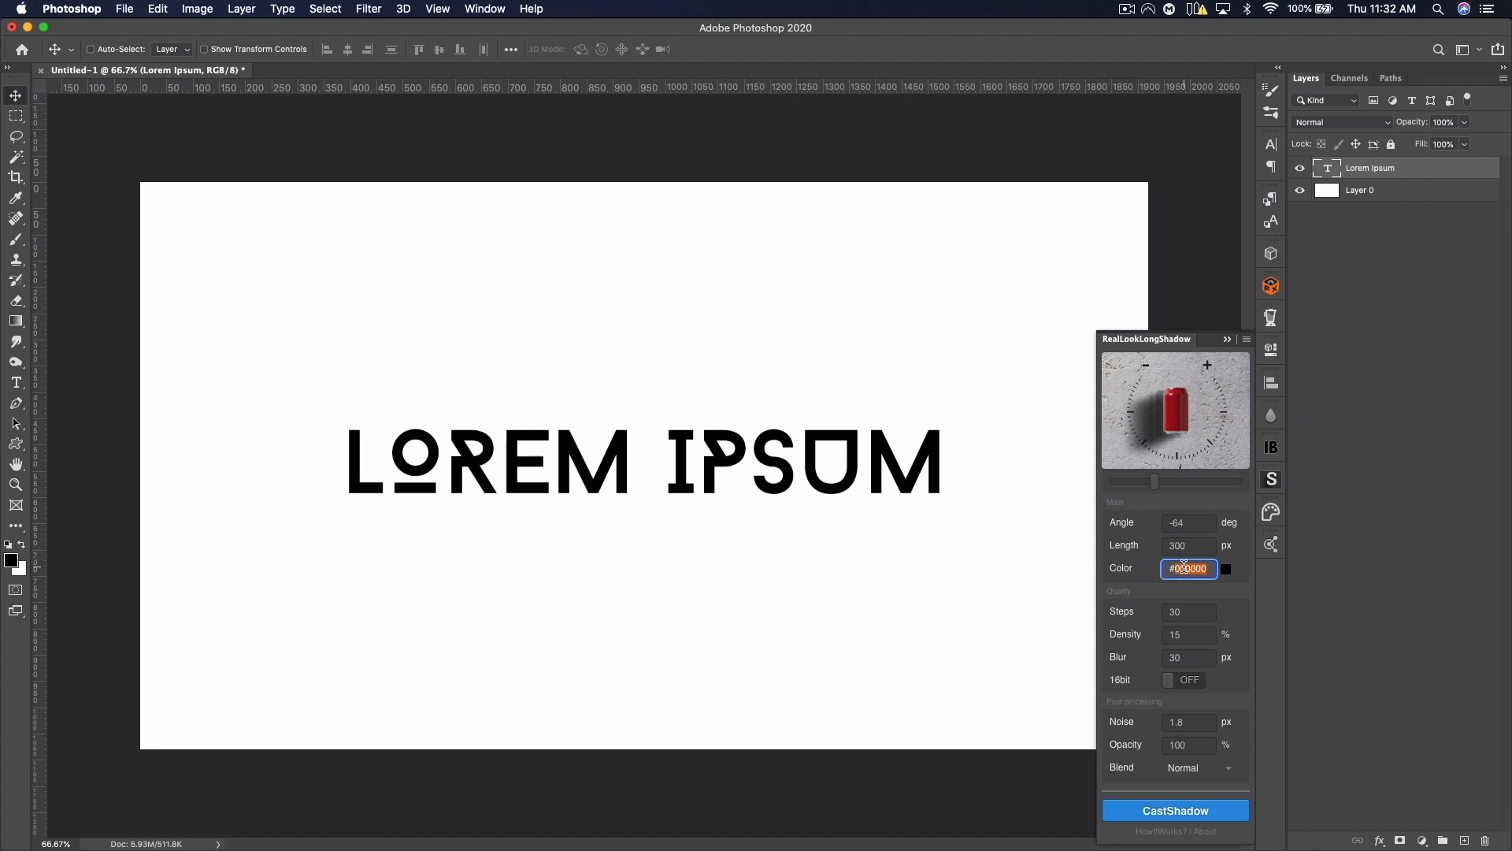
pyautogui.write('#00')
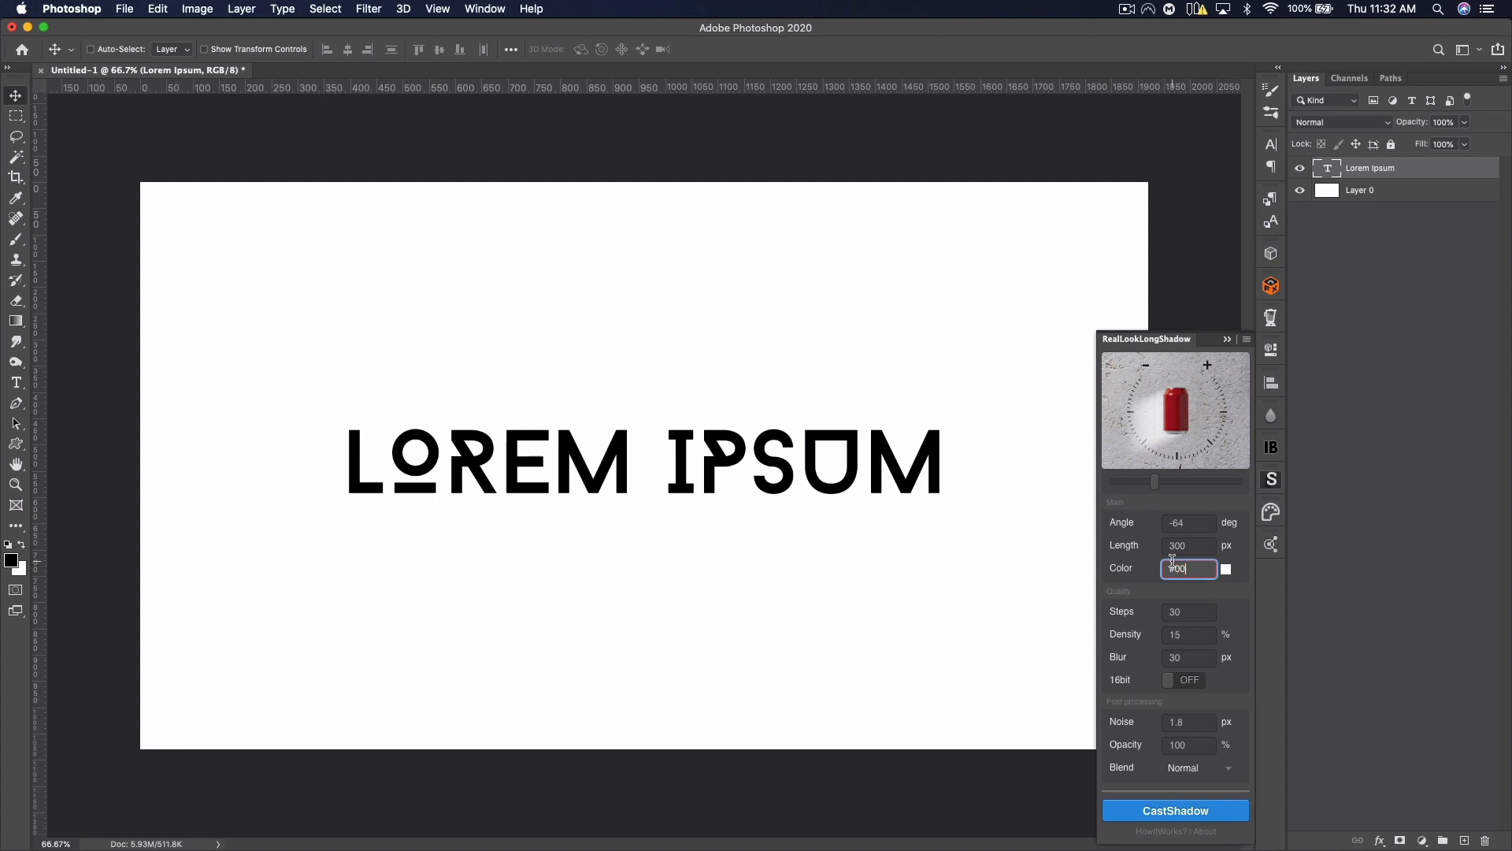
pyautogui.click(1188, 611)
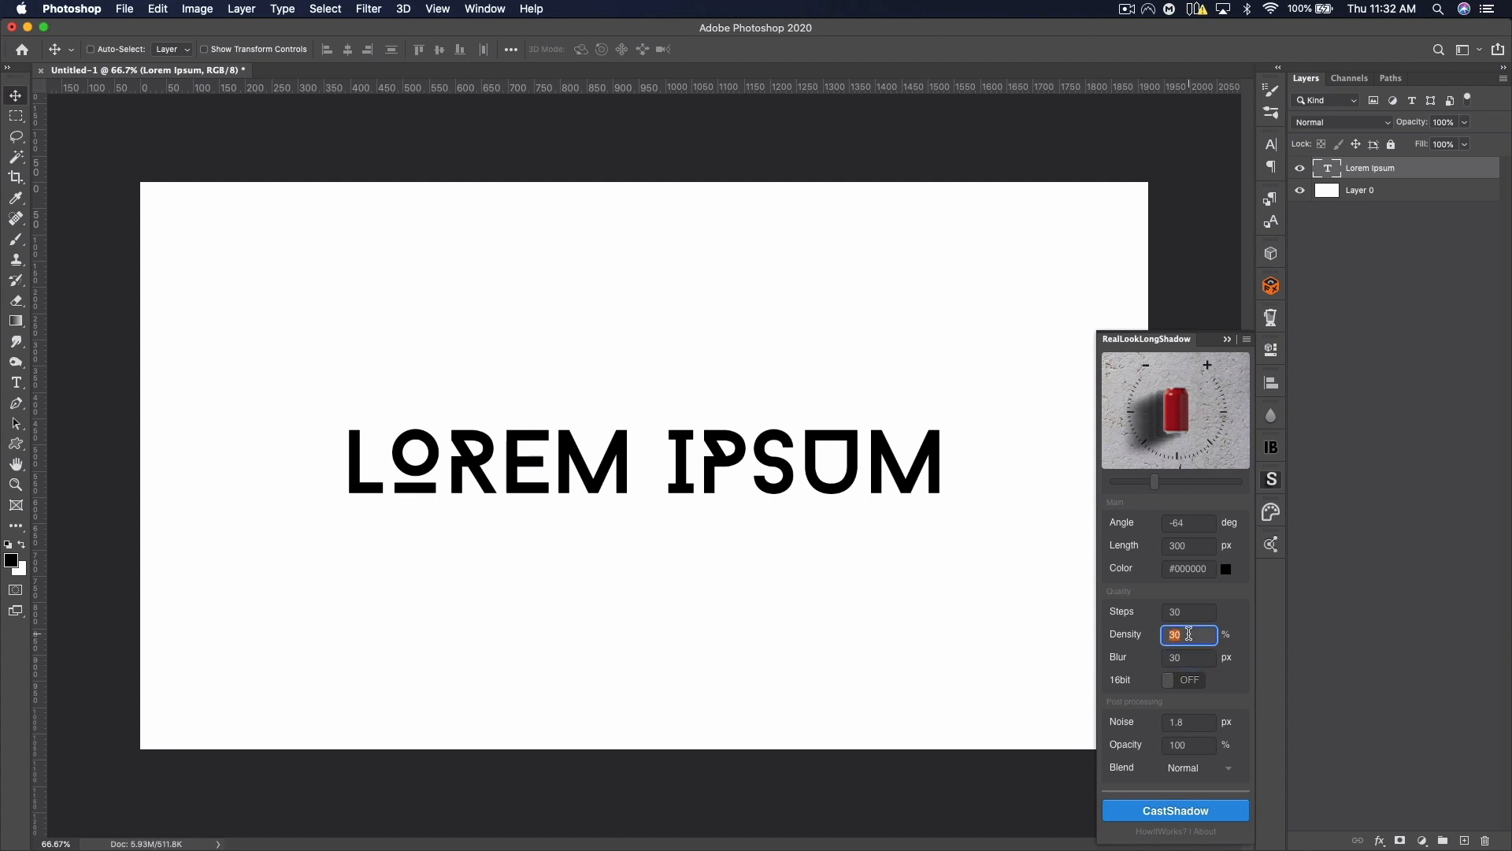
pyautogui.click(1188, 657)
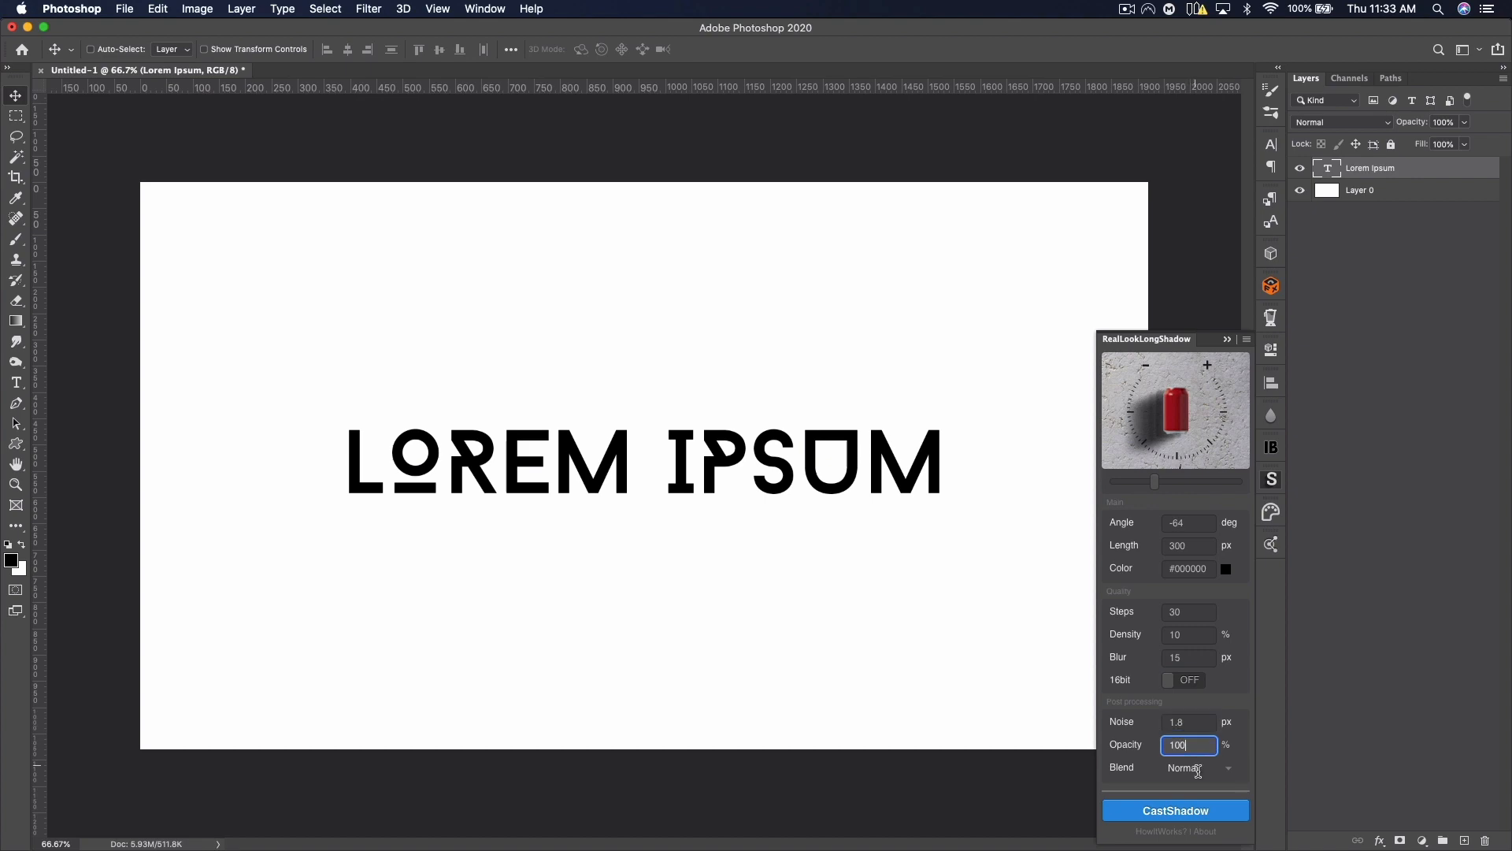
pyautogui.click(1200, 766)
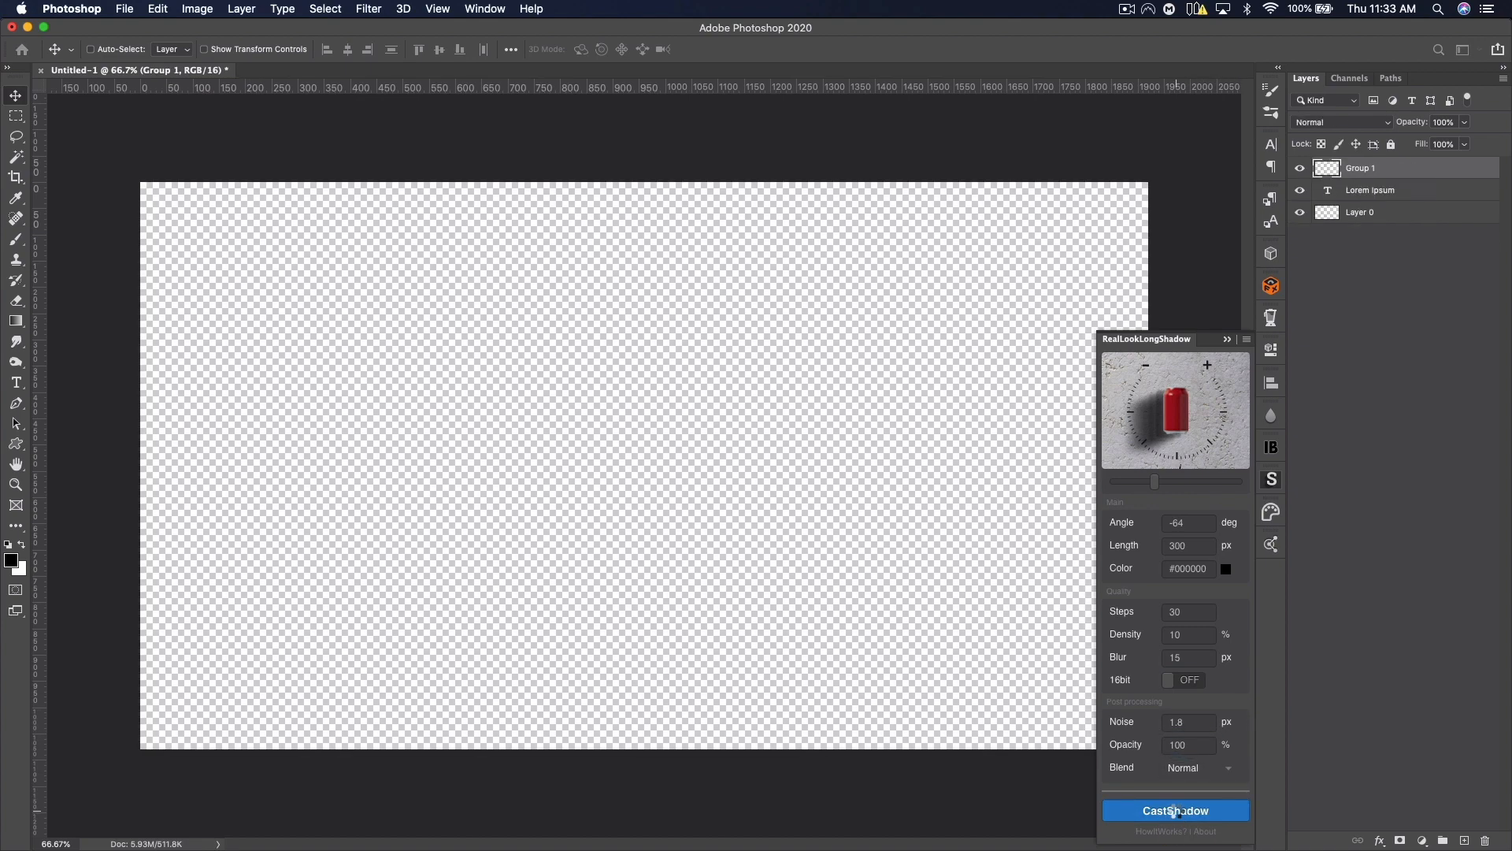
# Step: Cast the LOREM IPSUM long shadow and change the Lorem Ipsum_shadow layer's opacity
pyautogui.click(1174, 810)
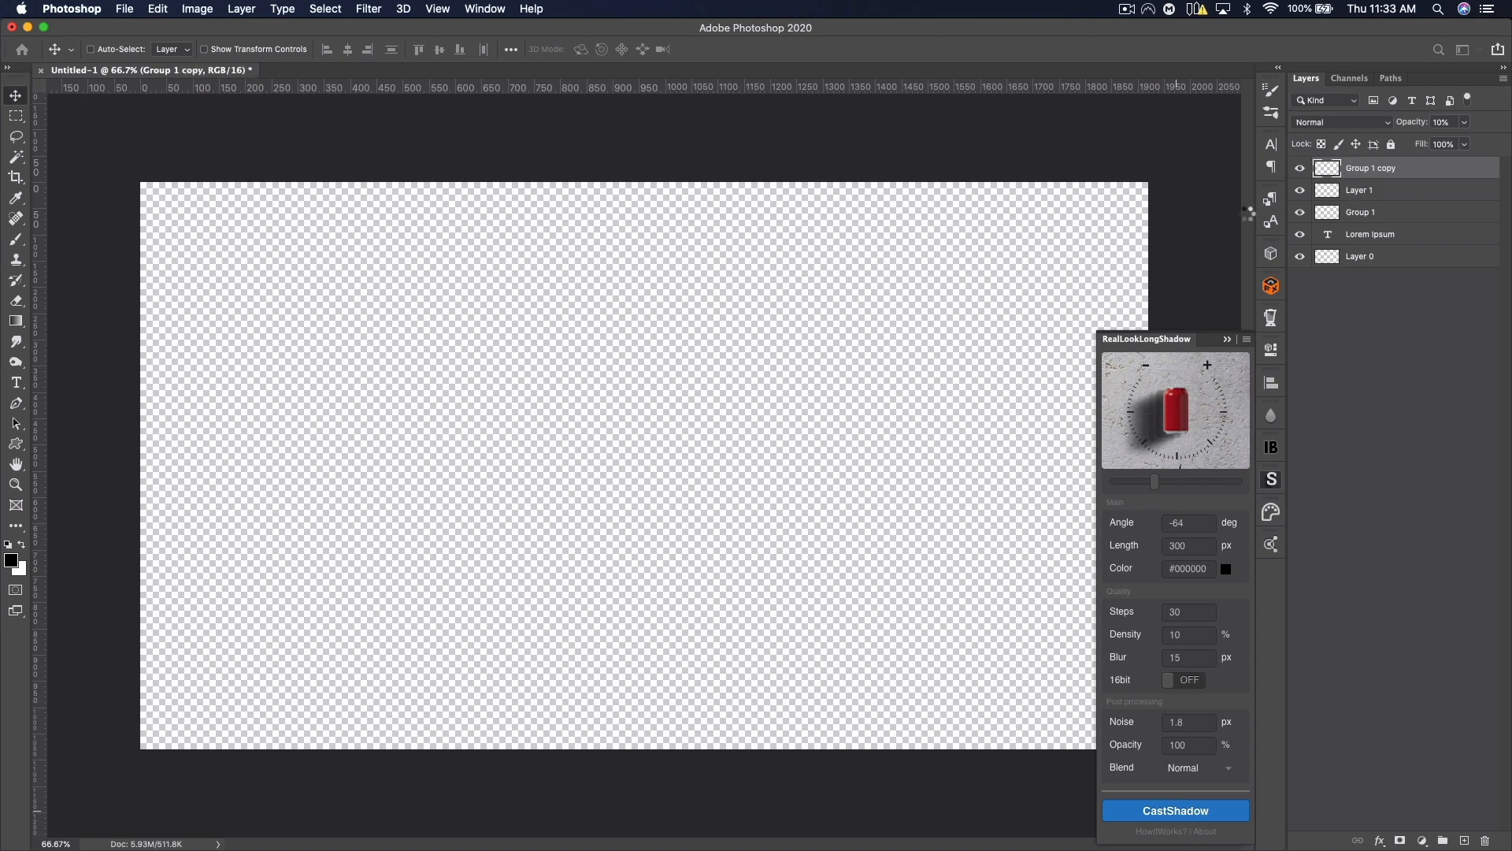
pyautogui.moveTo(1246, 213)
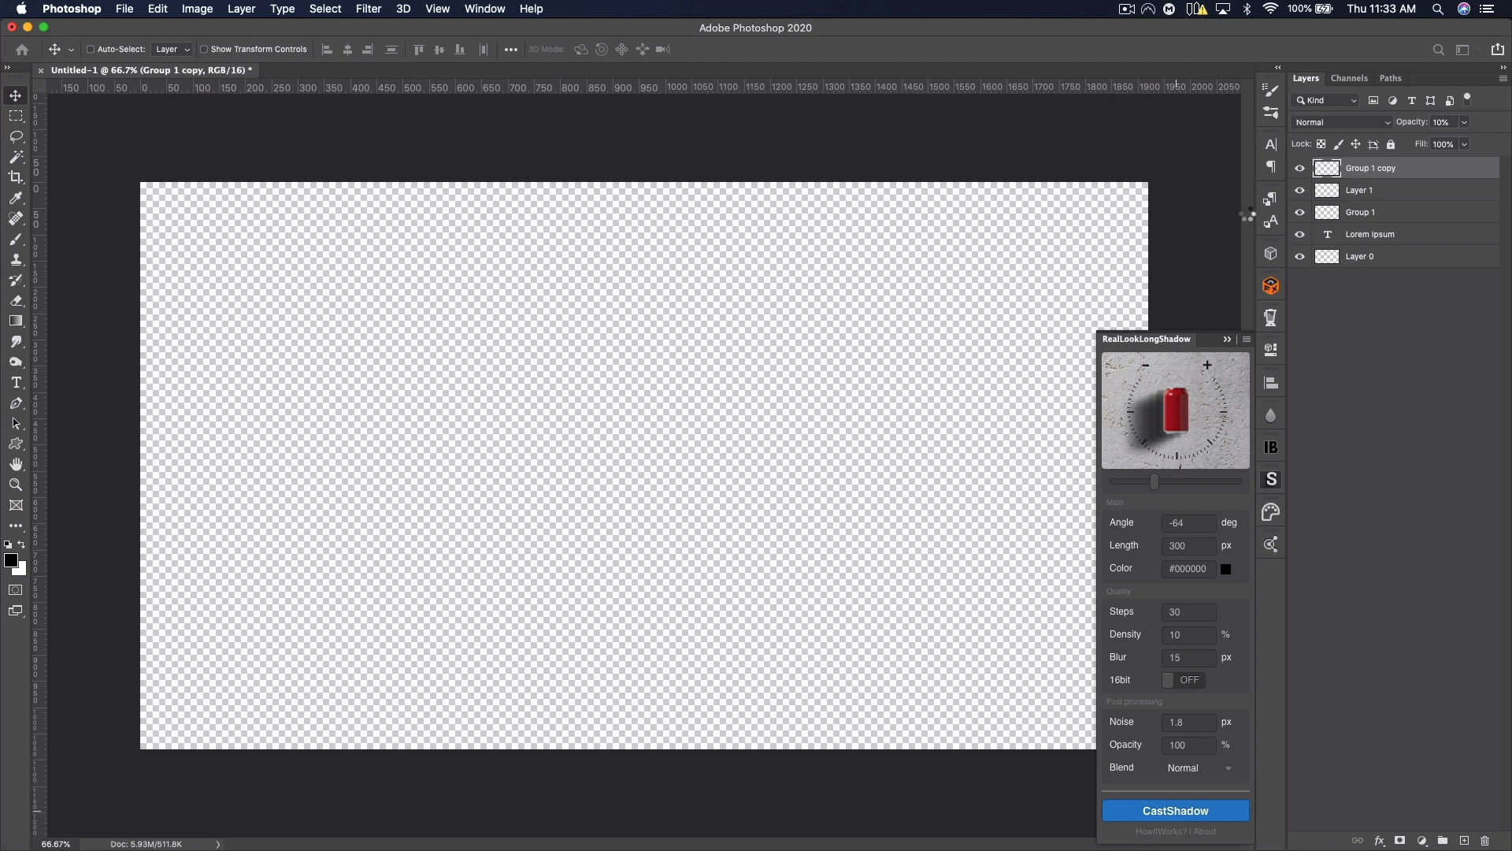
pyautogui.click(1174, 811)
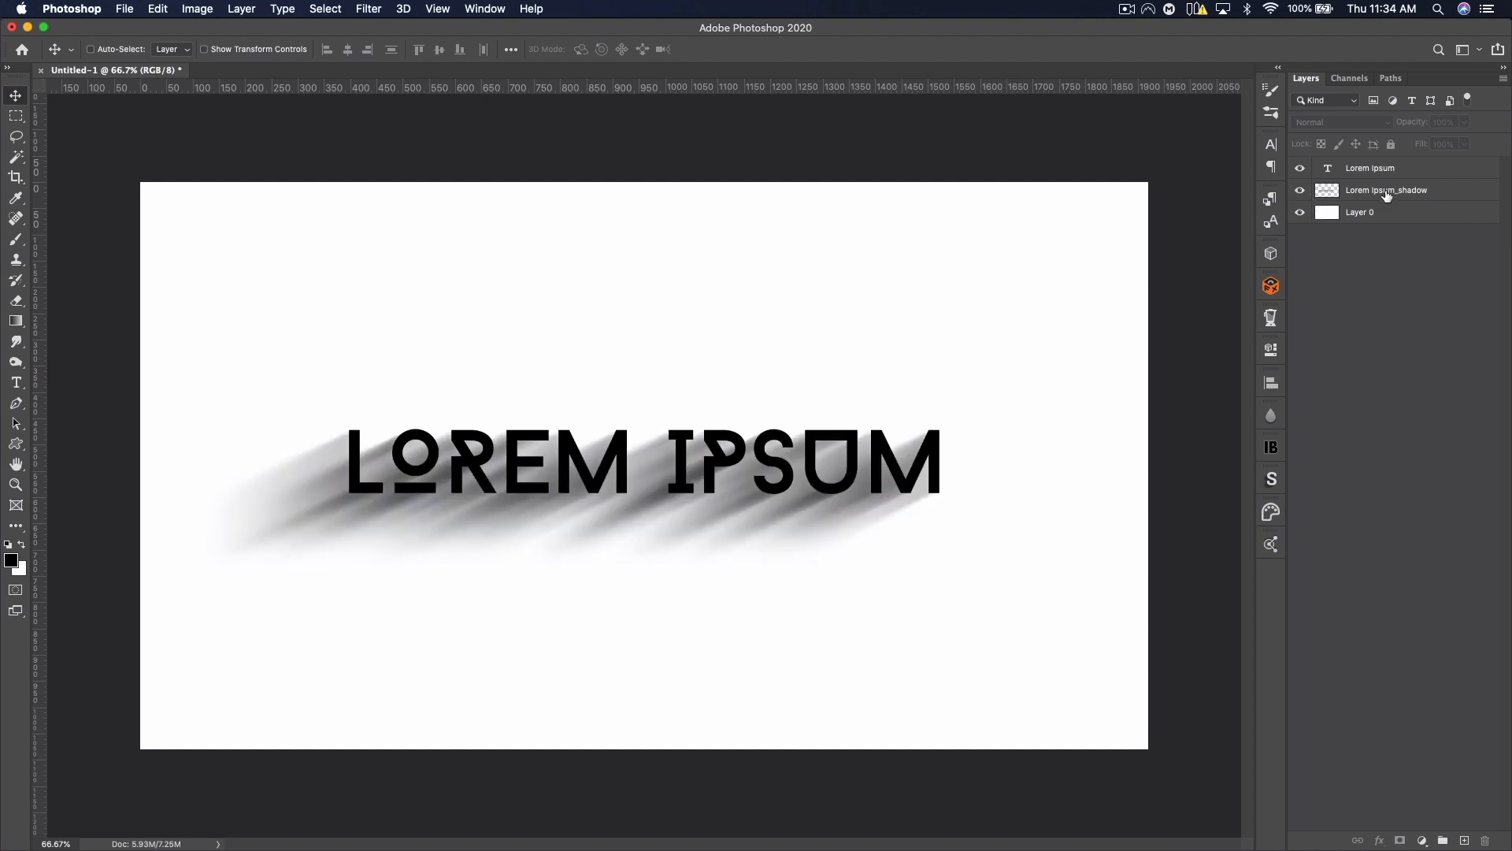
pyautogui.click(1386, 190)
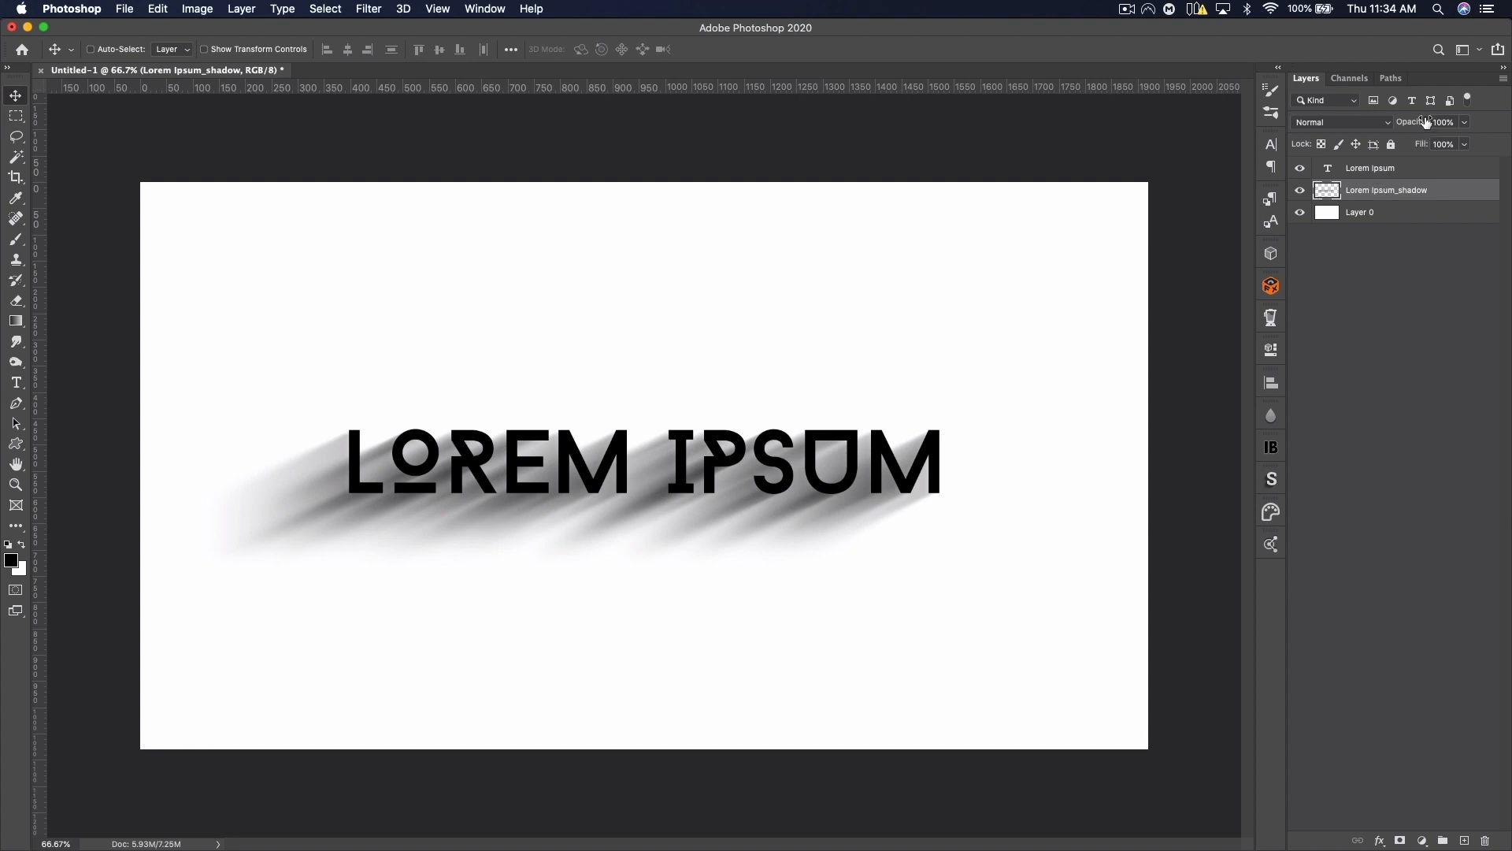
pyautogui.write('46%')
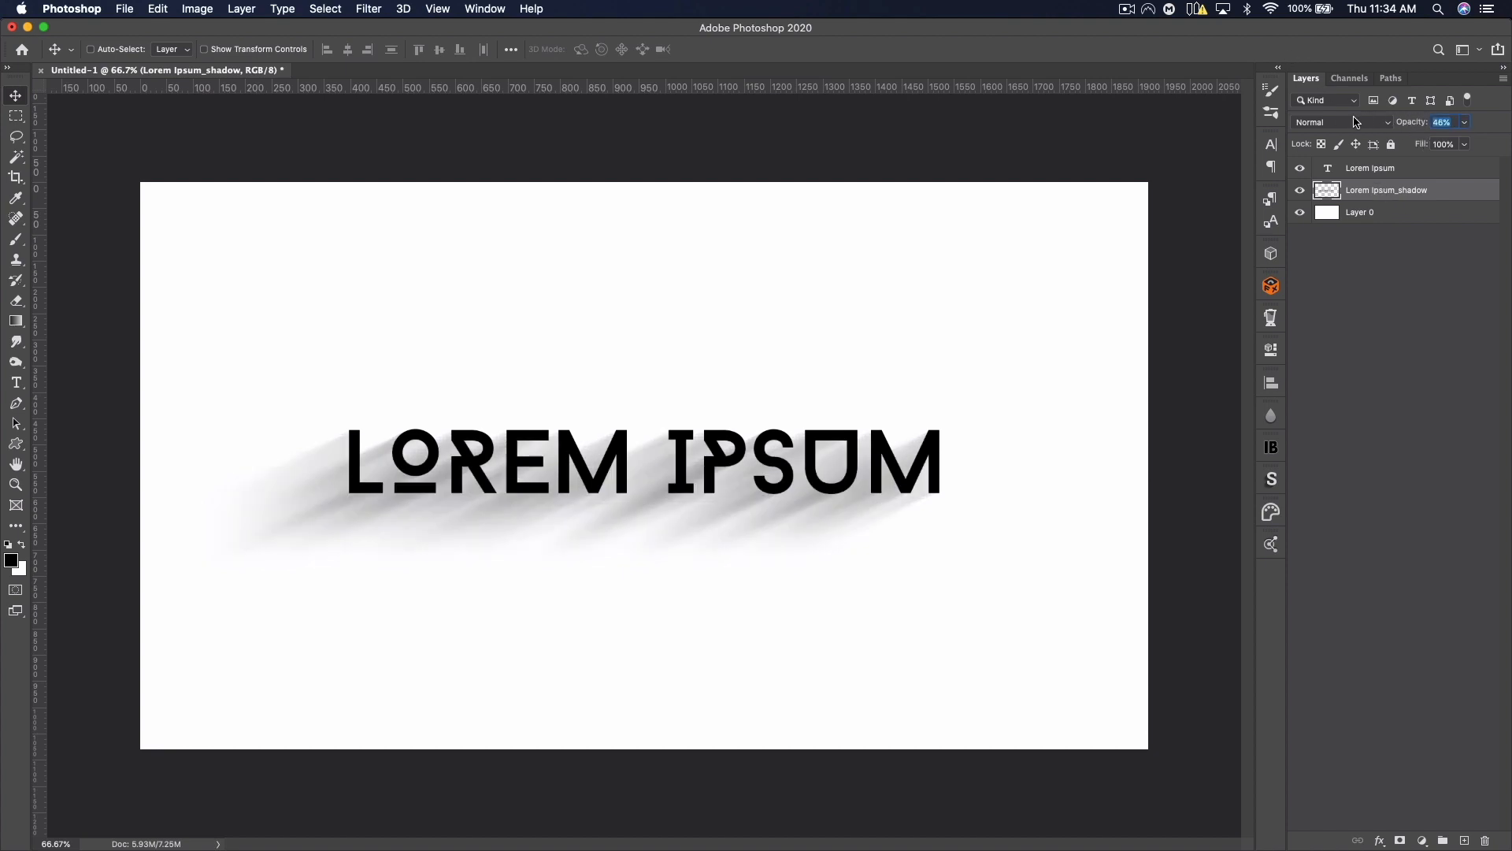
pyautogui.write('100%')
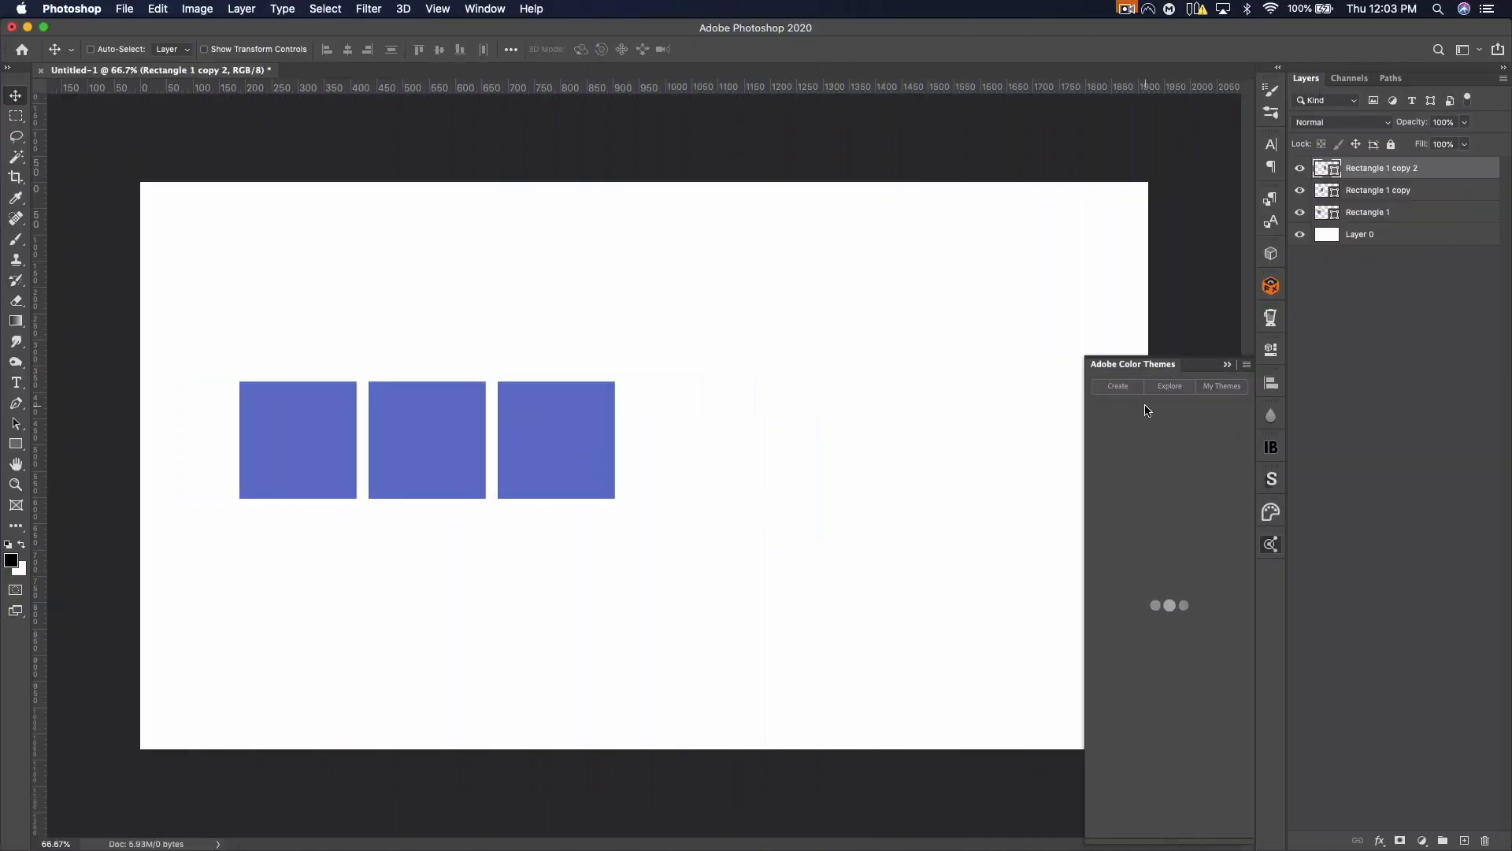
# Step: Recolour the squares teal, pinkish red and orange from a randomly sorted Explore theme
pyautogui.click(1168, 385)
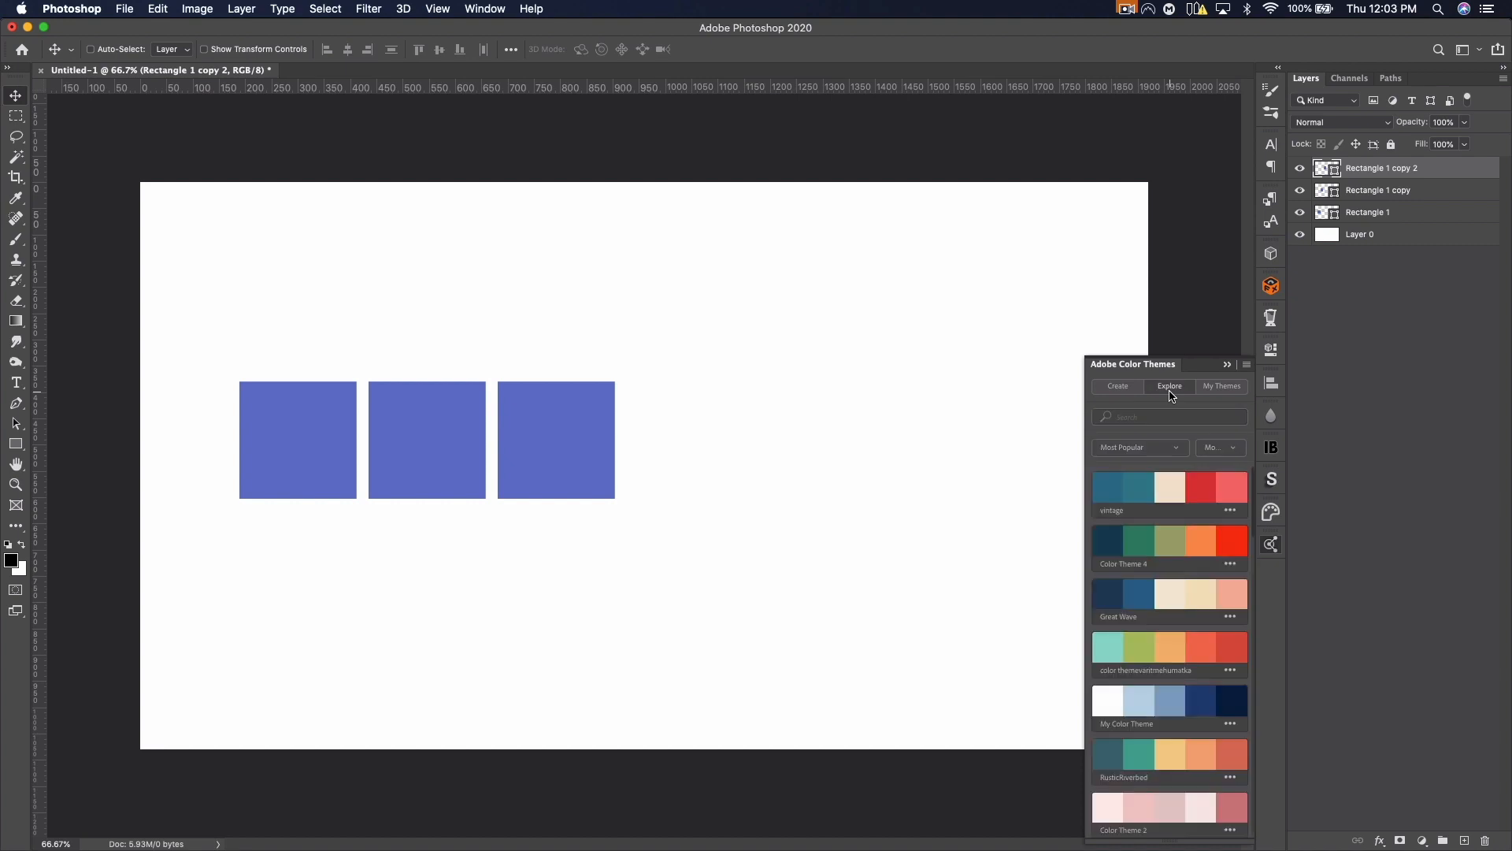
pyautogui.click(1138, 447)
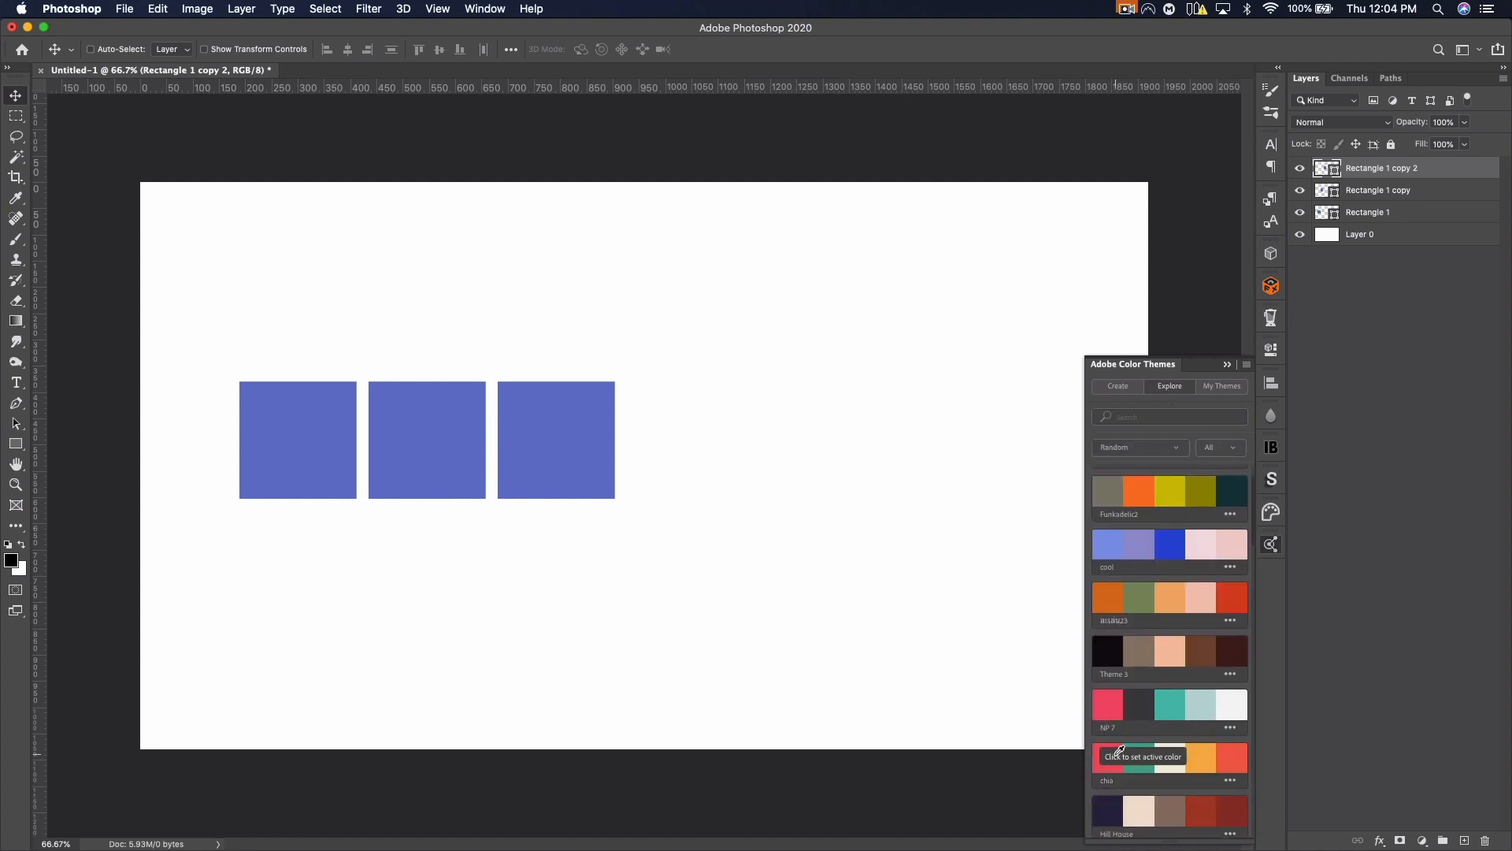
pyautogui.moveTo(1244, 783)
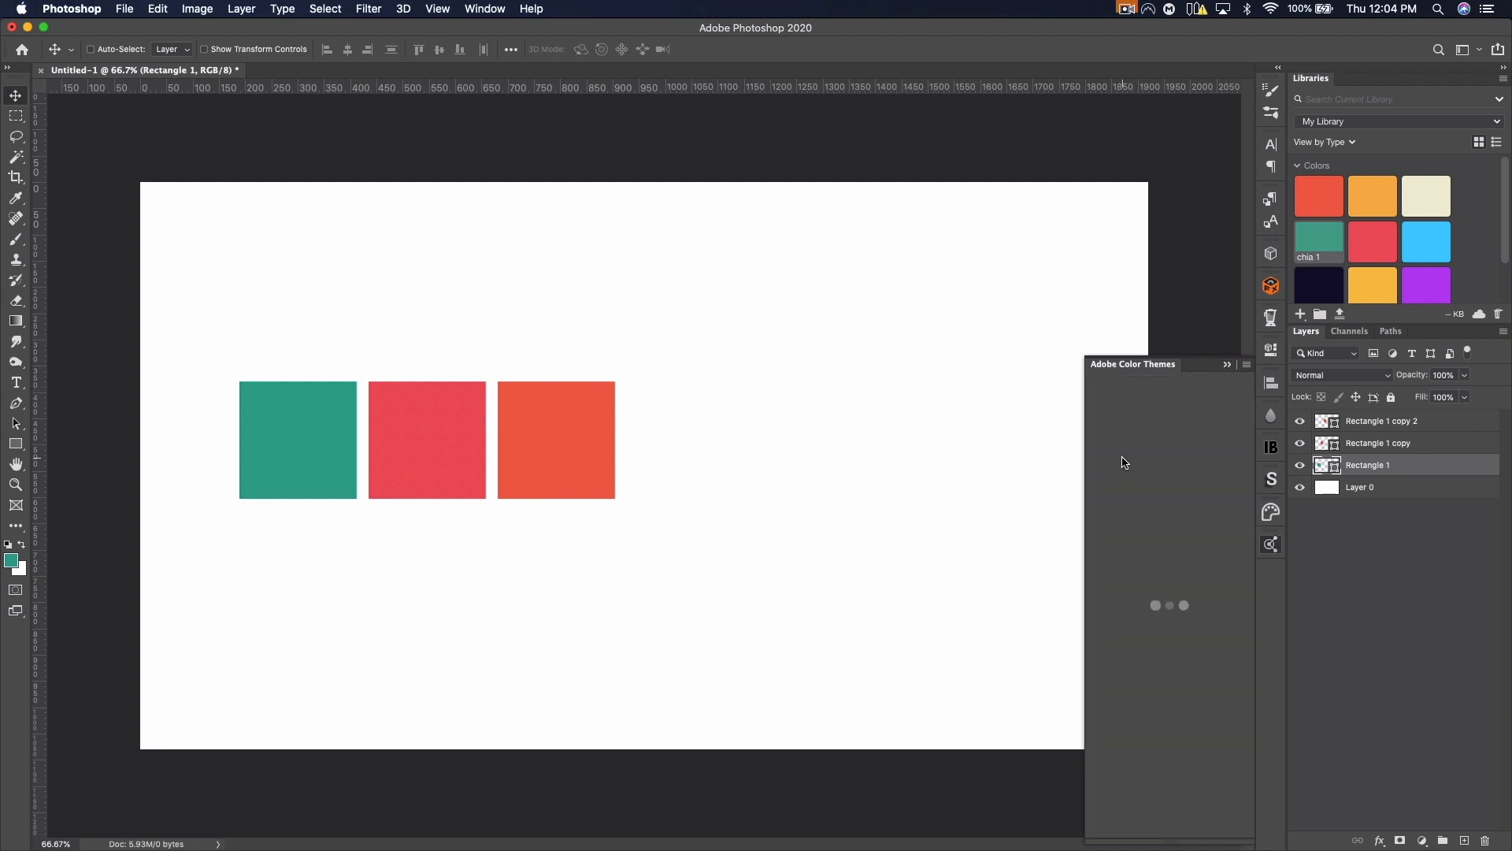
pyautogui.click(1501, 78)
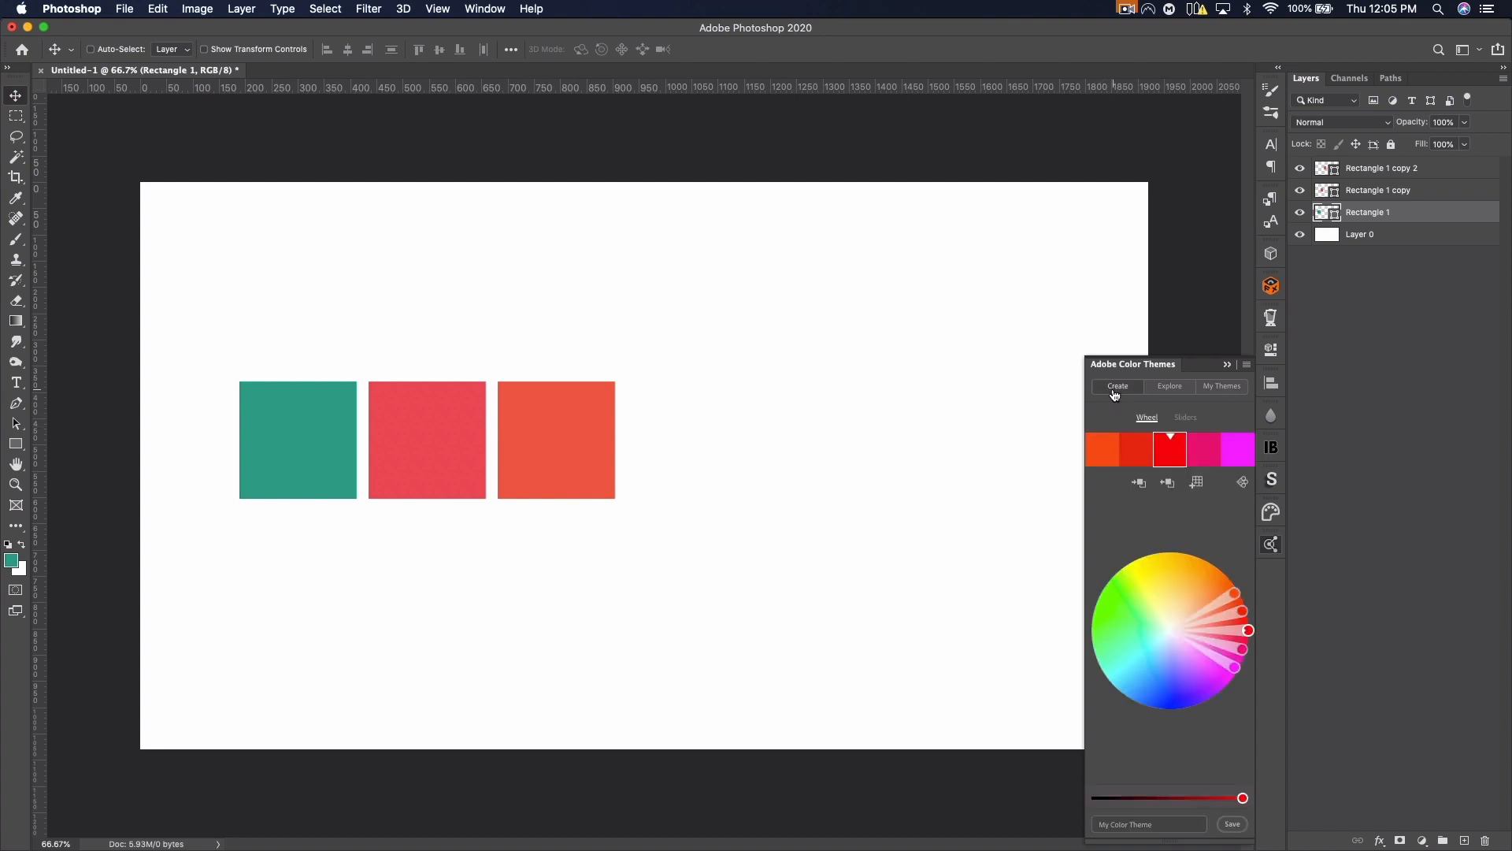
pyautogui.moveTo(1165, 482)
pyautogui.write('Tutorial Theme')
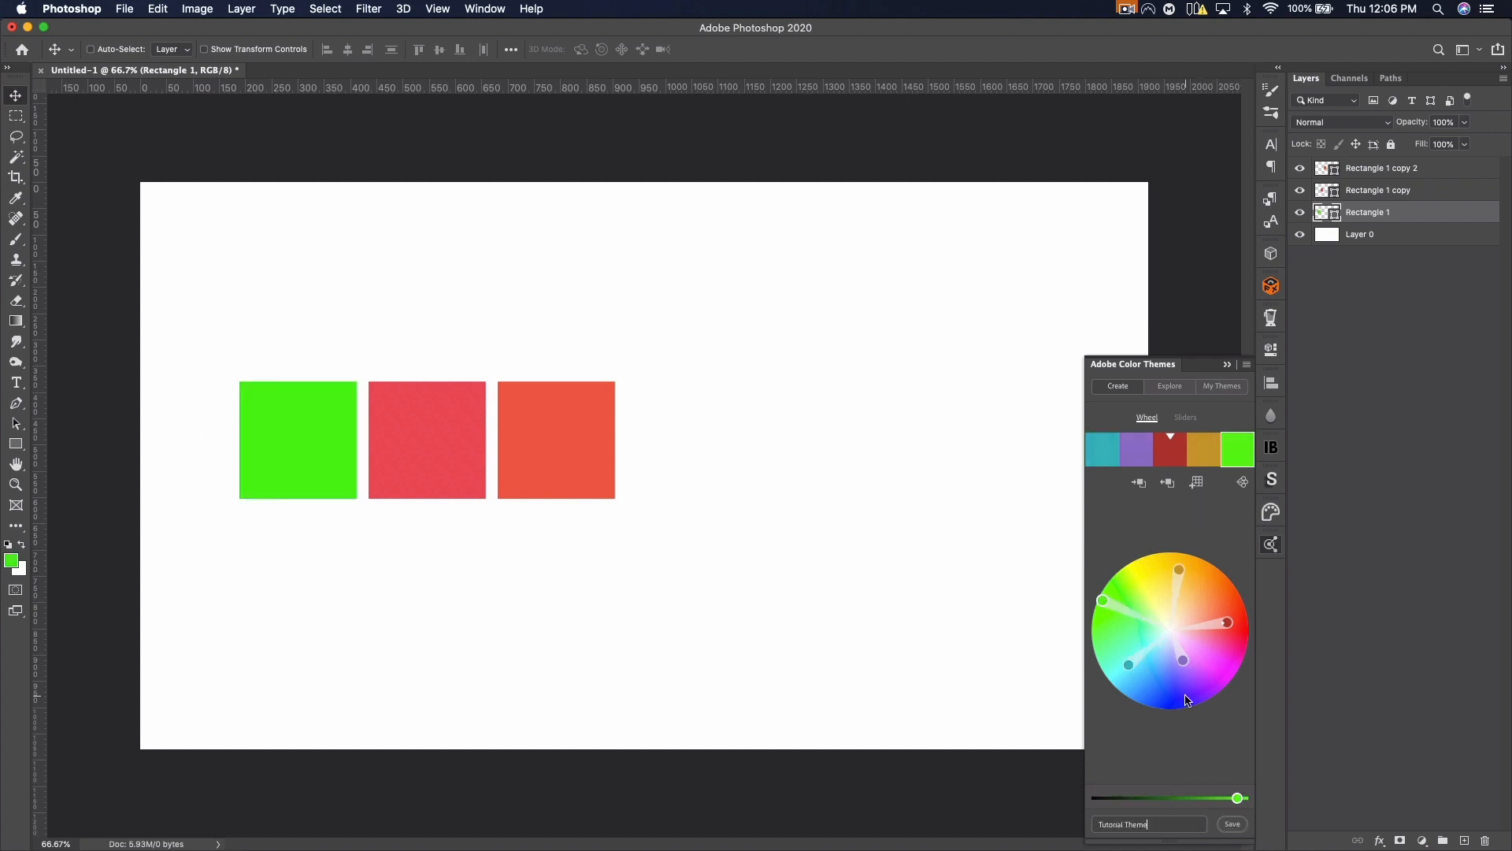
# Step: Save the custom colour theme as 'Tutorial Theme'
pyautogui.click(1126, 9)
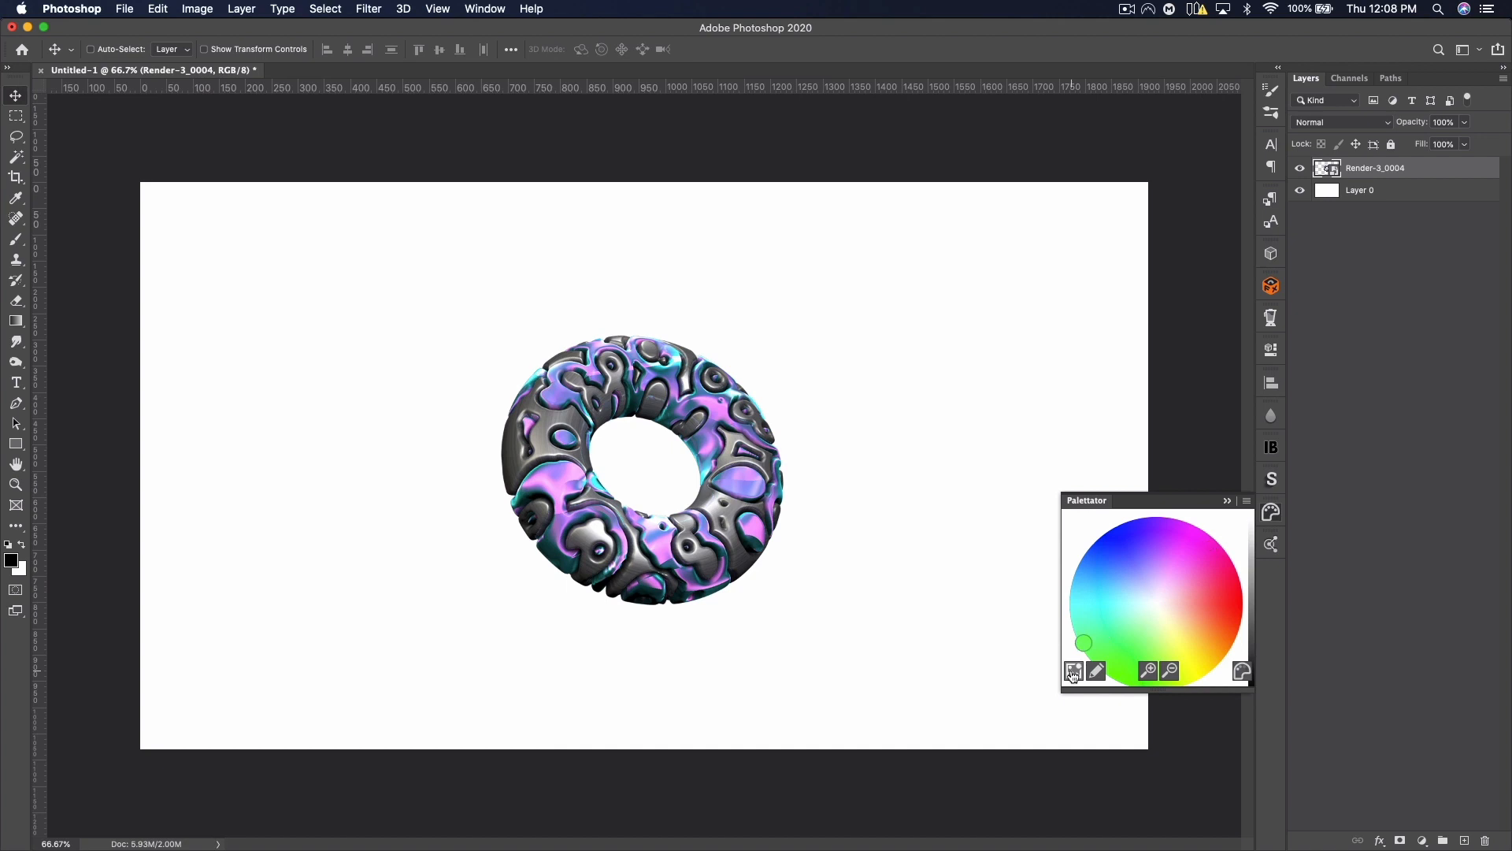
# Step: Generate a Palettator gradient map, move it below Render-3_0004 and reverse it
pyautogui.click(1074, 670)
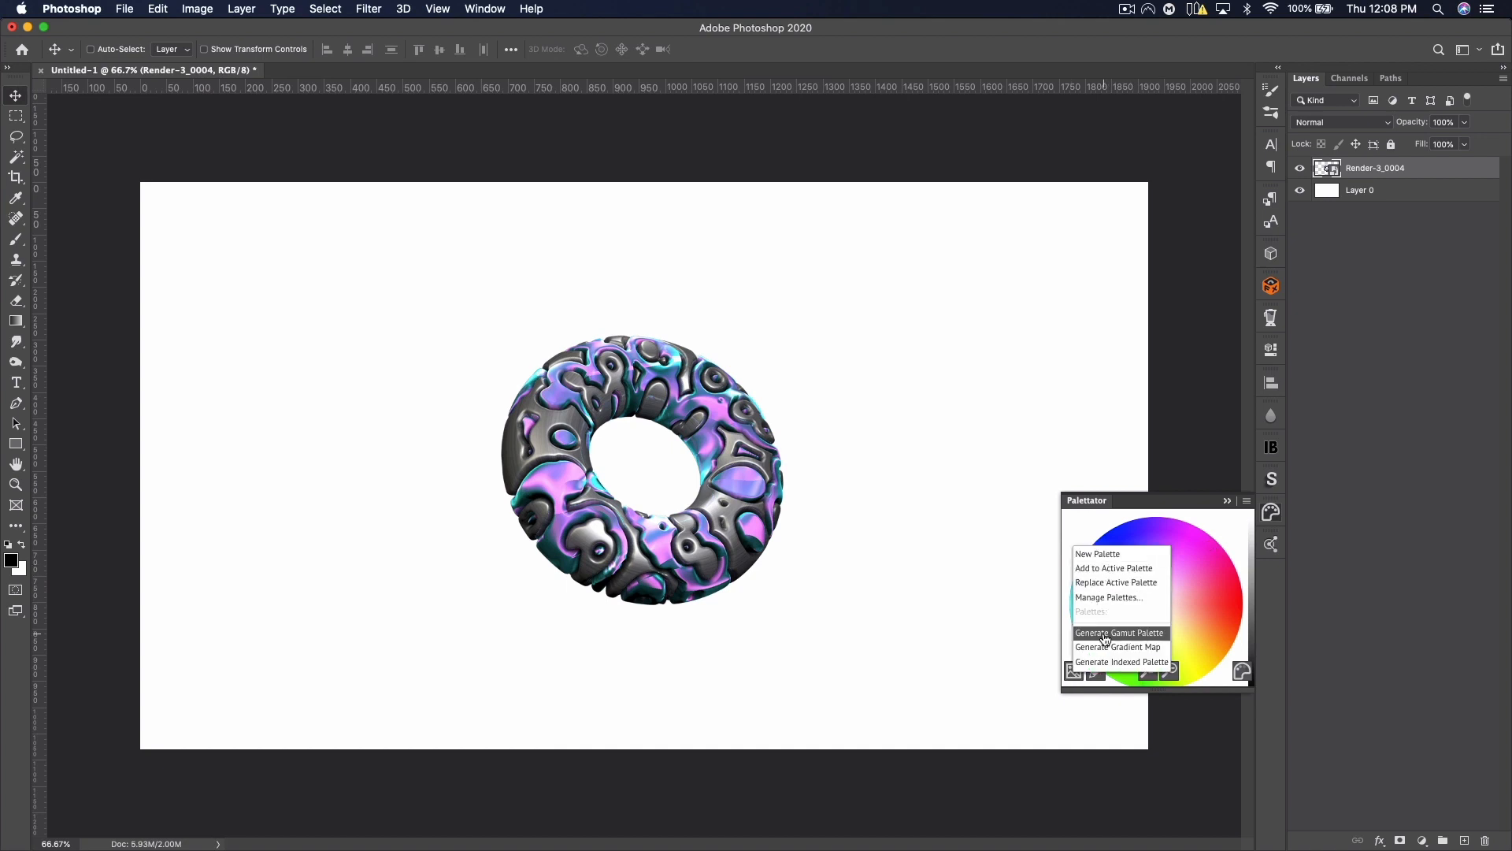
pyautogui.moveTo(1114, 567)
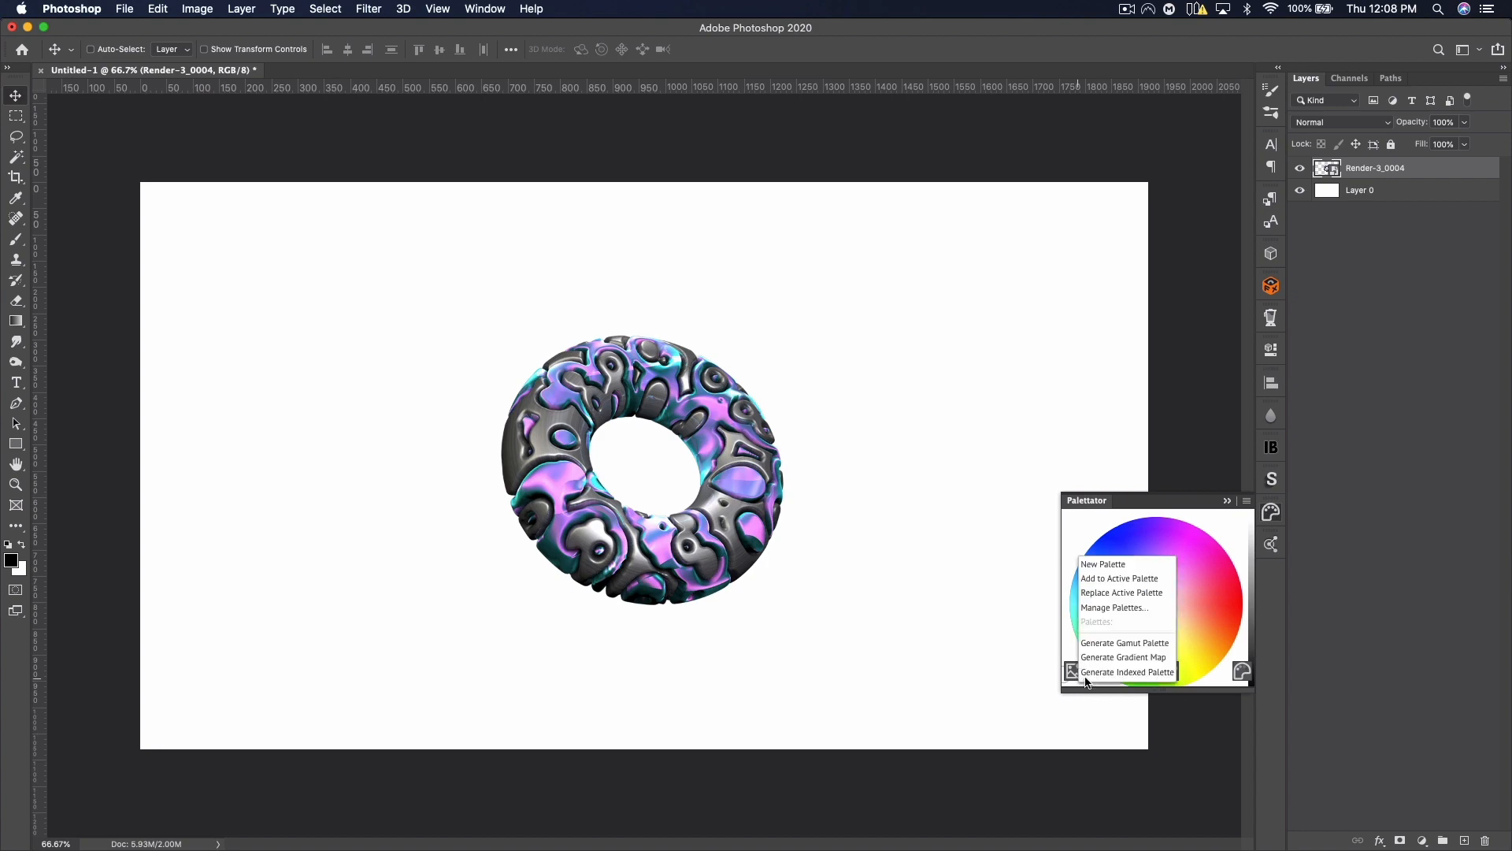
pyautogui.click(1121, 656)
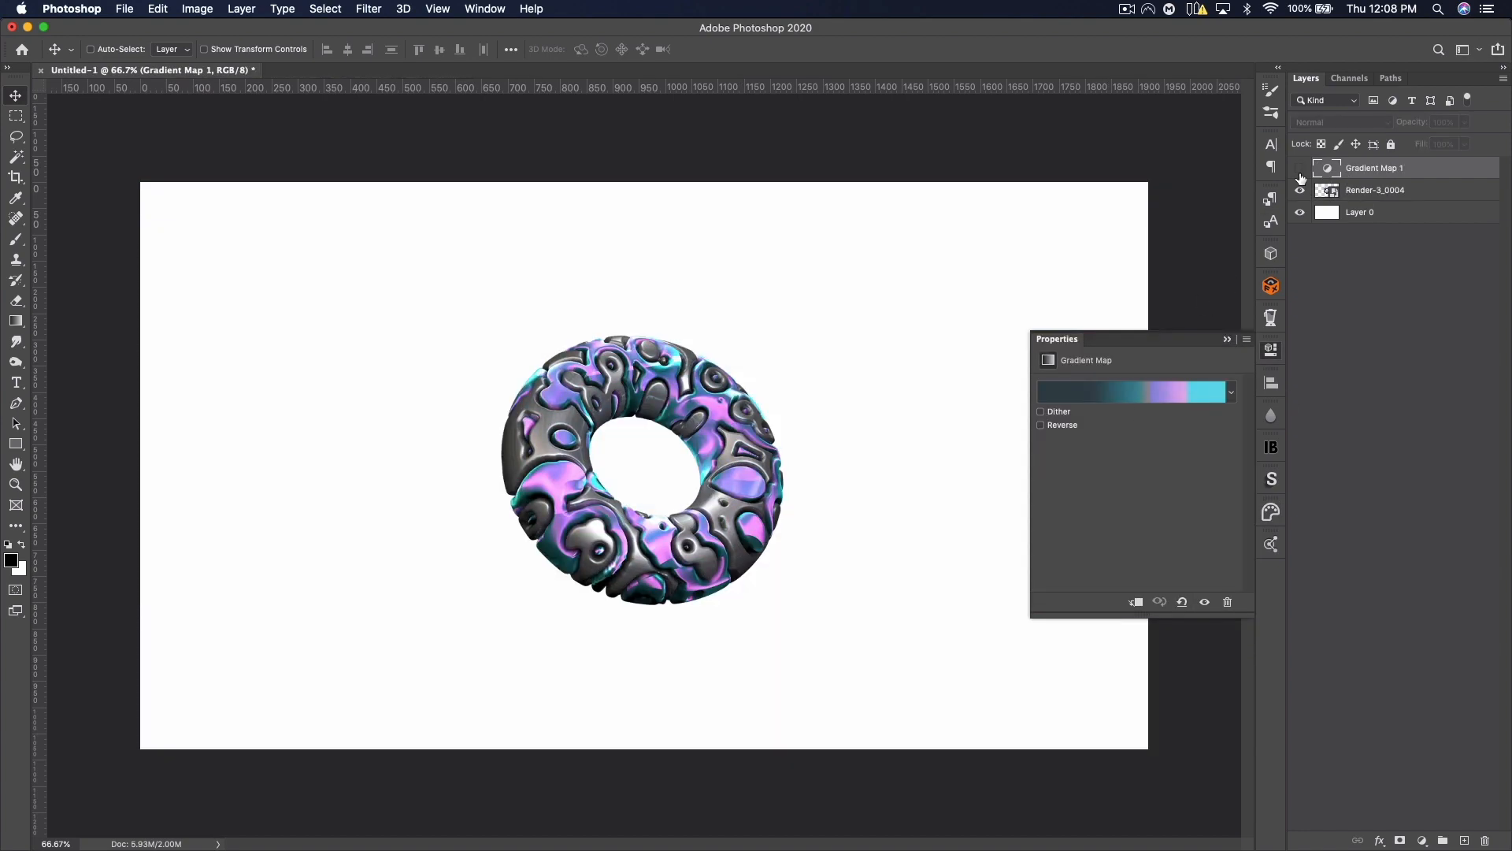
pyautogui.moveTo(1374, 167); pyautogui.dragTo(1375, 190)
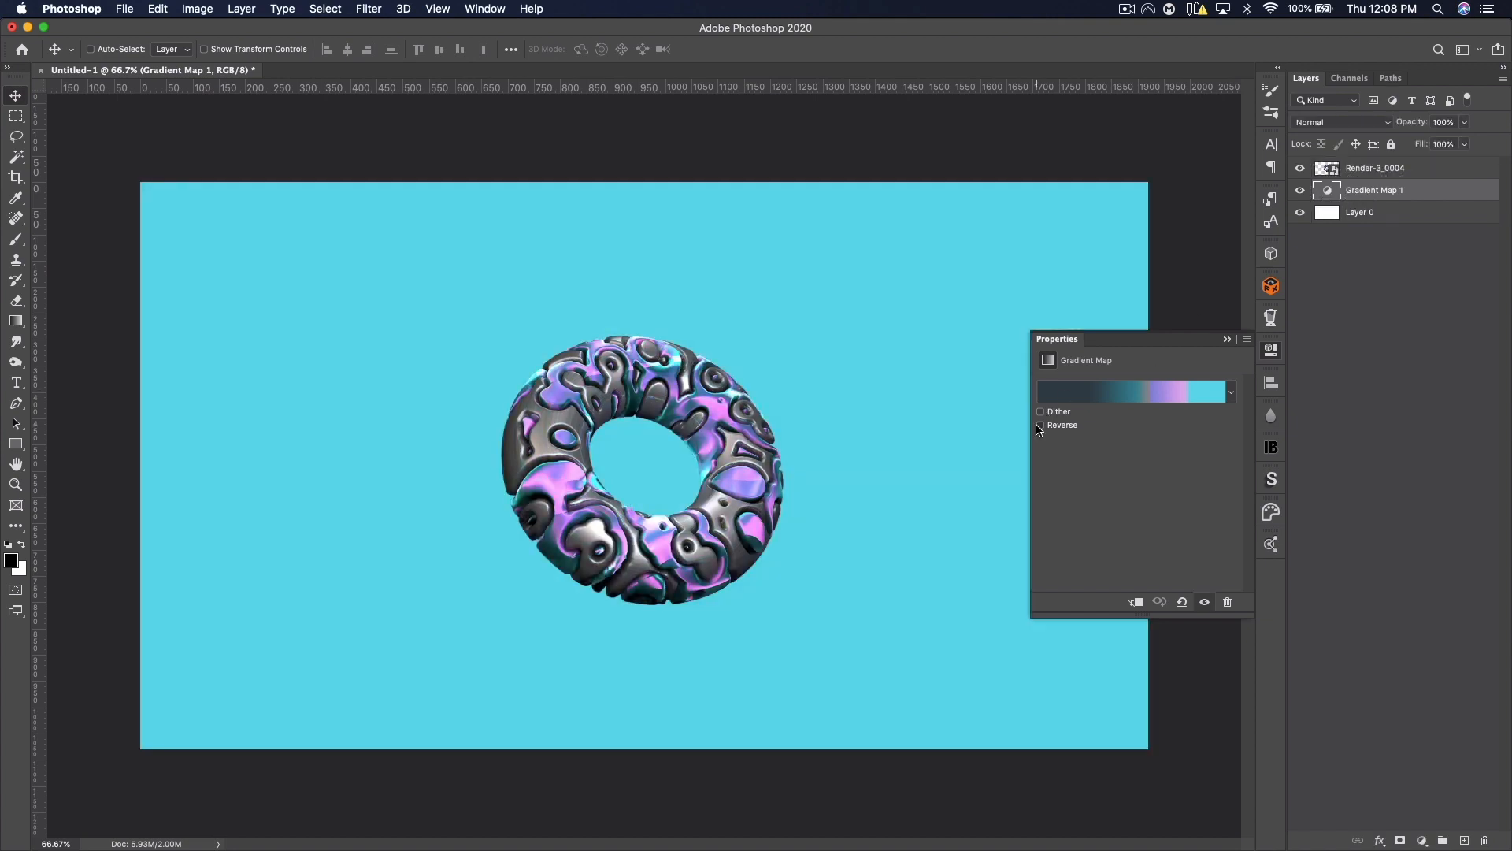
pyautogui.click(1040, 424)
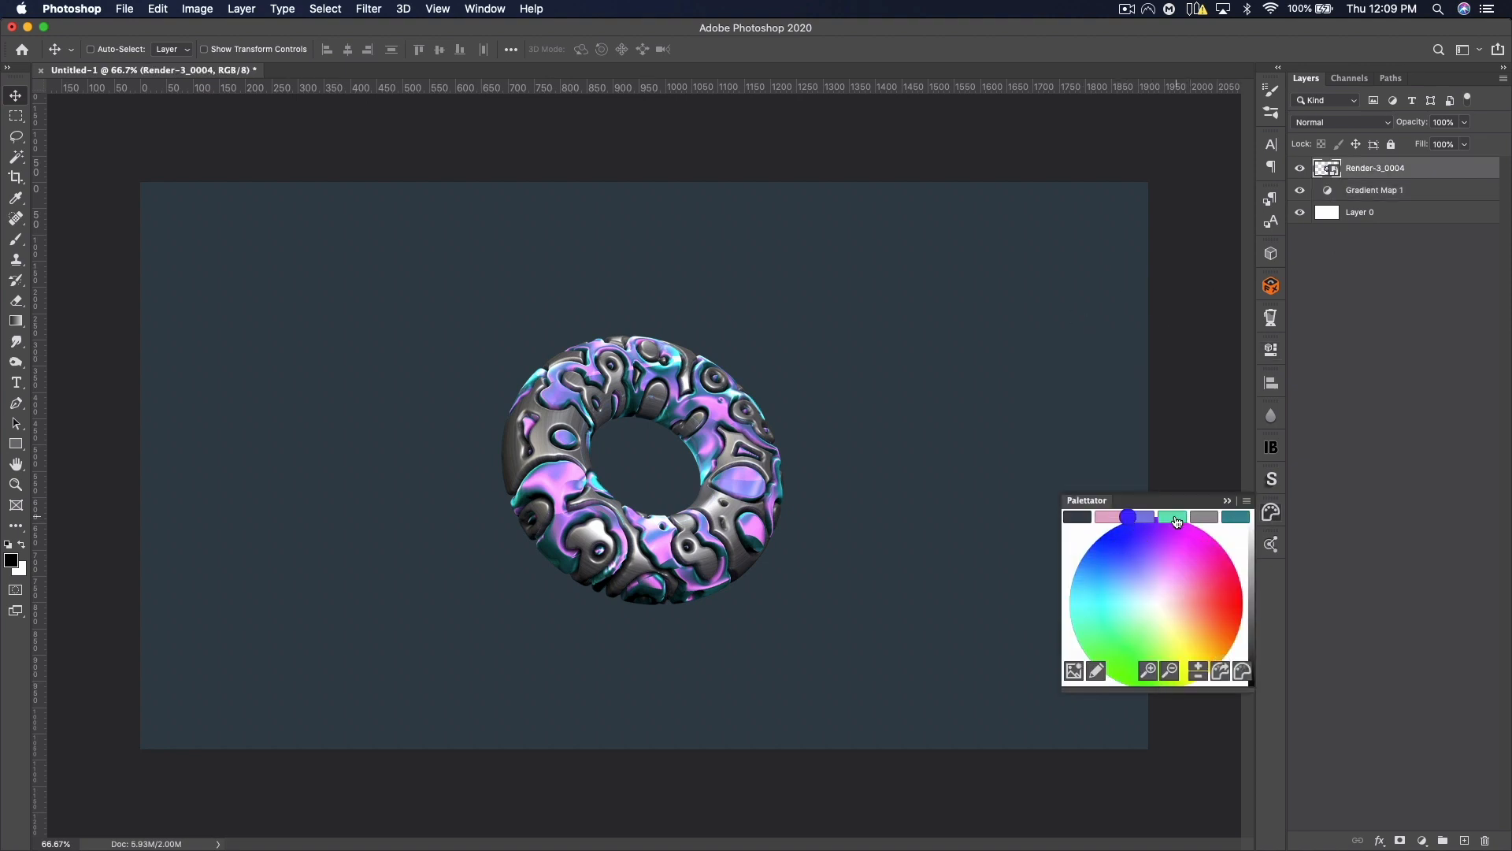
# Step: Generate a colour palette from the torus render and toggle the gradient map's effect
pyautogui.click(1219, 517)
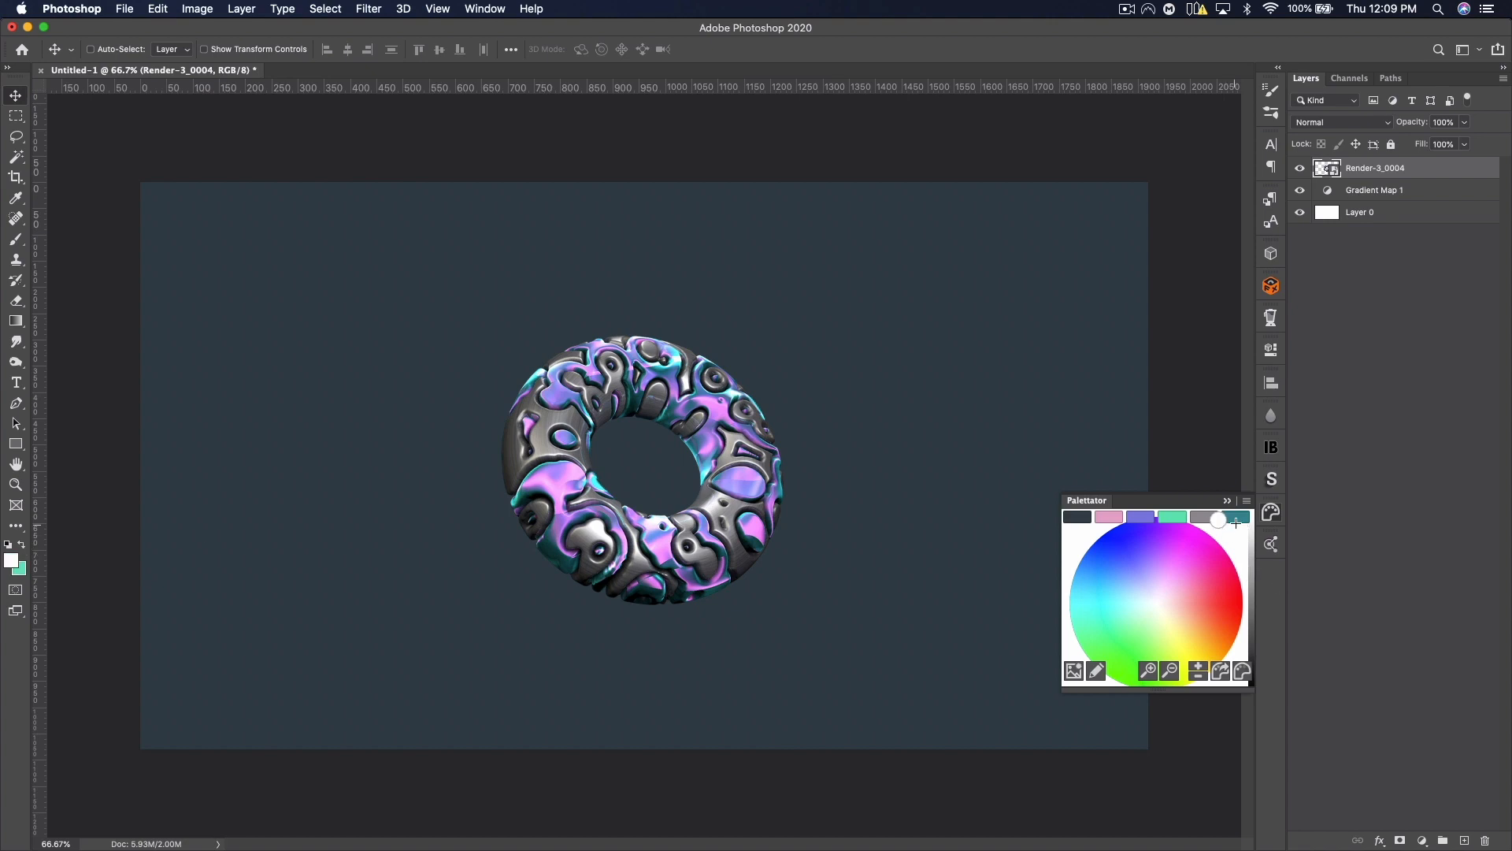
pyautogui.click(1198, 670)
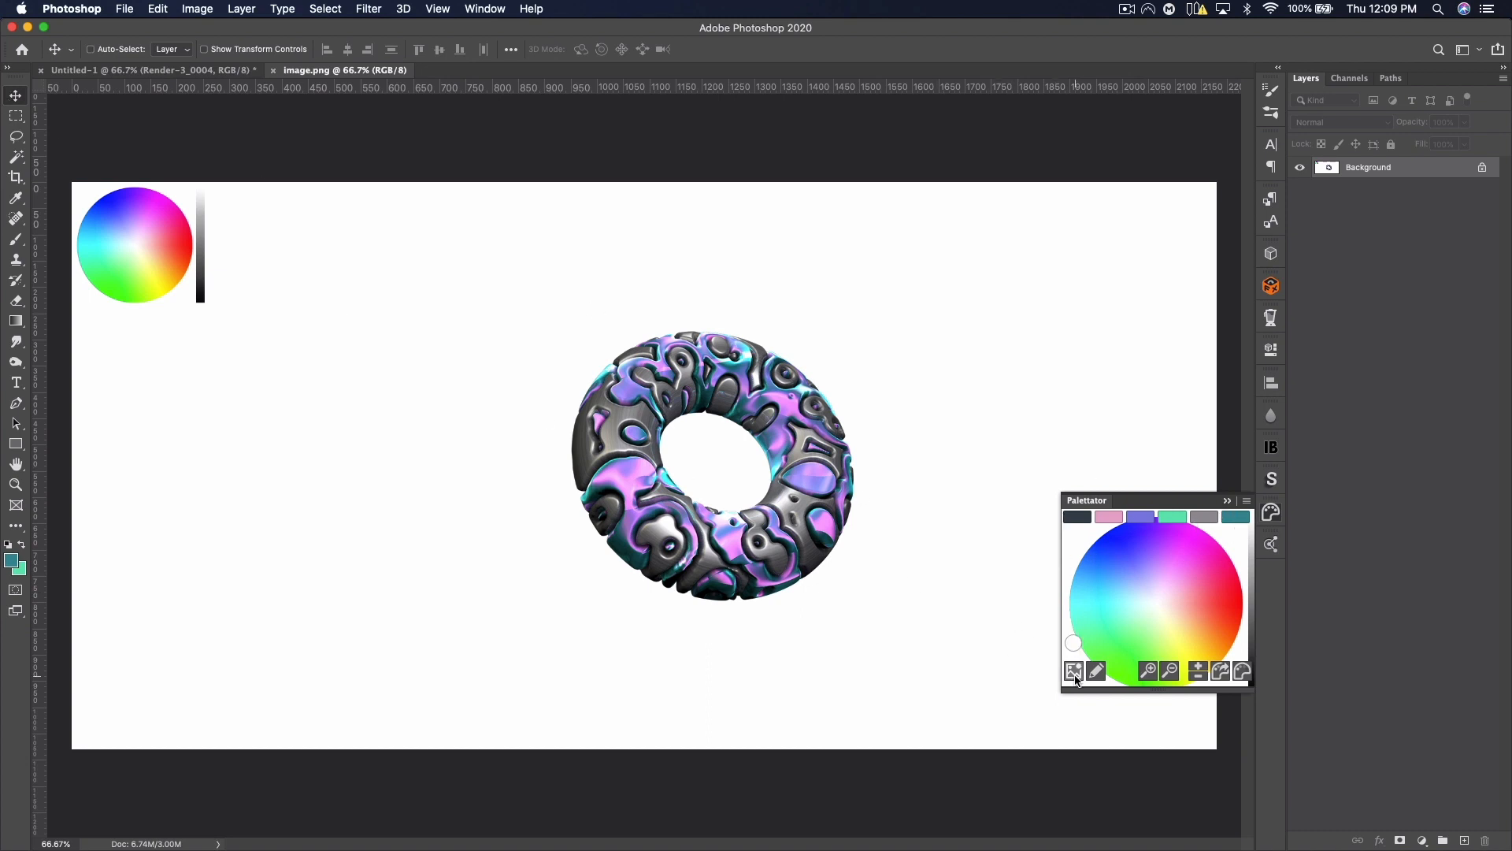
pyautogui.click(1075, 670)
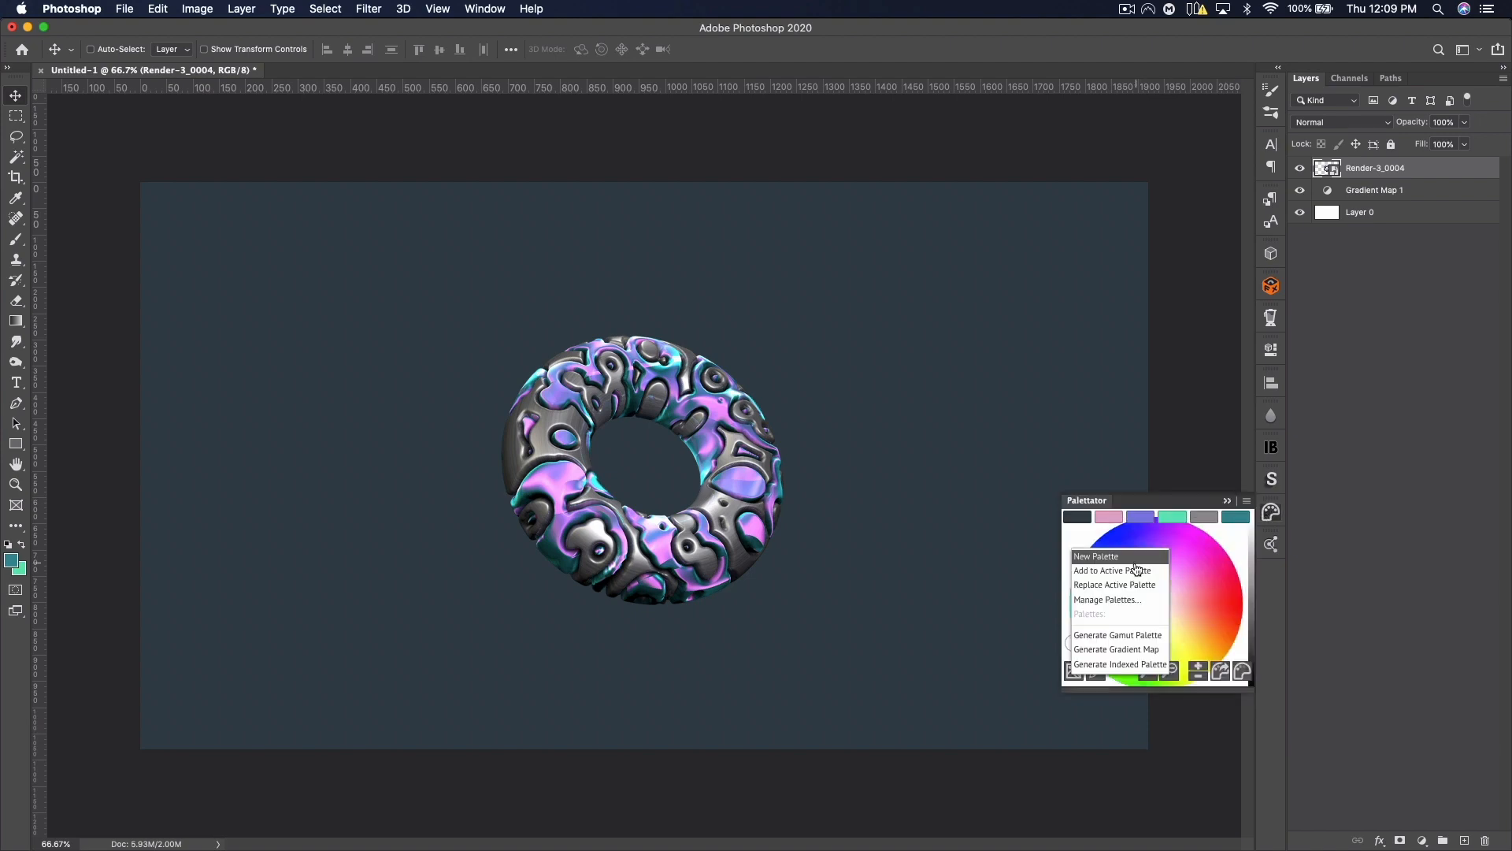
pyautogui.click(1117, 635)
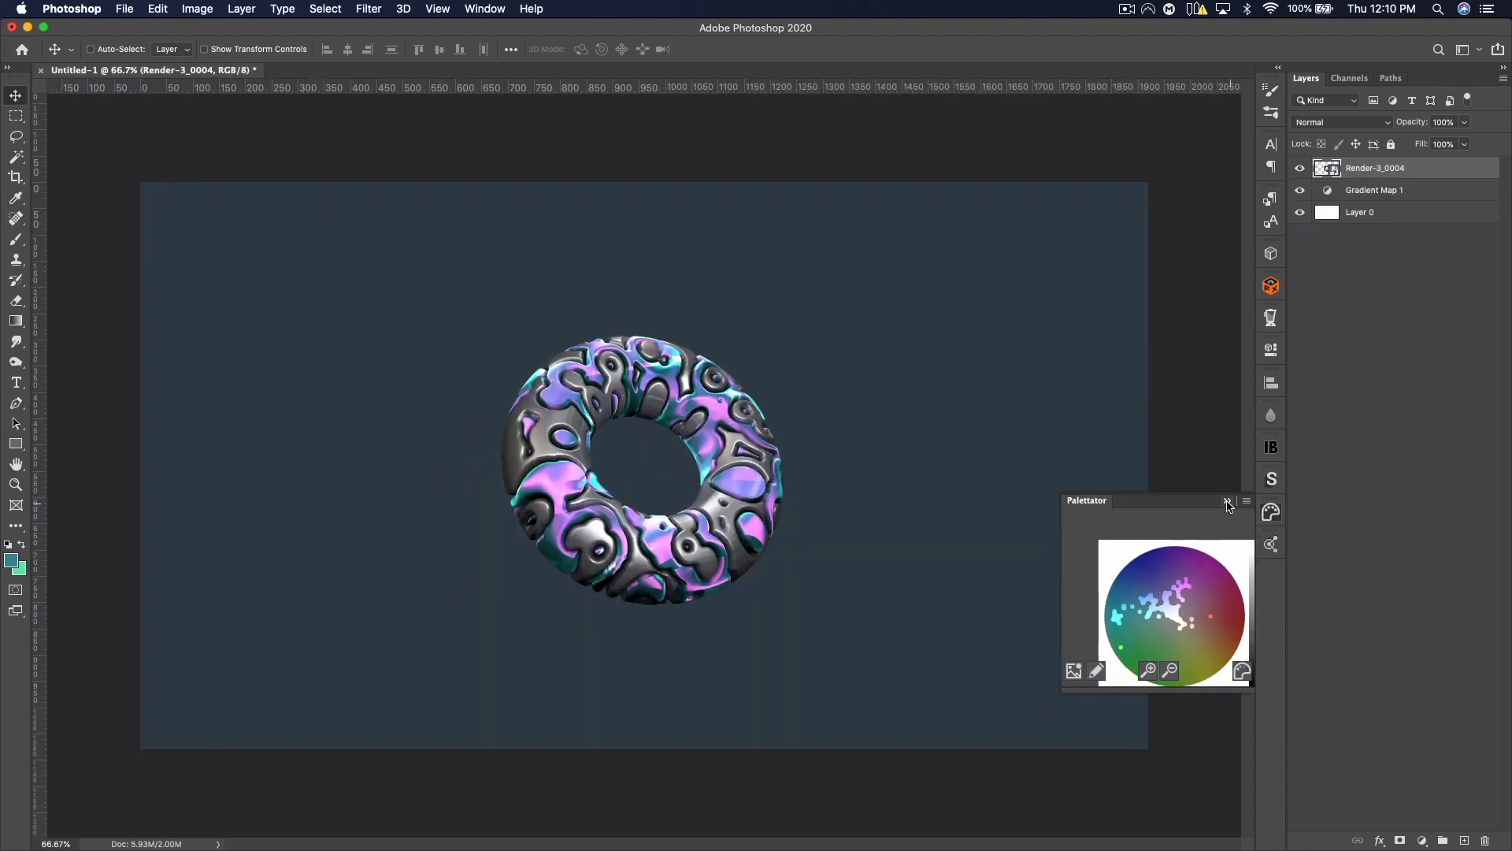
pyautogui.click(1227, 503)
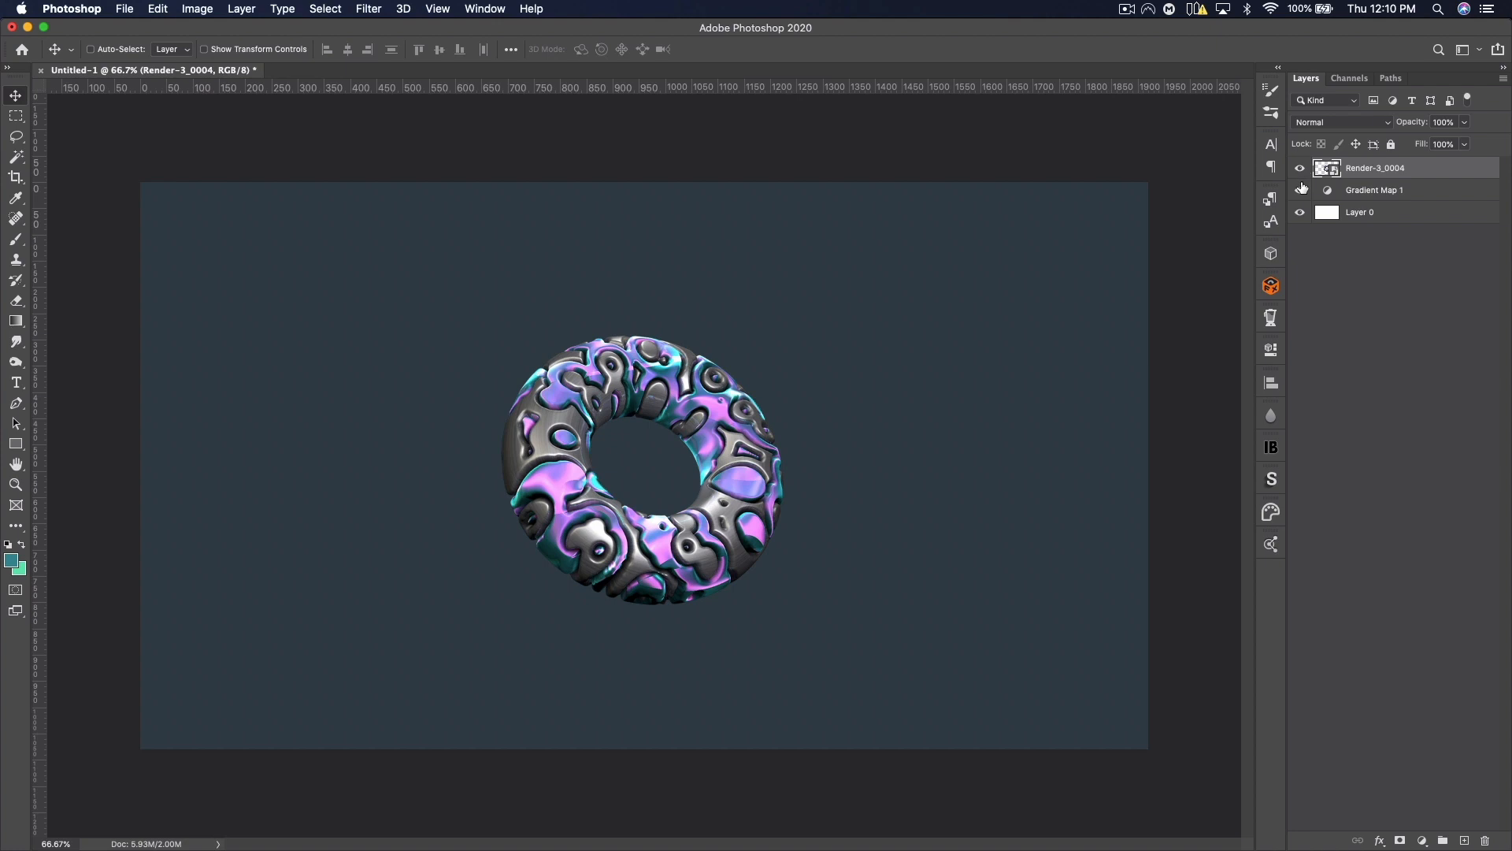
pyautogui.click(157, 9)
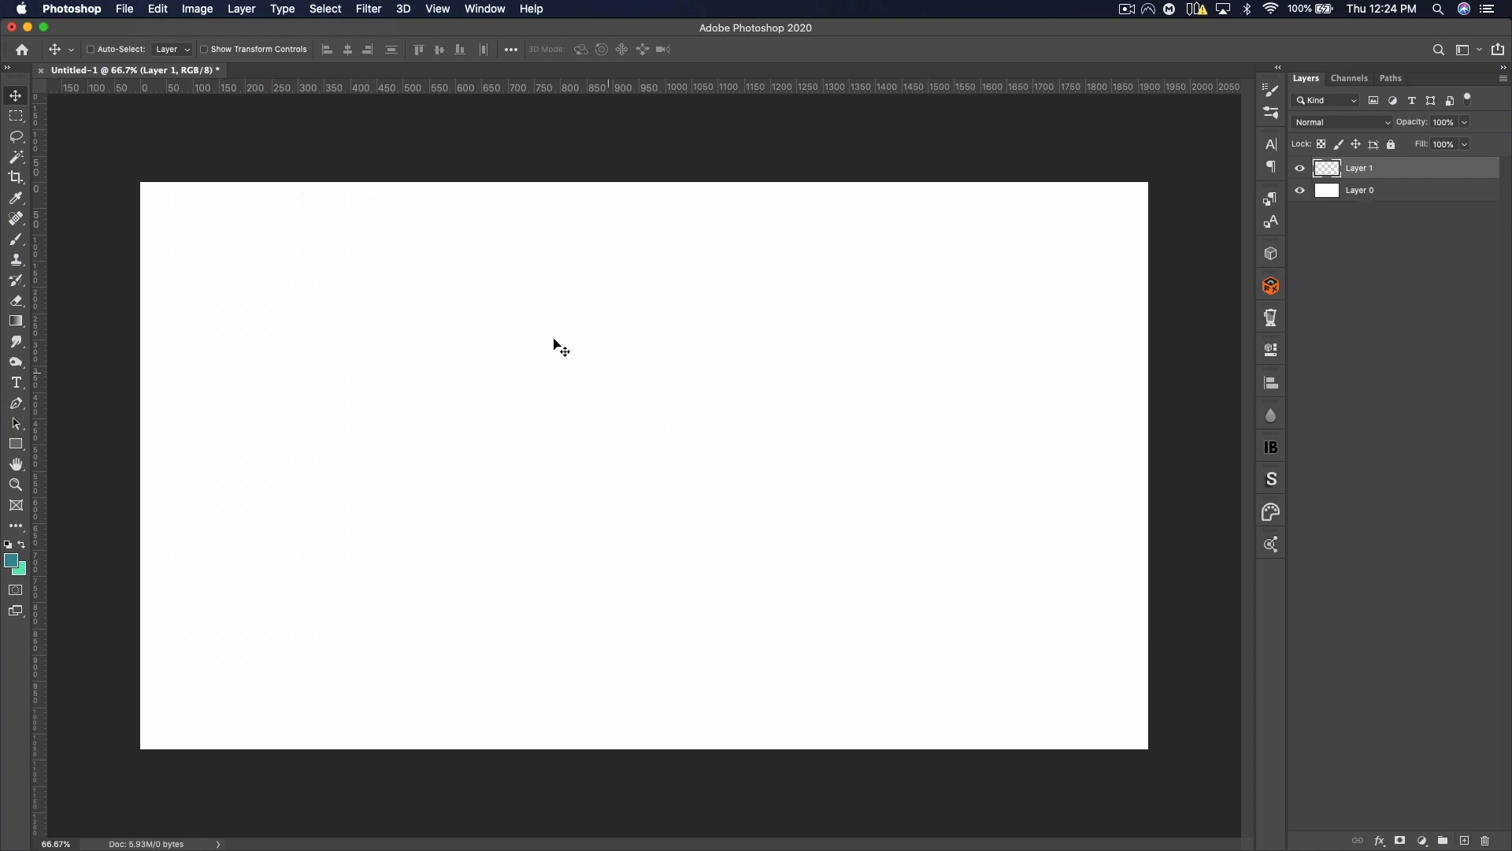
# Step: Fill the blank layer with the Screen_Pattern_ex scripted pattern using Edit > Fill
pyautogui.click(156, 8)
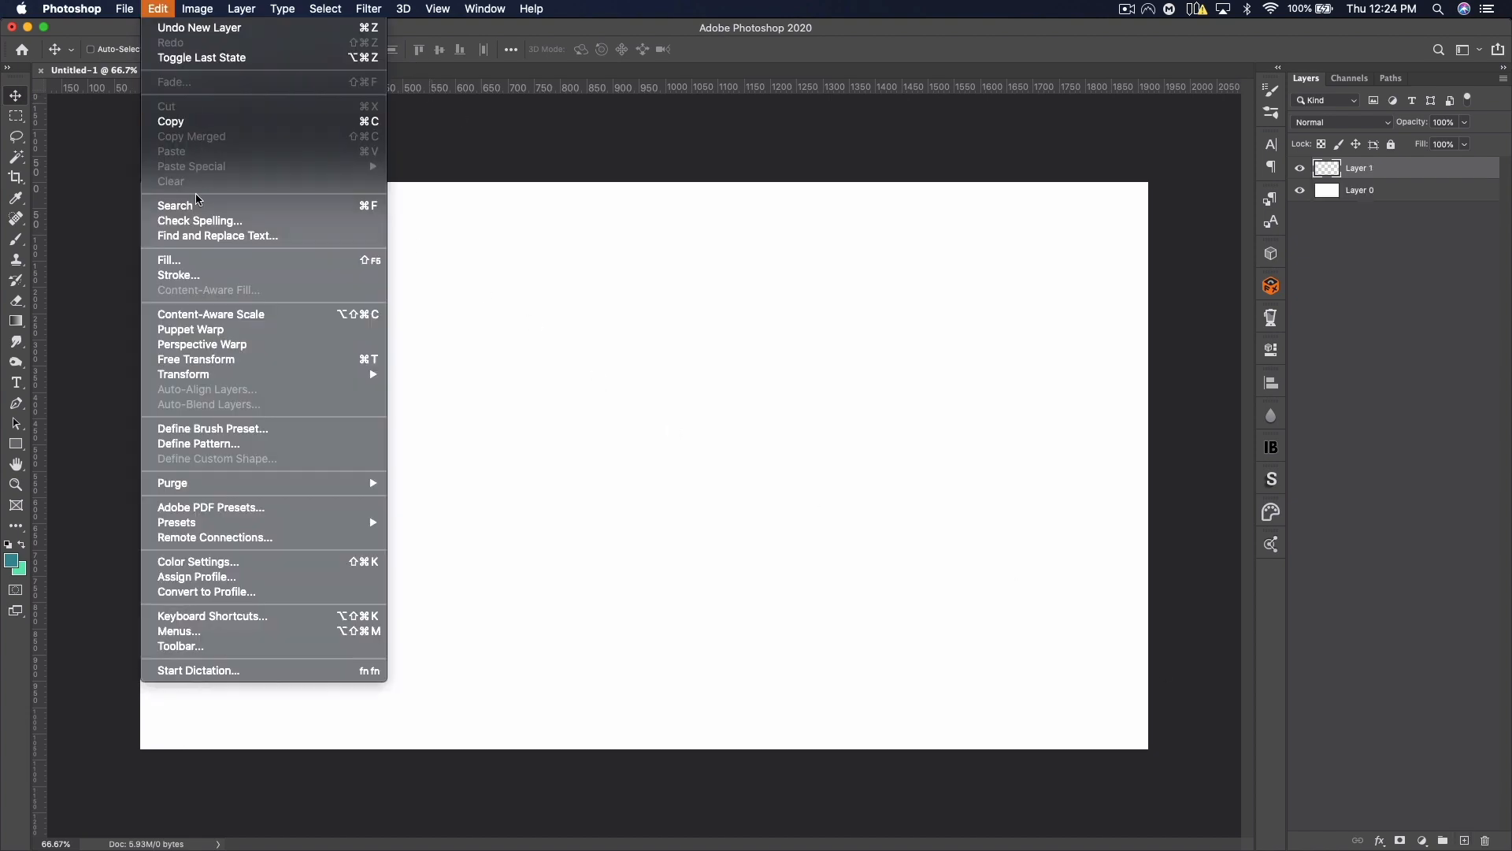
pyautogui.click(167, 261)
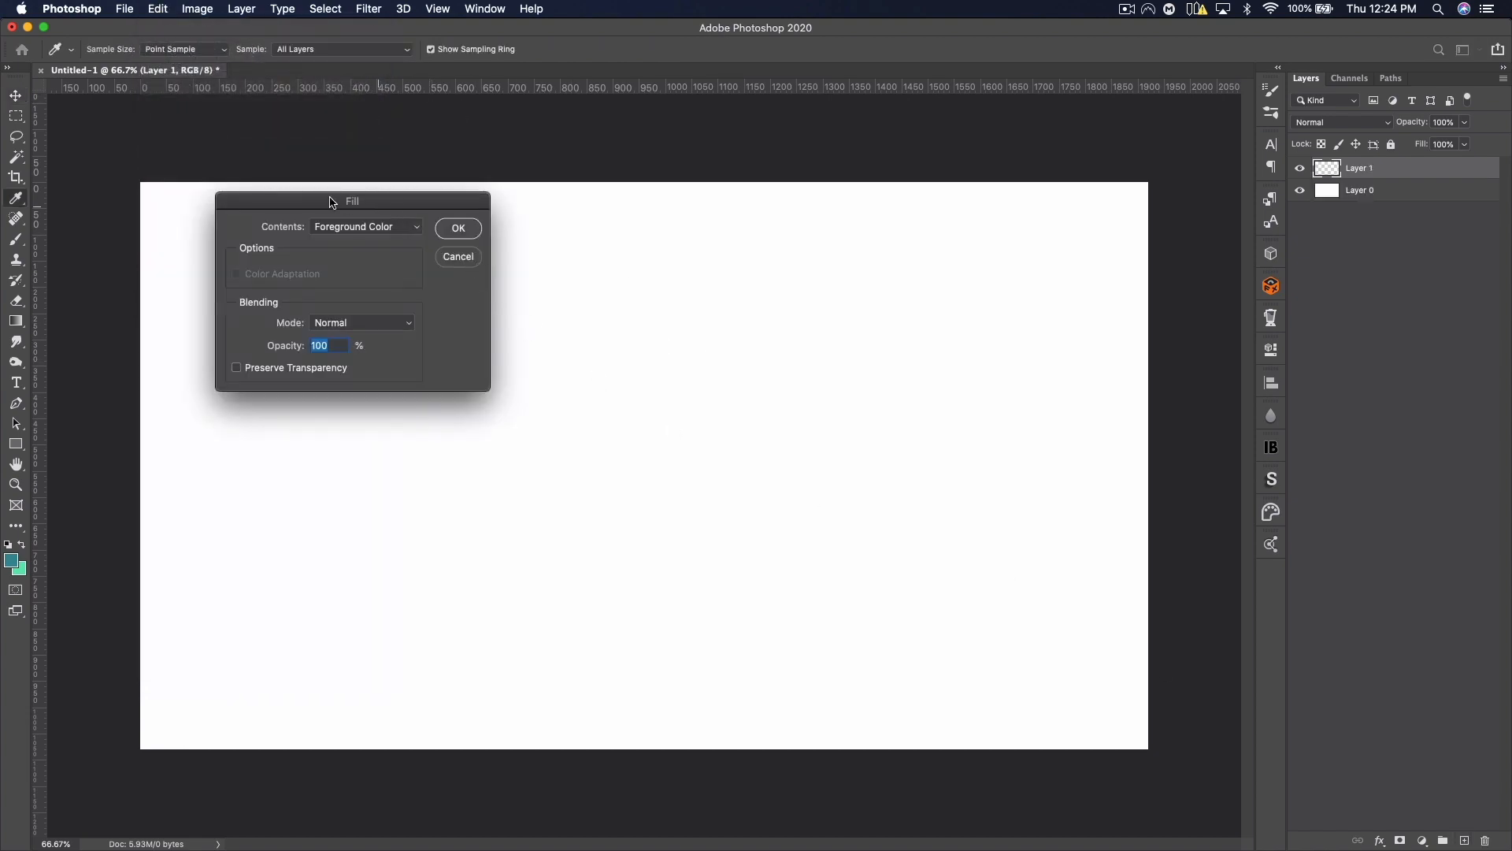
pyautogui.click(364, 226)
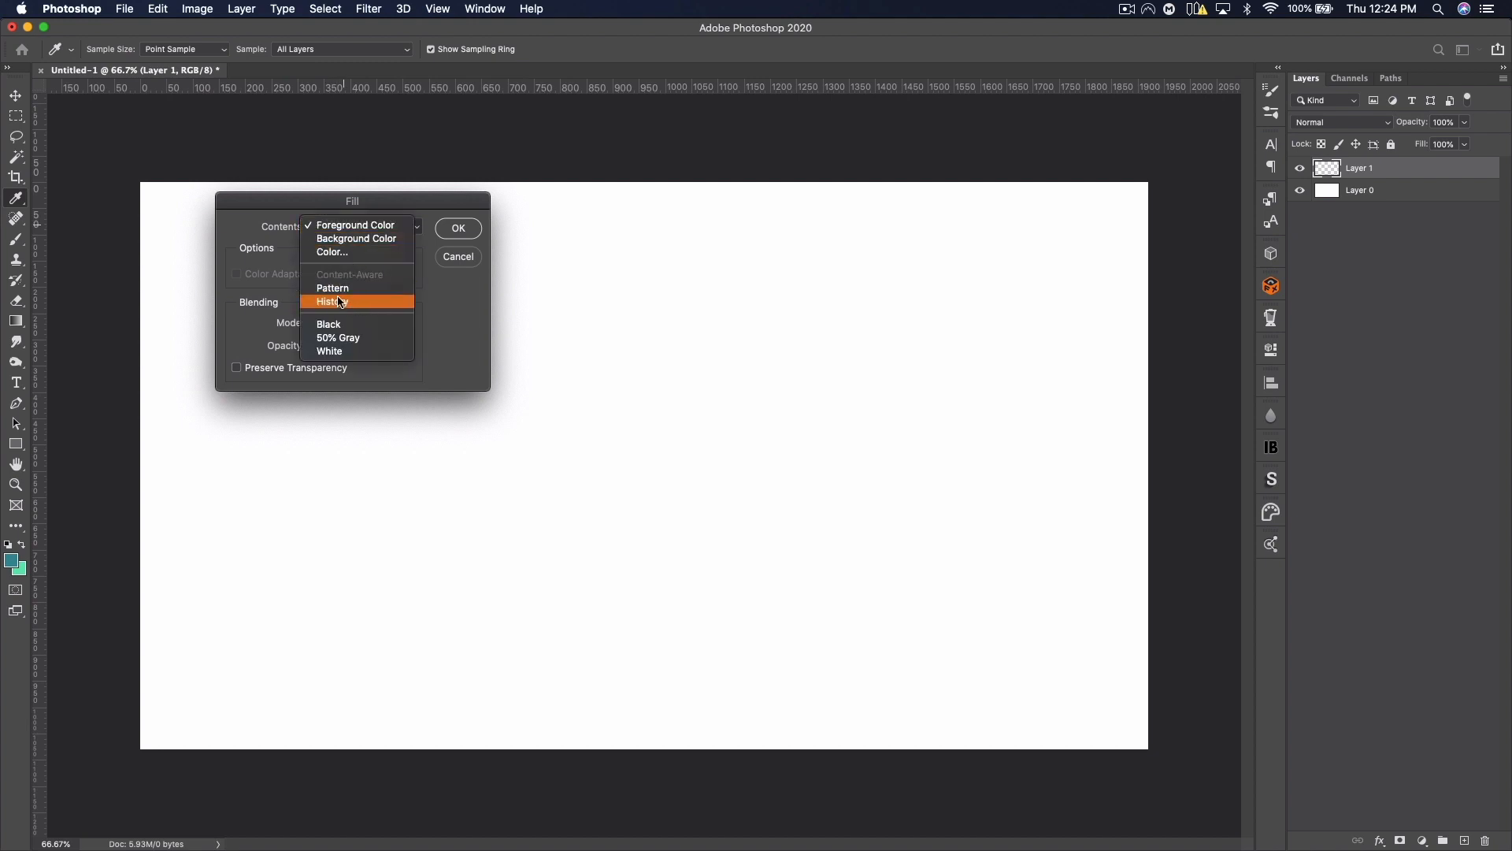
pyautogui.click(333, 288)
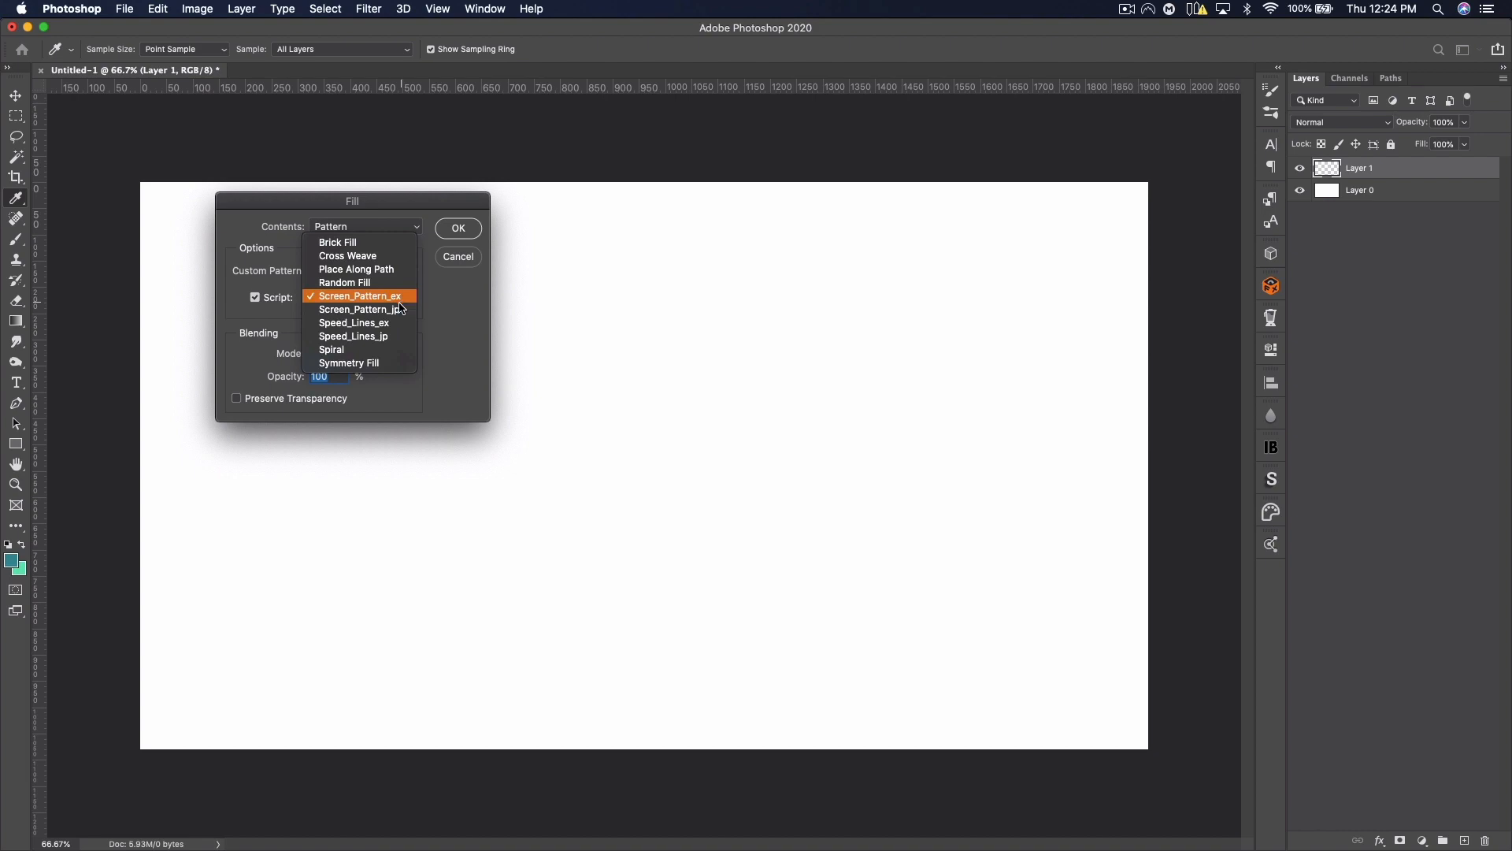
pyautogui.click(360, 295)
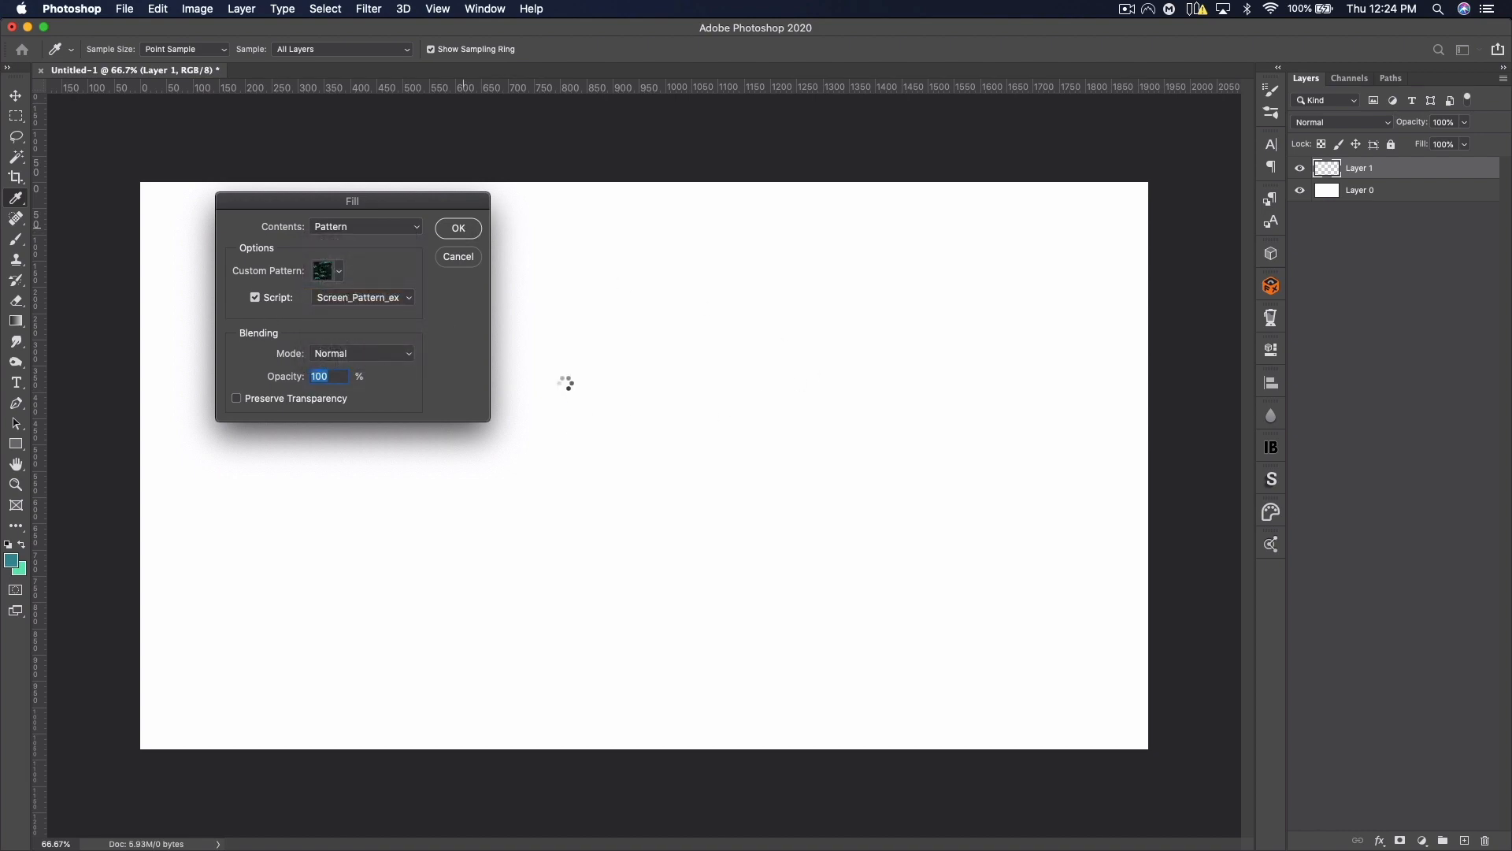
pyautogui.click(457, 227)
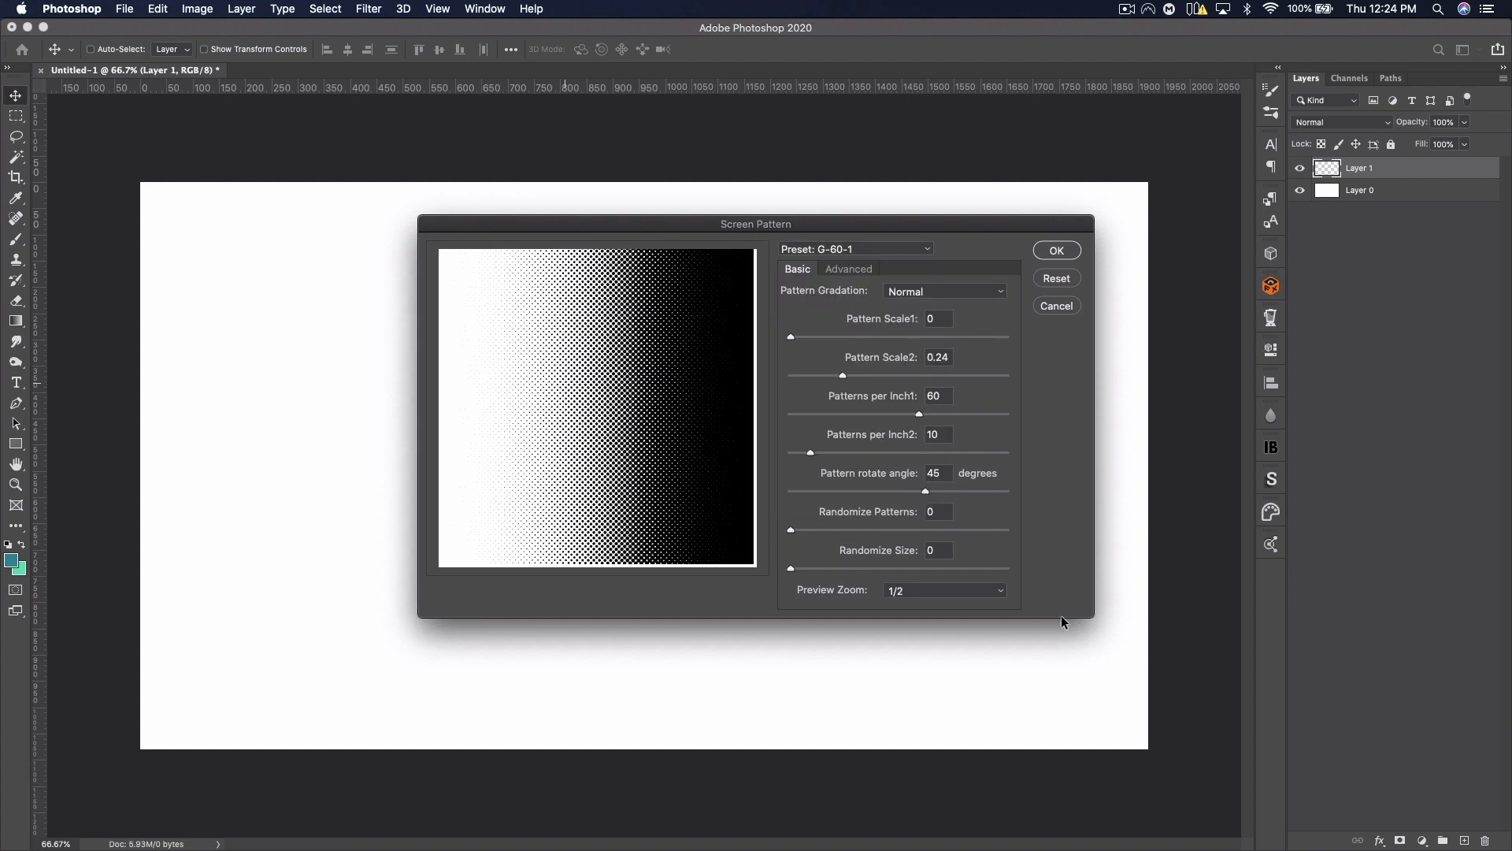
# Step: Reset Screen Pattern, enlarge and randomize the dots, and set Insect's Eye gradation
pyautogui.click(854, 248)
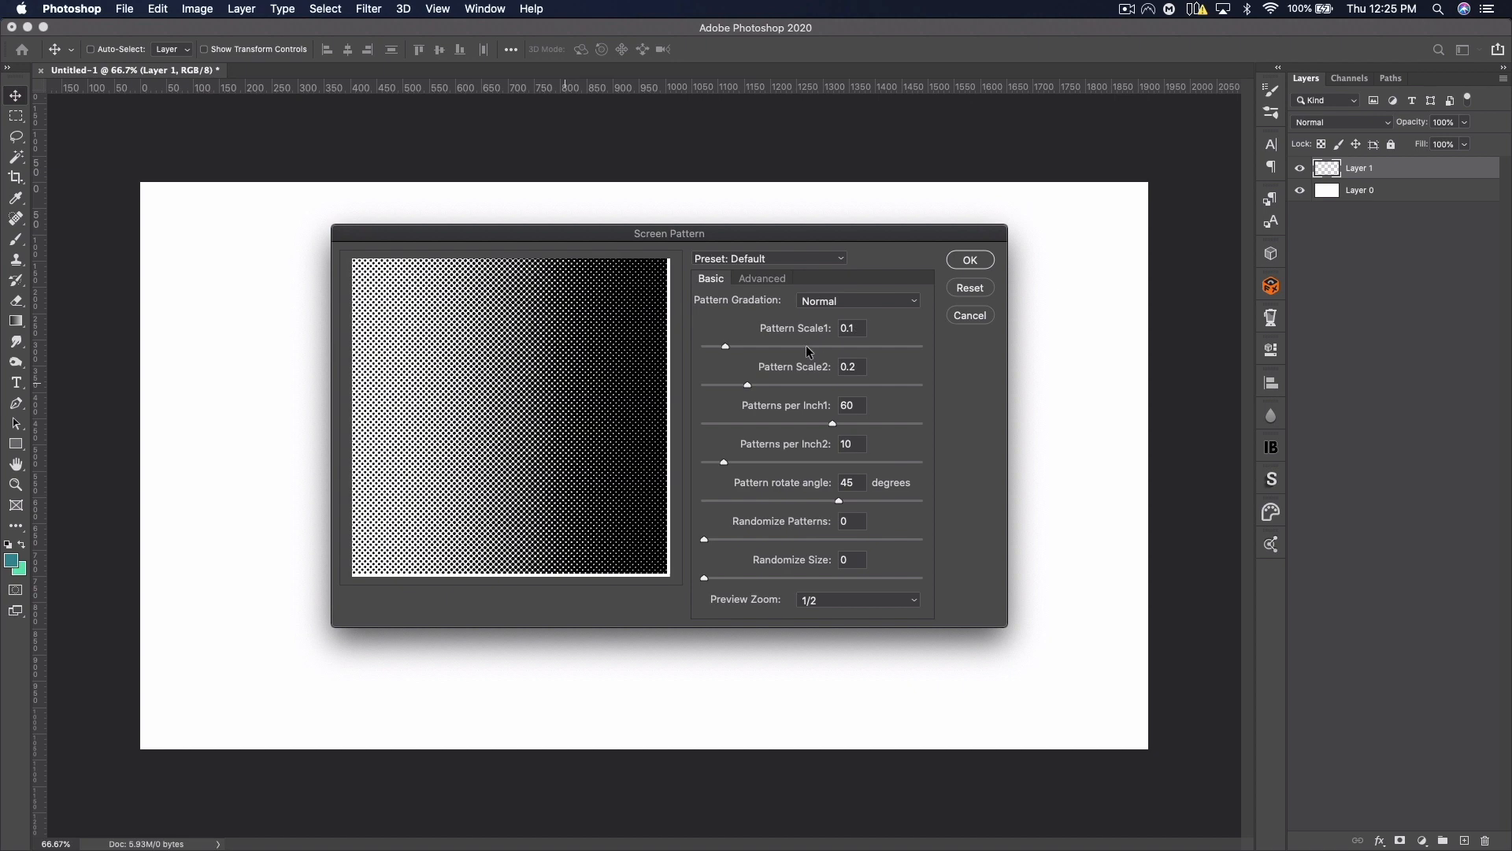
pyautogui.moveTo(725, 345); pyautogui.dragTo(770, 345)
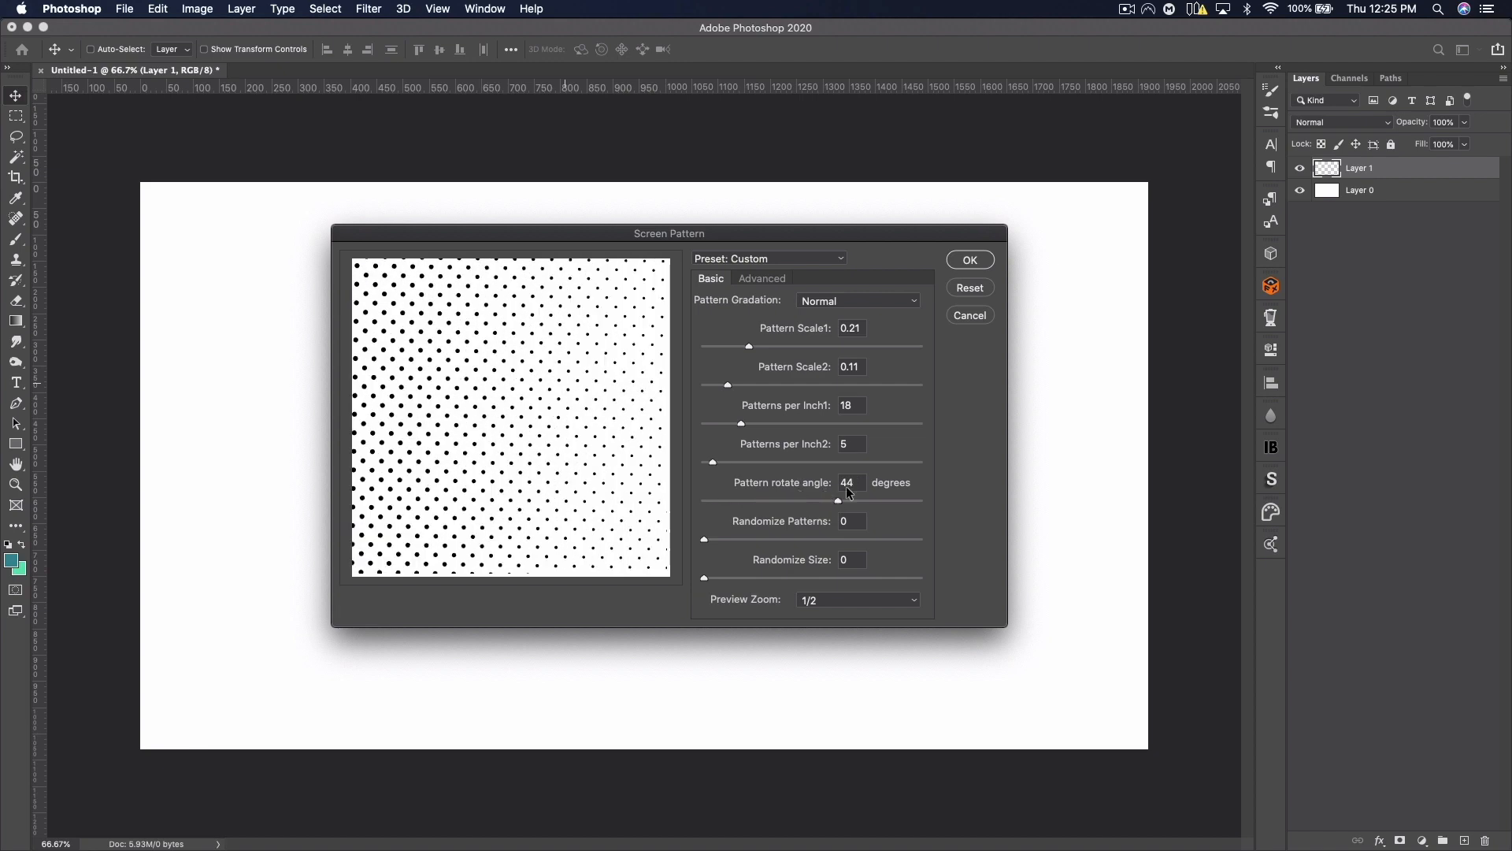
pyautogui.moveTo(703, 538); pyautogui.dragTo(742, 538)
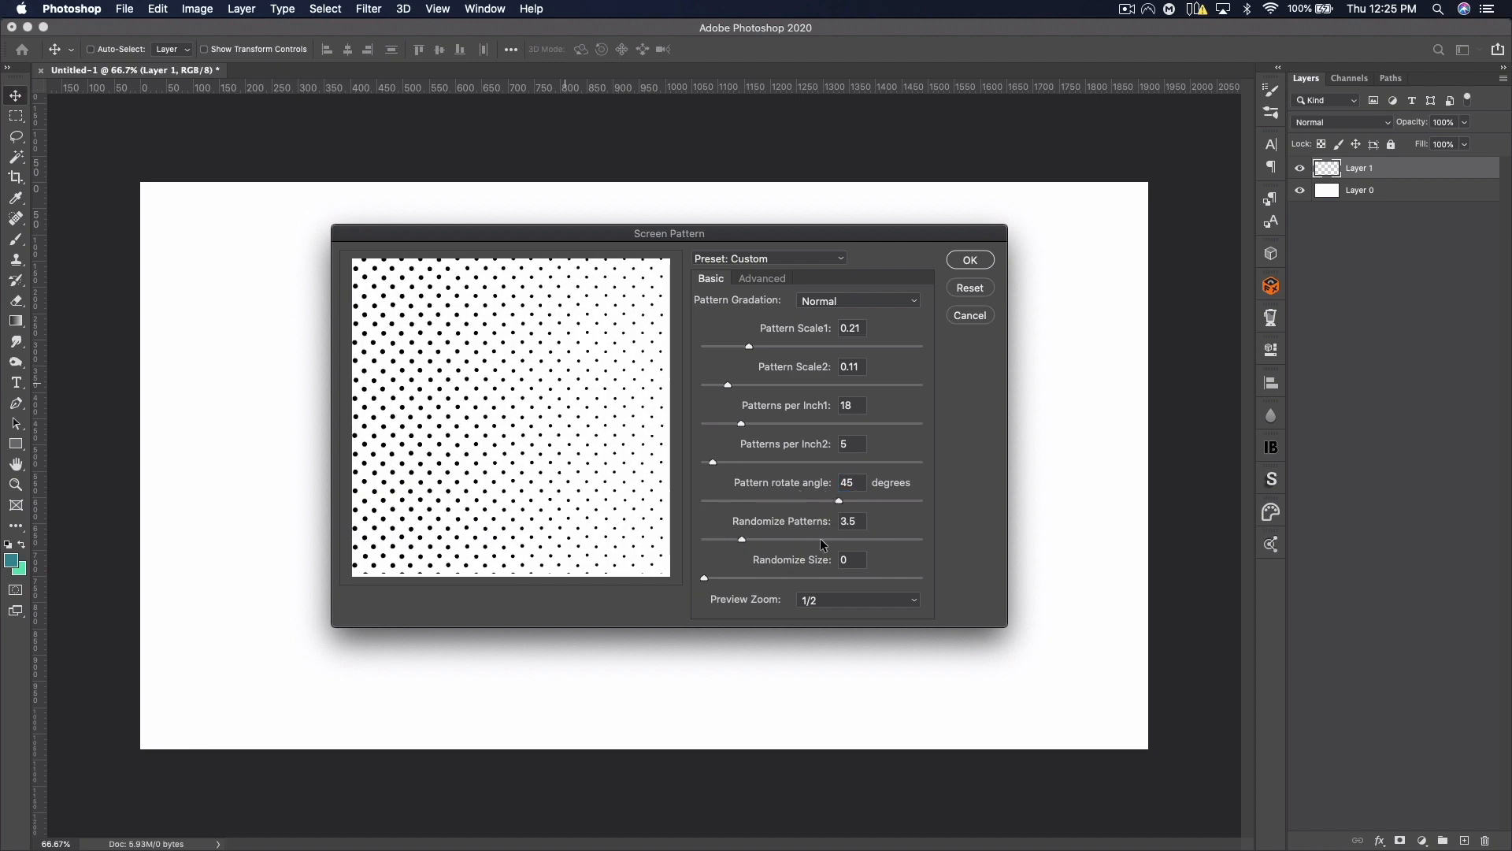
pyautogui.moveTo(742, 538); pyautogui.dragTo(912, 538)
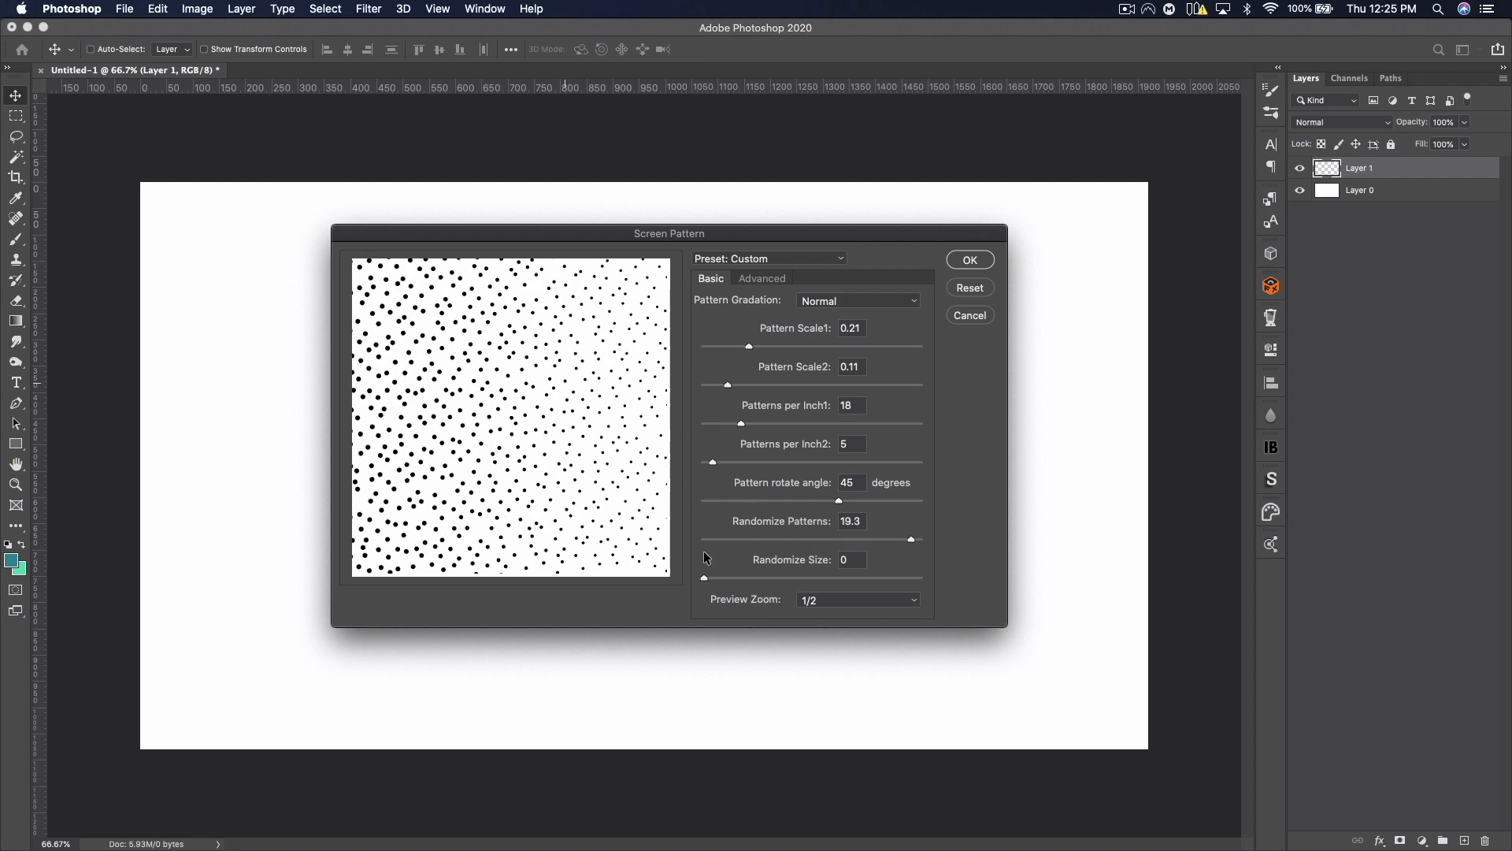
pyautogui.moveTo(704, 578); pyautogui.dragTo(743, 579)
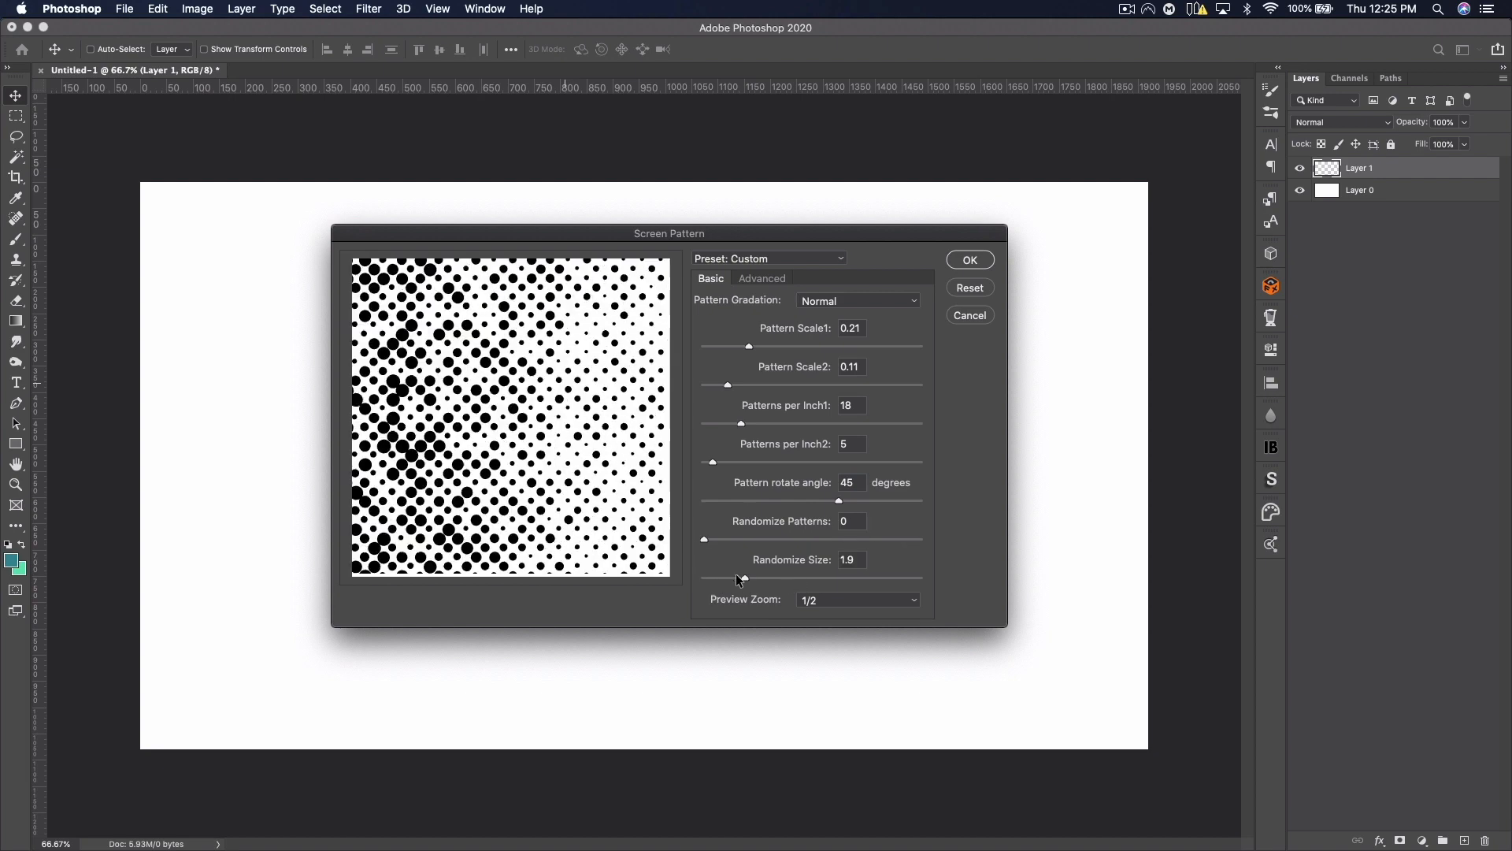
pyautogui.click(856, 300)
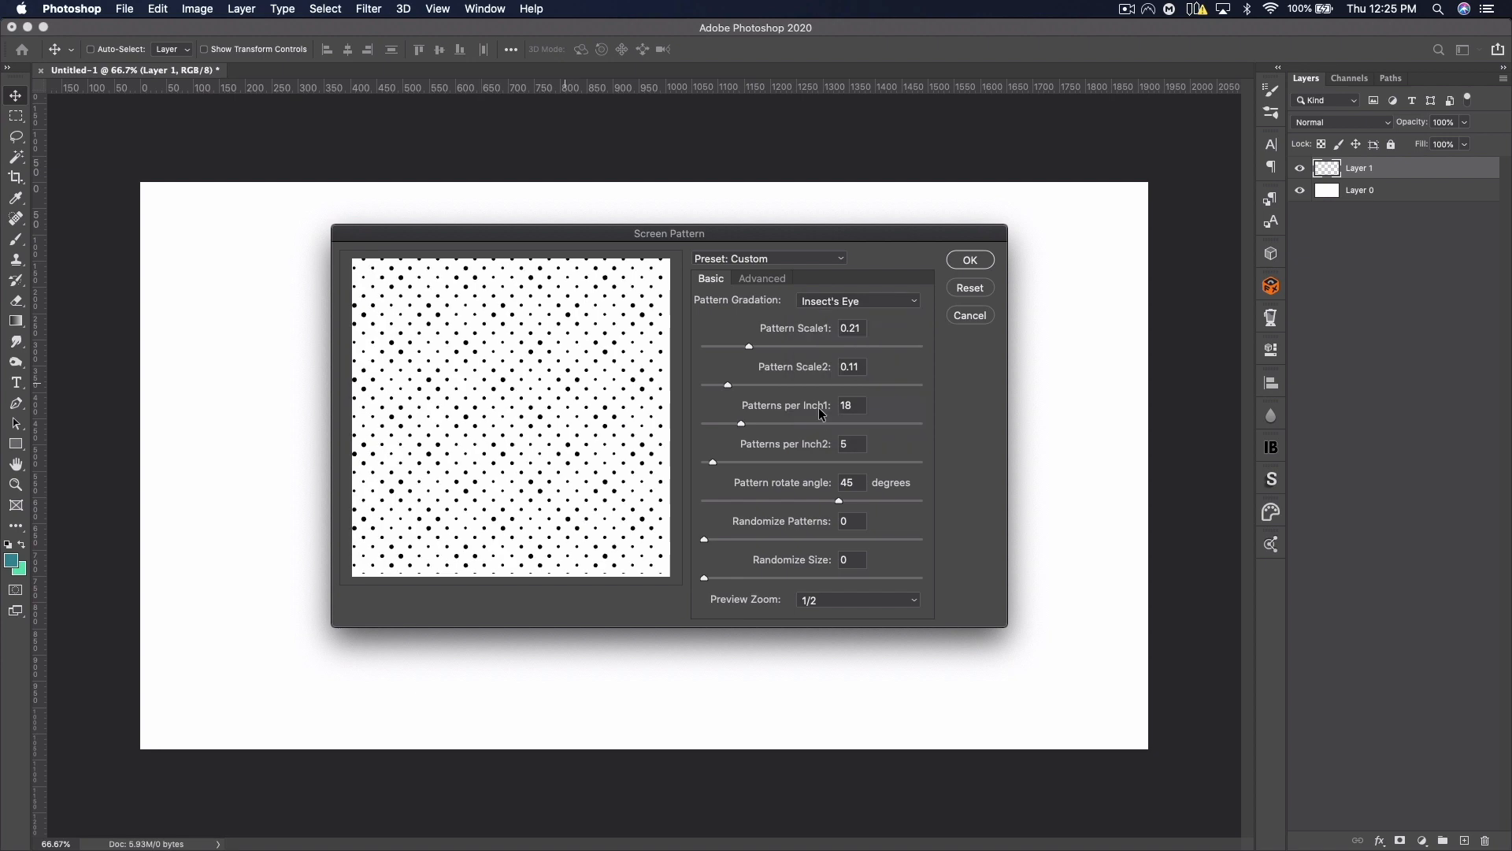
pyautogui.moveTo(748, 345); pyautogui.dragTo(837, 345)
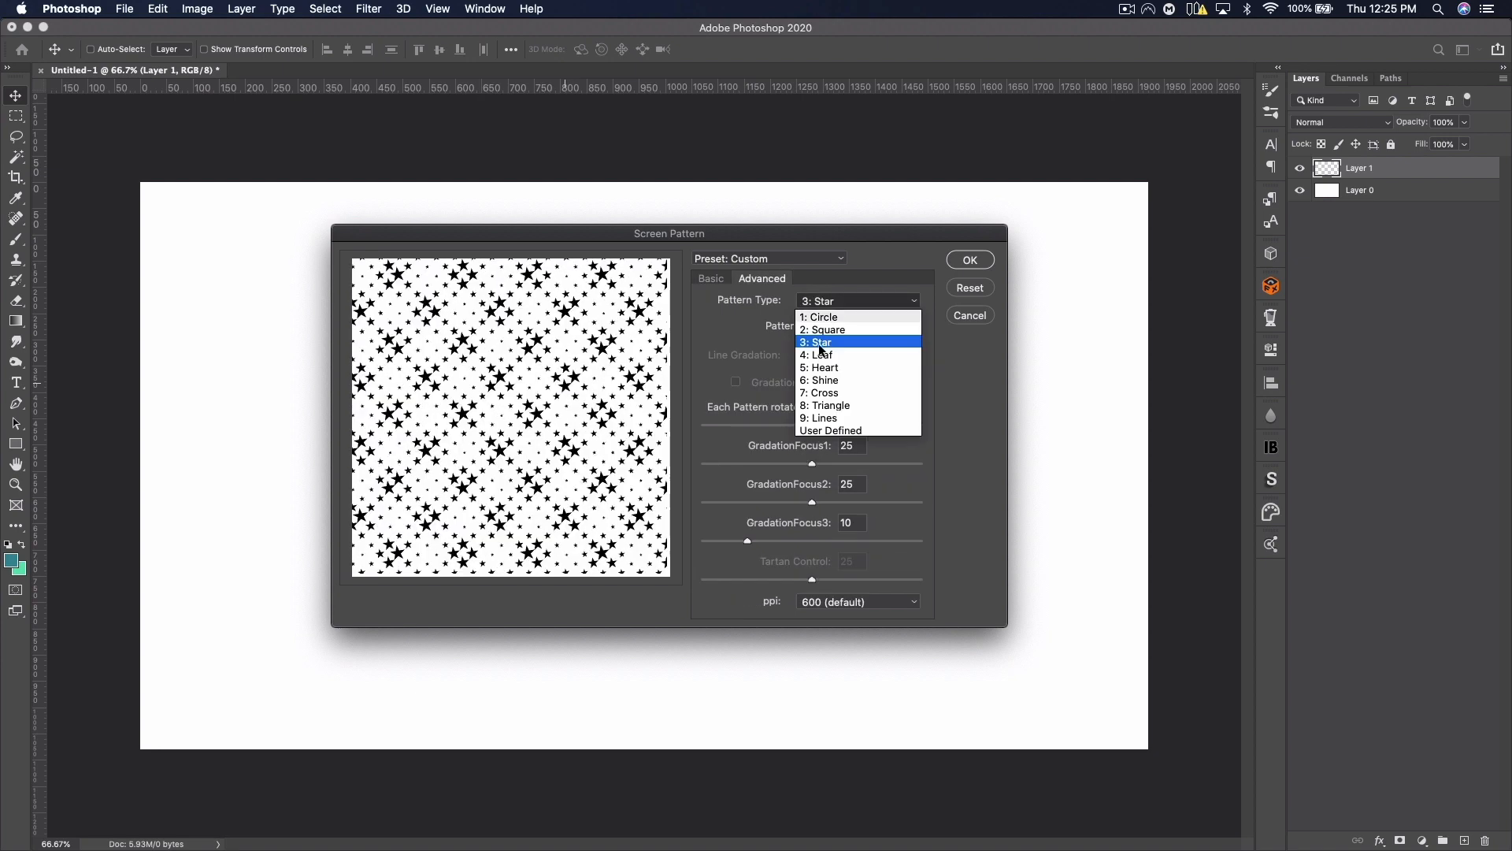
# Step: Set Circle pattern type, adjust both gradation focus sliders, enable diagonal angle, and apply
pyautogui.click(821, 317)
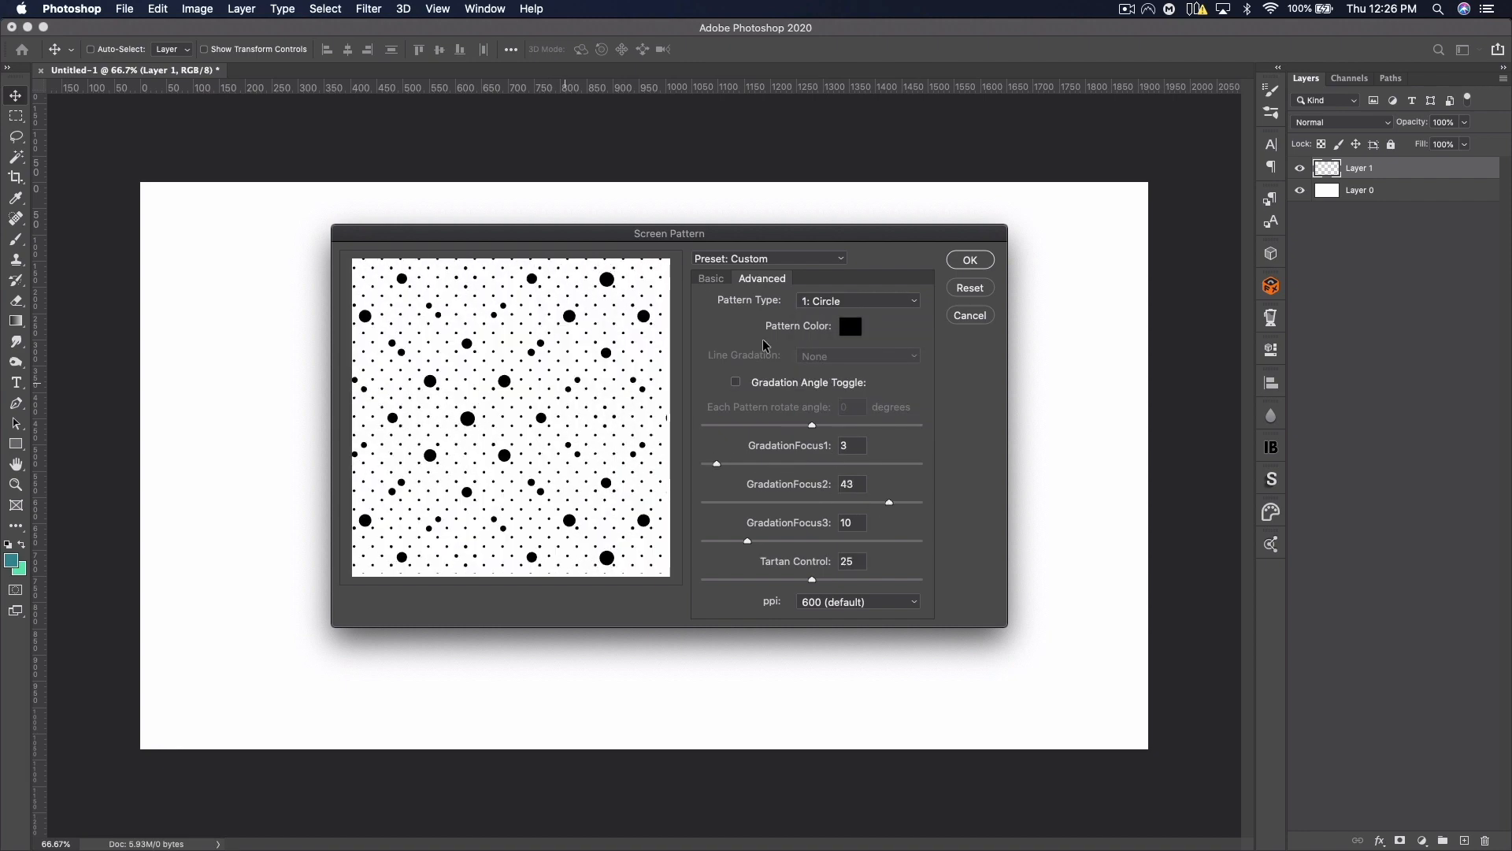
pyautogui.moveTo(717, 464); pyautogui.dragTo(781, 464)
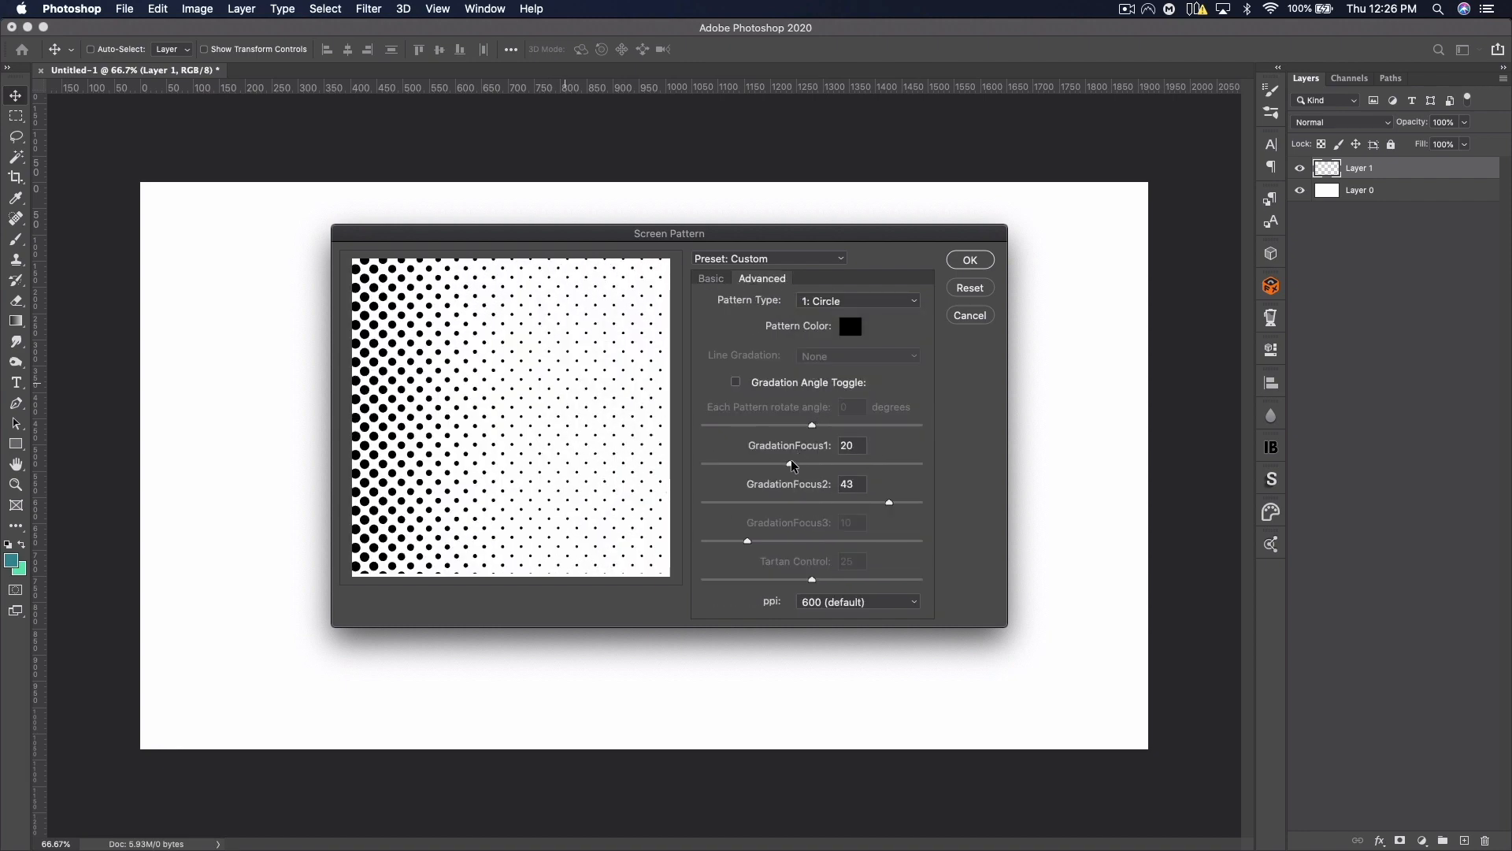
pyautogui.moveTo(888, 501); pyautogui.dragTo(827, 502)
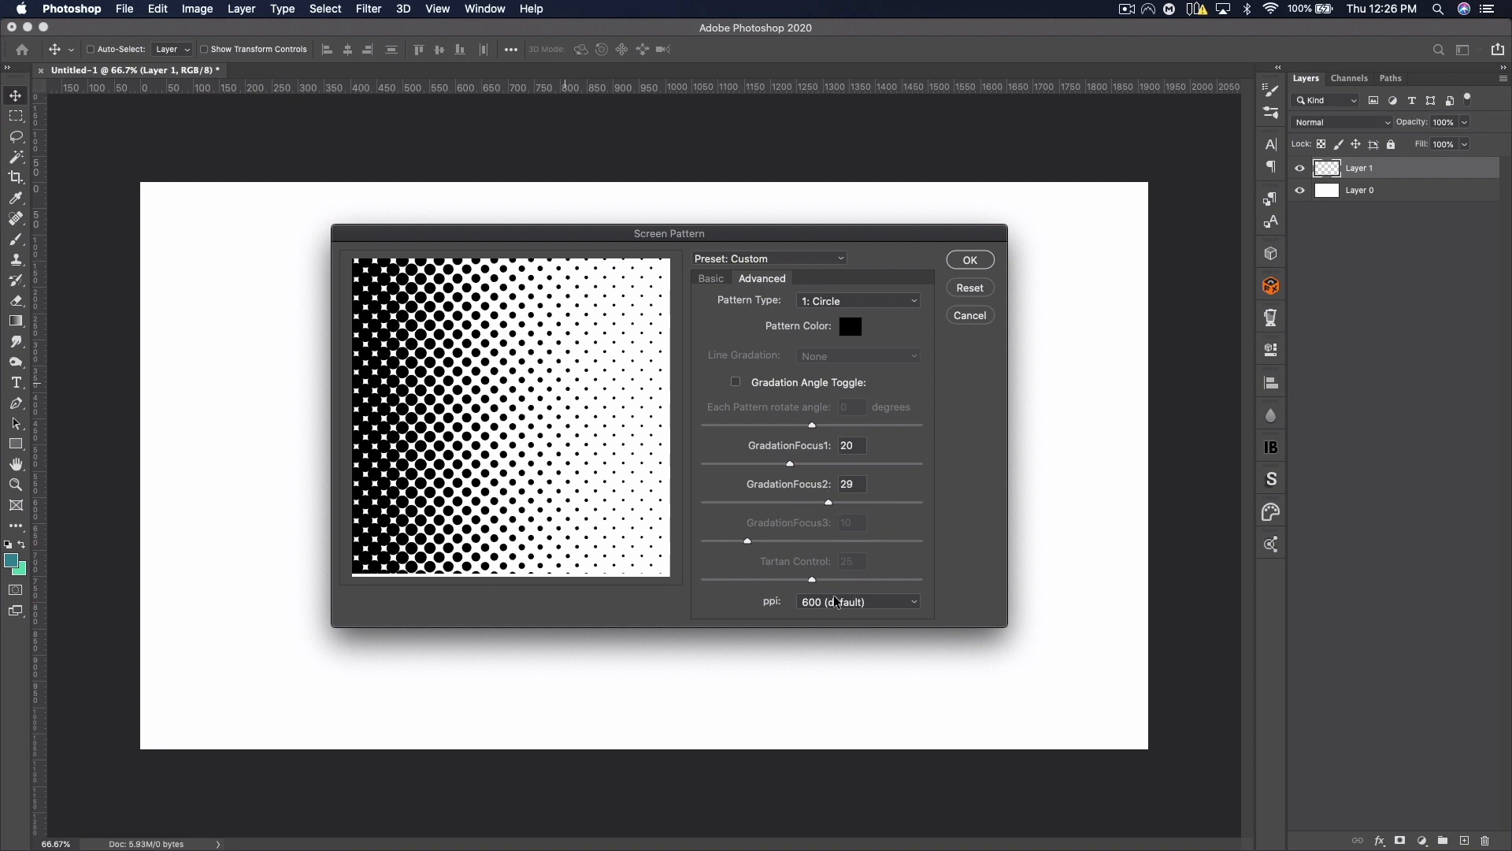
pyautogui.click(736, 382)
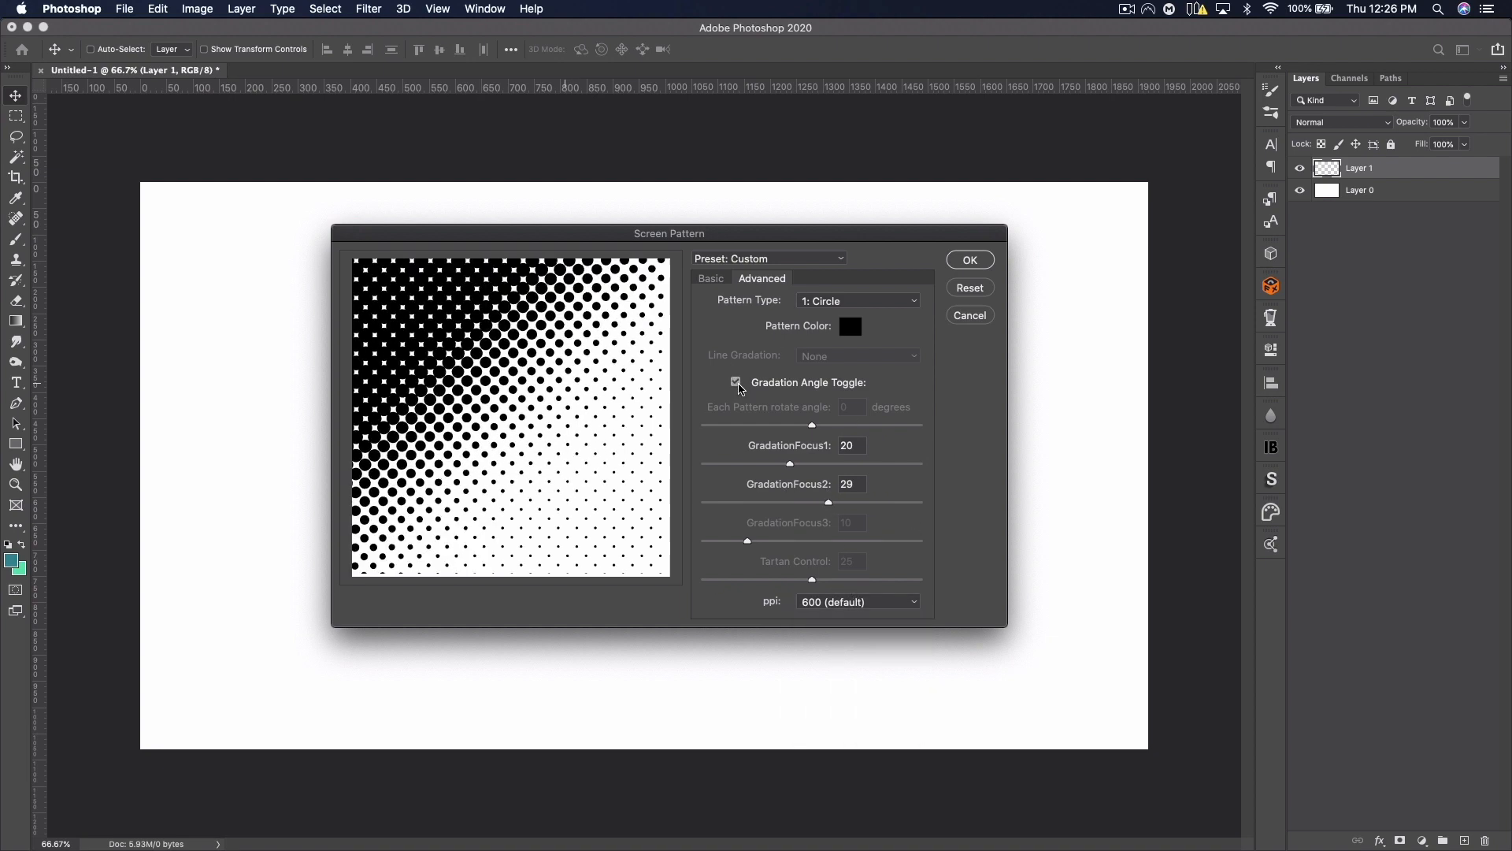
pyautogui.click(970, 259)
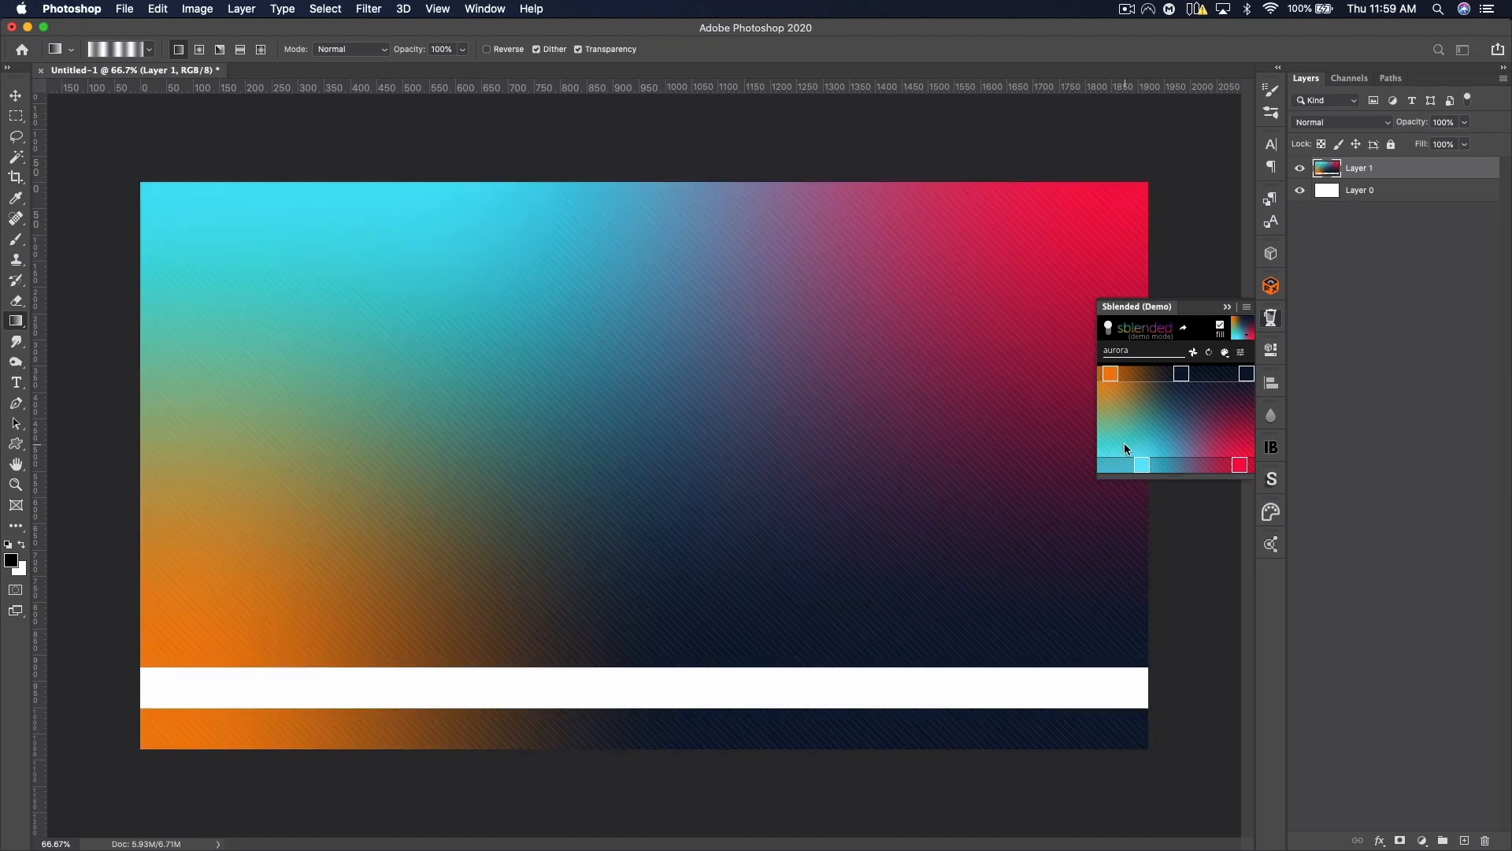
# Step: Pick a new colour for a Sblended gradient stop and accept it
pyautogui.click(1109, 373)
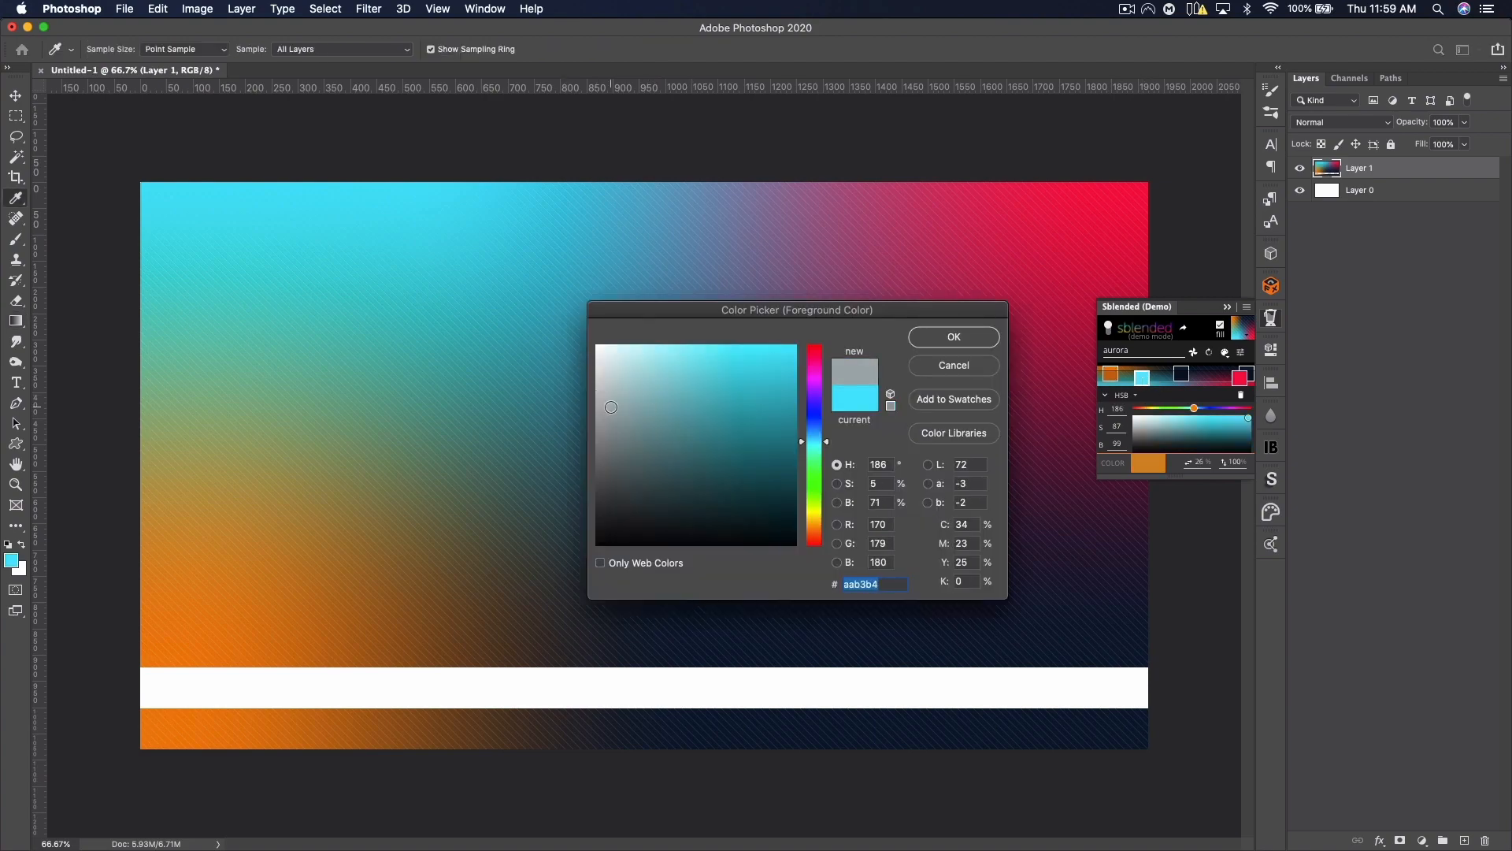
pyautogui.click(952, 336)
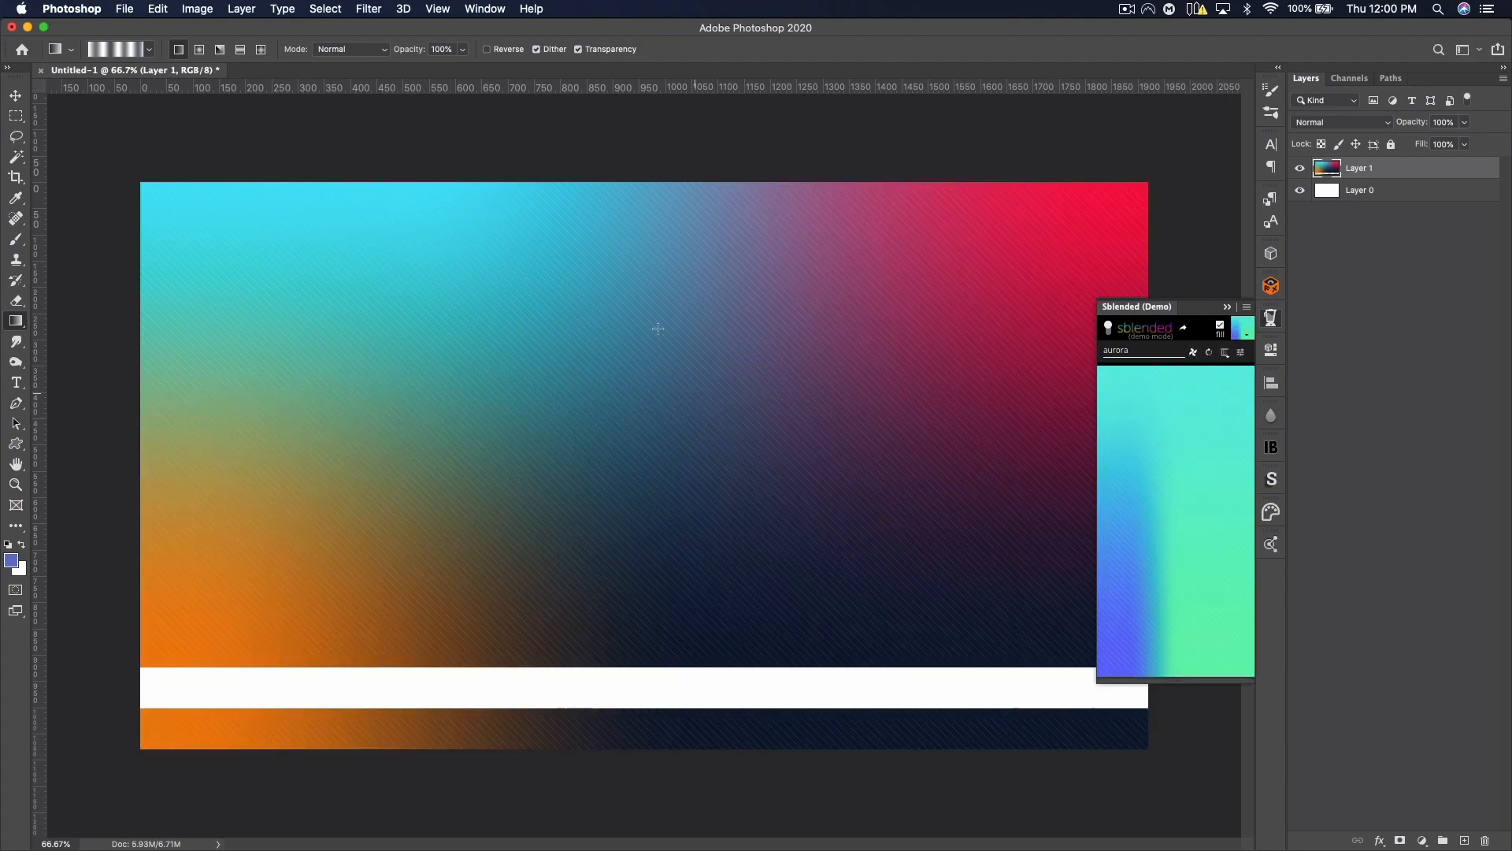
# Step: Apply the generated Sblended gradient to the canvas, then apply the coral preset
pyautogui.click(1193, 351)
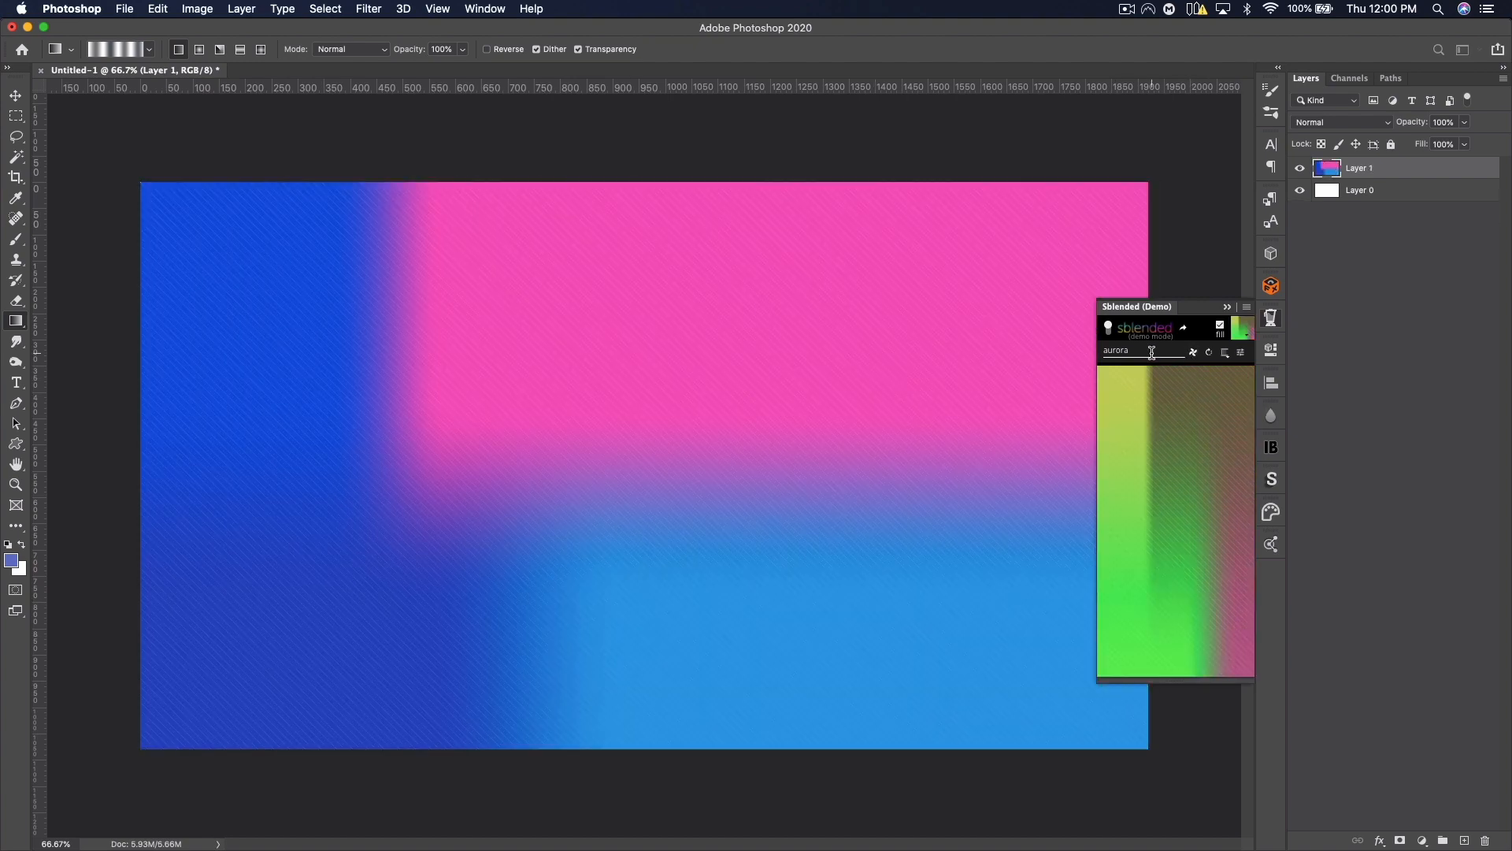
pyautogui.click(1238, 351)
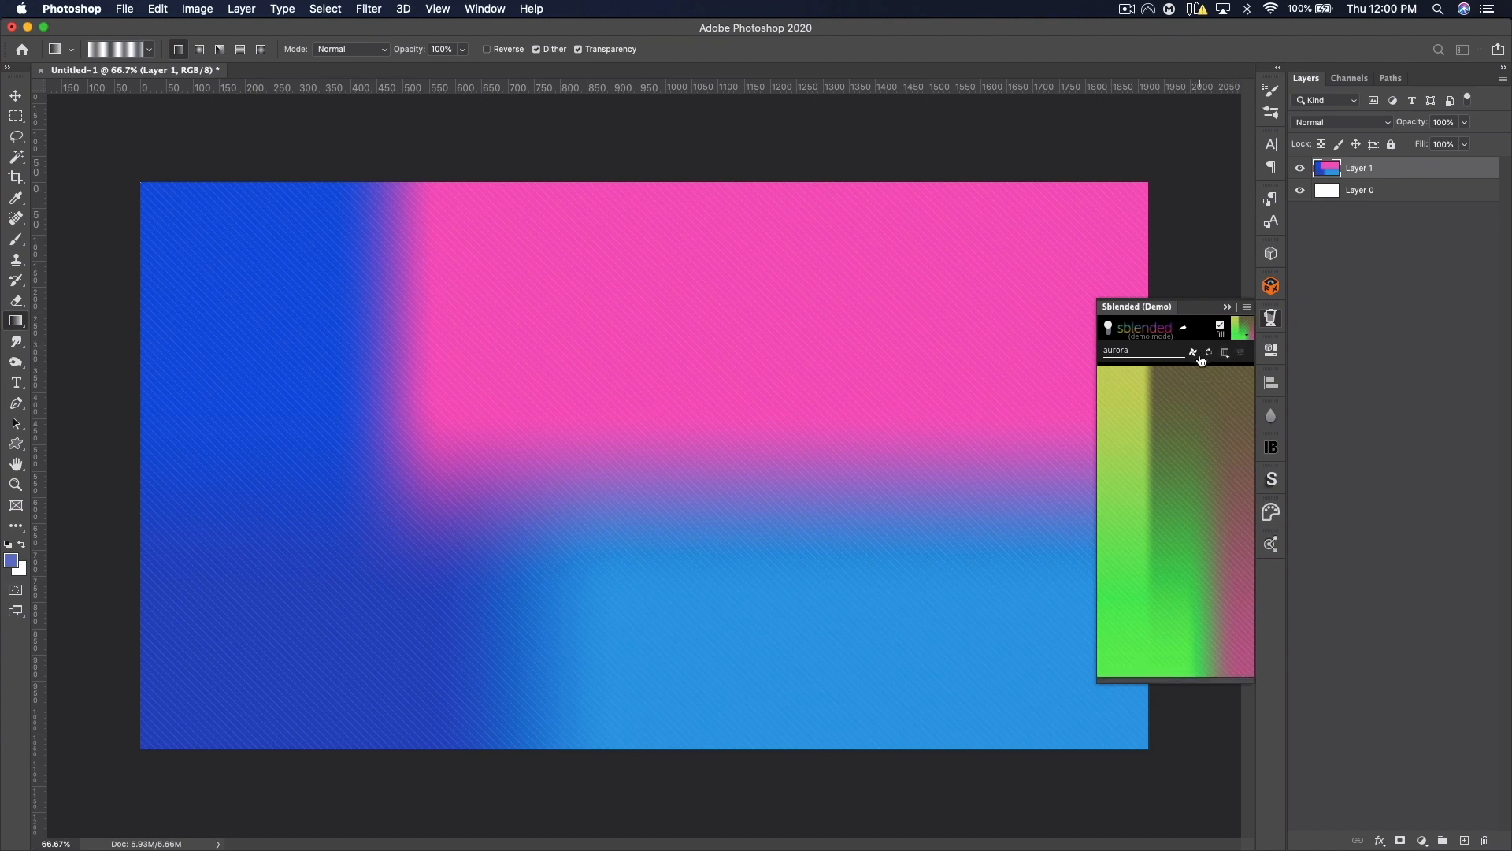
pyautogui.click(1200, 351)
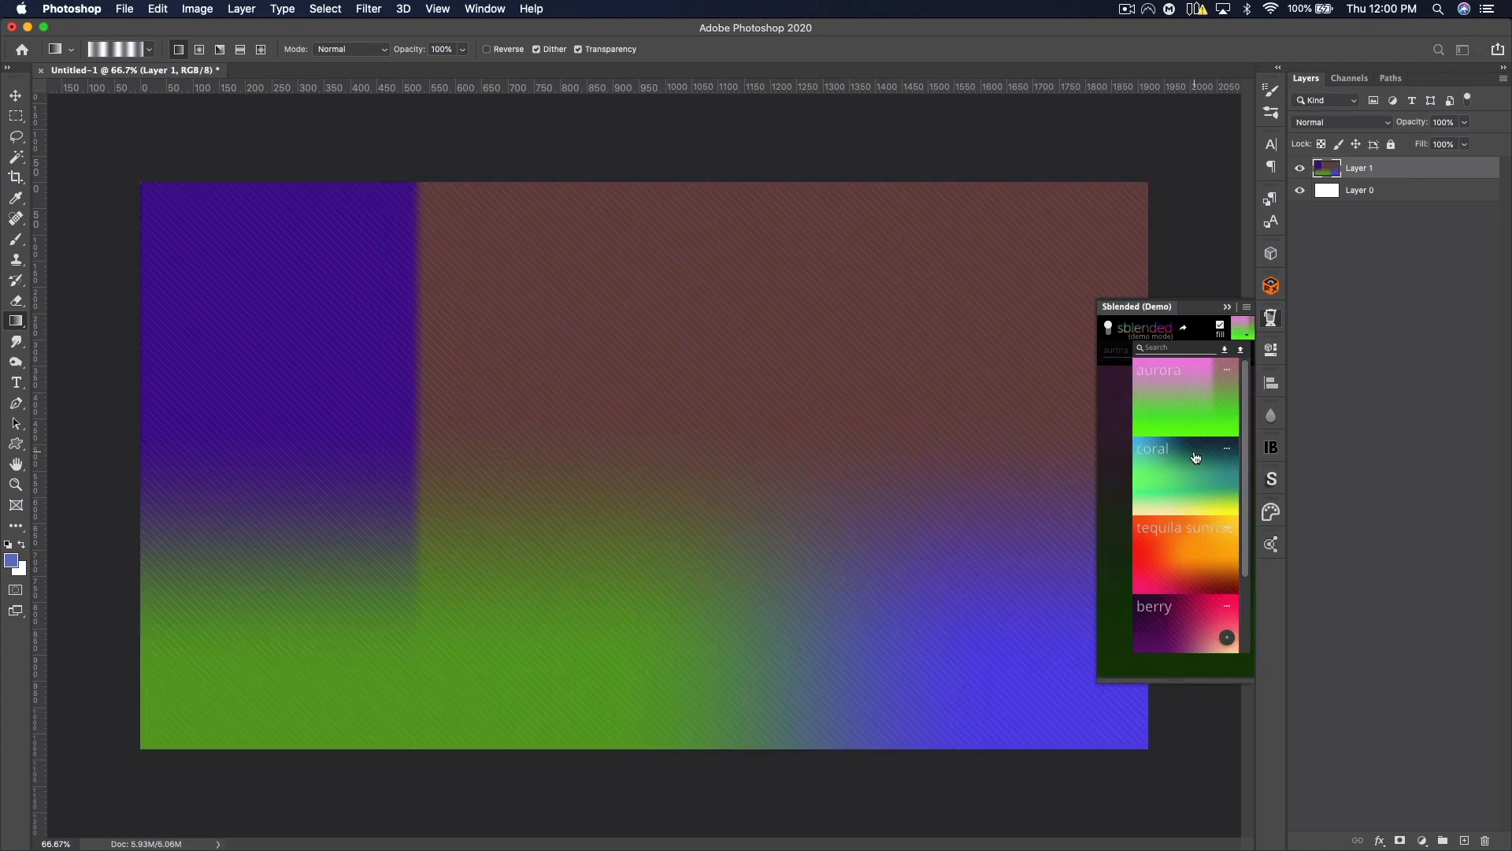
pyautogui.click(1154, 605)
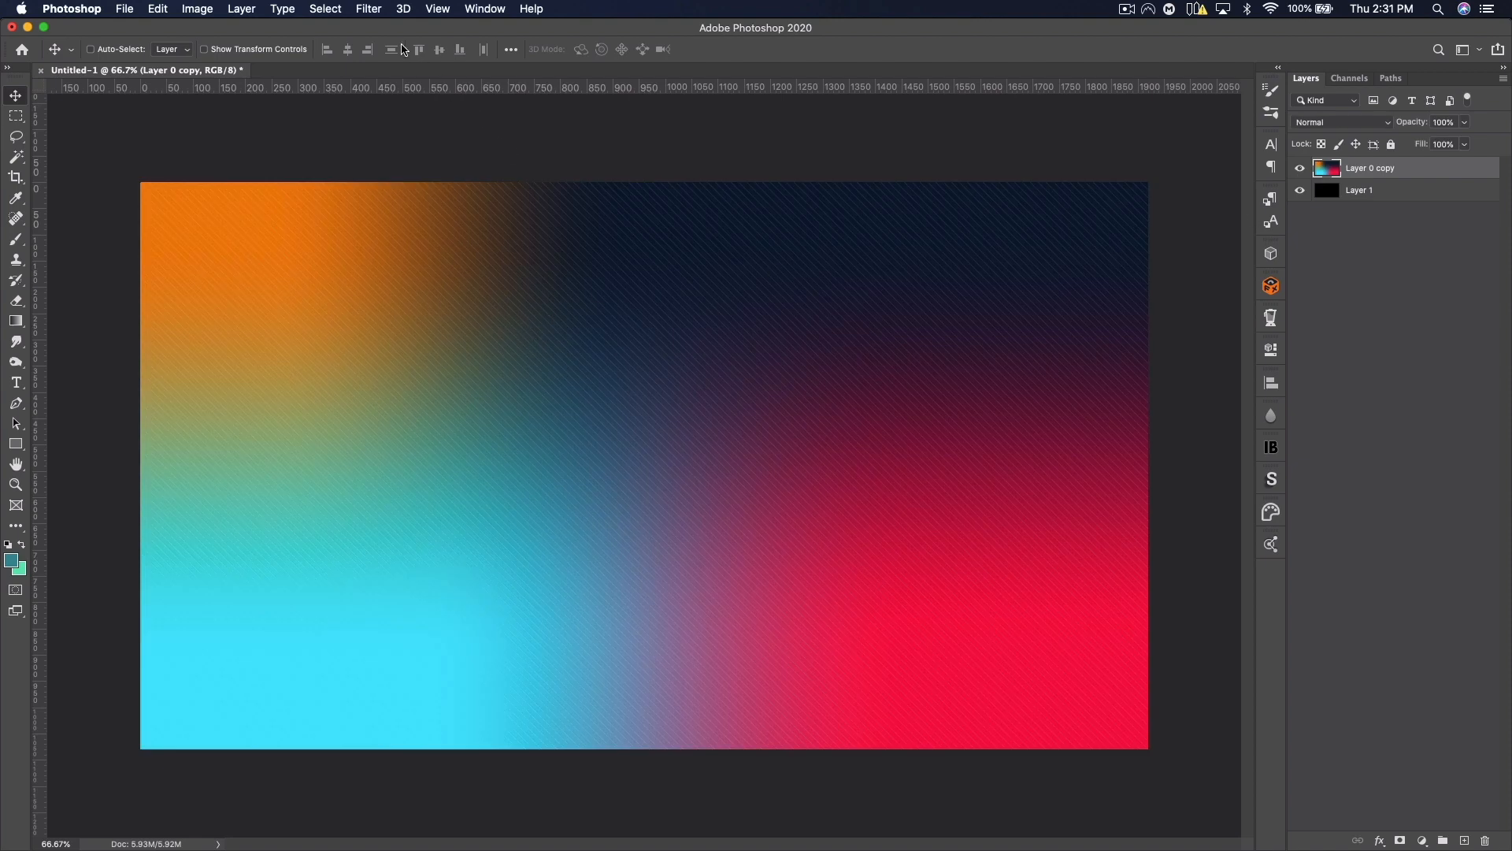
# Step: Soften the gradient with Gaussian Blur and preview the tequila sunrise preset
pyautogui.click(369, 9)
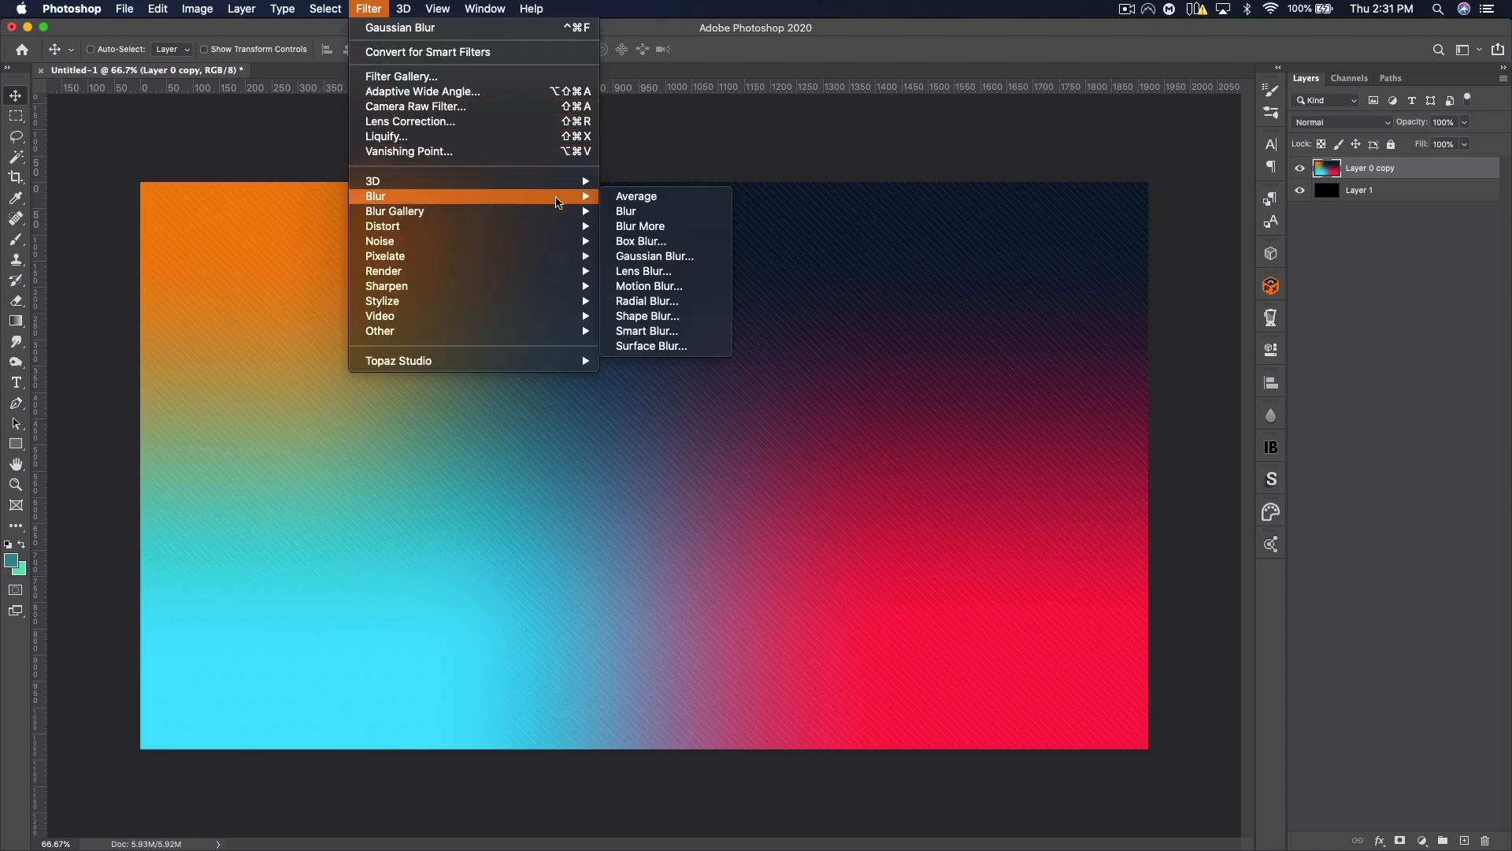
pyautogui.click(653, 255)
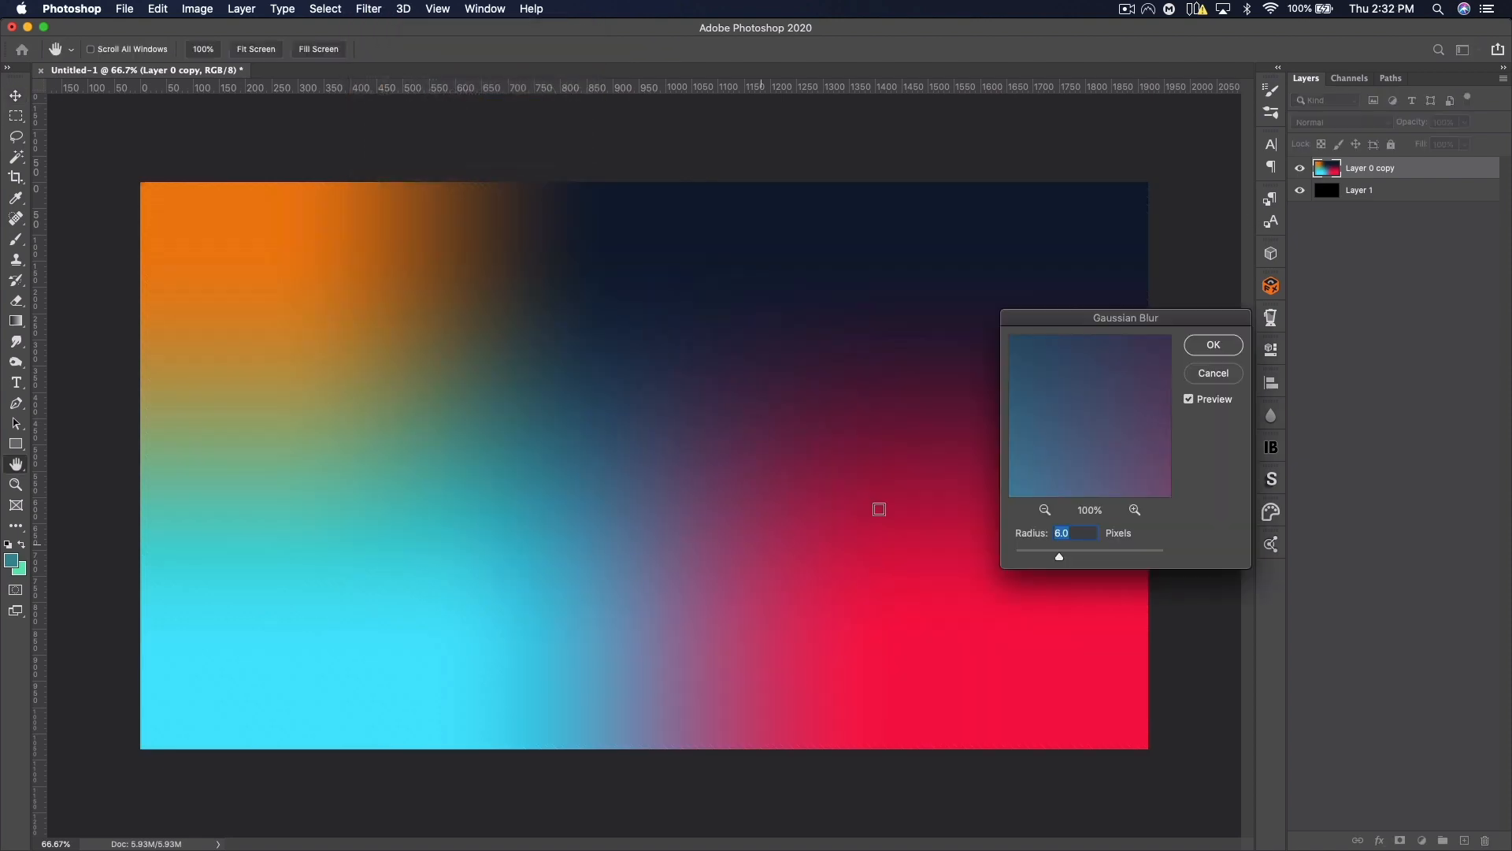
pyautogui.click(1212, 344)
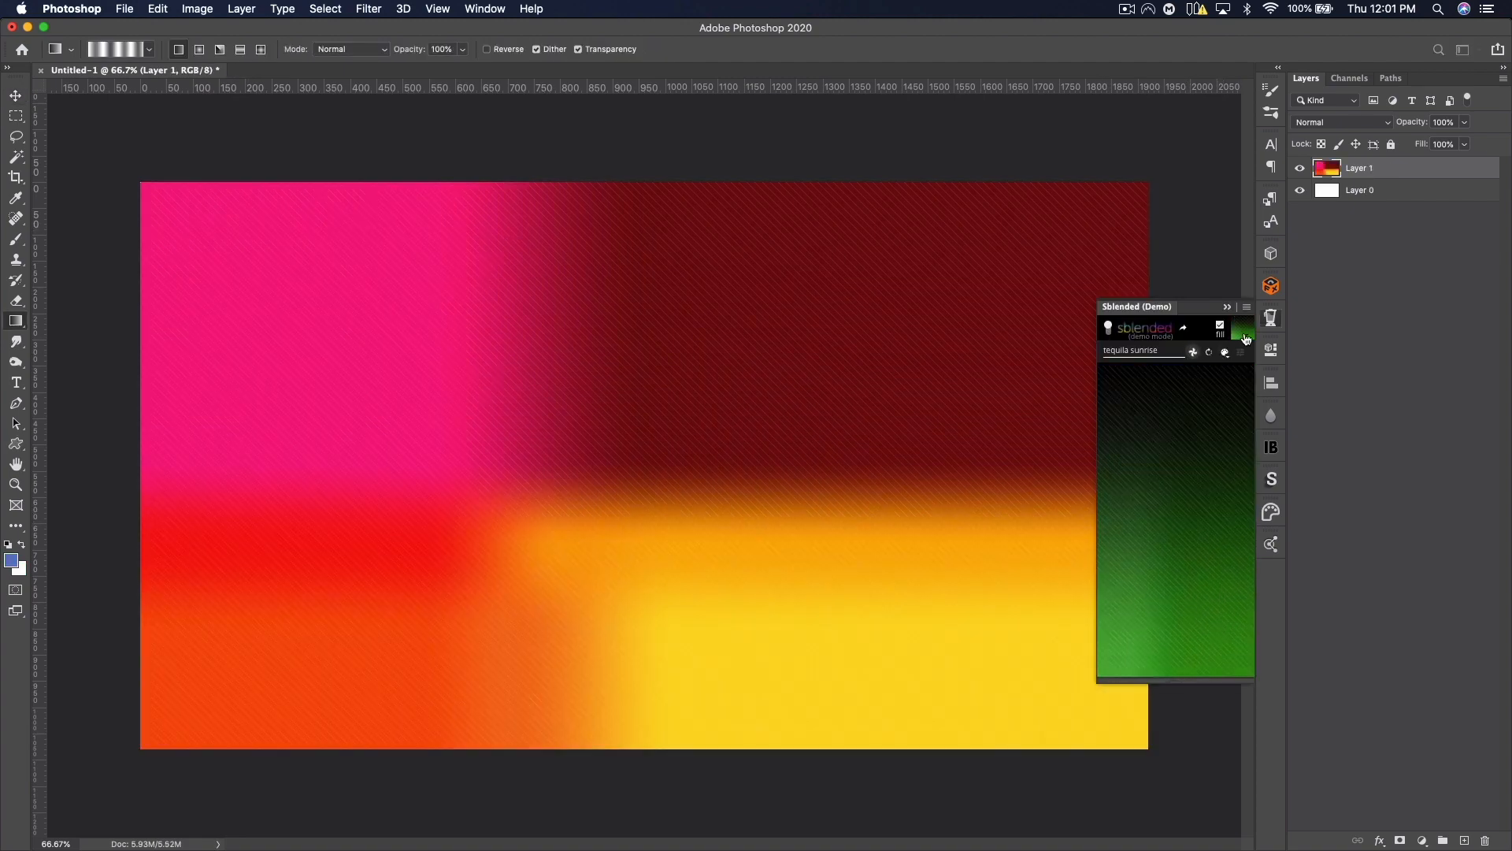
pyautogui.click(1243, 331)
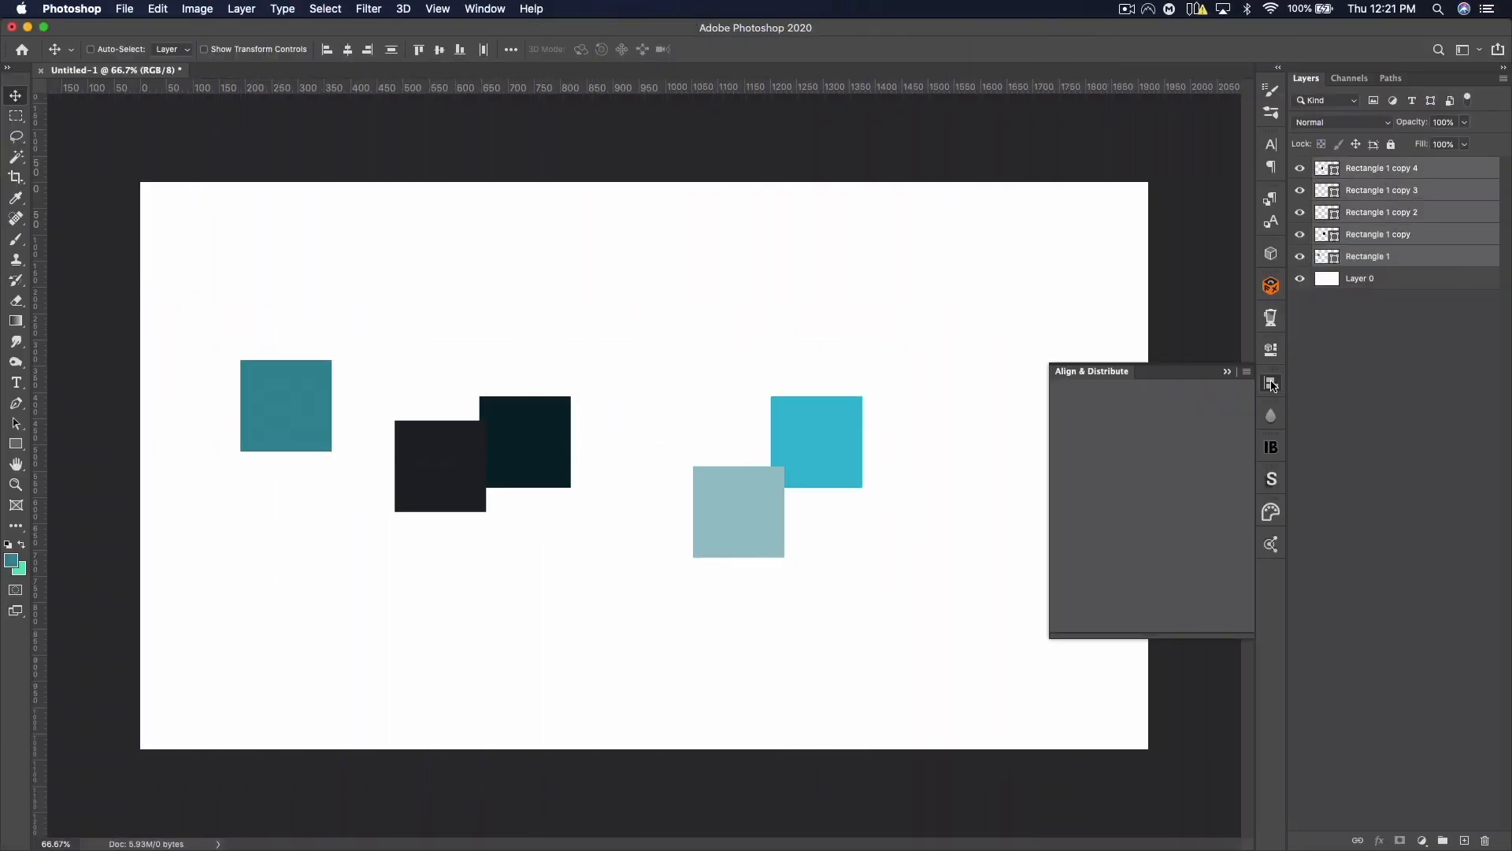
# Step: Distribute the five squares by horizontal centres, try aligning to canvas left, then undo
pyautogui.click(1271, 383)
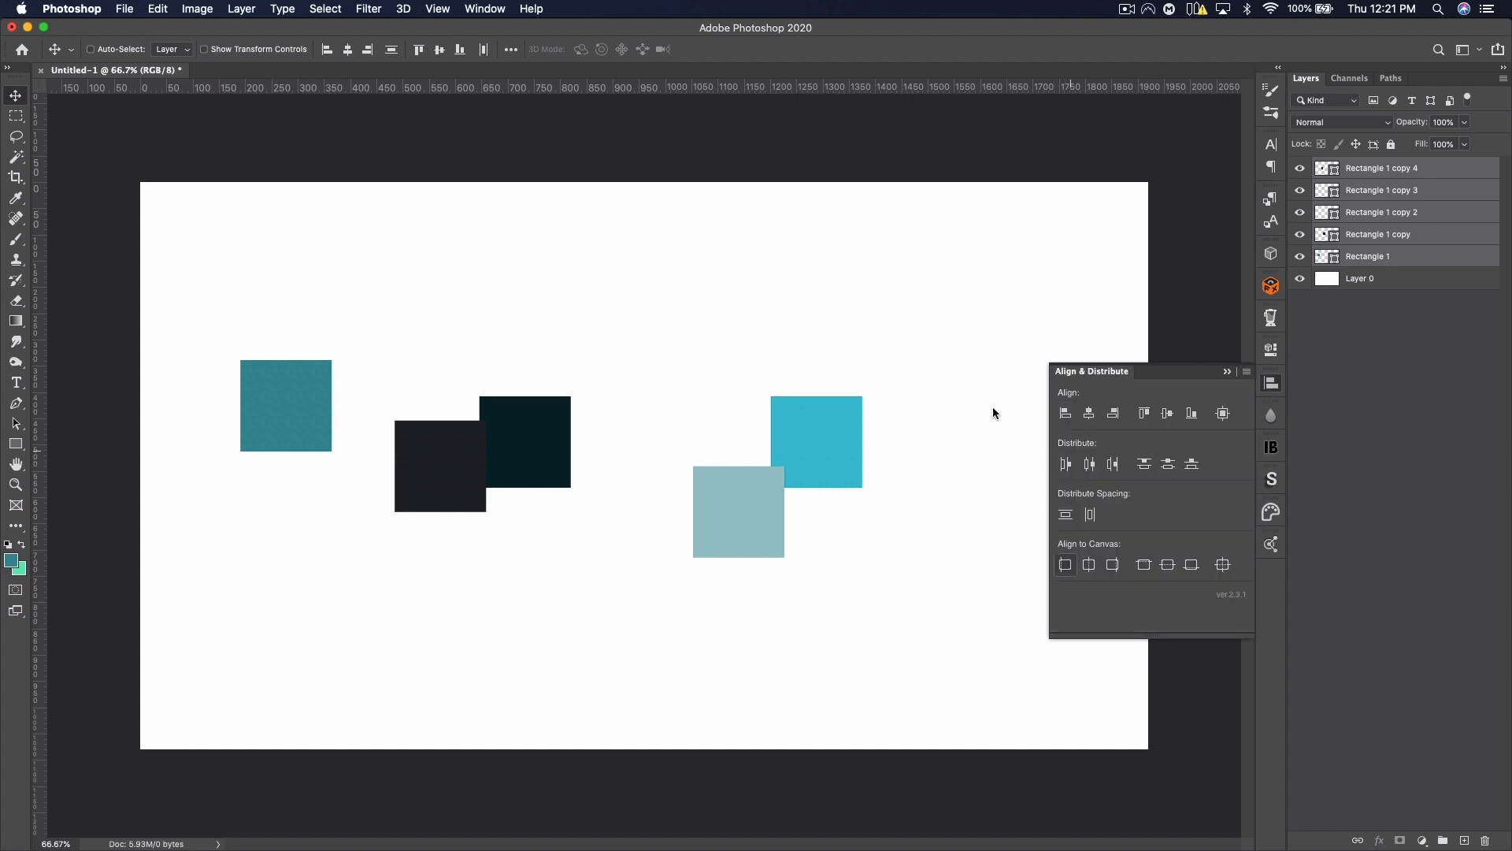
pyautogui.click(241, 8)
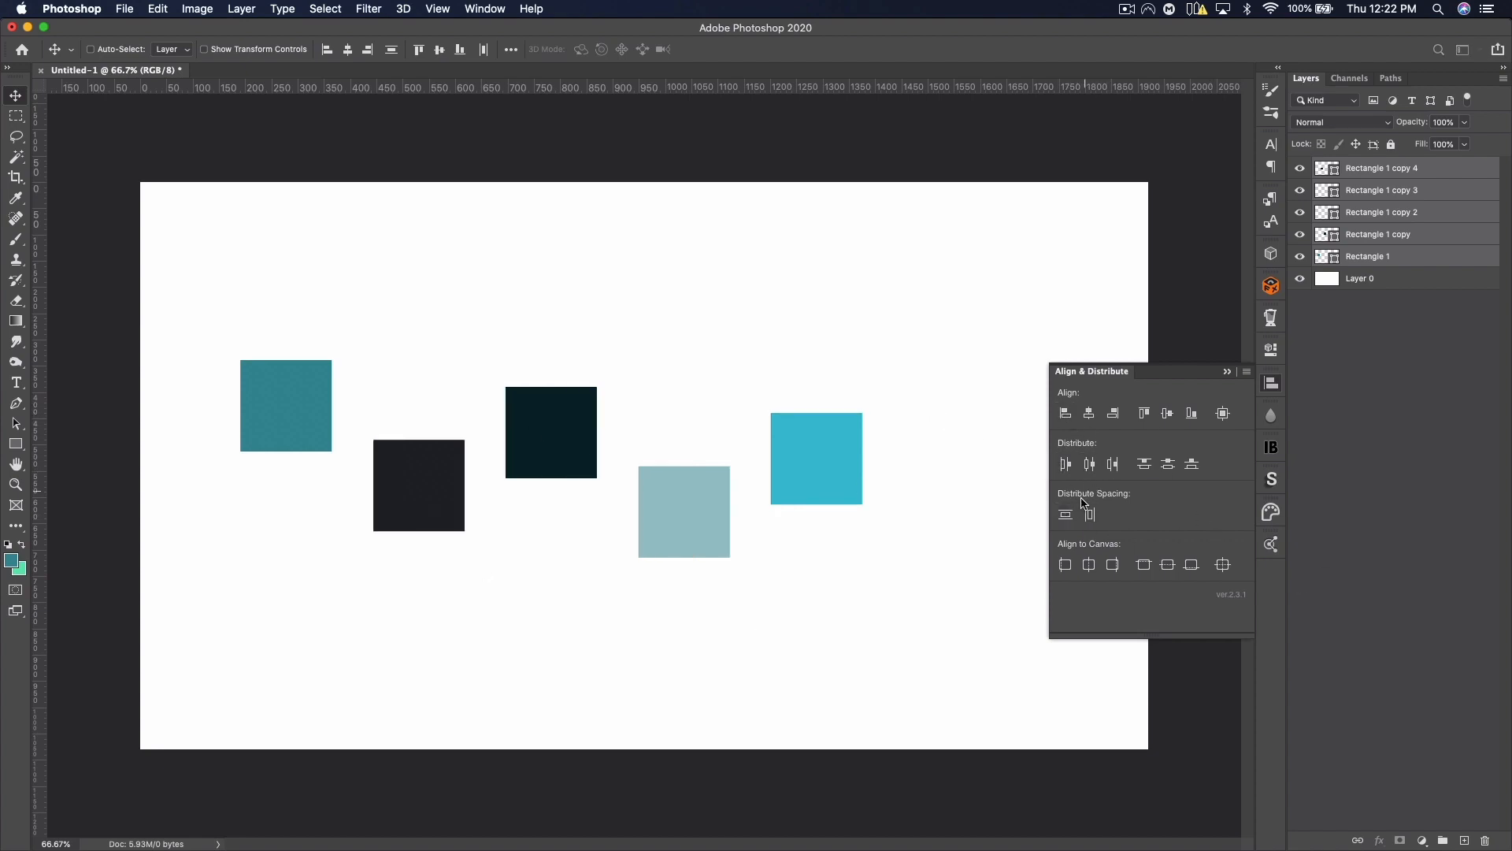
pyautogui.click(1065, 464)
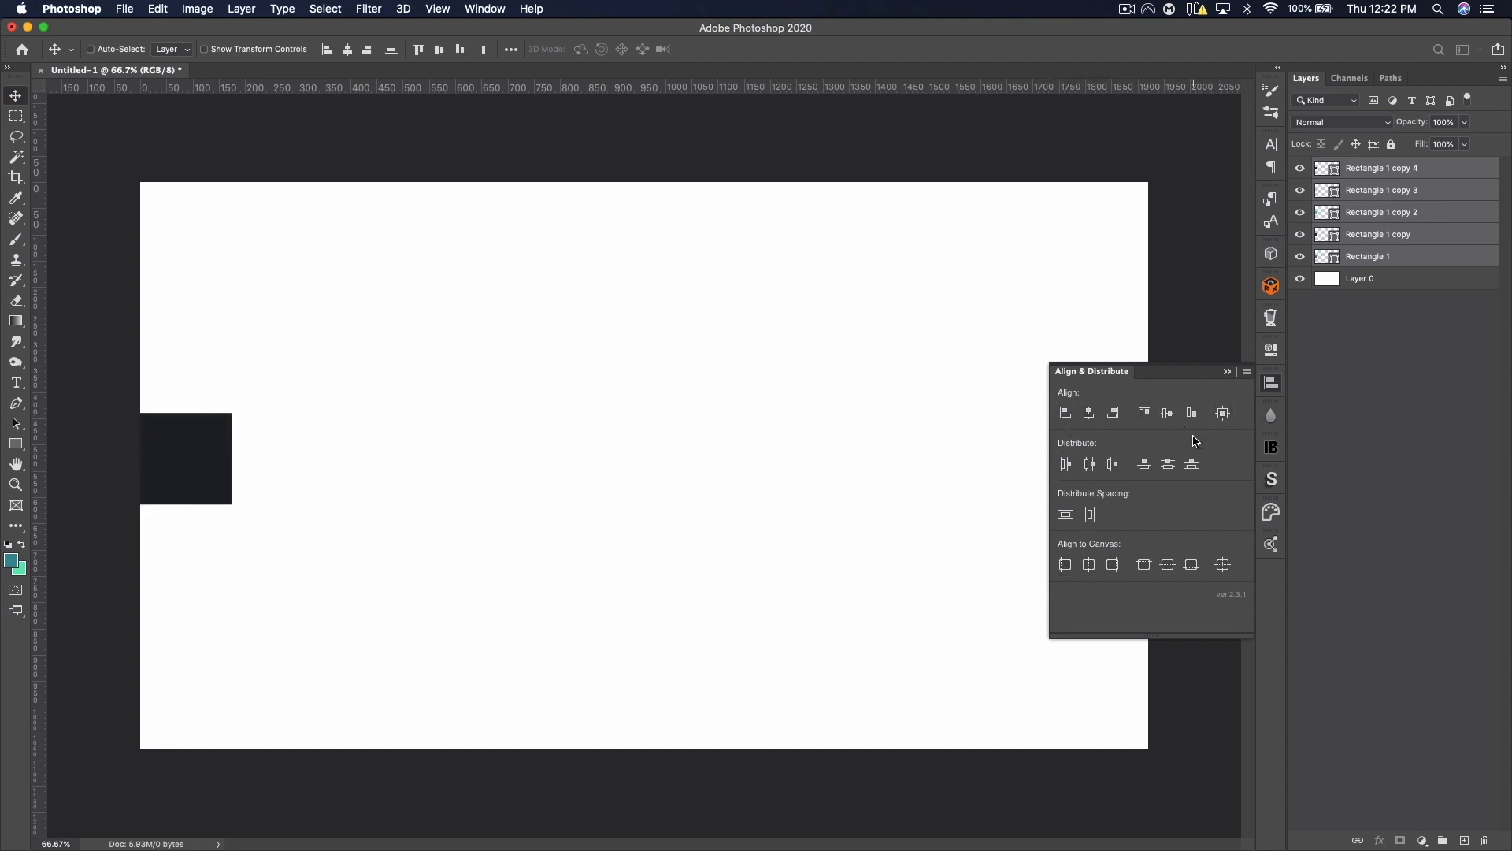
pyautogui.click(1222, 413)
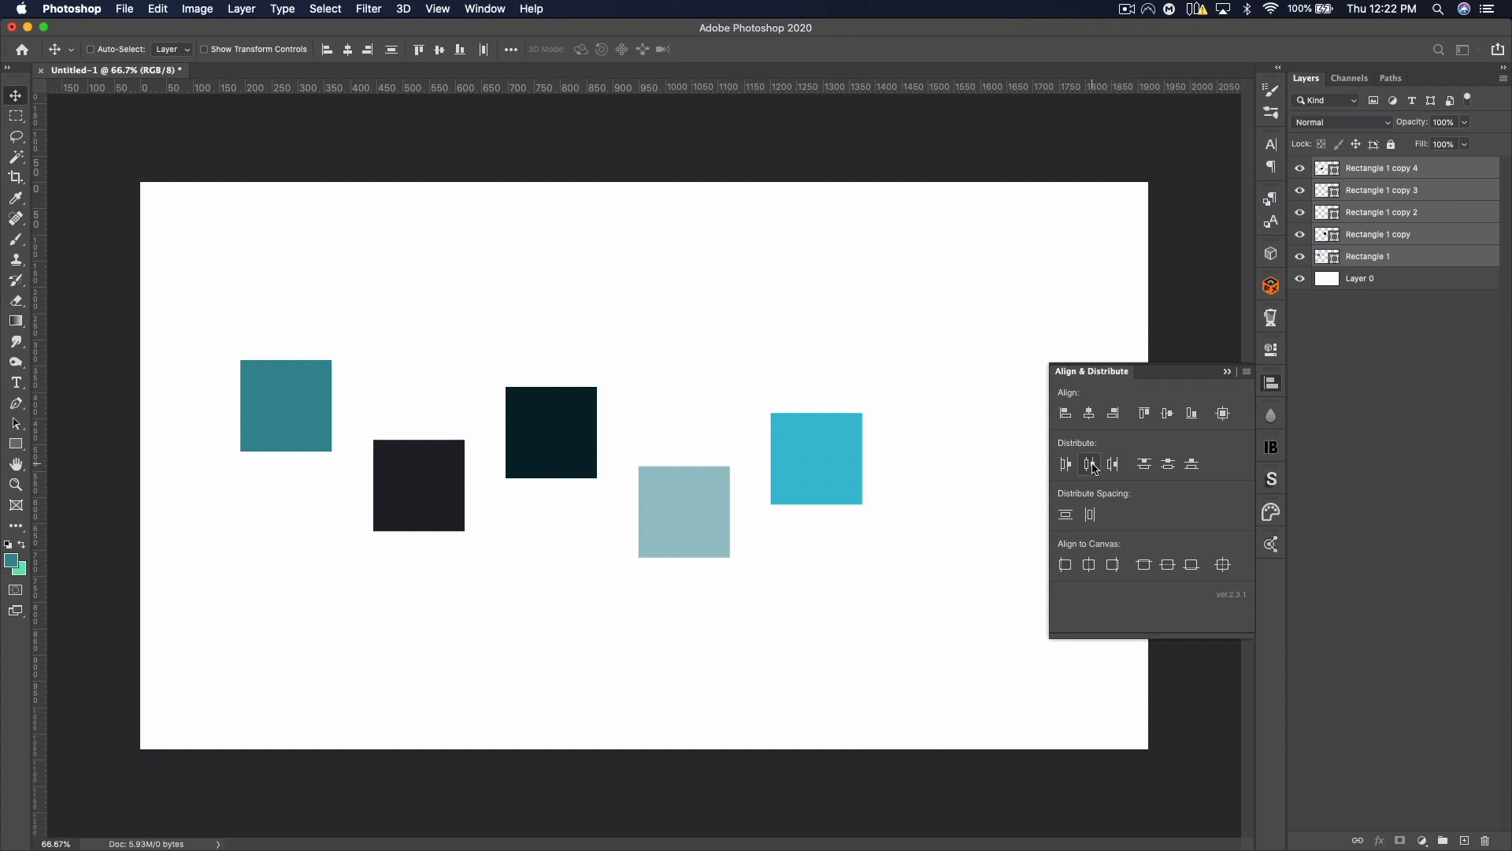
# Step: Align the squares on their vertical centres into one row, then select the darkest square
pyautogui.click(1167, 564)
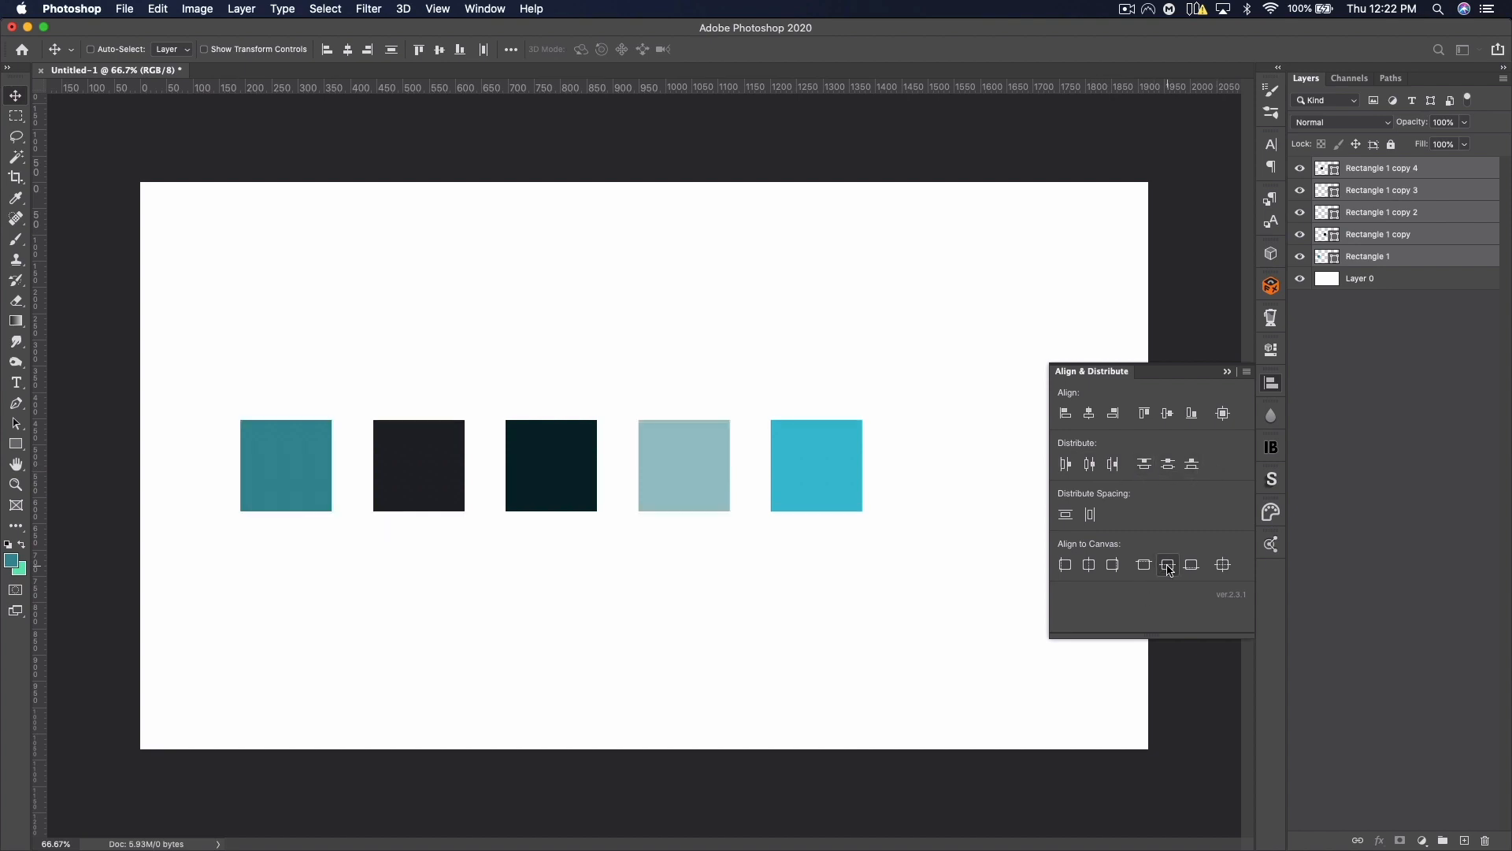
pyautogui.click(1090, 514)
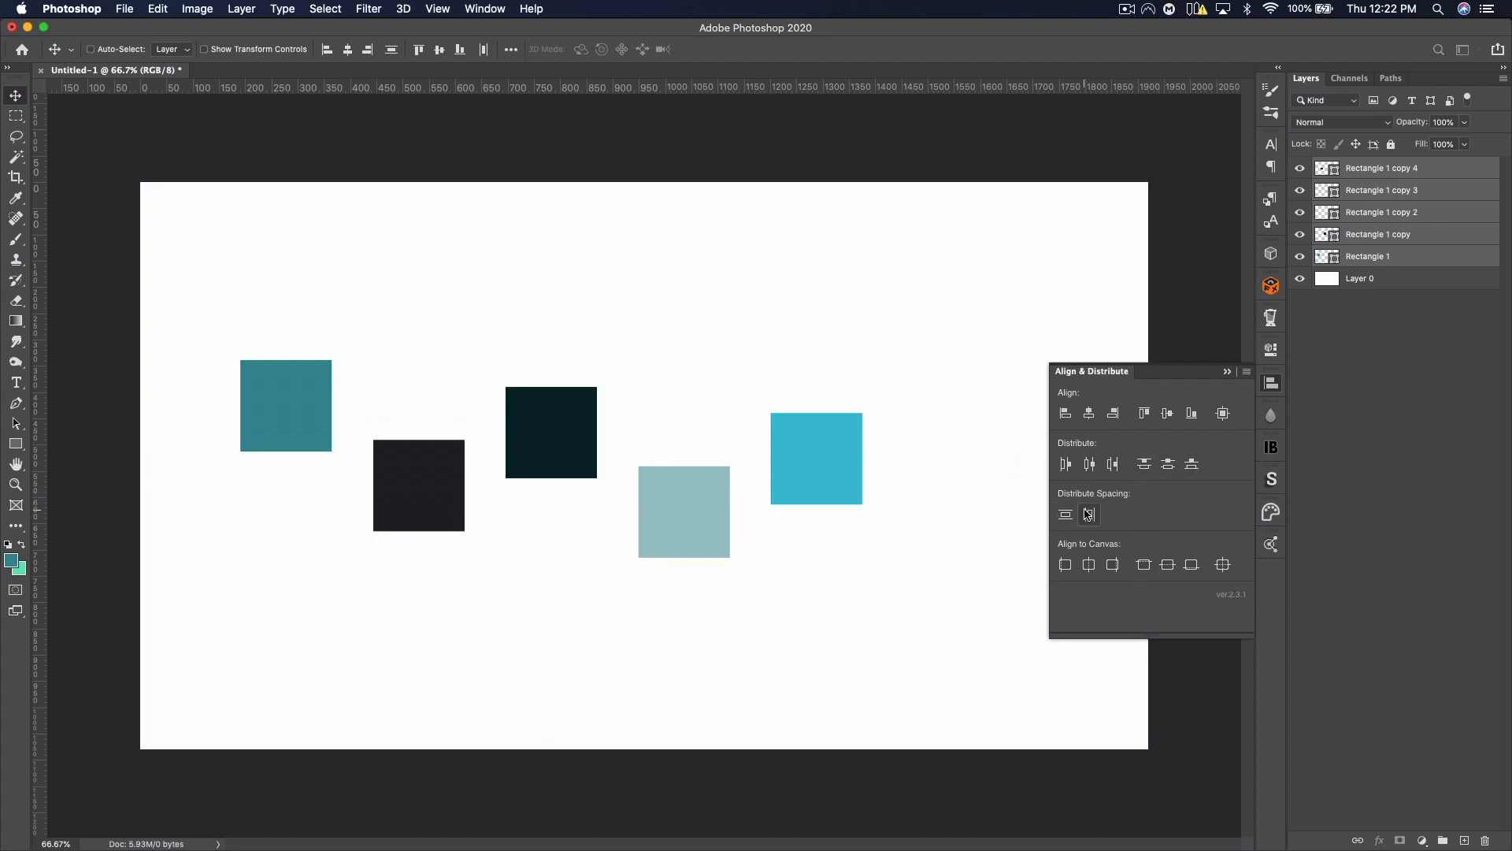
pyautogui.click(1088, 412)
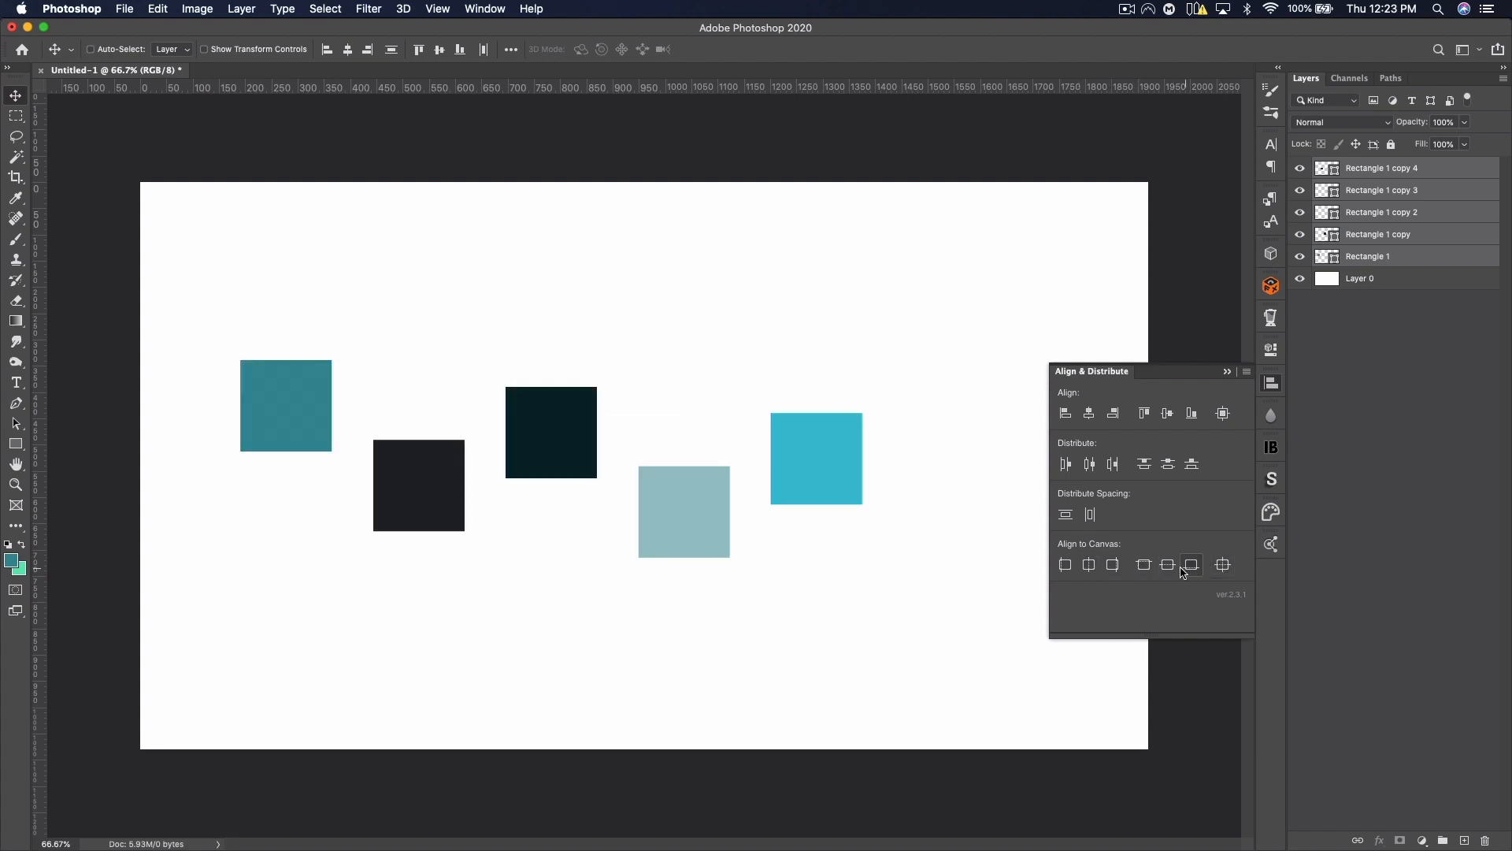
pyautogui.click(1089, 464)
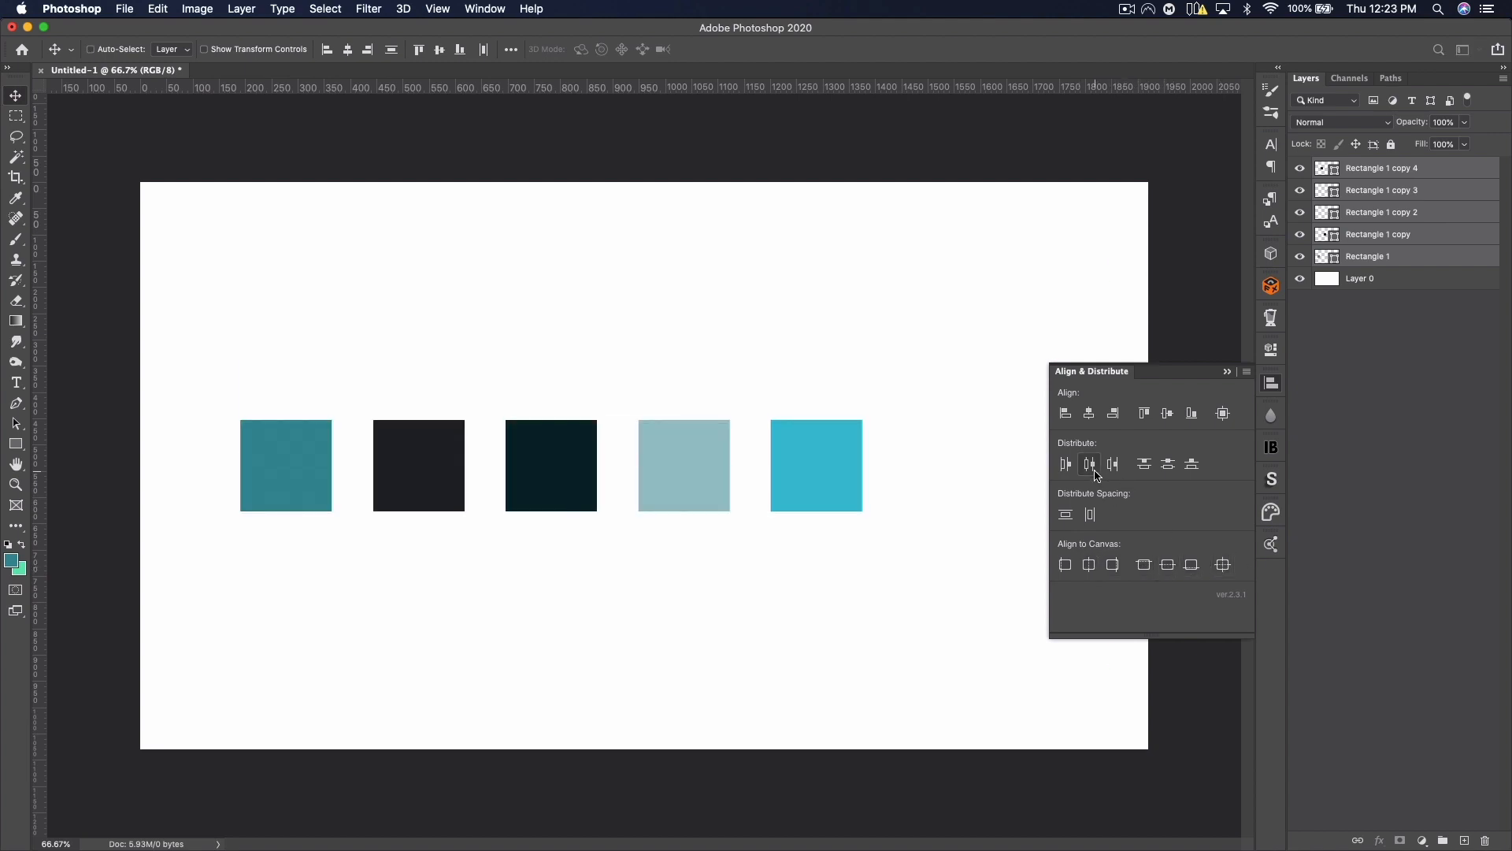
pyautogui.click(551, 466)
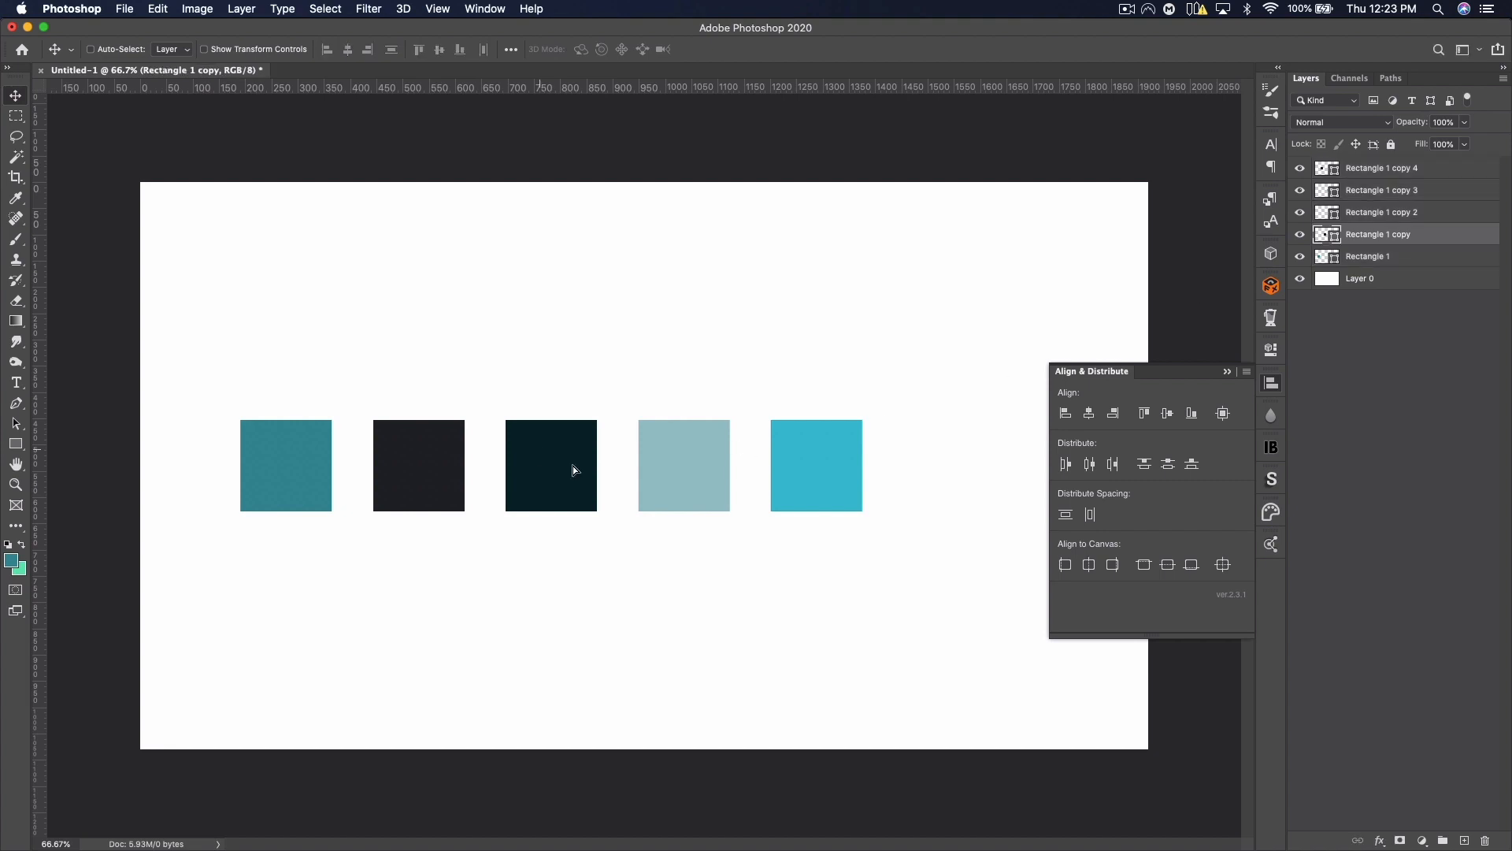
pyautogui.click(1168, 464)
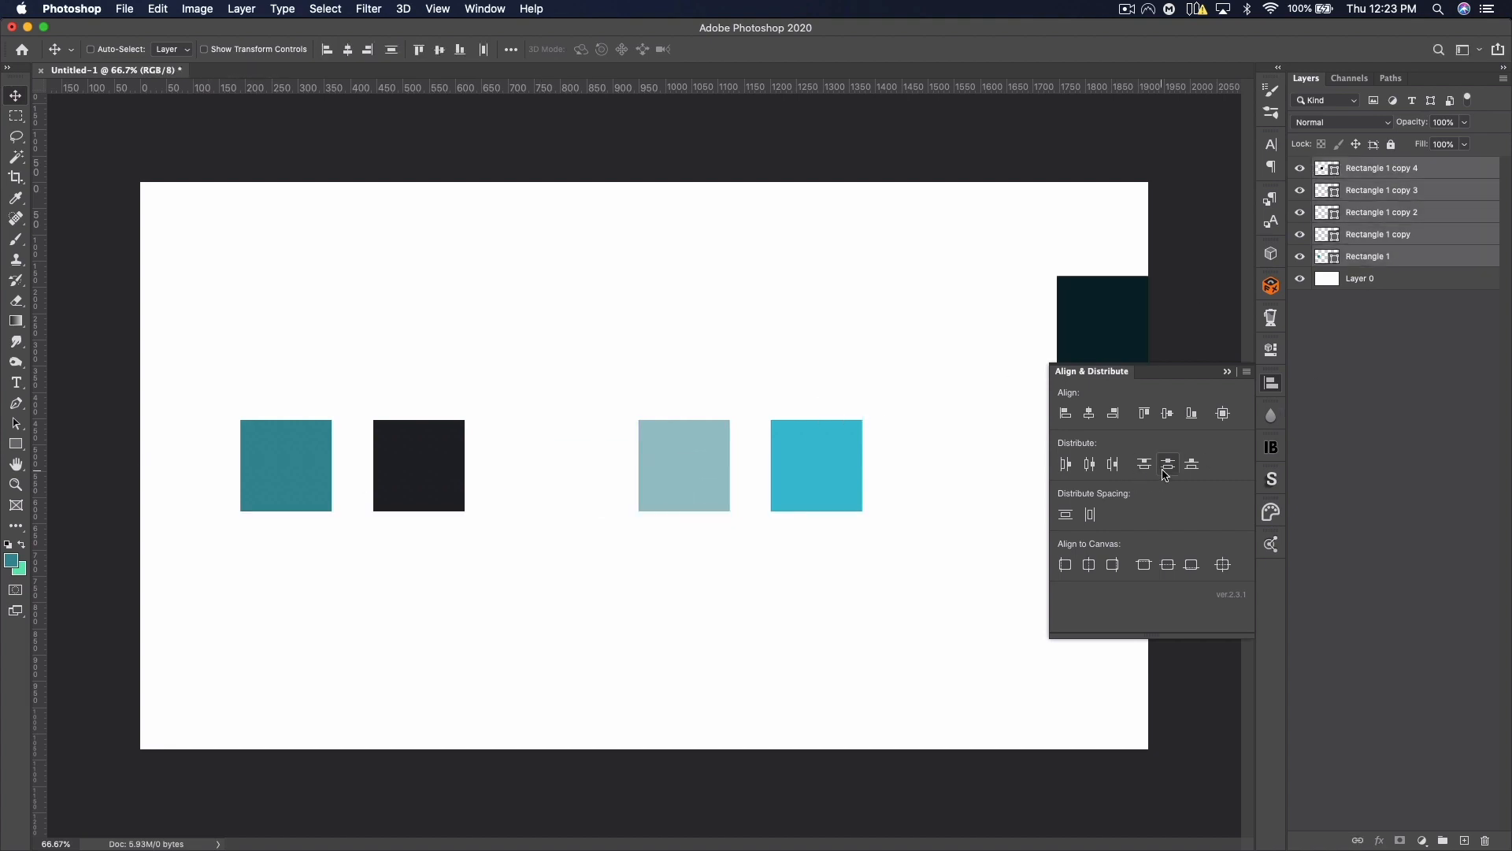
pyautogui.click(1167, 464)
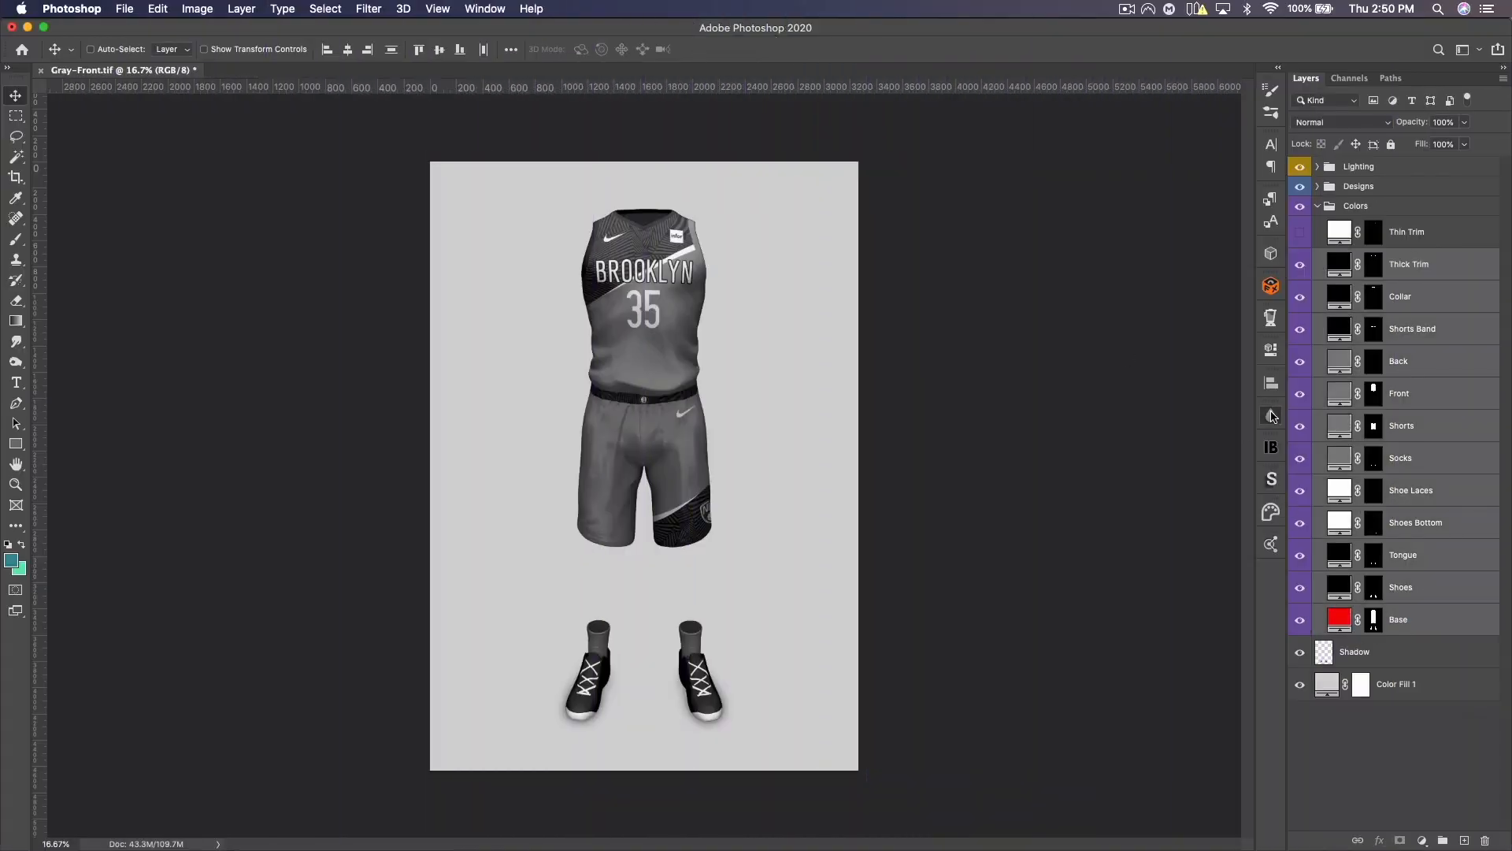
# Step: In Ink, include layer effects and enlarge the spec text size under Properties
pyautogui.click(1272, 416)
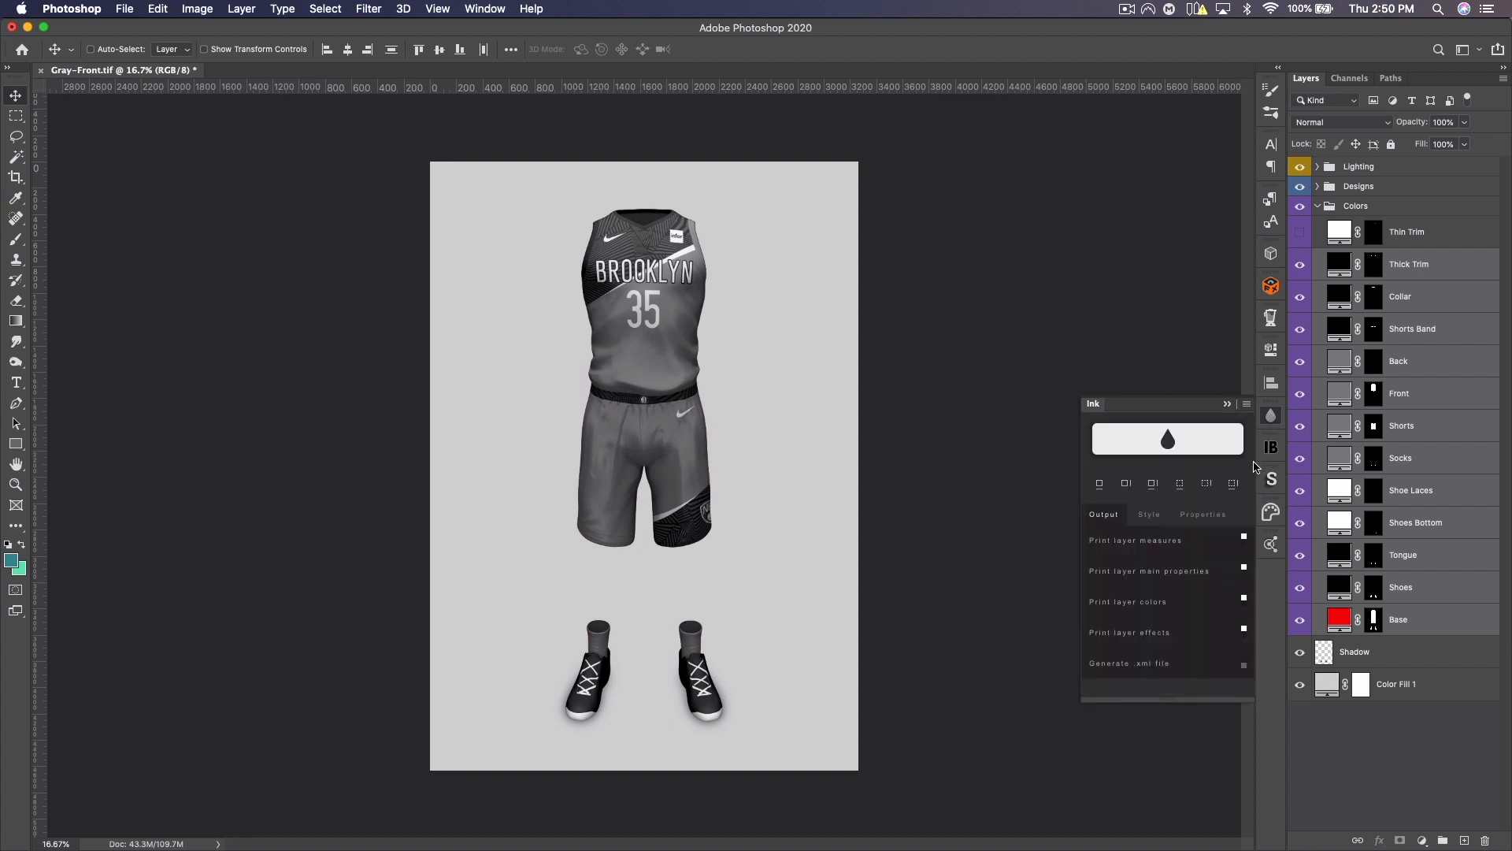
pyautogui.moveTo(1245, 636)
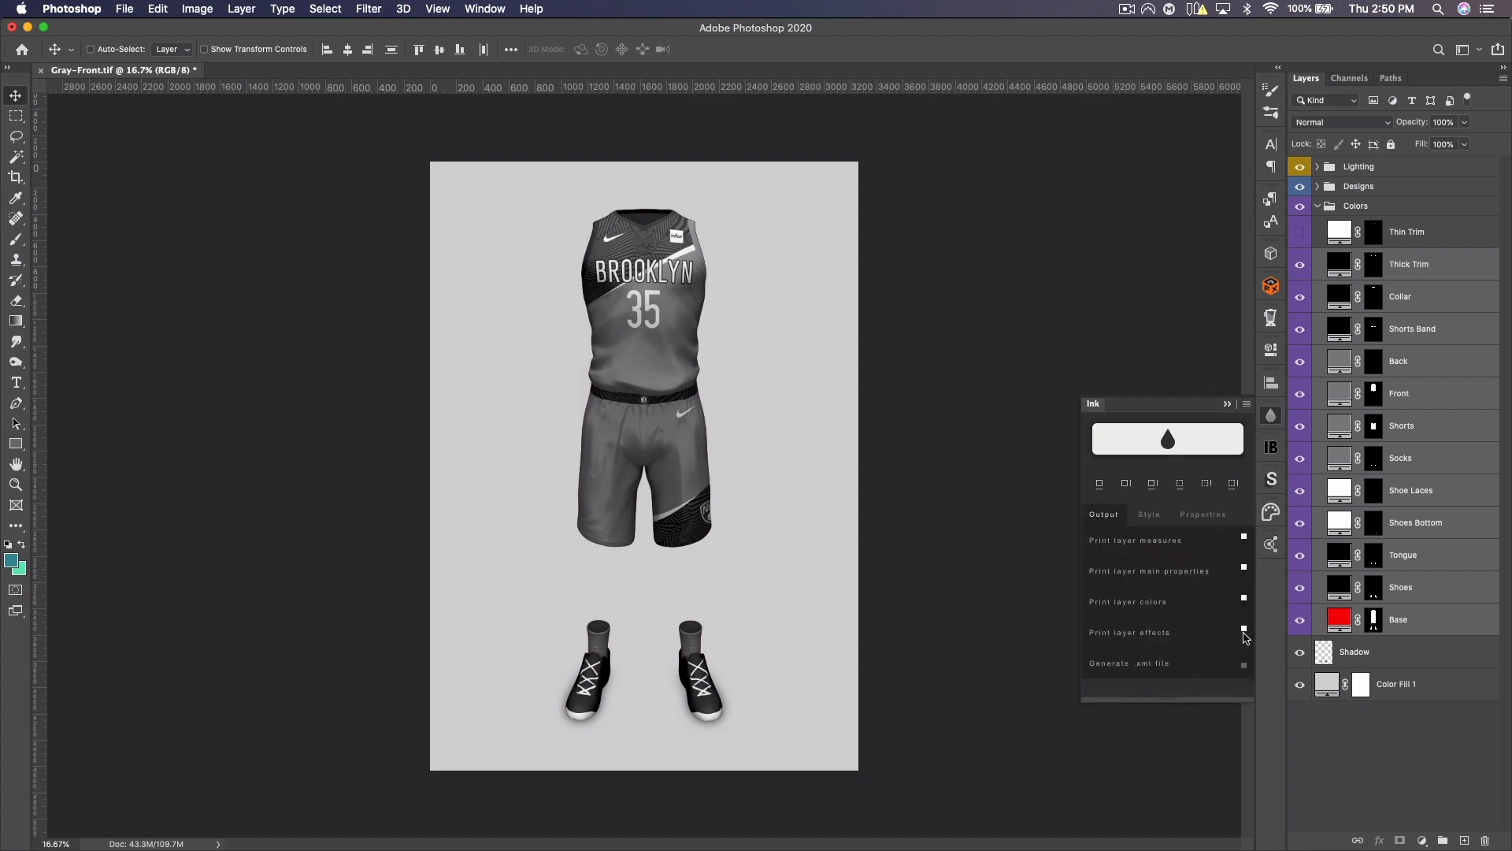
pyautogui.click(1148, 514)
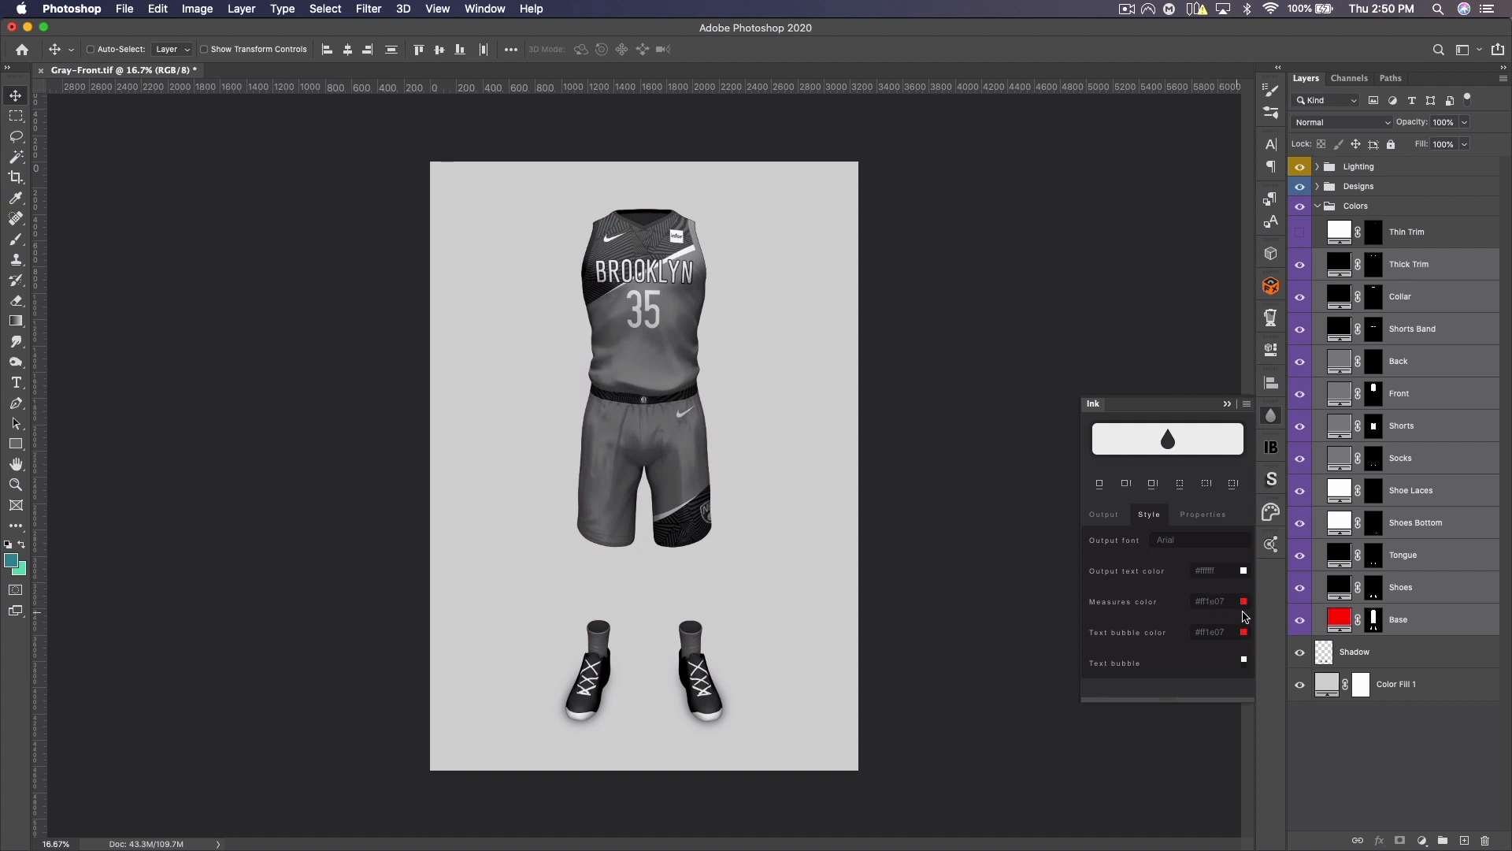
pyautogui.click(1202, 512)
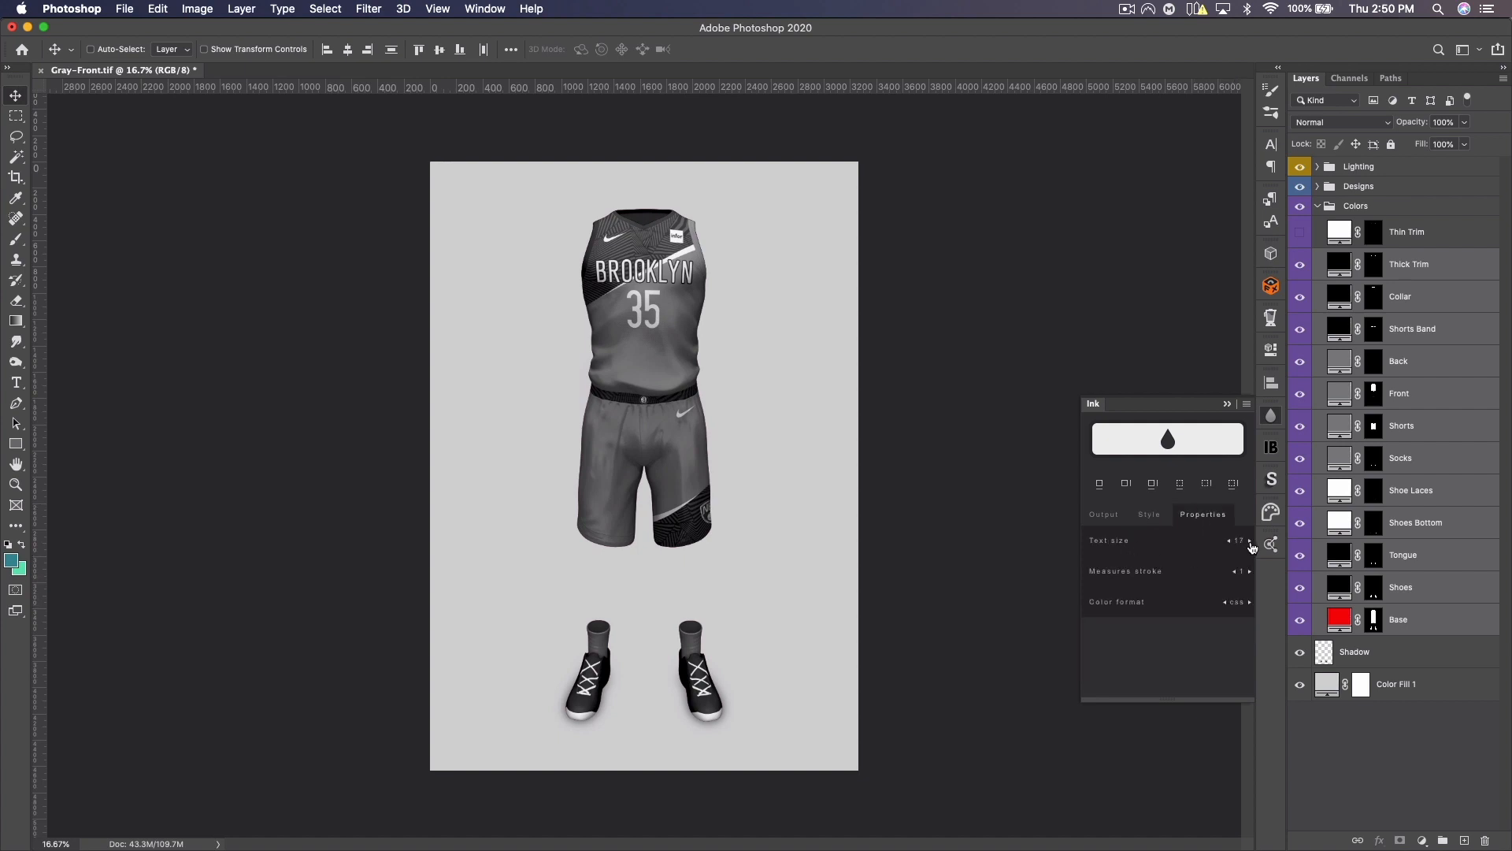
pyautogui.click(1153, 483)
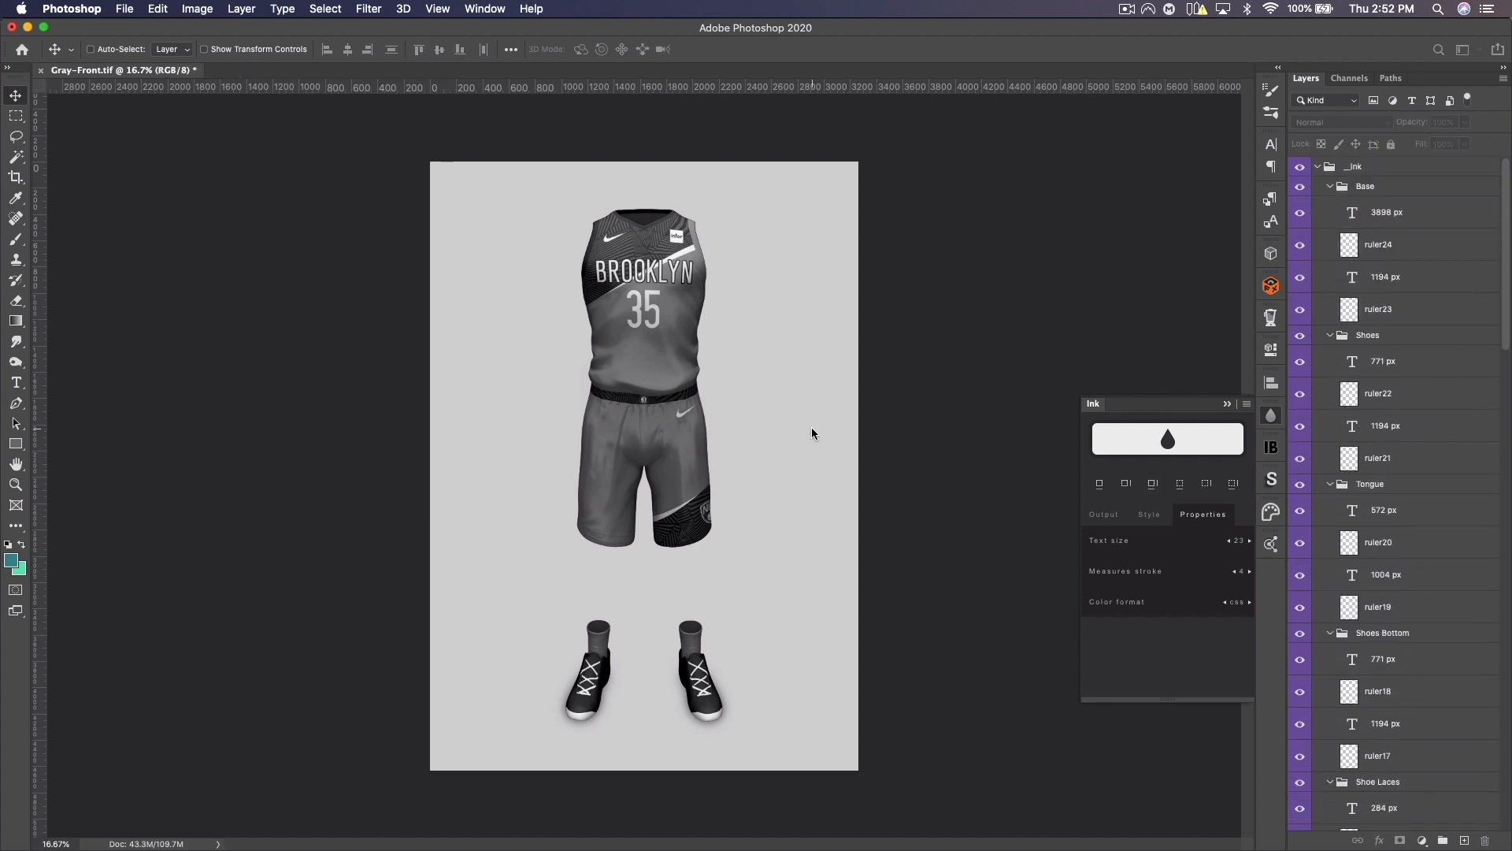
pyautogui.moveTo(1066, 309)
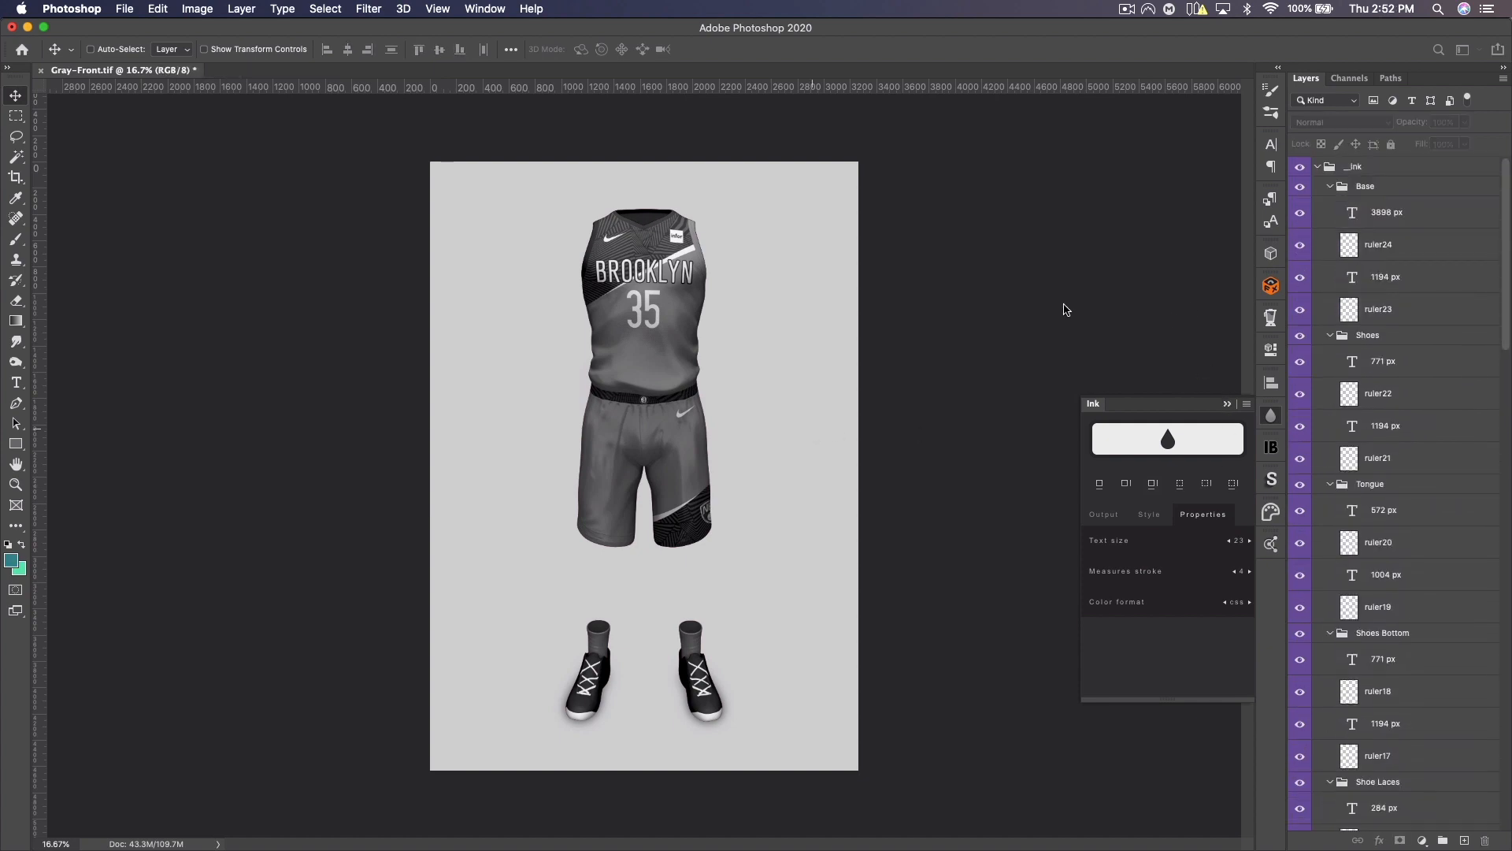
pyautogui.moveTo(1031, 261)
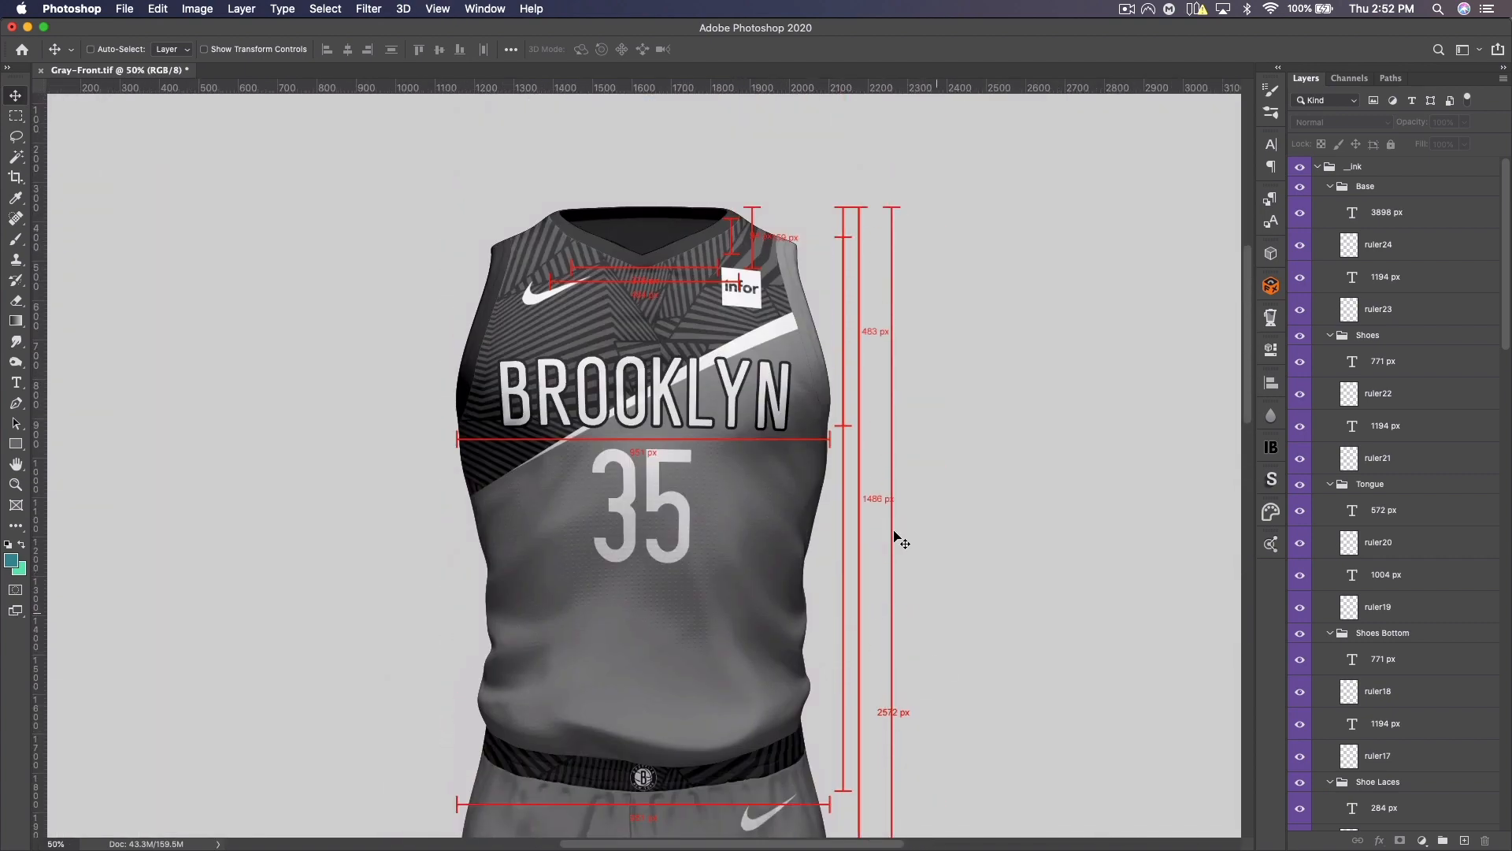
# Step: Examine the red Ink measurement lines and px labels on the jersey
pyautogui.click(1366, 185)
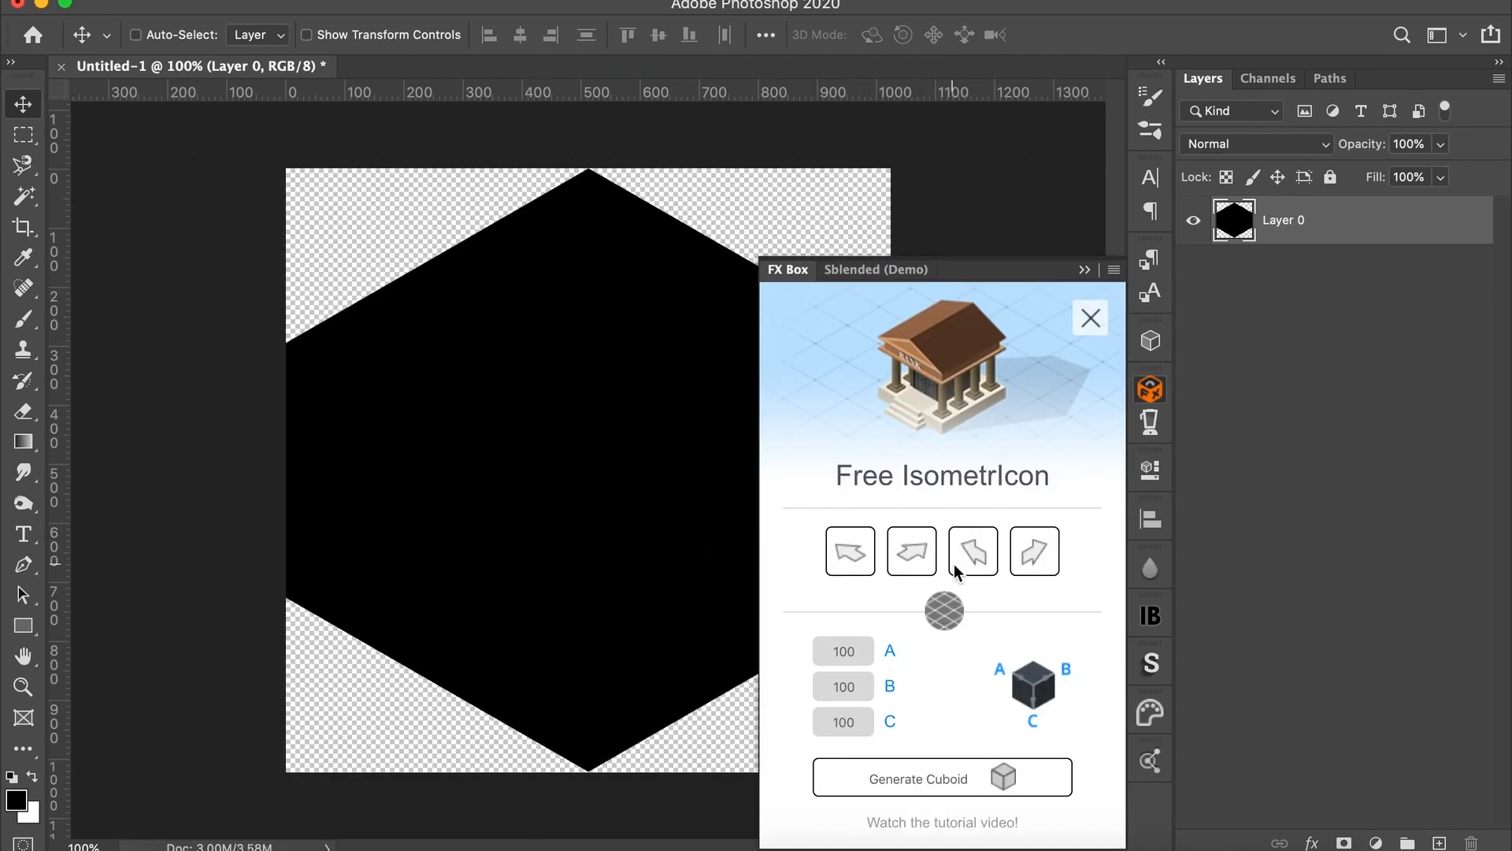
# Step: Generate a striped texture in FX Box SeamlessTexture, tile it, and close crop_original1.psb unsaved
pyautogui.click(942, 778)
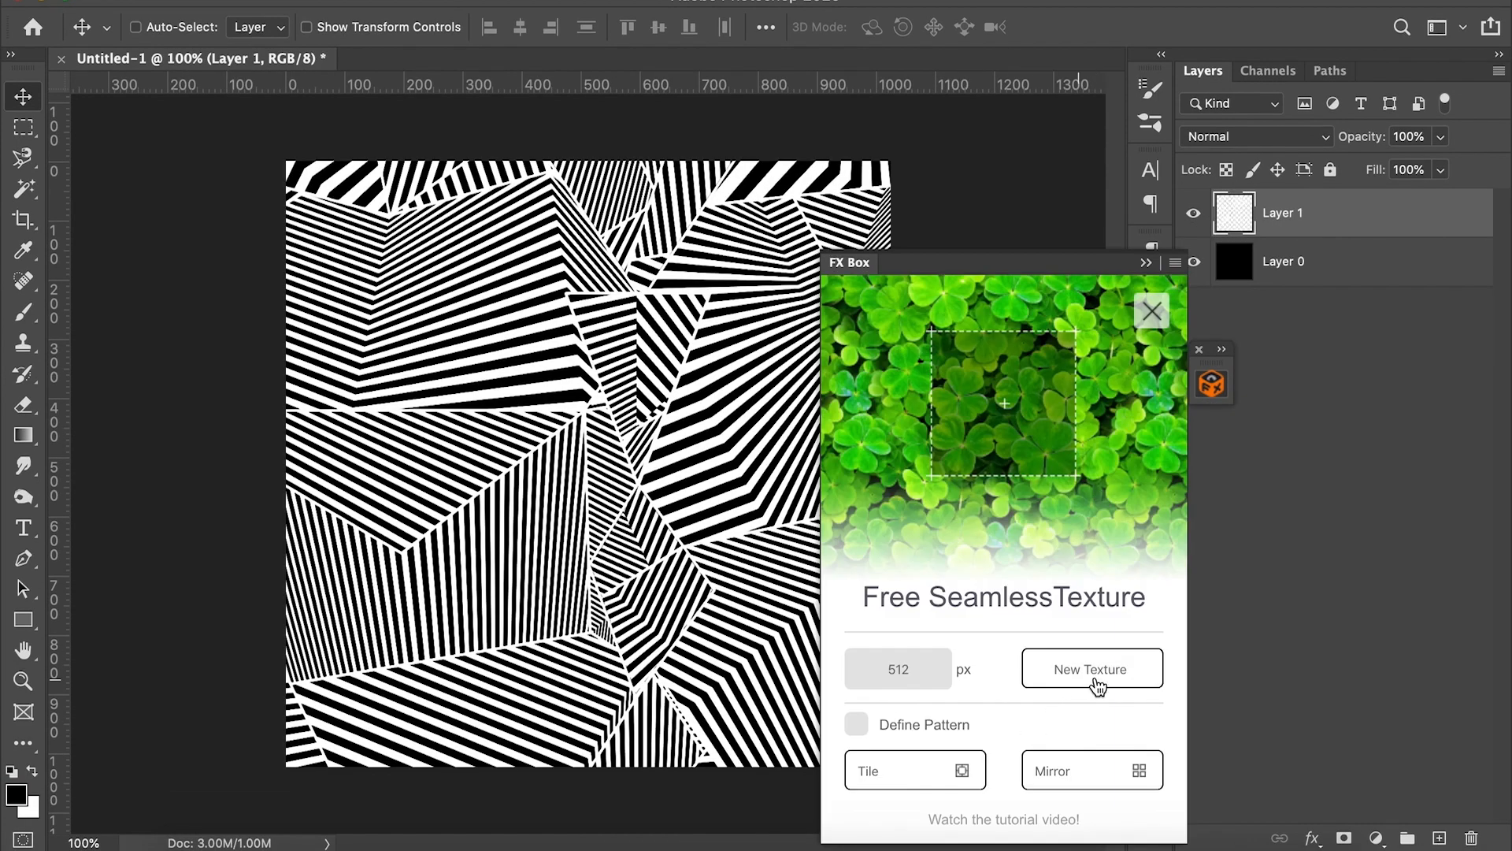
pyautogui.click(1091, 668)
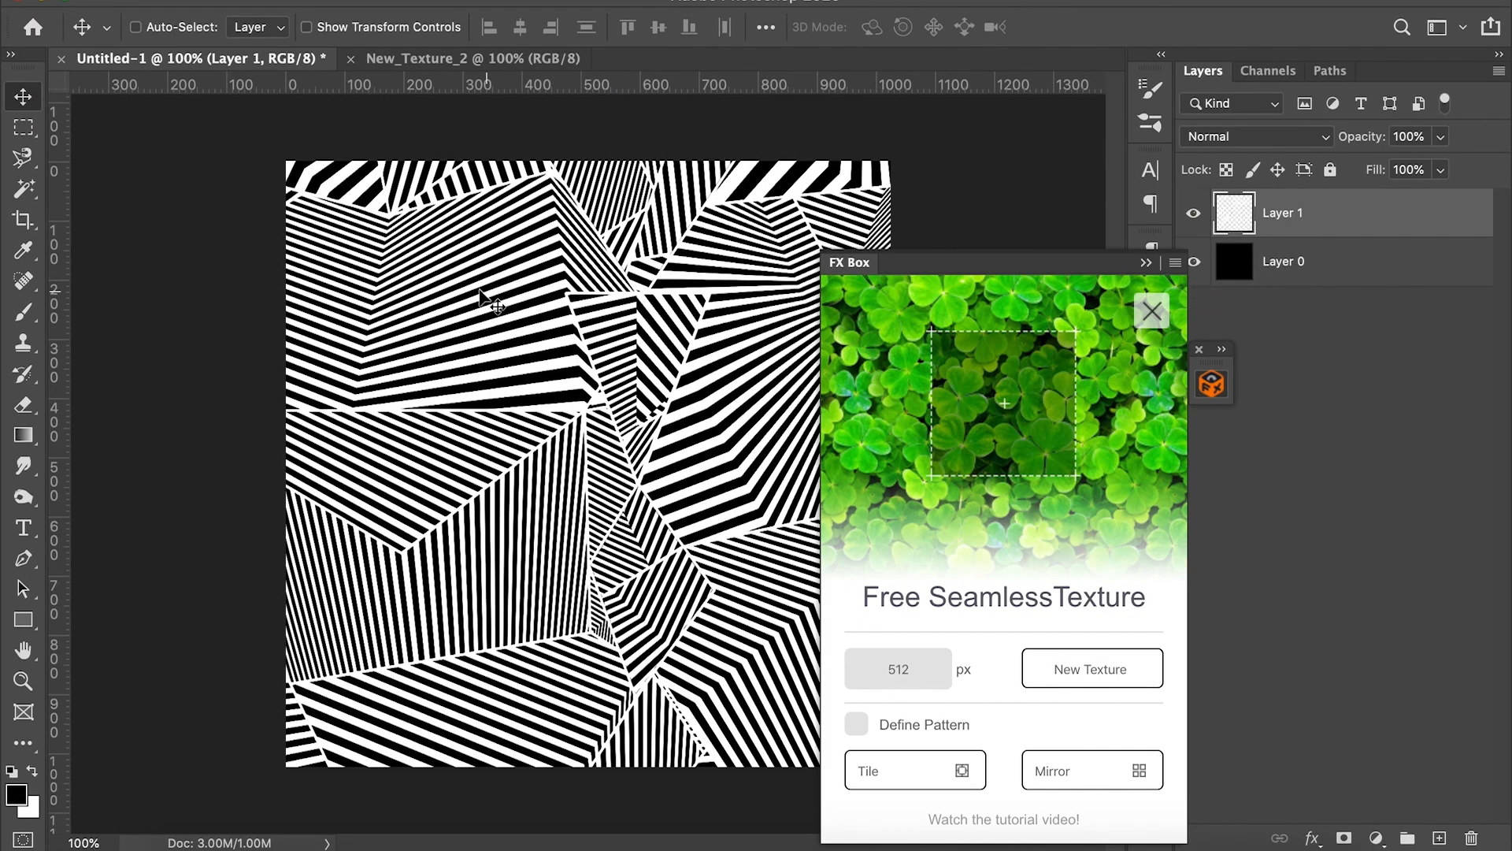
pyautogui.click(473, 58)
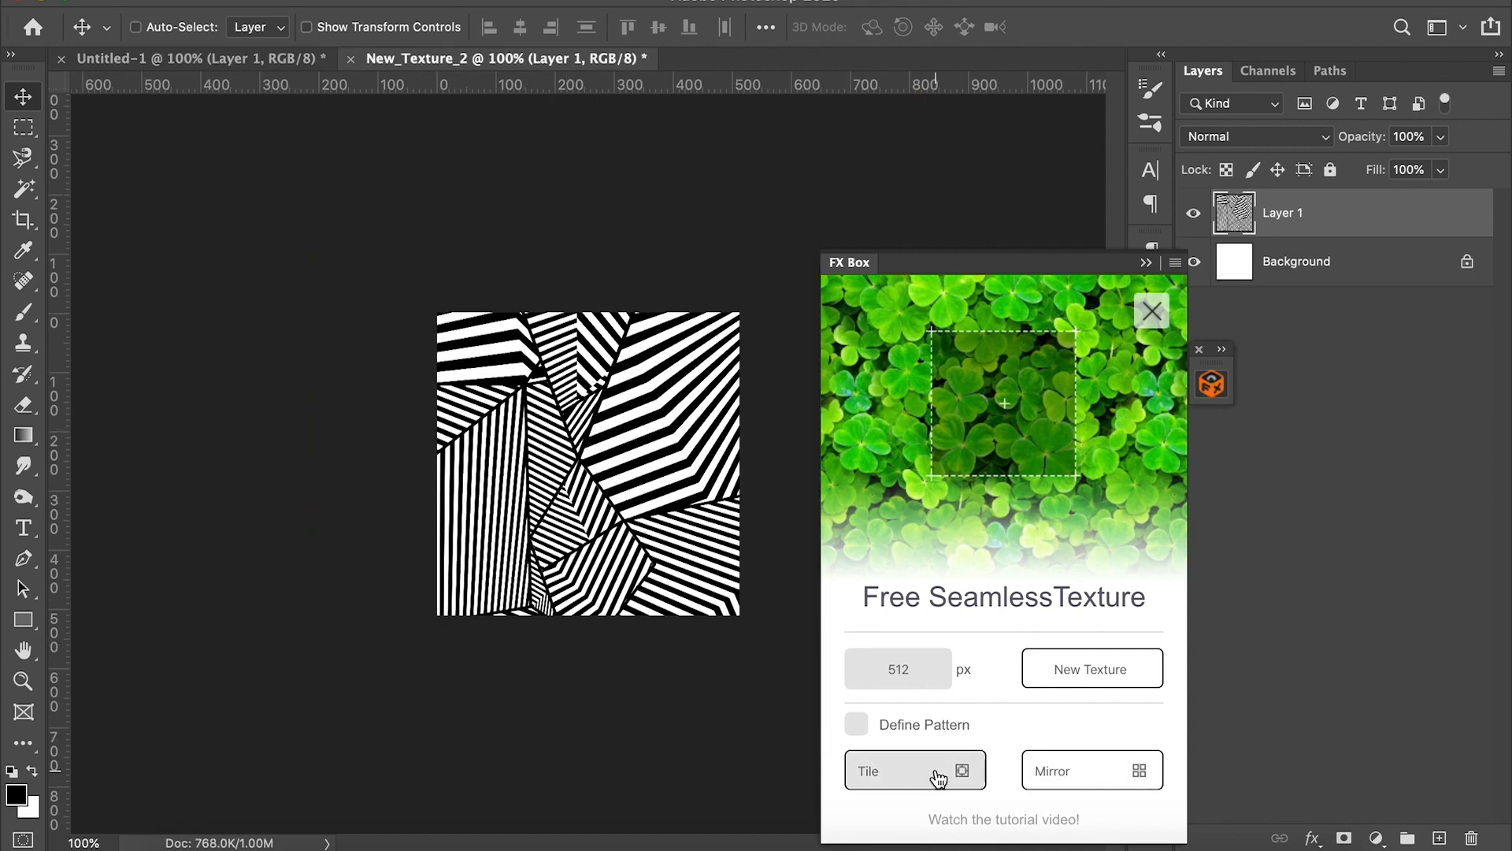
pyautogui.click(1091, 669)
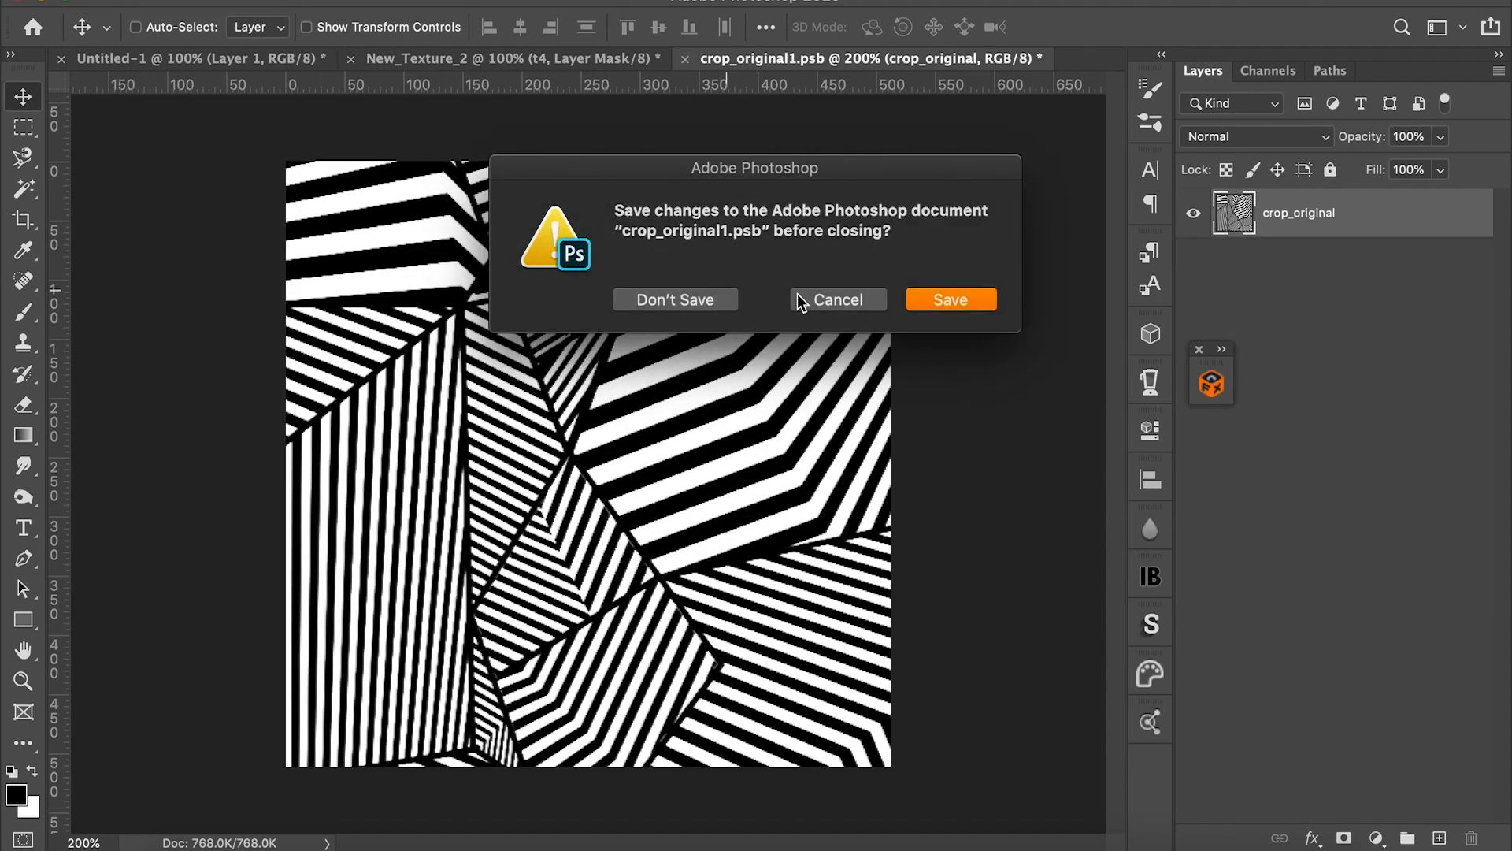
pyautogui.click(675, 299)
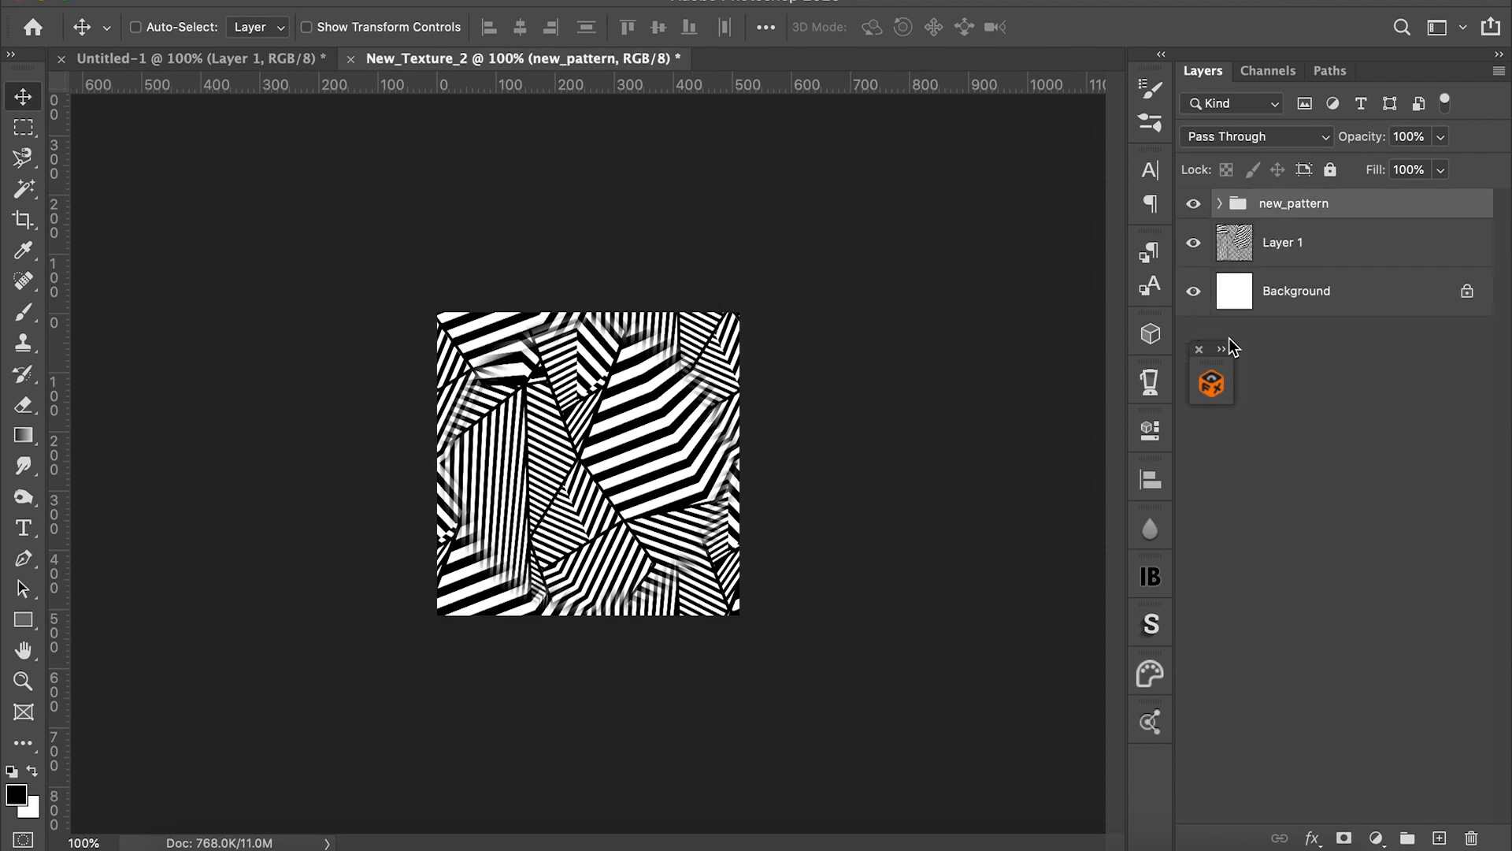